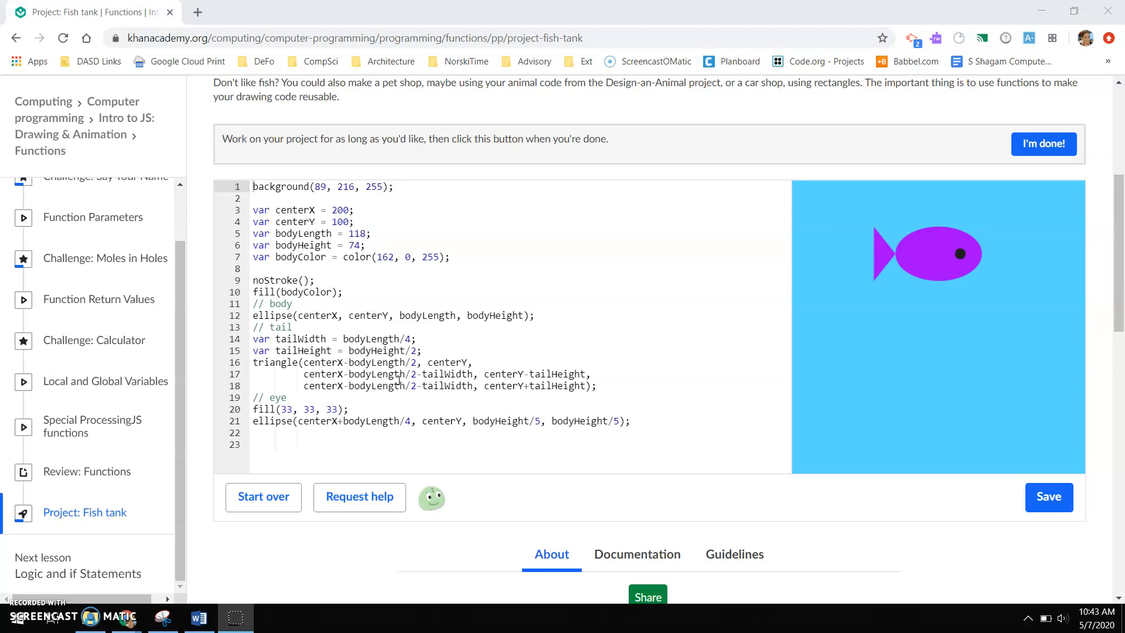
# Step: Insert blank lines after line 7, above the fish-drawing code
pyautogui.scroll(3)
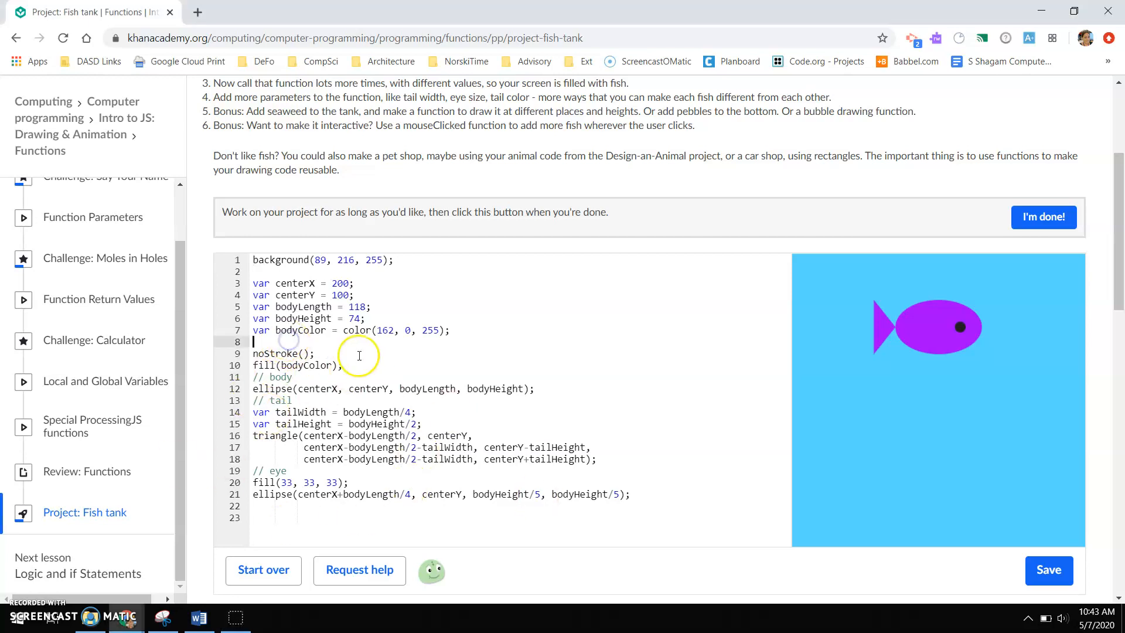
pyautogui.press('enter')
pyautogui.write('var dr')
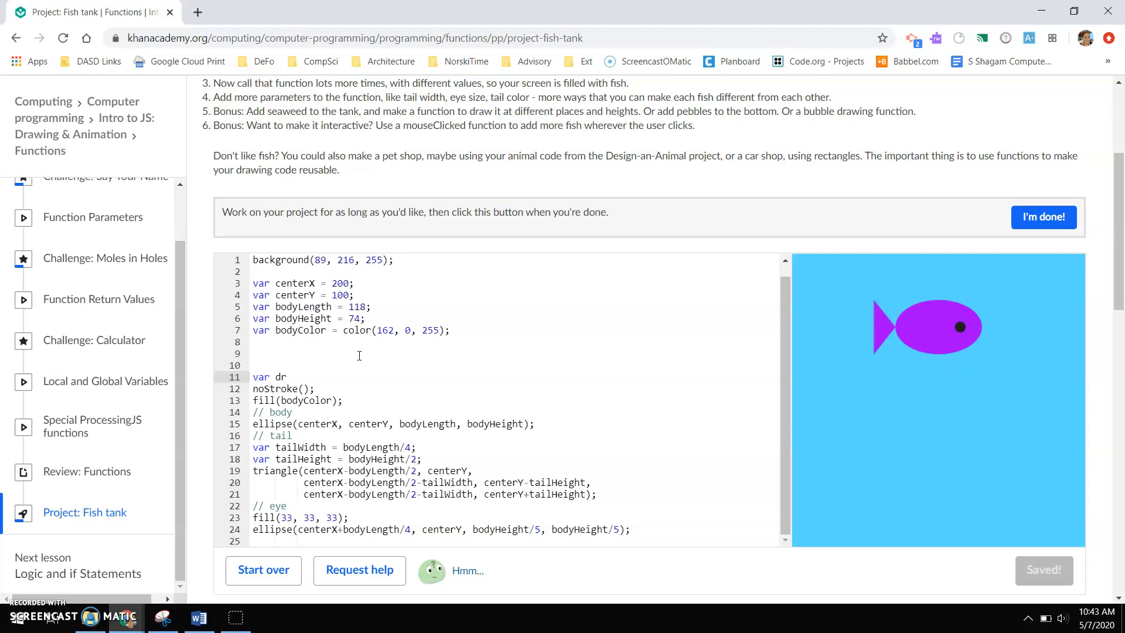
# Step: Type 'var drawFish = function(centerX, centerY, bodyLength, bodyHeight, bodyColor){' on line 11
pyautogui.write('aw')
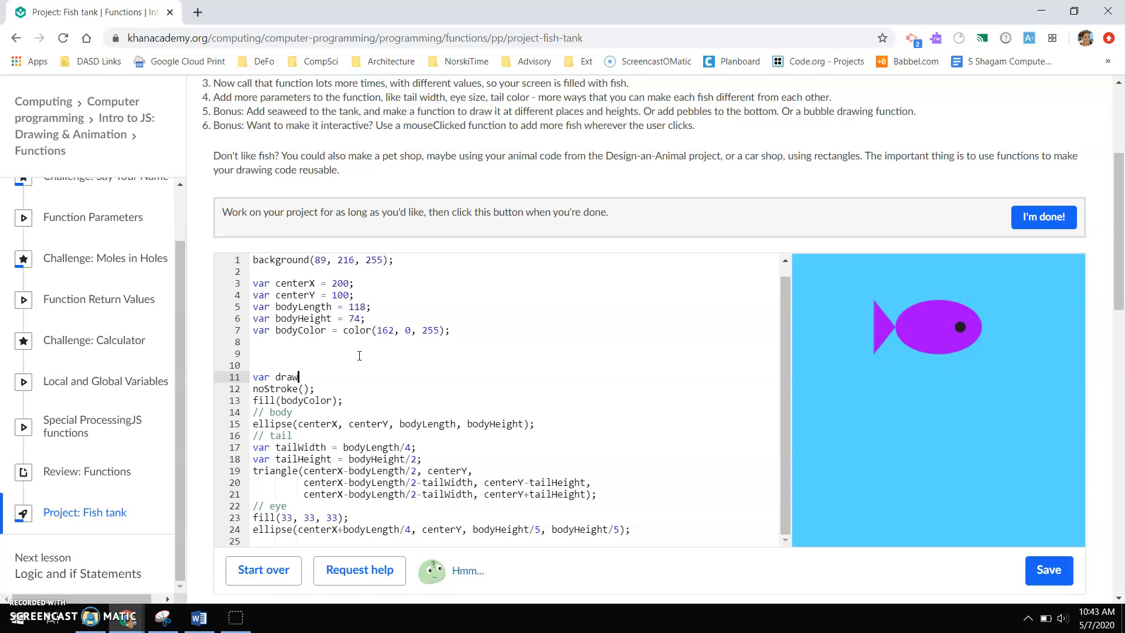
pyautogui.write('Fish')
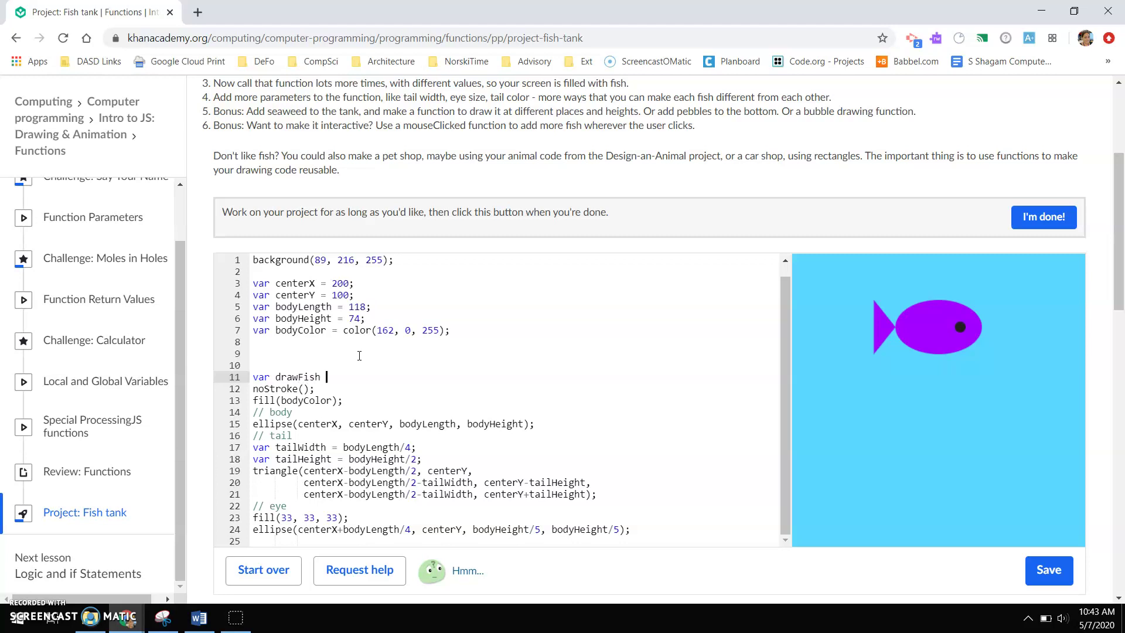
pyautogui.write('= function(')
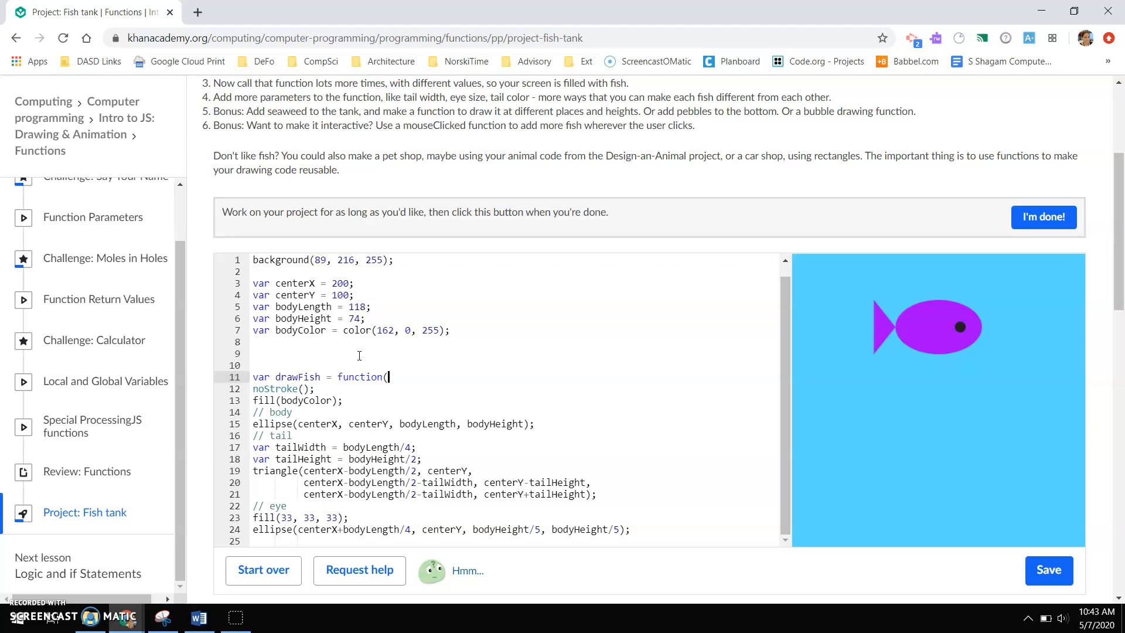
pyautogui.click(1048, 569)
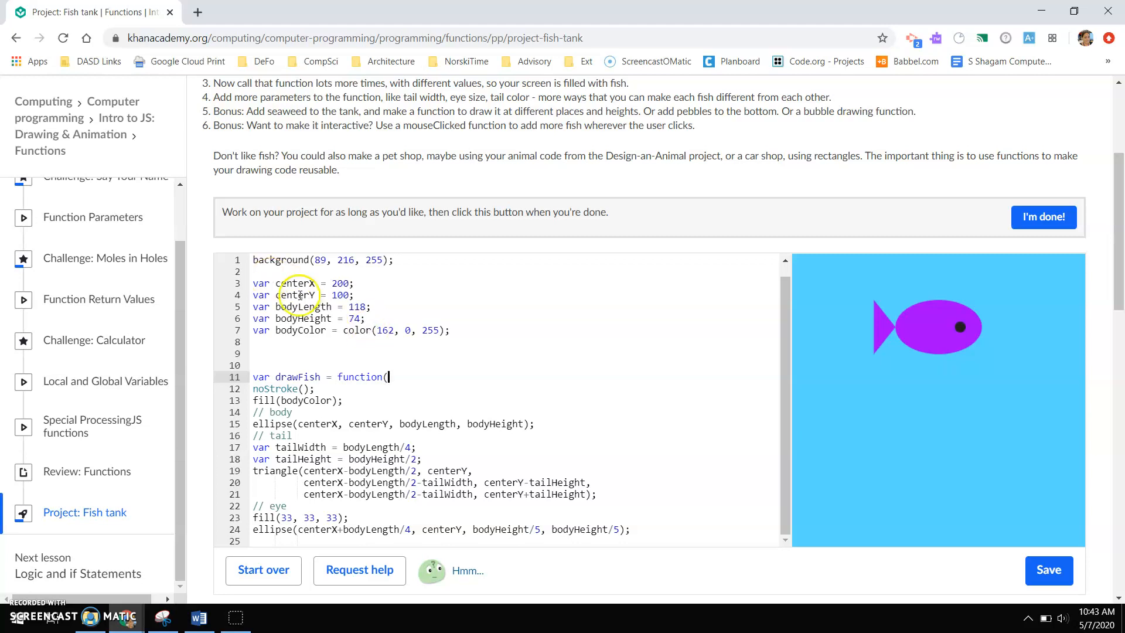
pyautogui.write('centerX, ce')
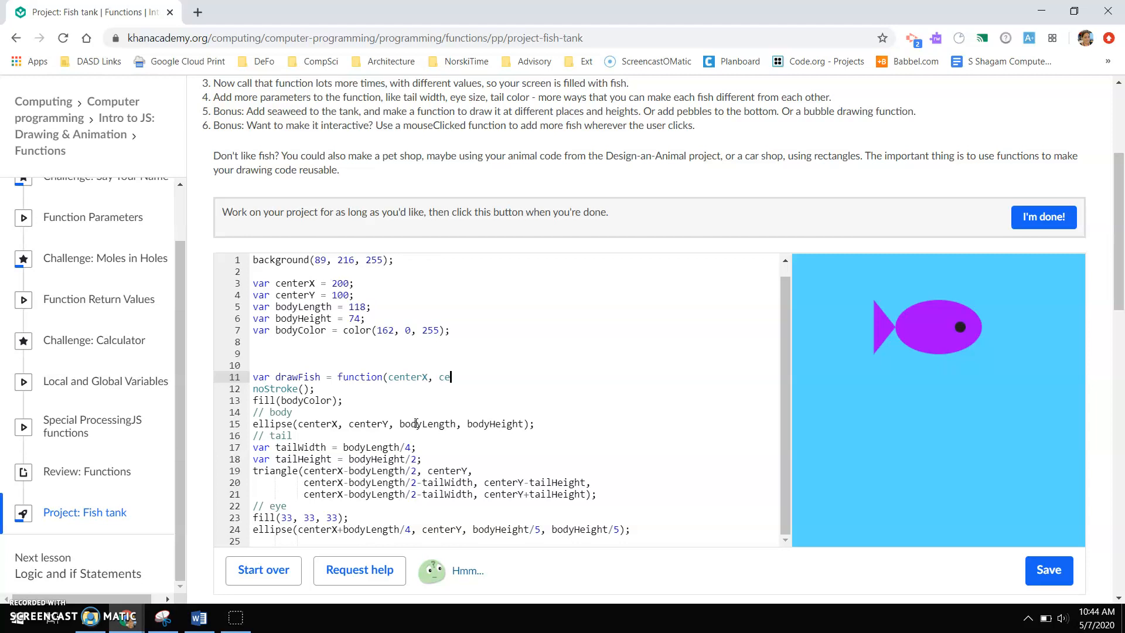
pyautogui.write('nterY, bodyLen')
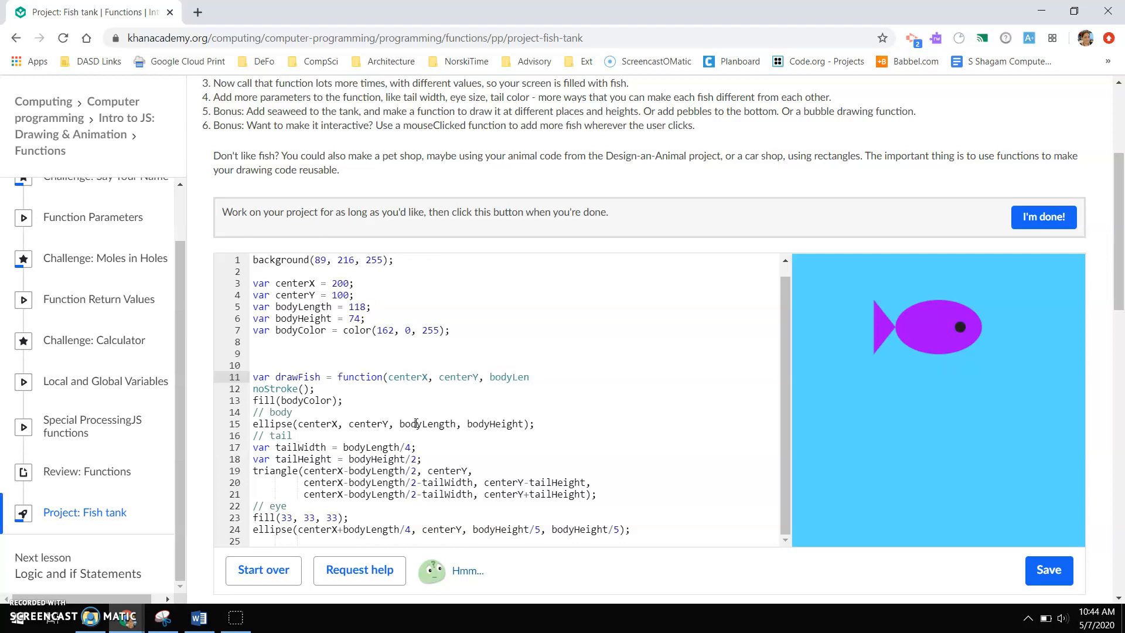
pyautogui.write(', bodyHeight')
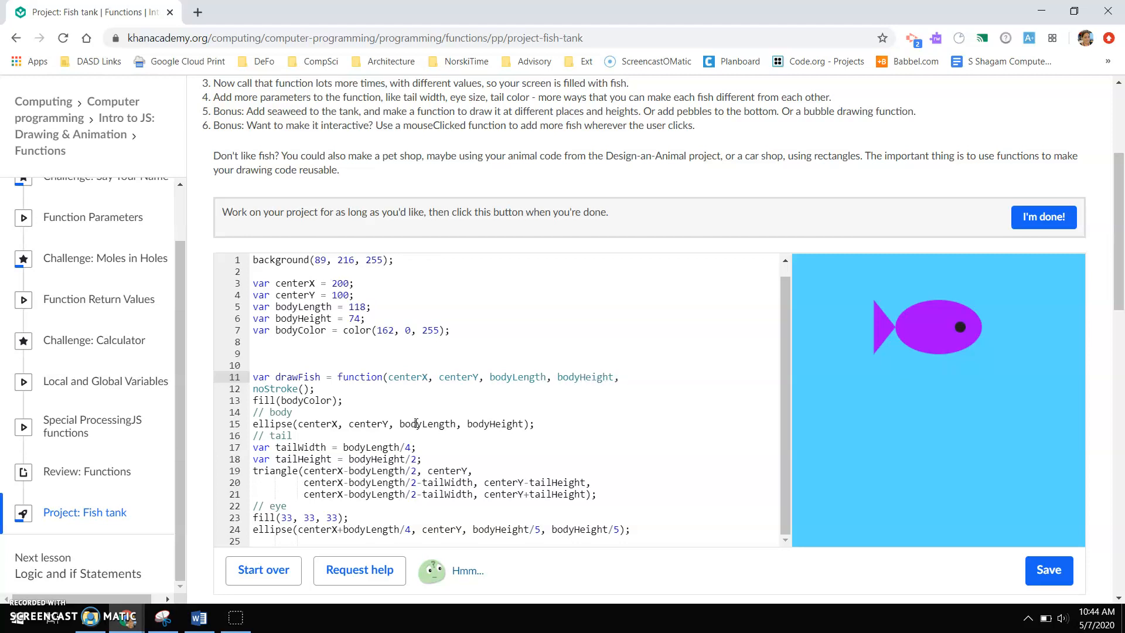
pyautogui.write(', bodyColor')
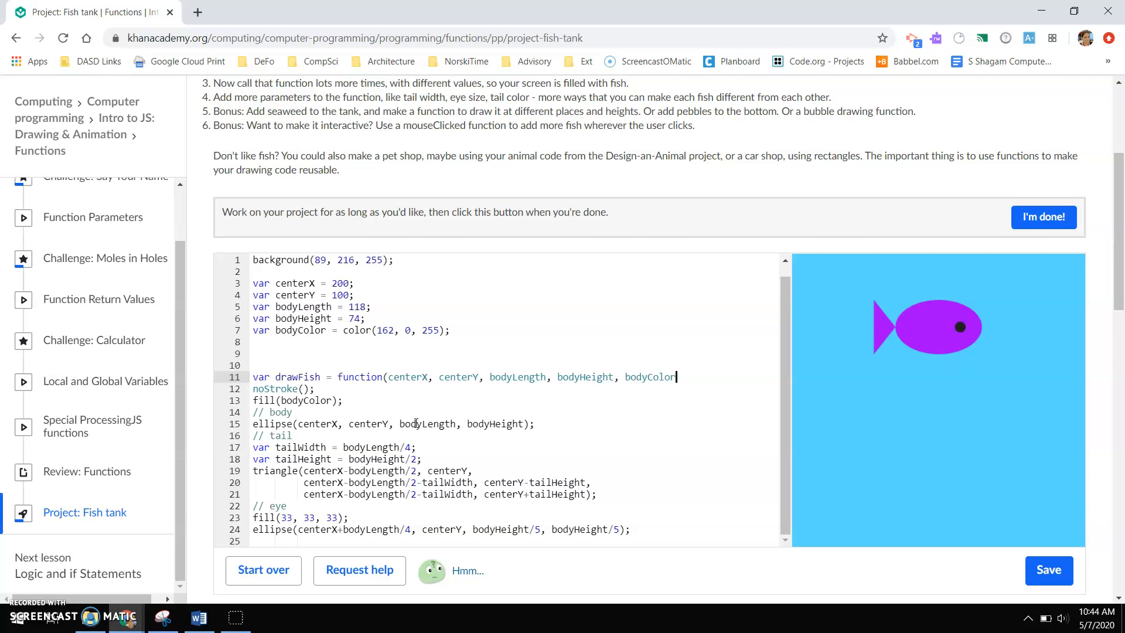
pyautogui.write(')')
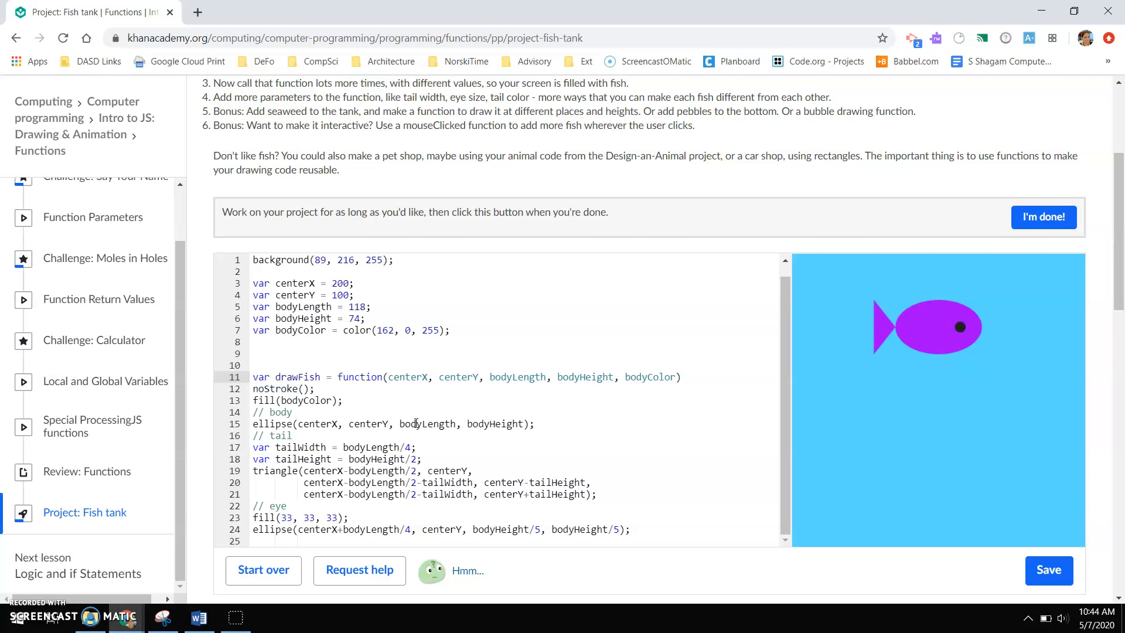
pyautogui.click(682, 377)
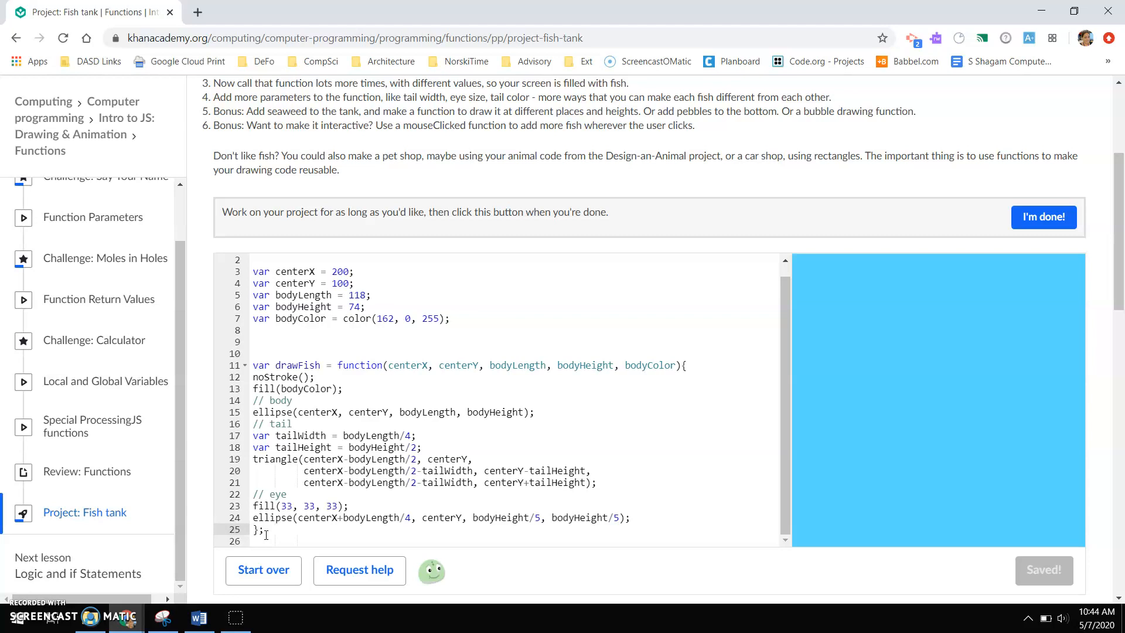
# Step: Indent lines 12–24 inside the drawFish braces and save the program
pyautogui.click(253, 381)
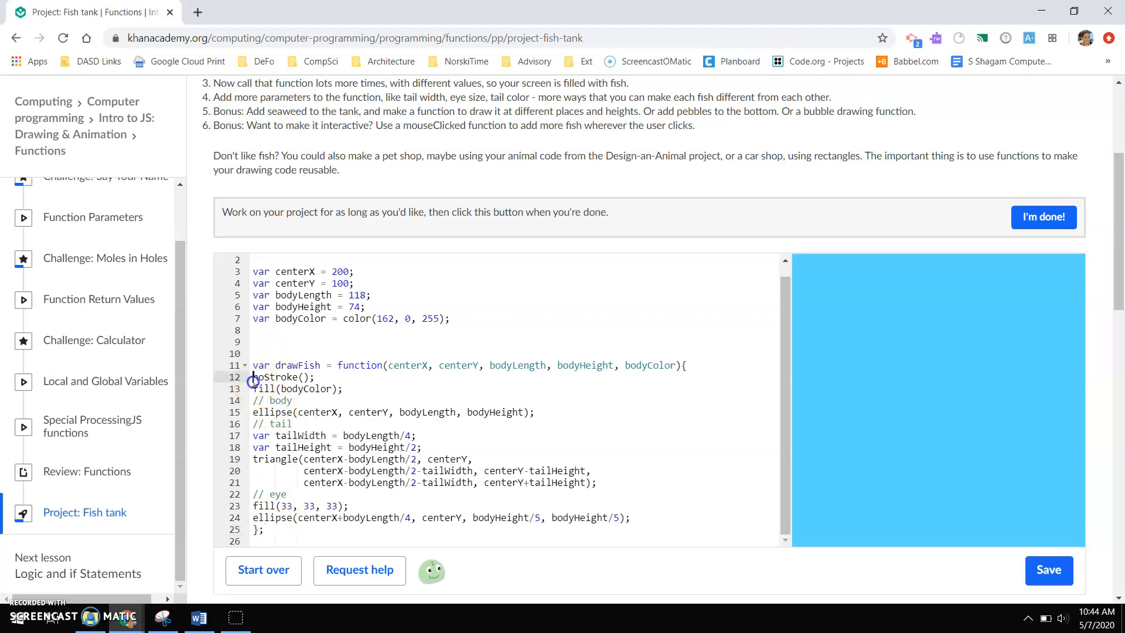
pyautogui.click(1048, 570)
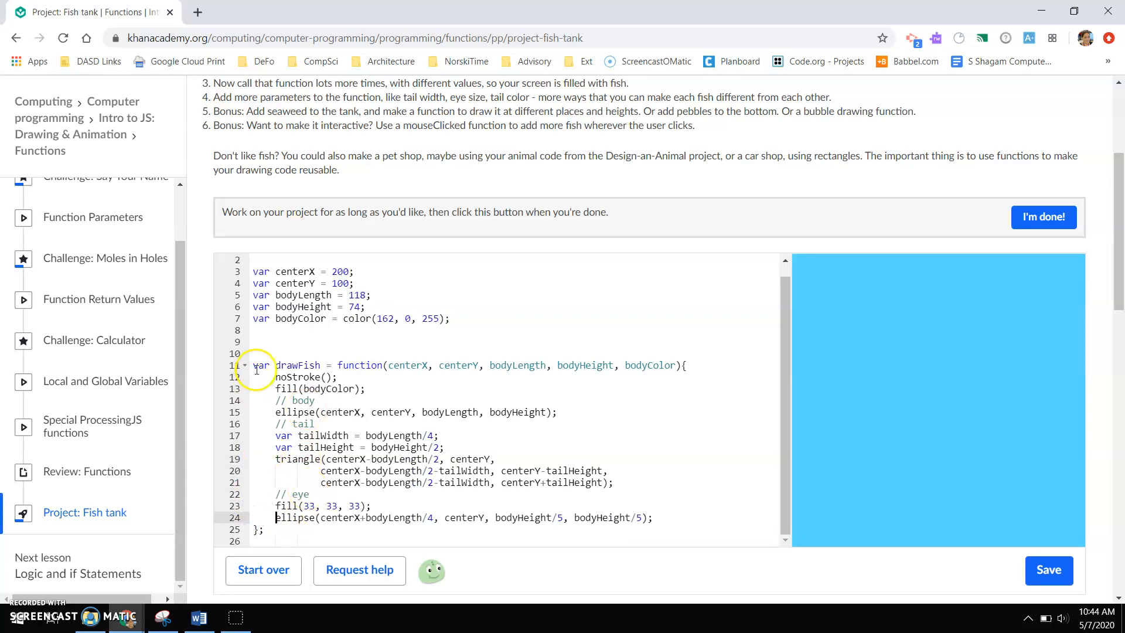
pyautogui.click(1048, 570)
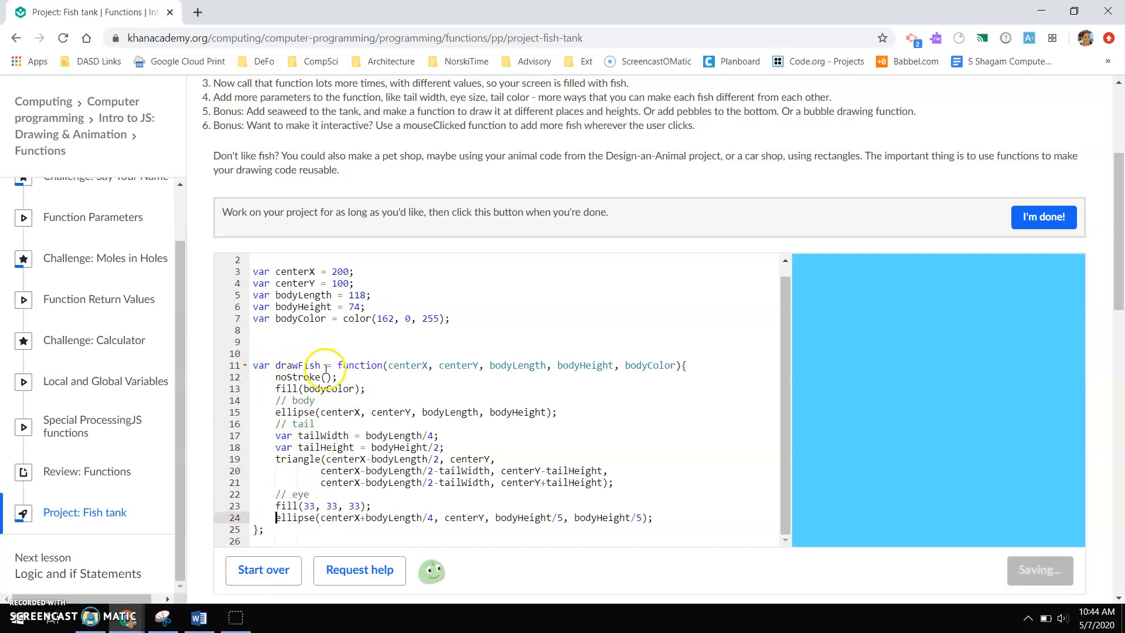
pyautogui.scroll(-3)
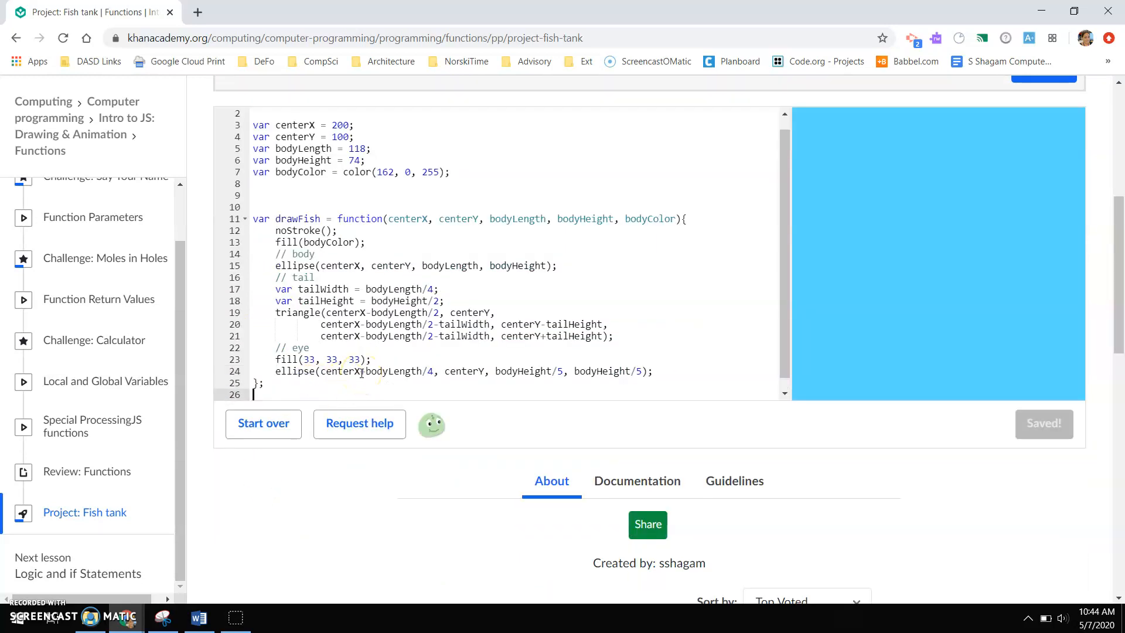
# Step: Start a drawFish( call on line 27
pyautogui.write('dra')
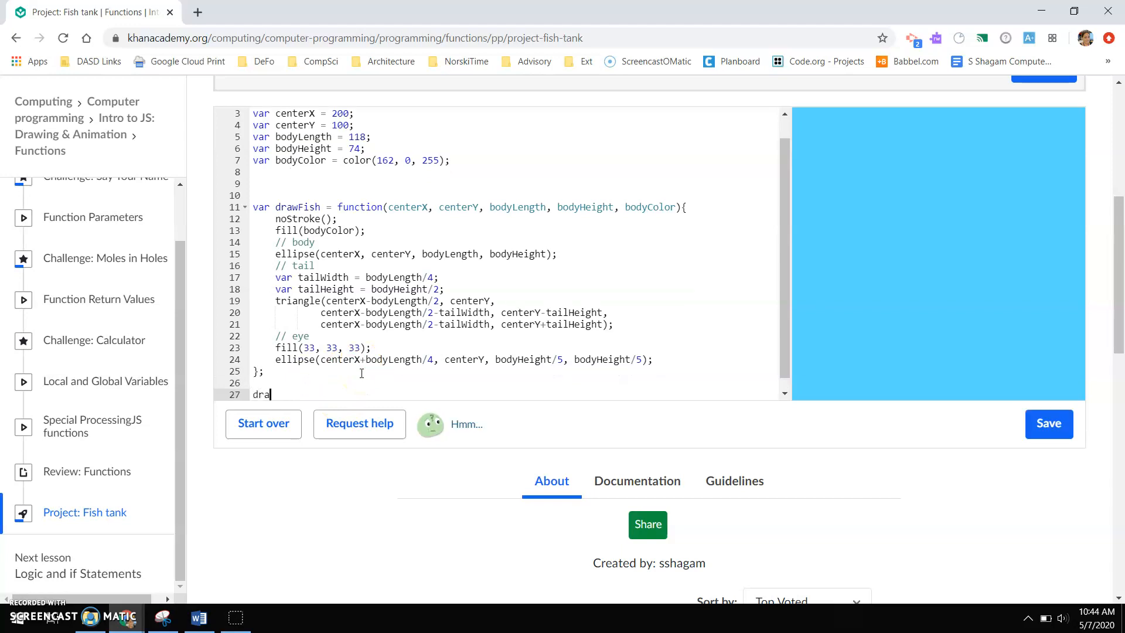
pyautogui.write('wFish')
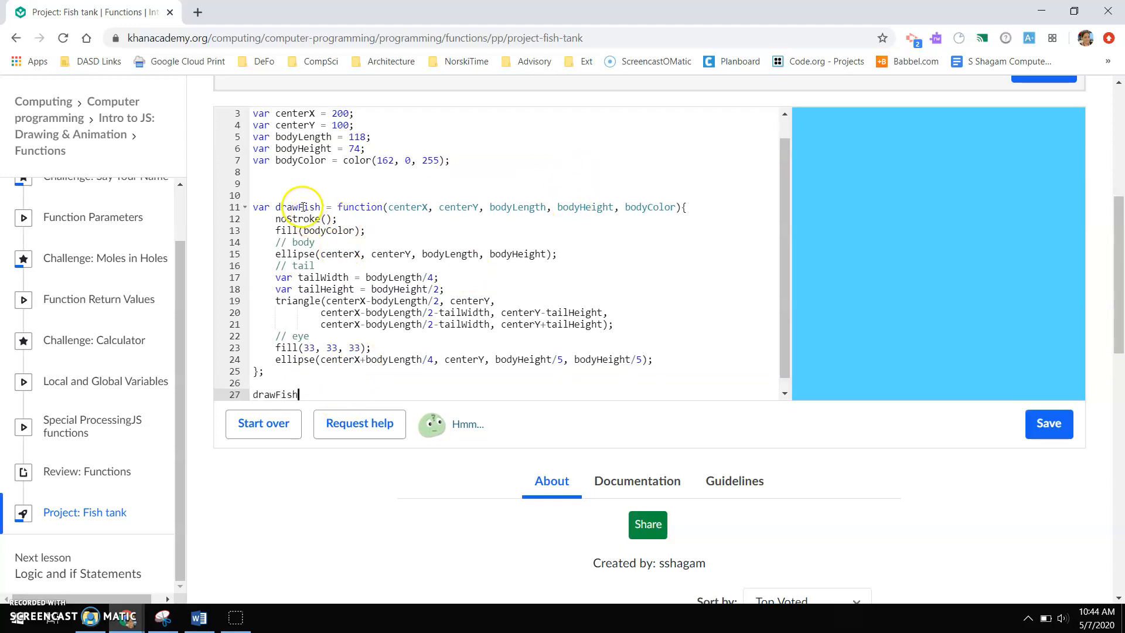
pyautogui.click(1048, 423)
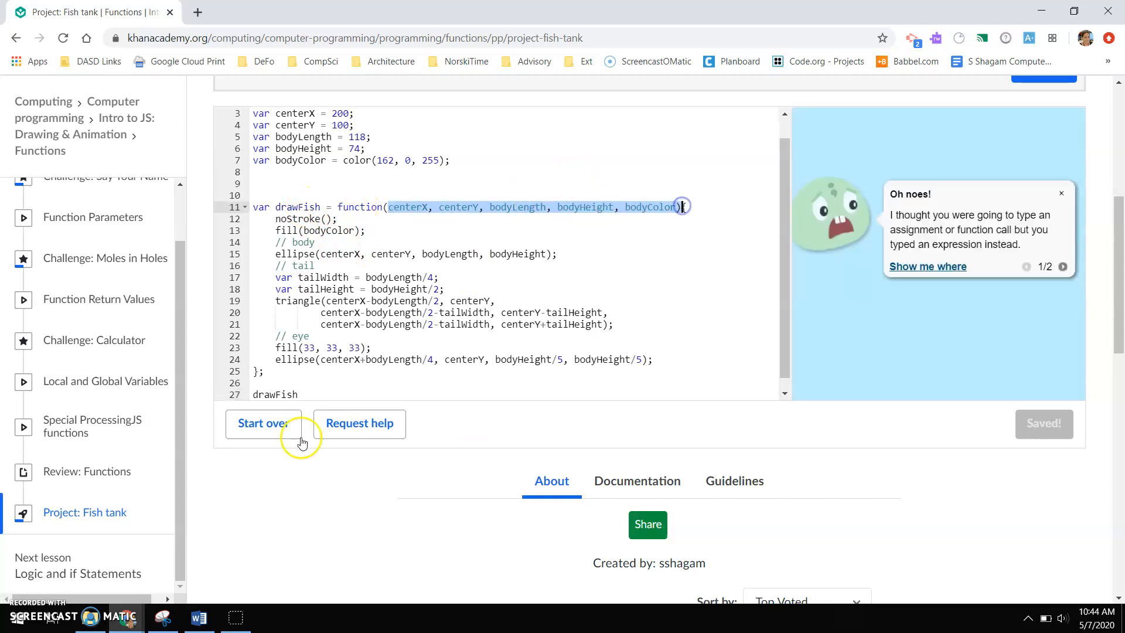
pyautogui.write('(')
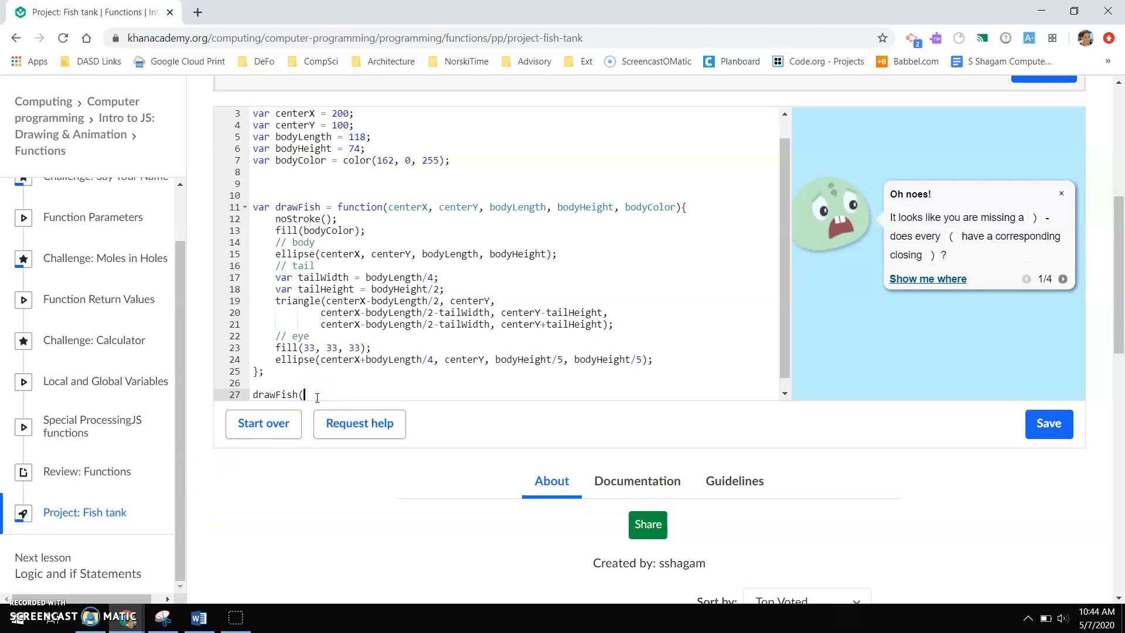
pyautogui.click(1048, 423)
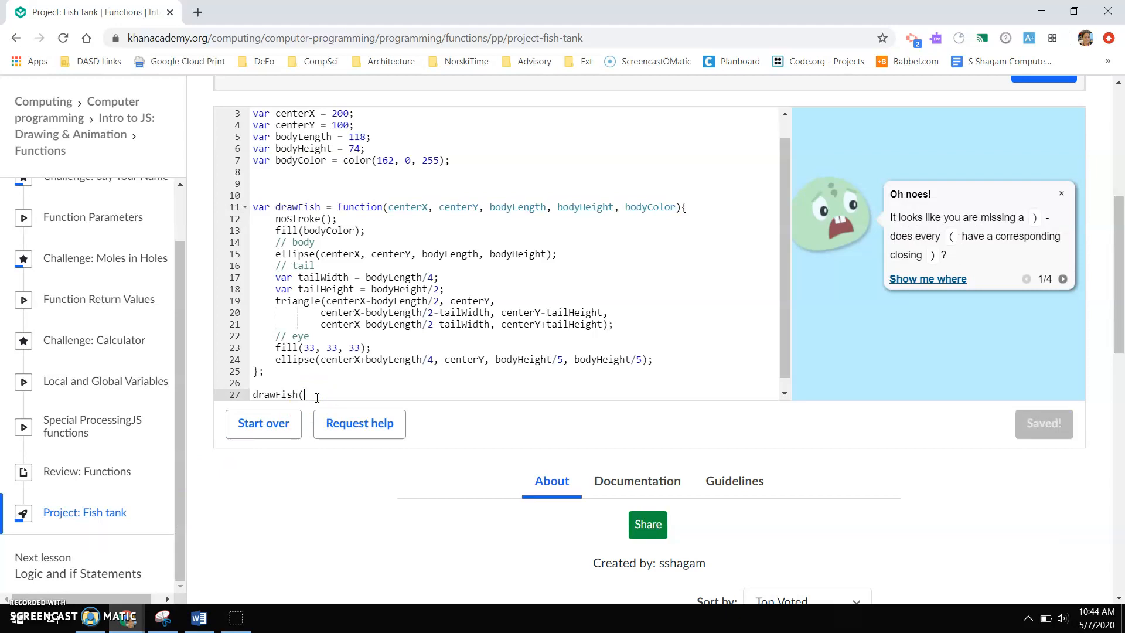
# Step: Pass position 100, 50 and body size 75 by 35 to the call
pyautogui.write('100')
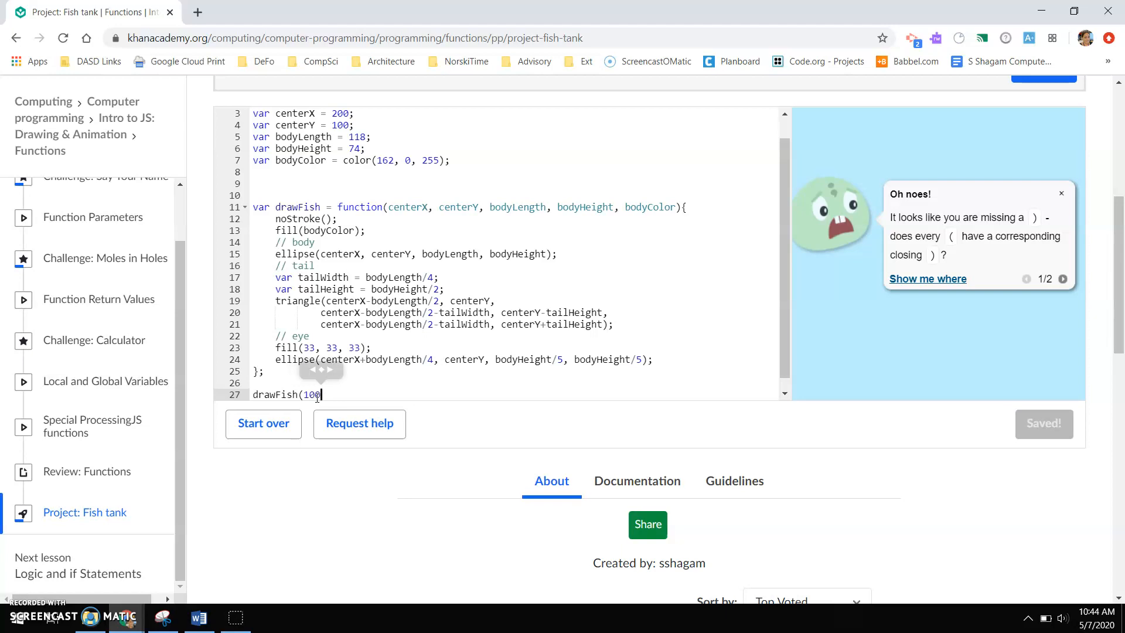
pyautogui.write(', 5')
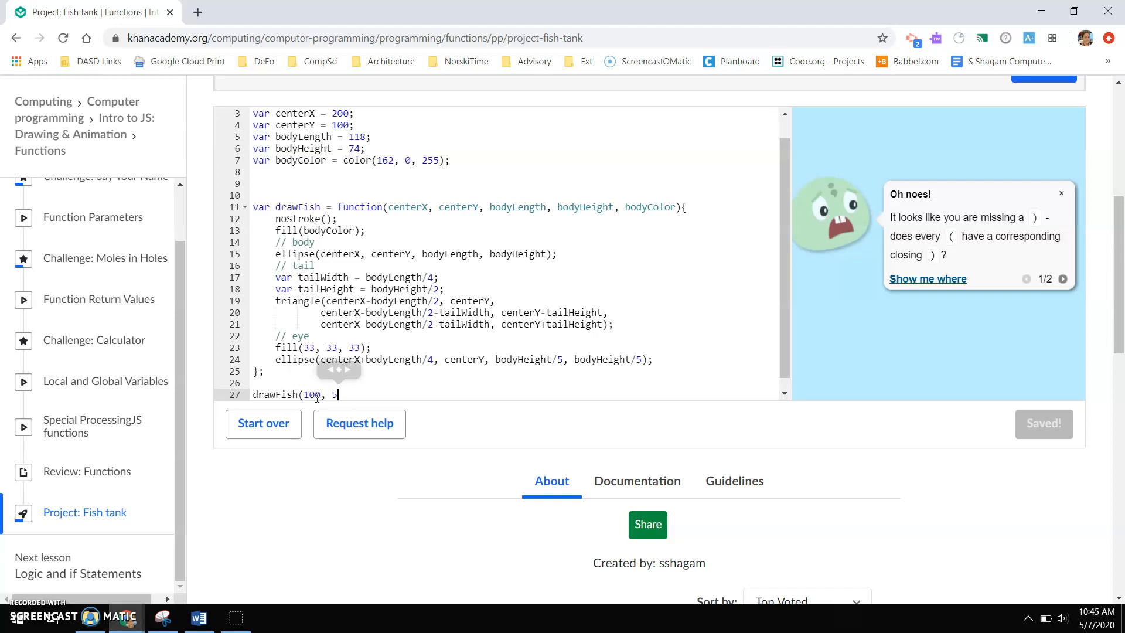
pyautogui.write('0,')
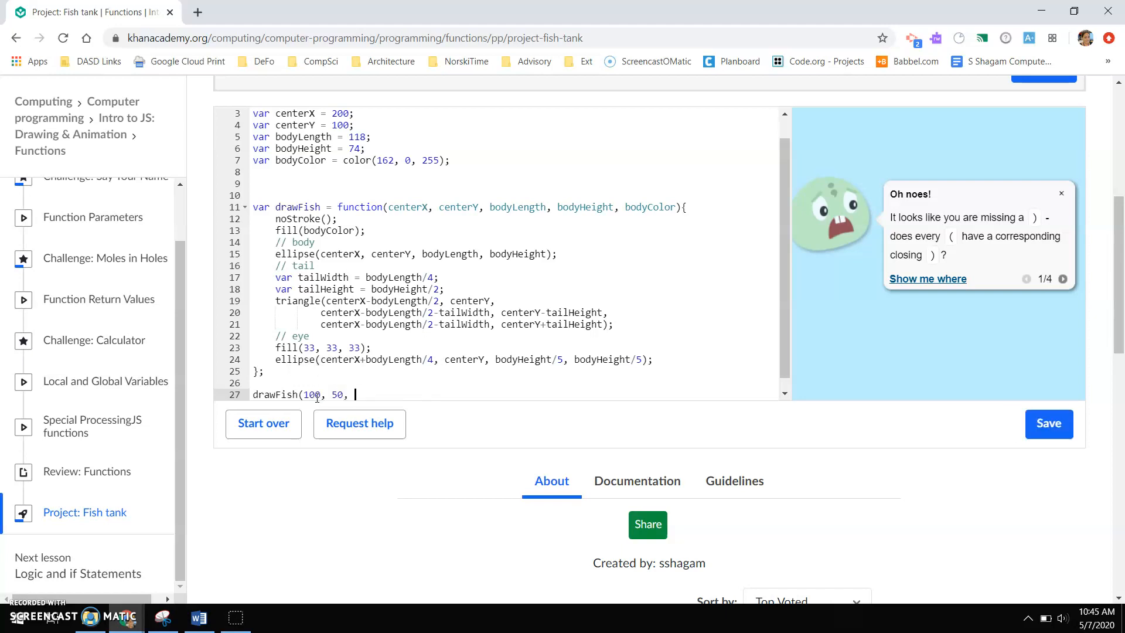
pyautogui.write('75')
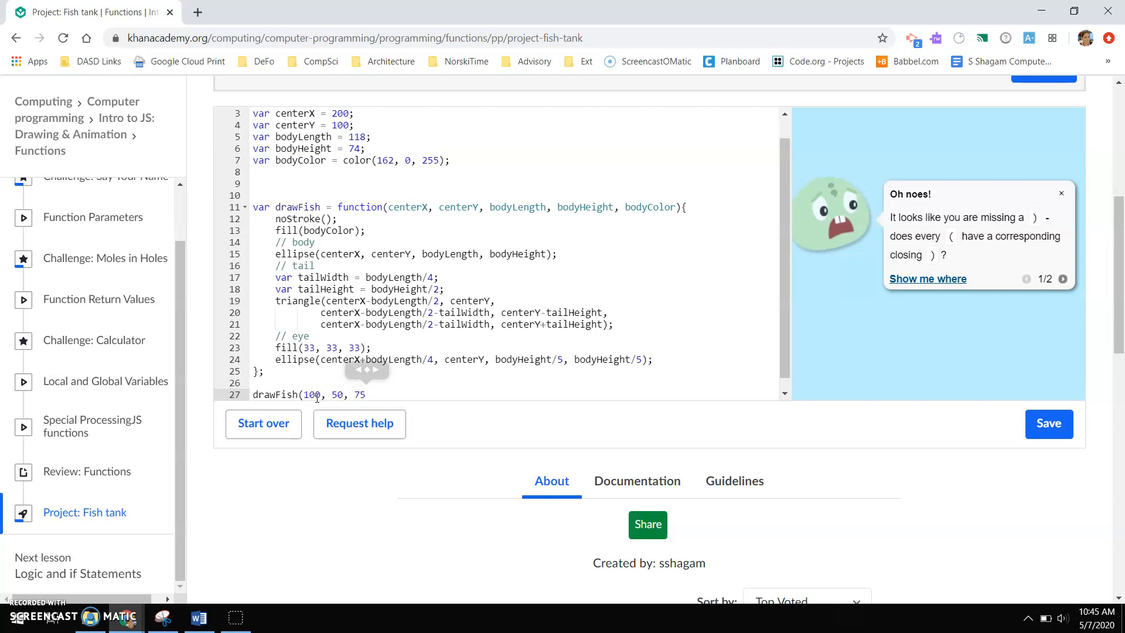
pyautogui.write(',')
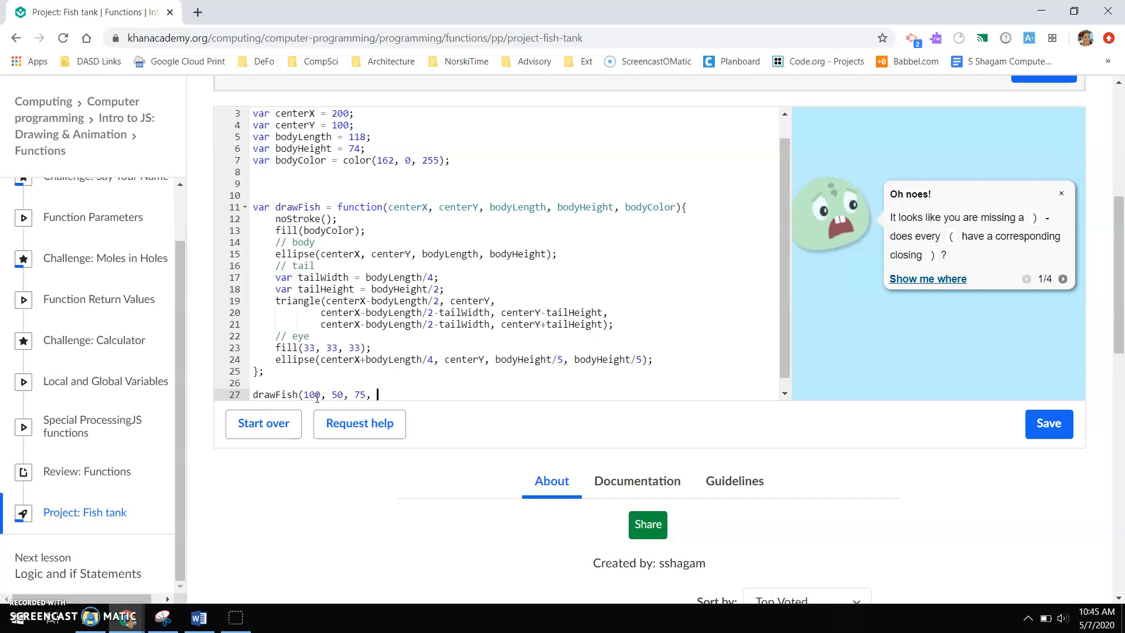
pyautogui.write('35')
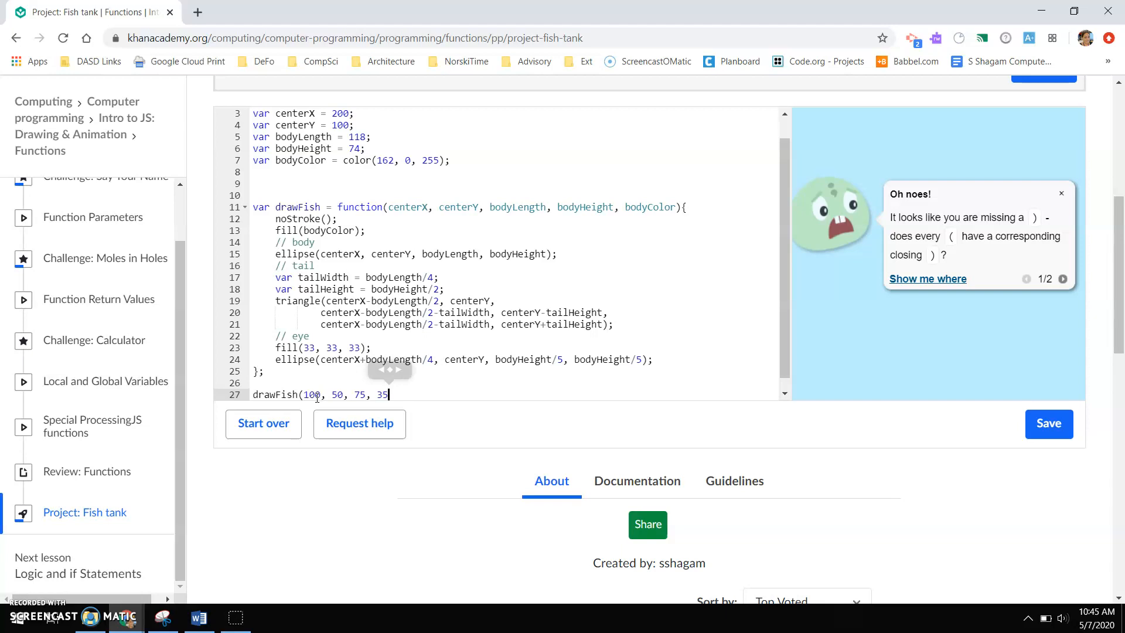
pyautogui.click(1048, 423)
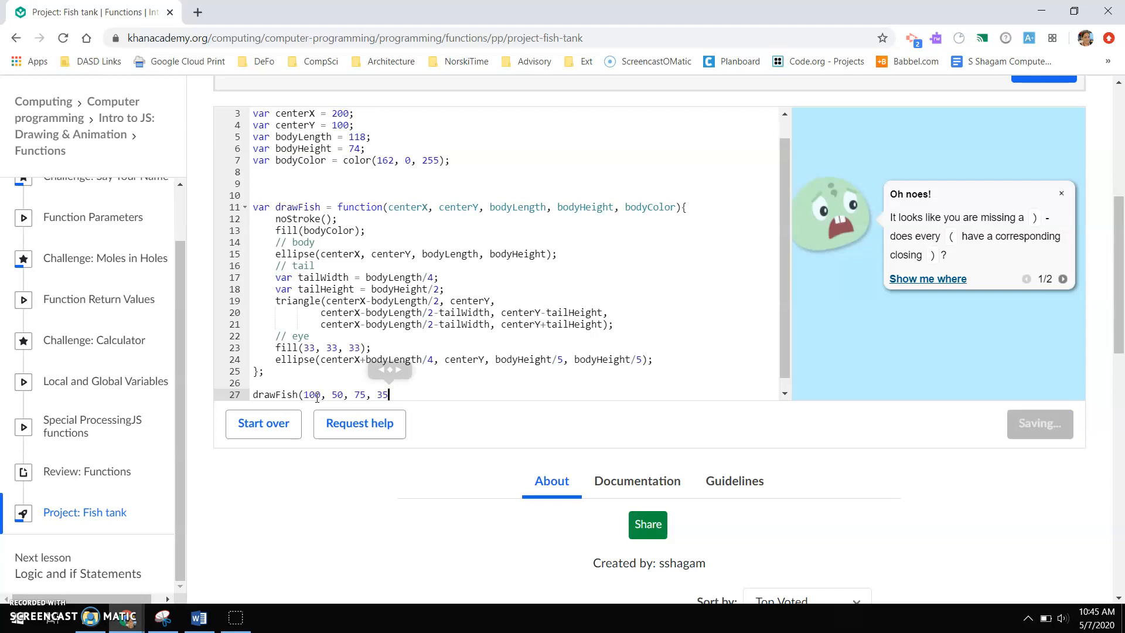
# Step: Add a color argument and pick purple, color(109, 30, 166)
pyautogui.write(', colo')
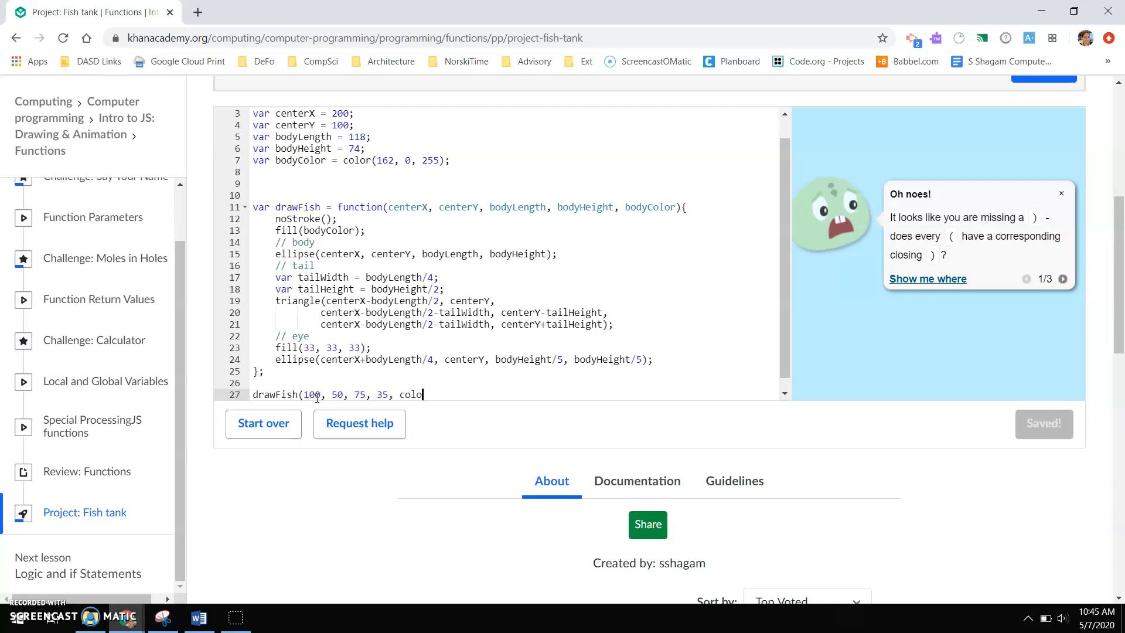
pyautogui.write('r(255, 0, 0)')
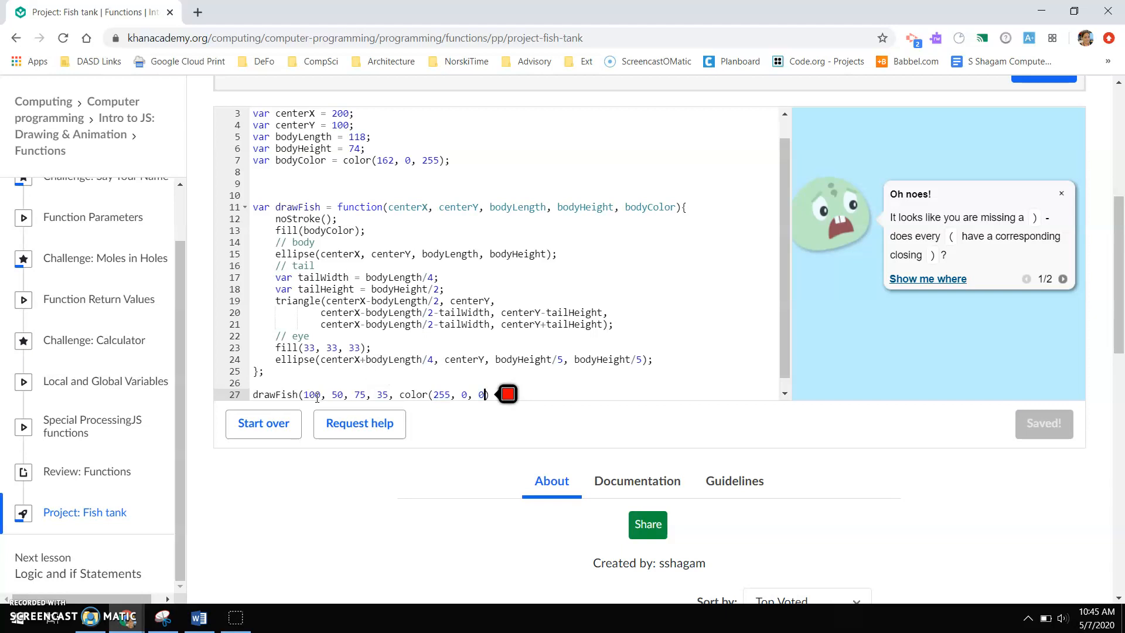
pyautogui.click(495, 394)
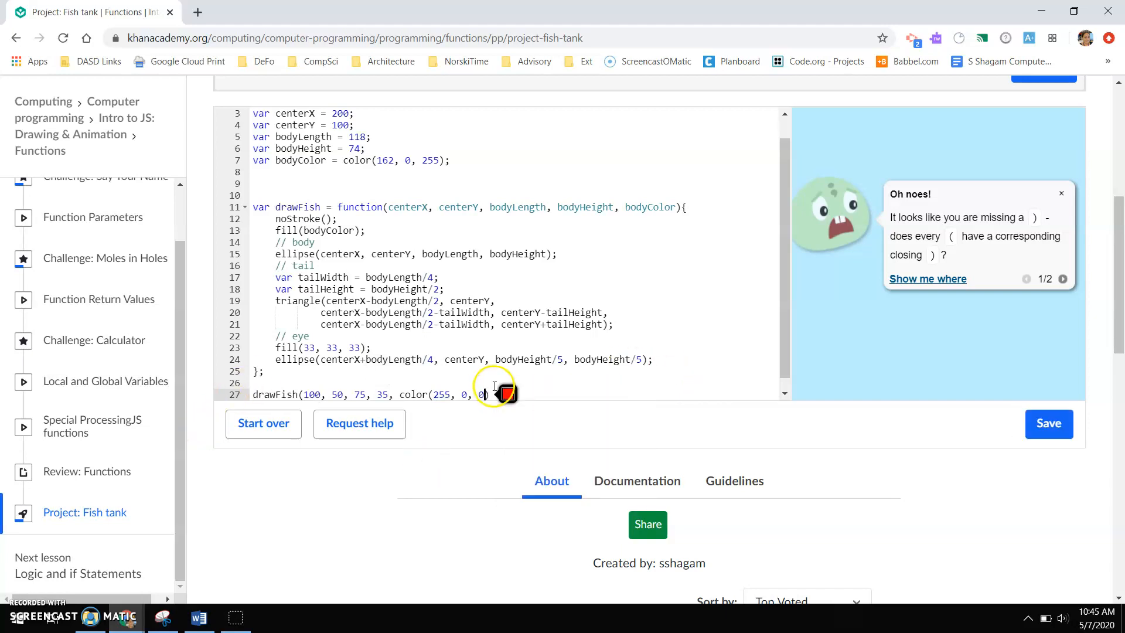
pyautogui.click(507, 394)
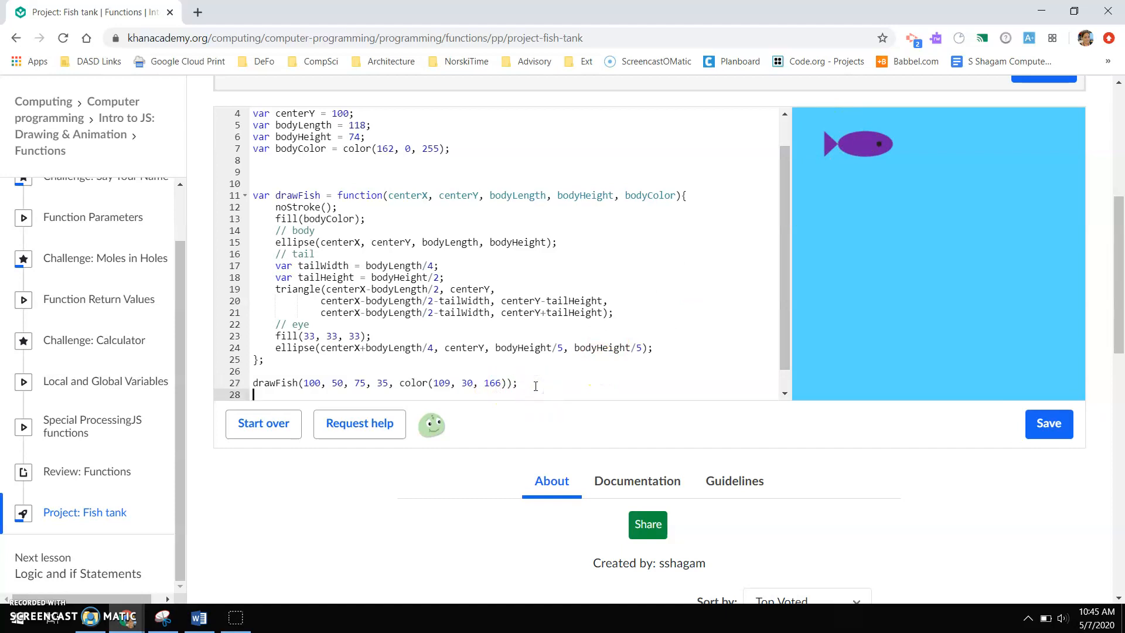
# Step: Start a second drawFish call at position 300, 300 on line 28
pyautogui.write('drawFish')
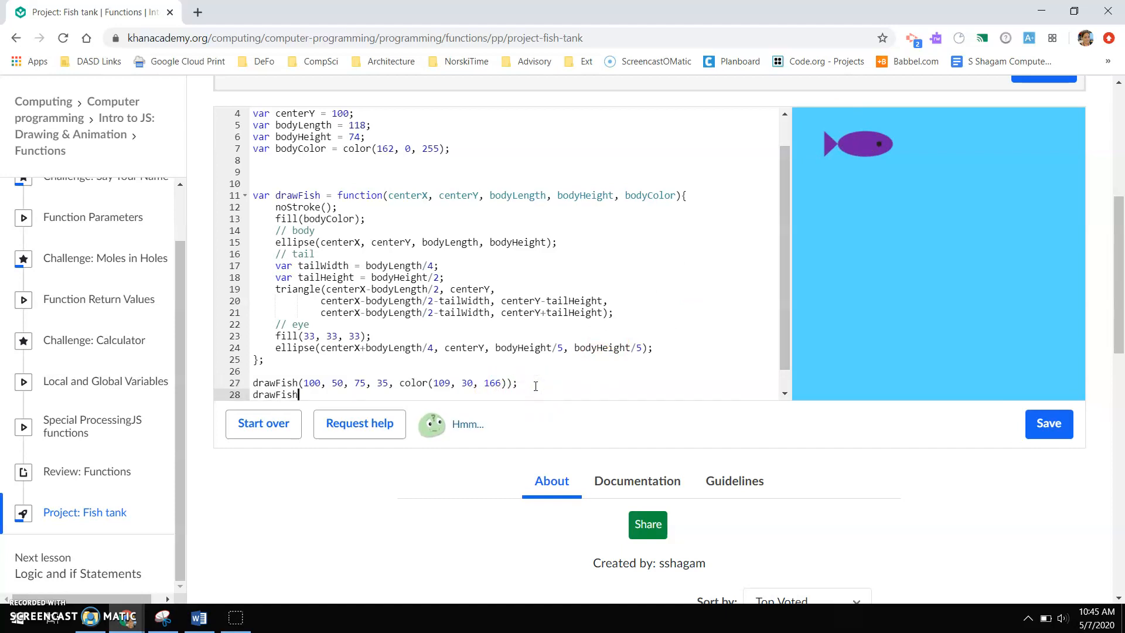
pyautogui.write('(')
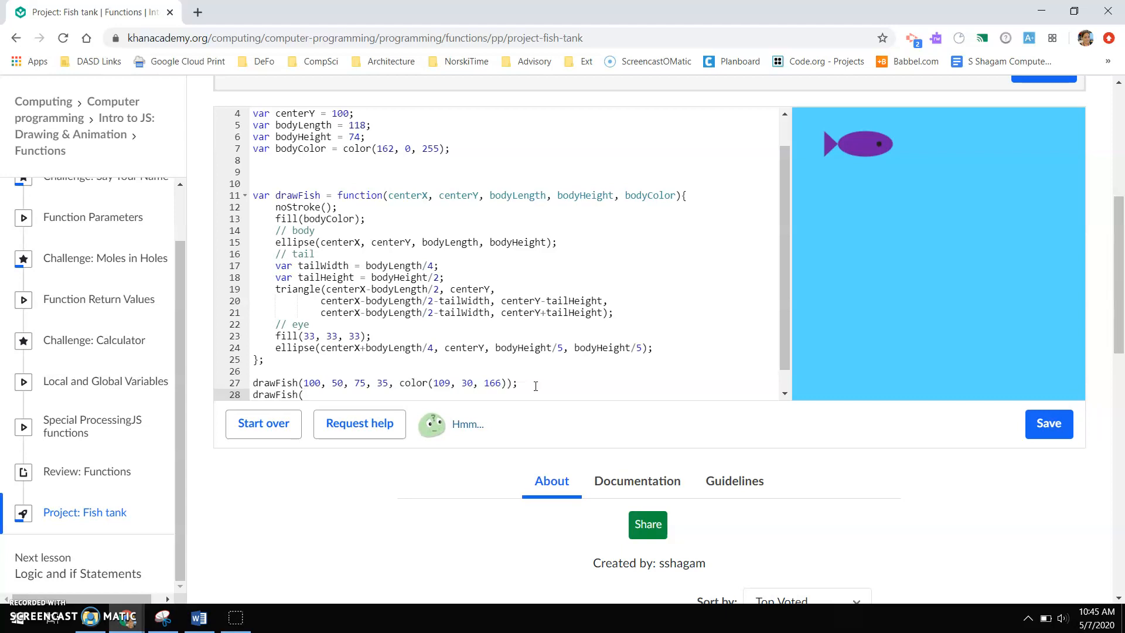
pyautogui.write('3')
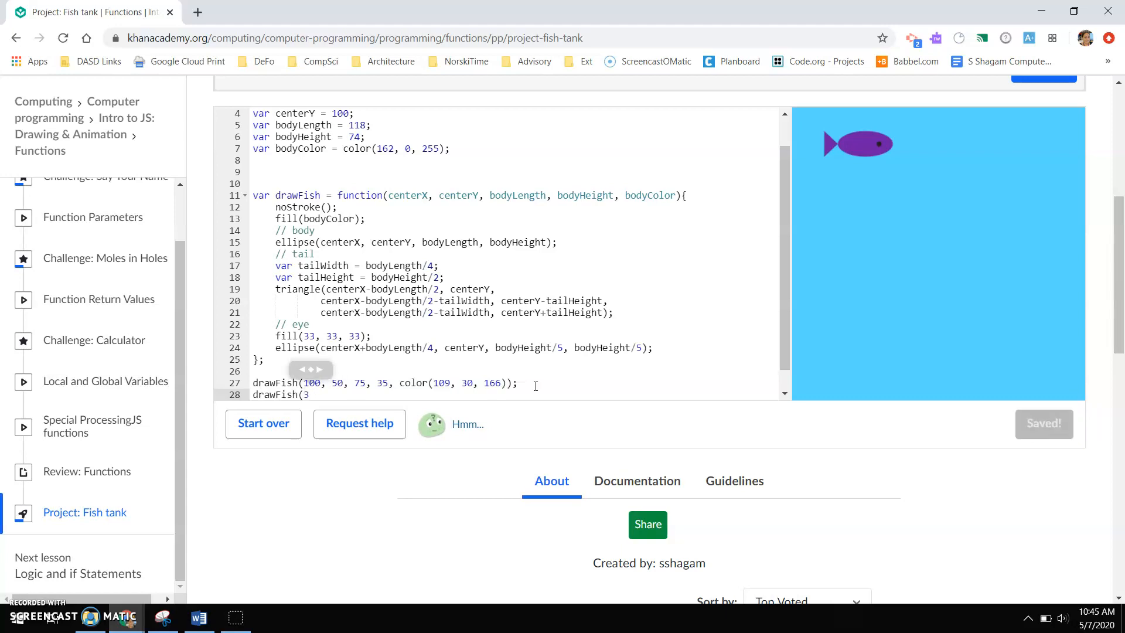
pyautogui.write('00')
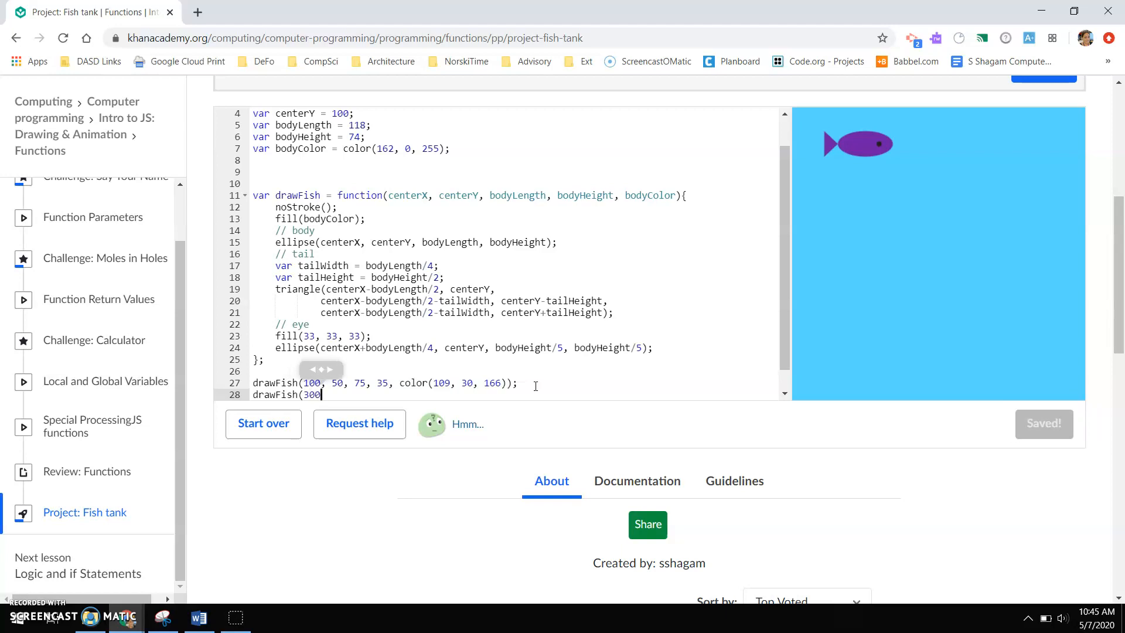
pyautogui.write(',')
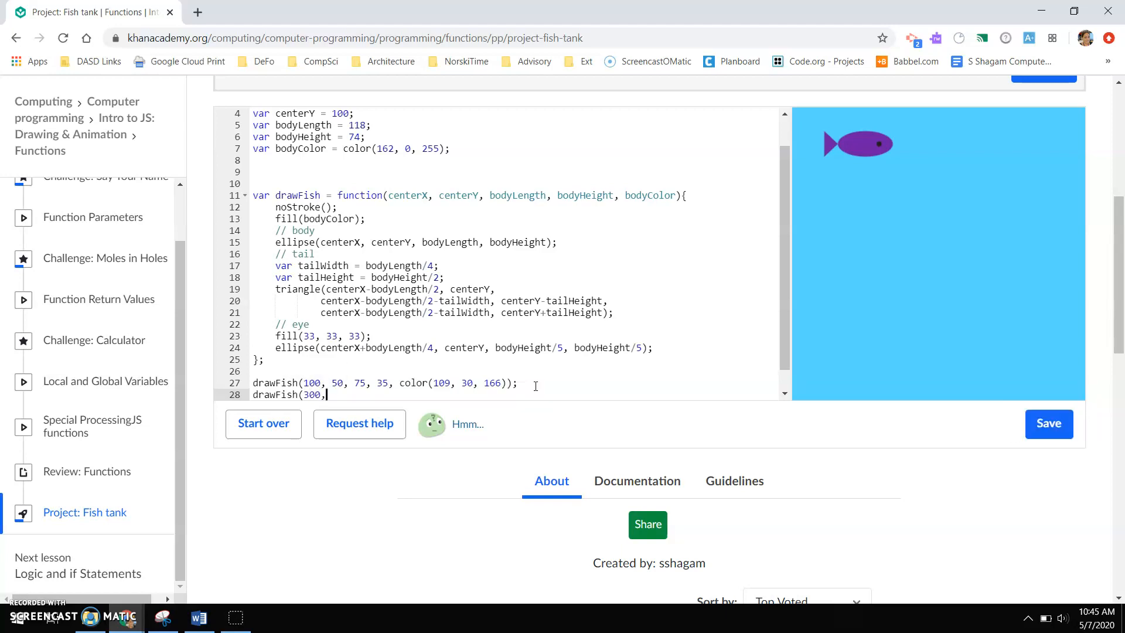
pyautogui.write('300,')
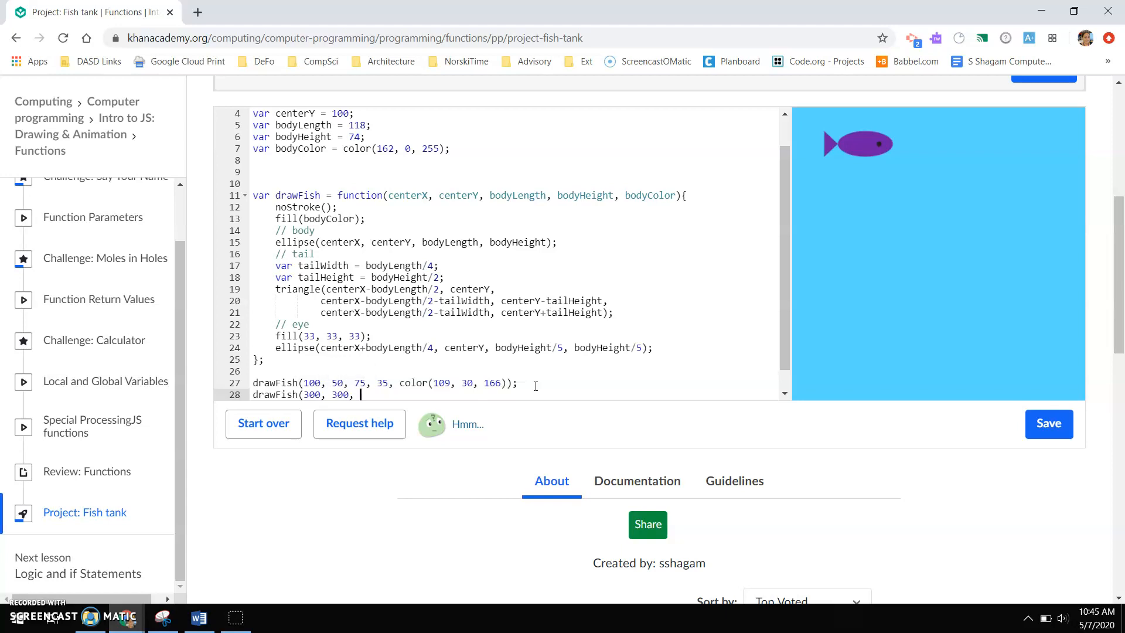
# Step: Give it a 100-by-75 body and change its color to green (64, 255, 0)
pyautogui.write('100,')
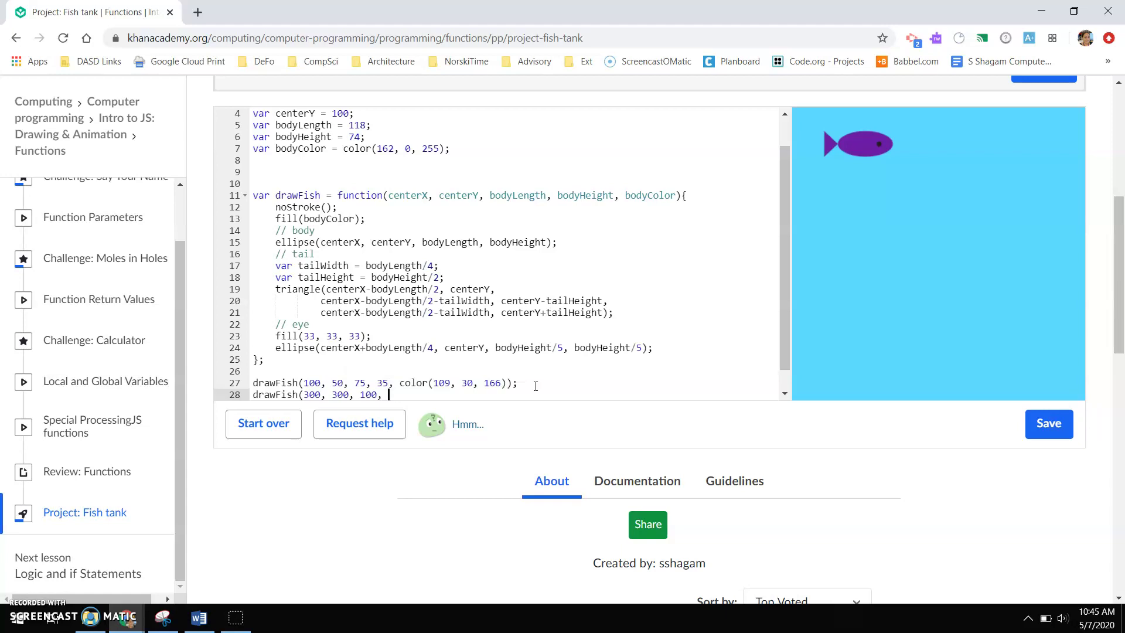
pyautogui.write('7')
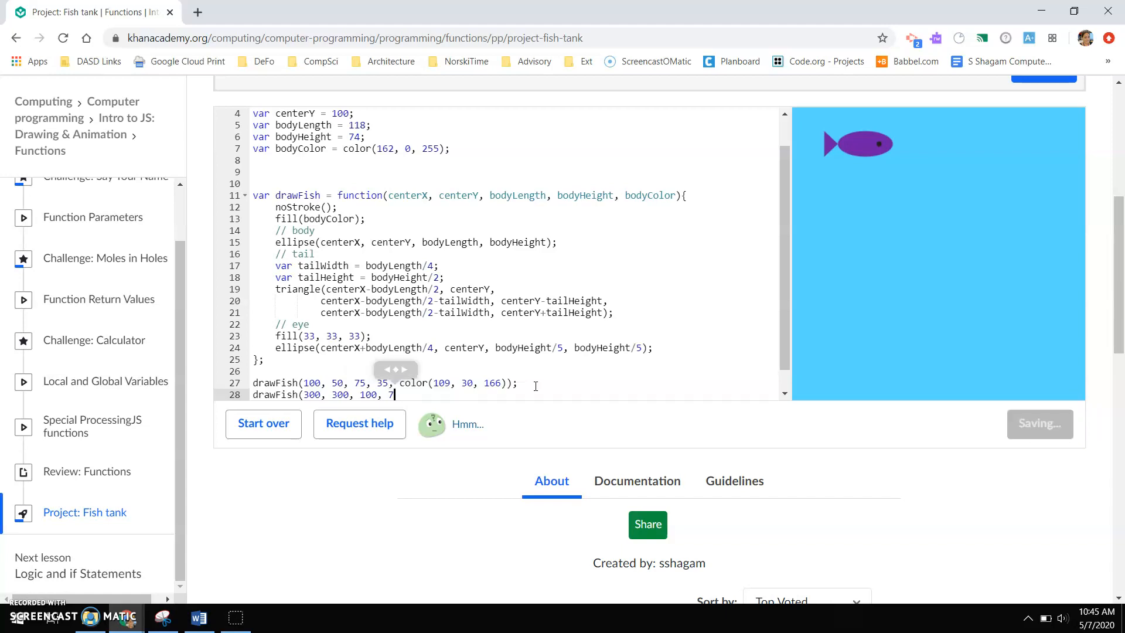
pyautogui.write('5,')
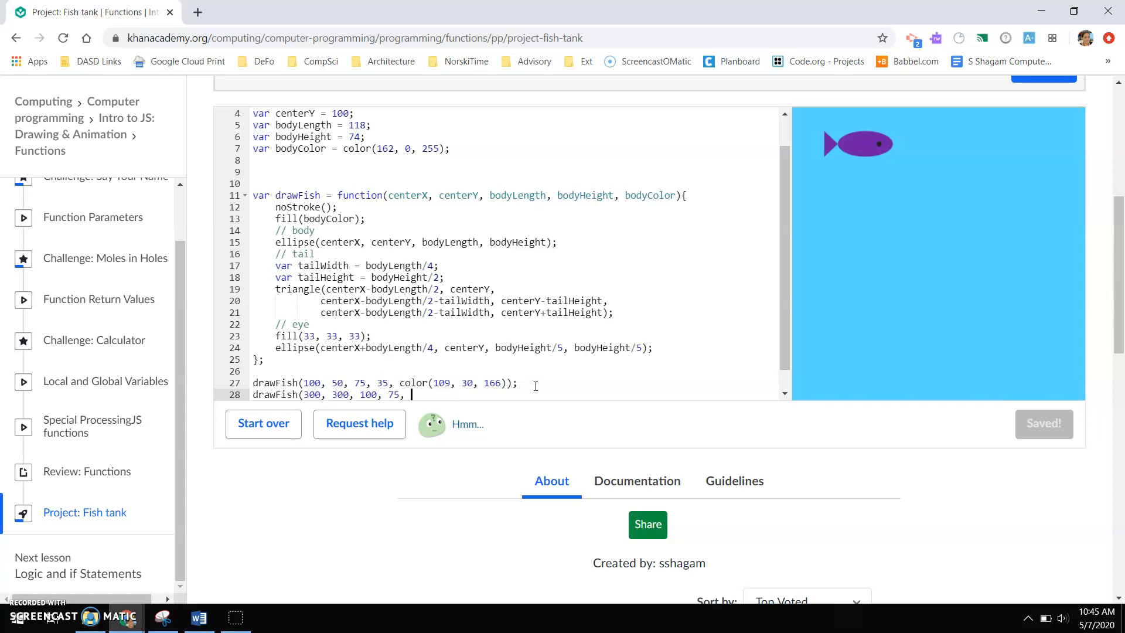
pyautogui.write('color(255, 0, 0)')
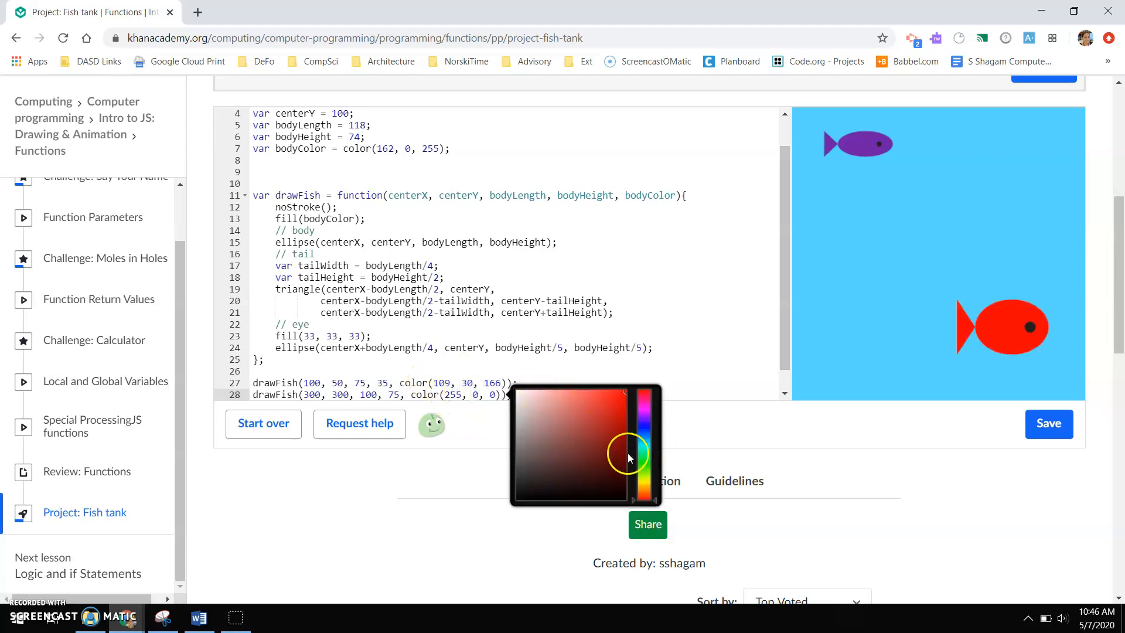
pyautogui.click(643, 467)
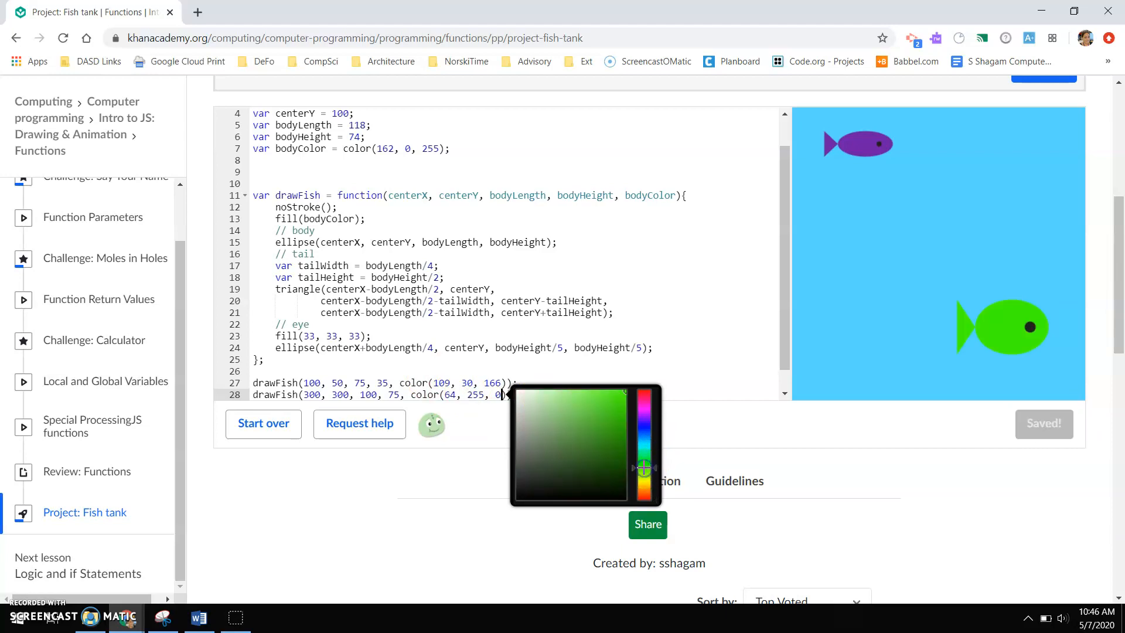
pyautogui.click(680, 322)
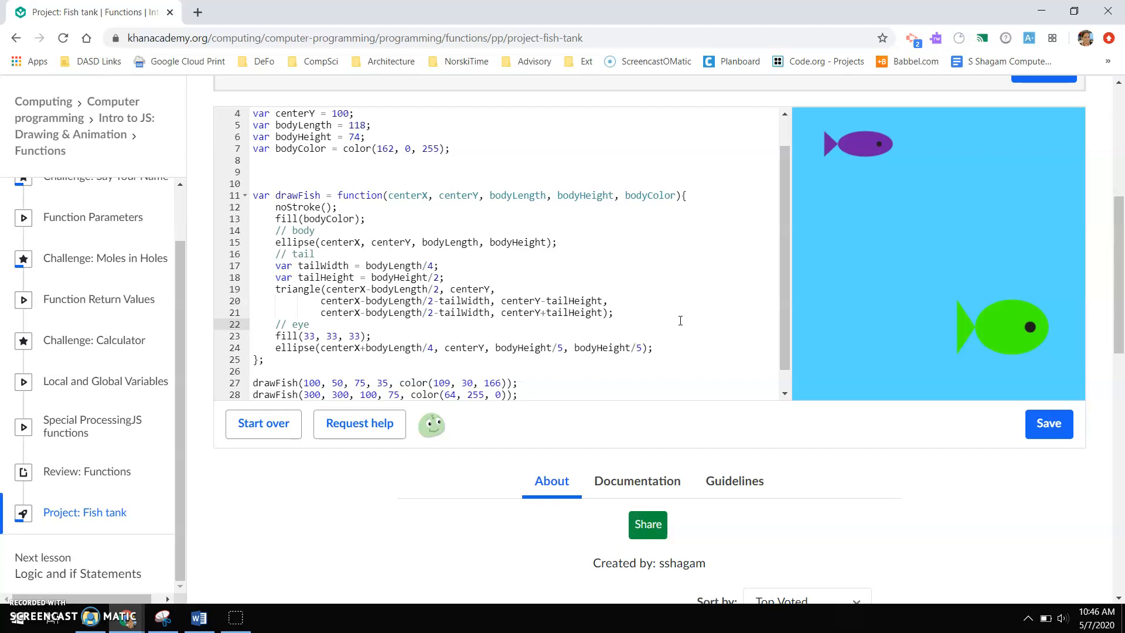
pyautogui.moveTo(472, 502)
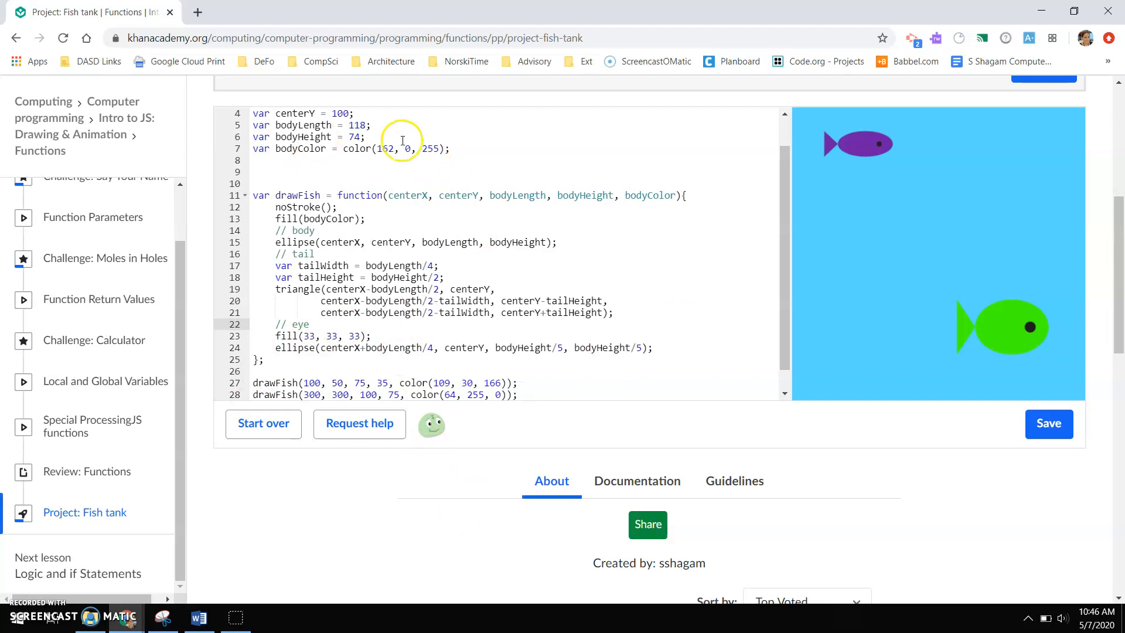
pyautogui.moveTo(433, 242)
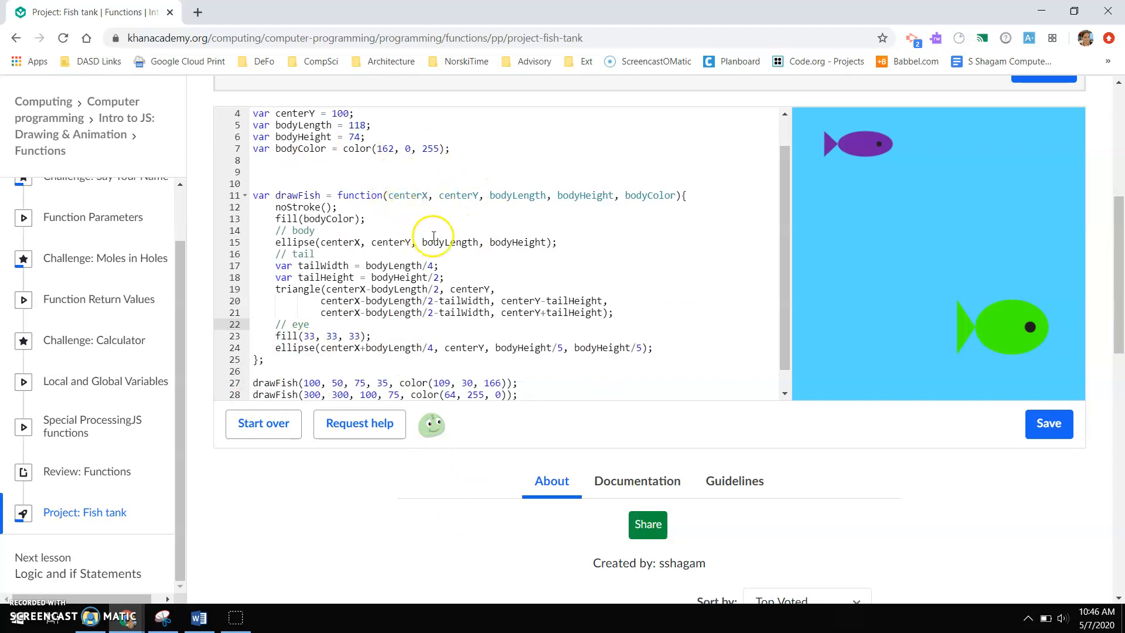
pyautogui.moveTo(528, 194)
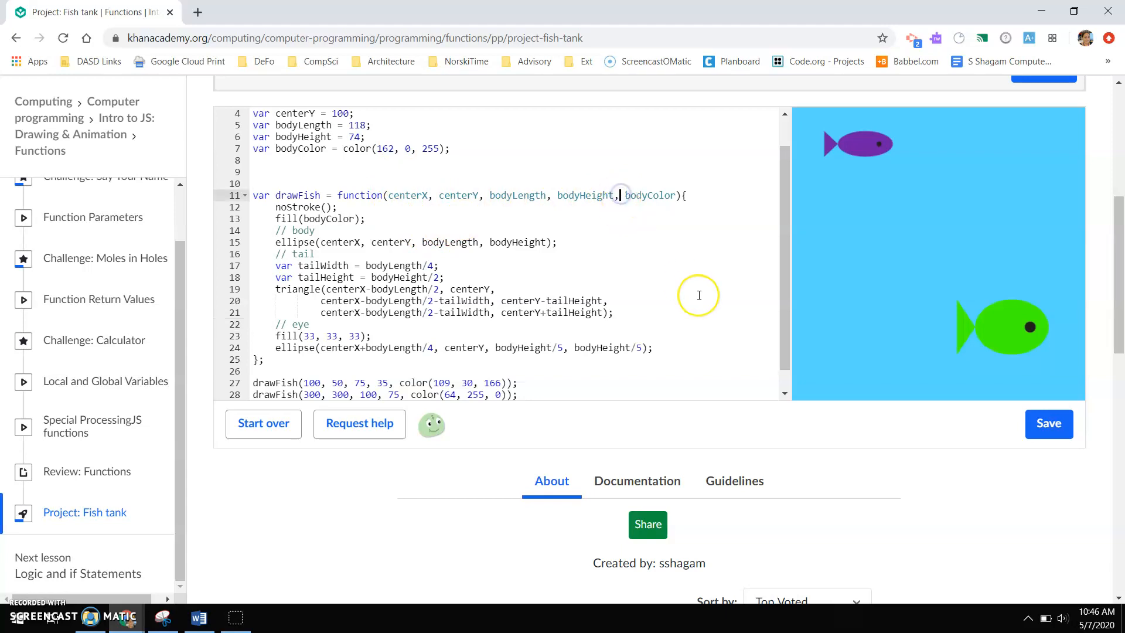
# Step: Add a tailWidth parameter to drawFish and declare a tailWidth variable
pyautogui.write('tailWidth')
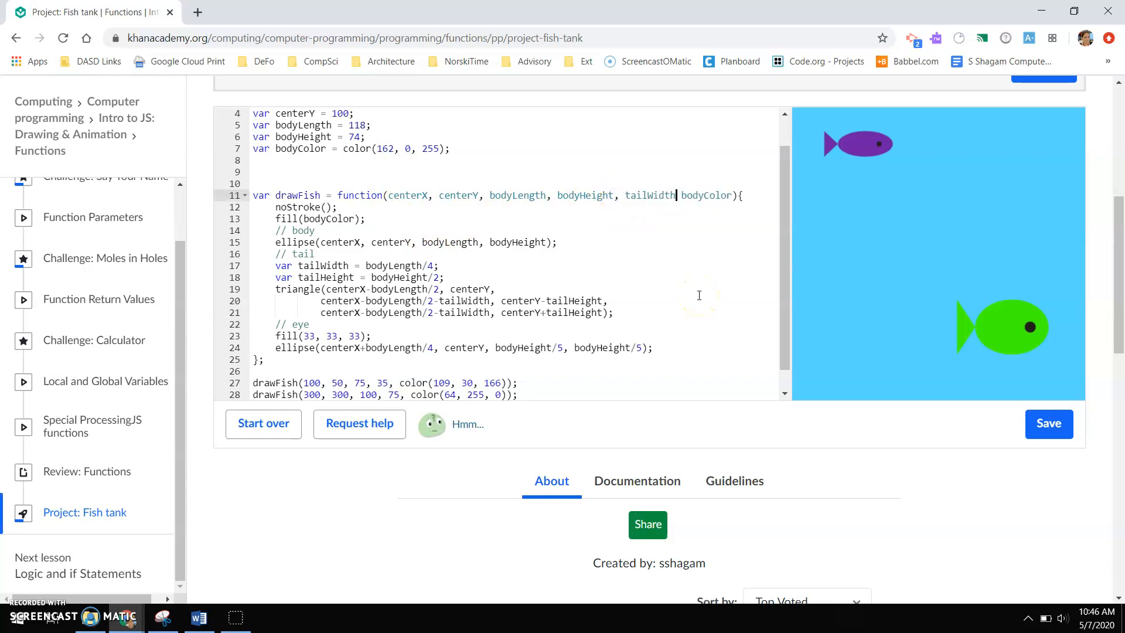
pyautogui.write('var')
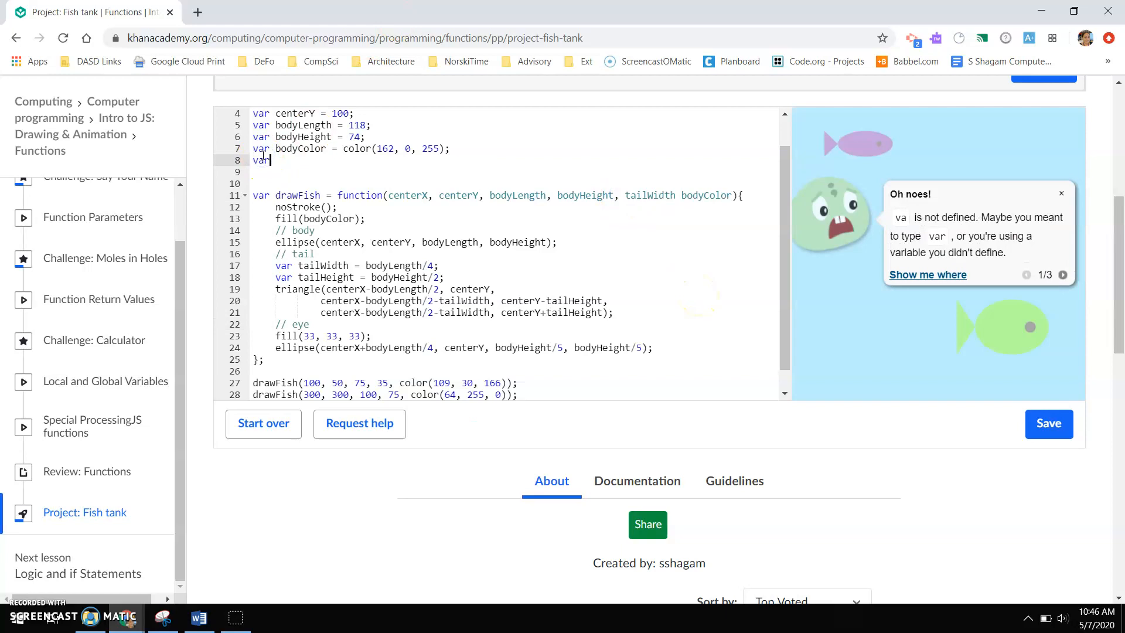
pyautogui.write('tailWidth =')
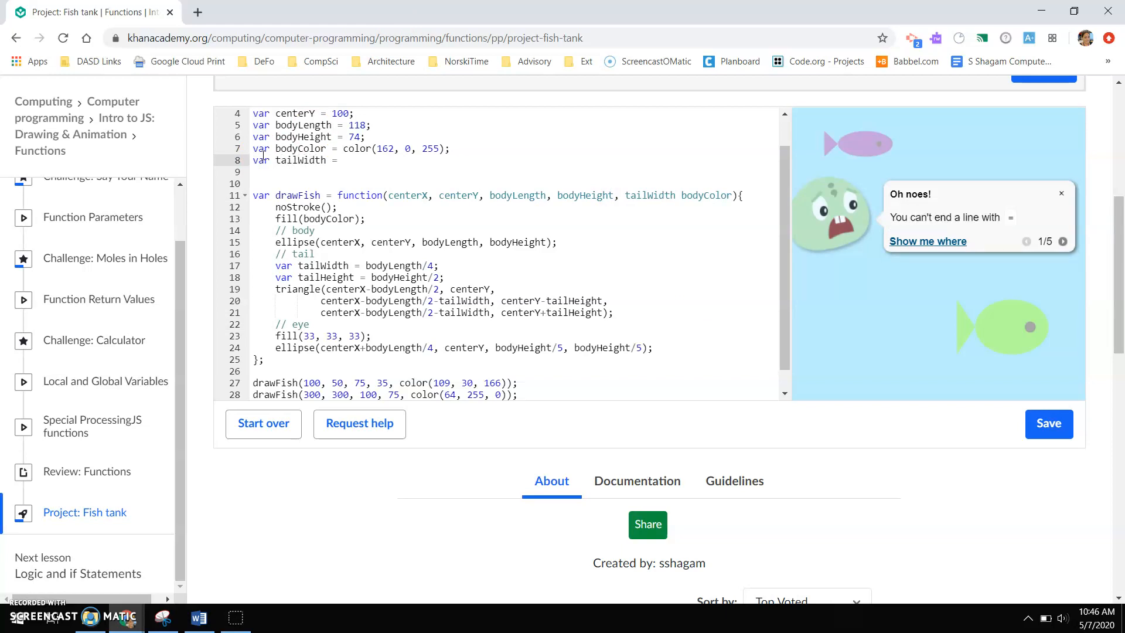
# Step: Reset the fish variables to 0, declare tailHeight = 0, and fix the parameter comma
pyautogui.click(1048, 423)
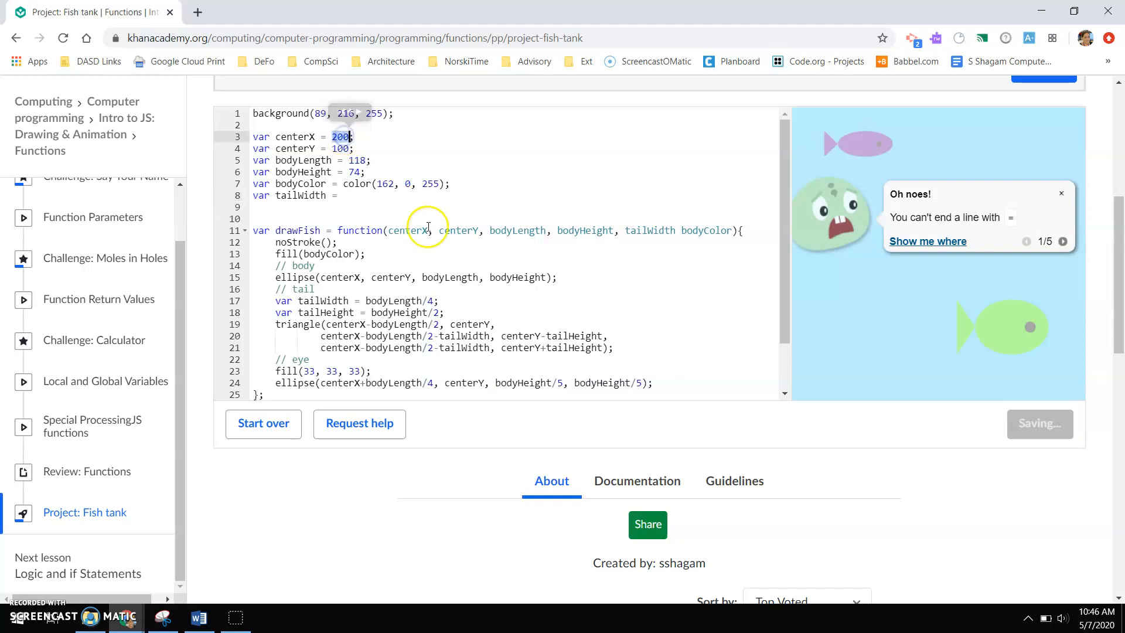
pyautogui.write('0')
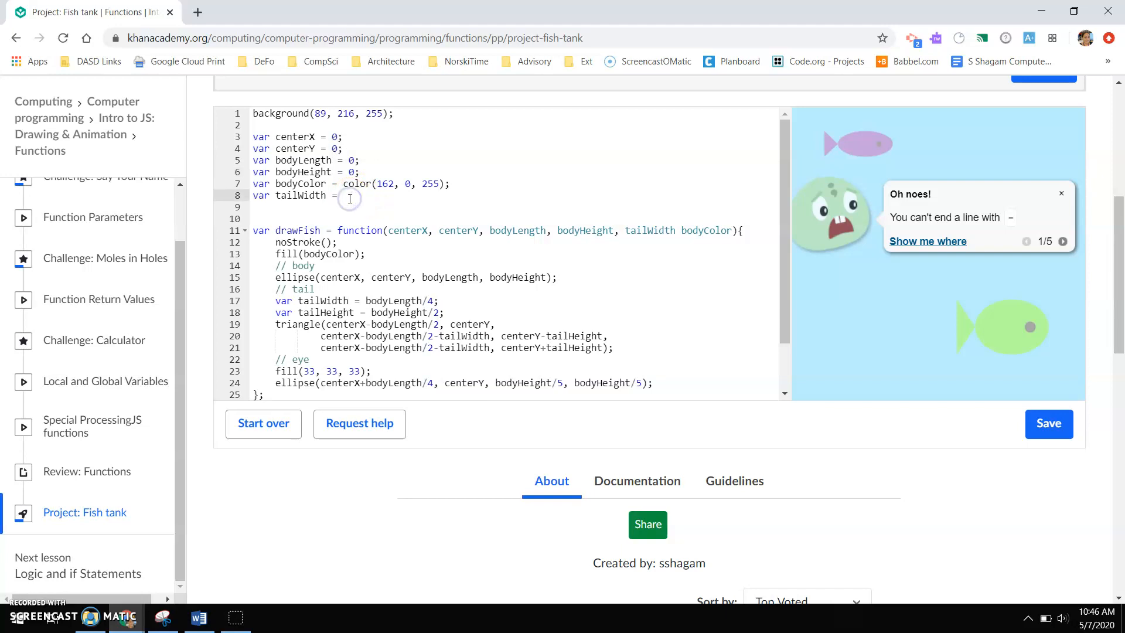
pyautogui.write(';')
pyautogui.click(514, 207)
pyautogui.write('var tail')
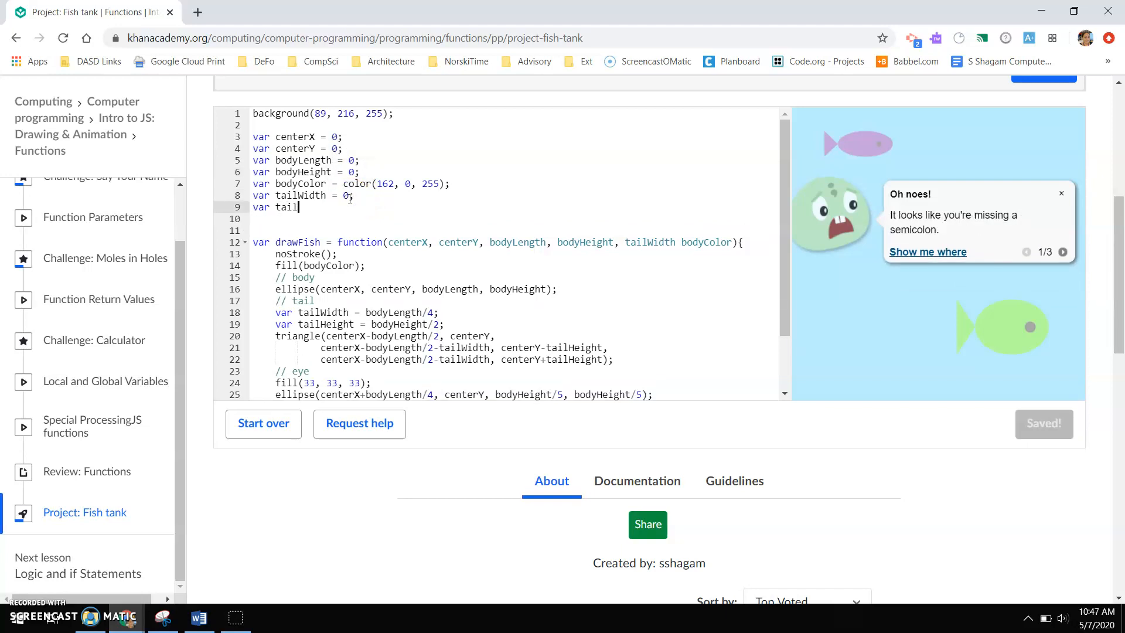
pyautogui.write('Height =')
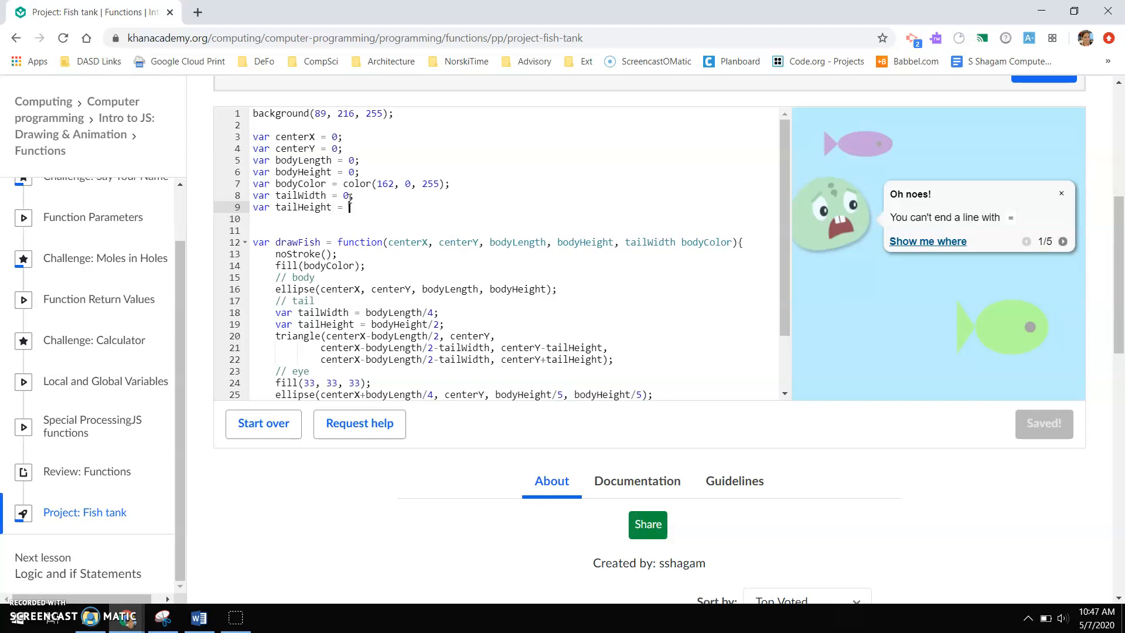
pyautogui.write(';')
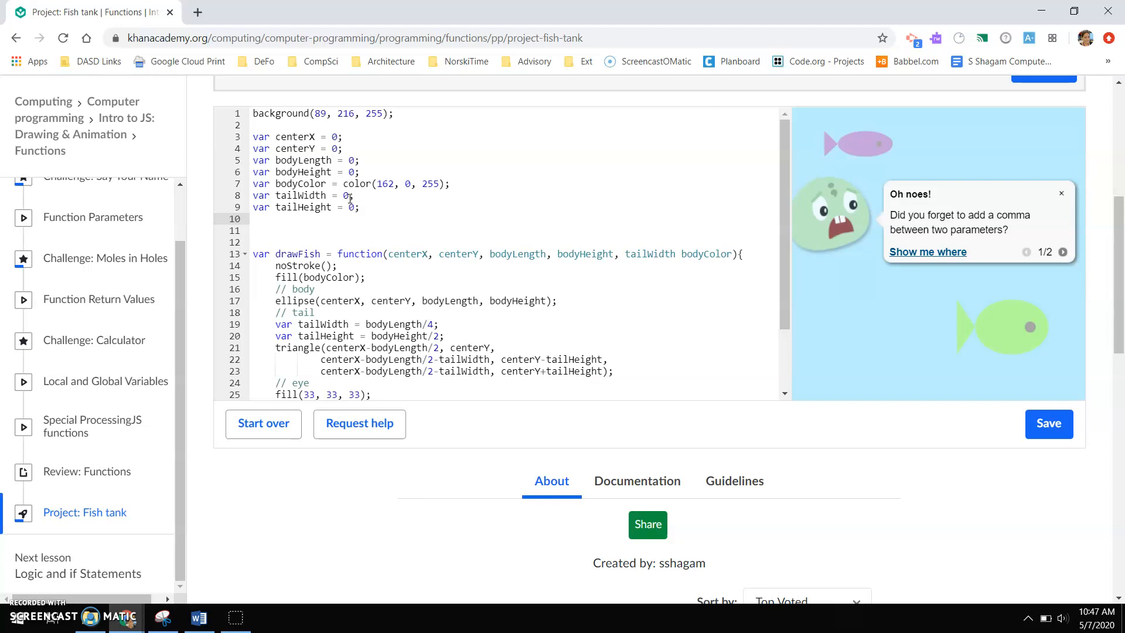
pyautogui.click(1048, 423)
pyautogui.write(',')
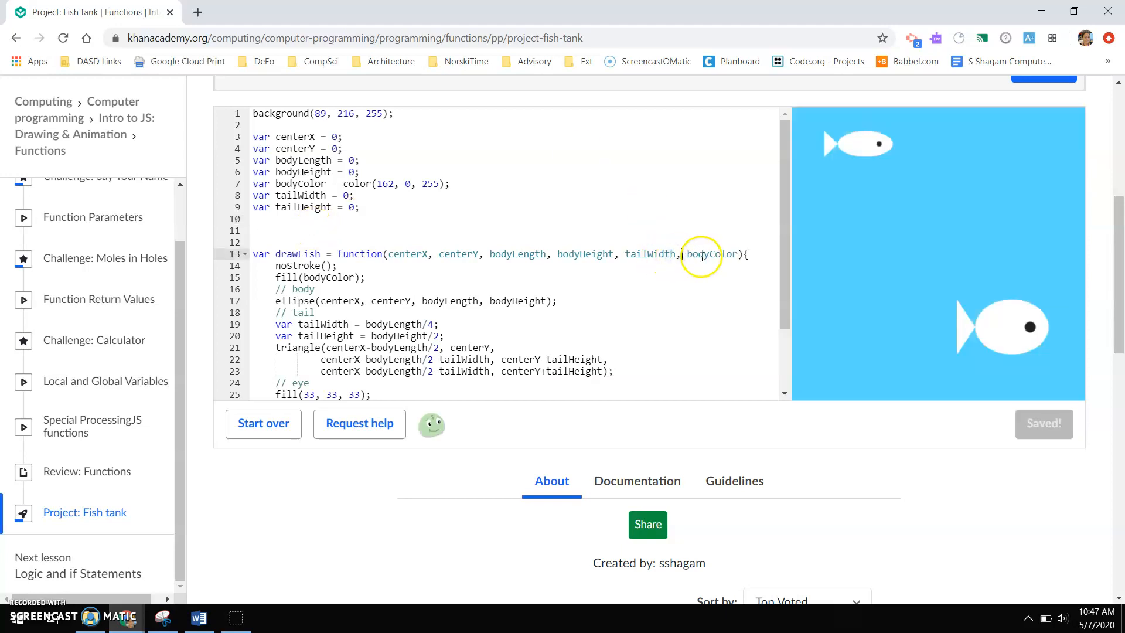
# Step: Declare eyeSize = 0 and add tailHeight and eyeSize parameters to drawFish
pyautogui.write('tailHeight,')
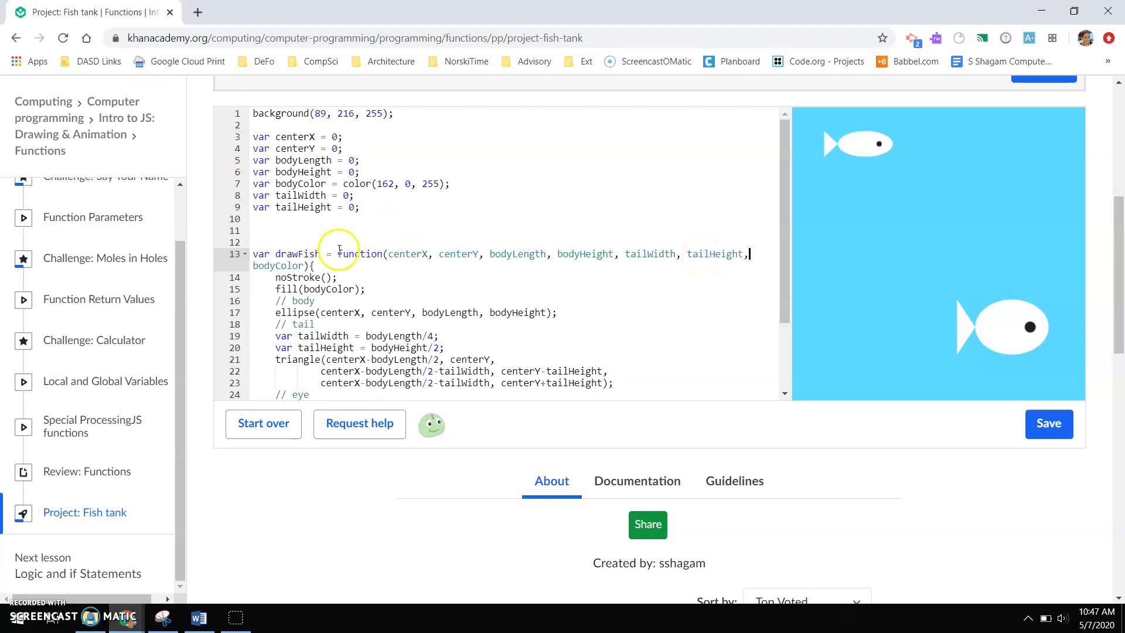
pyautogui.write('va')
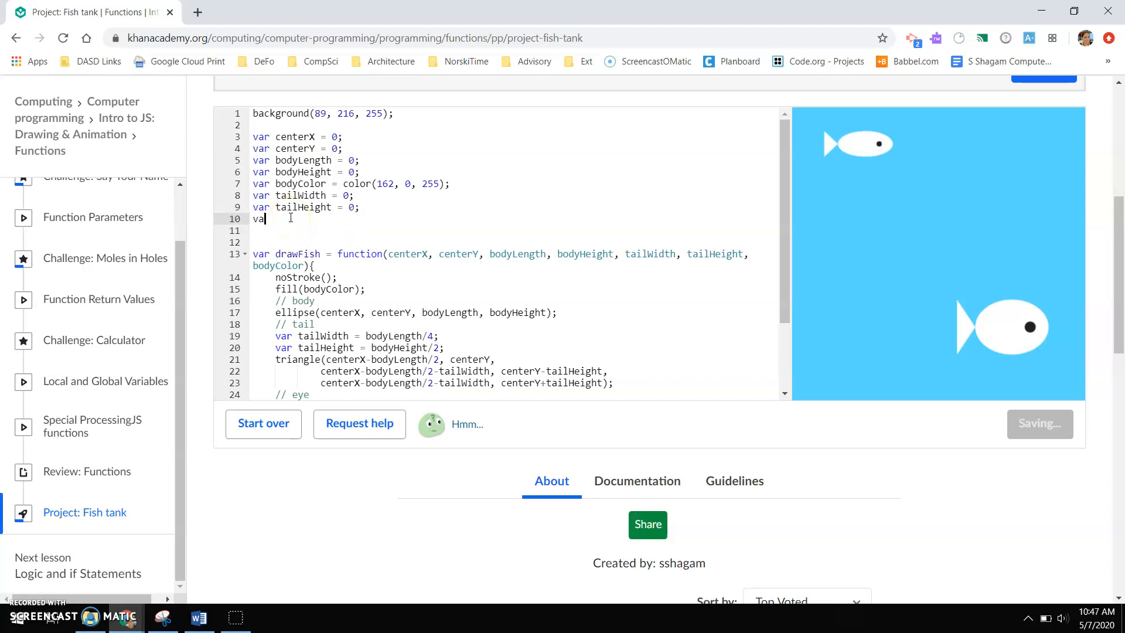
pyautogui.write('eyes')
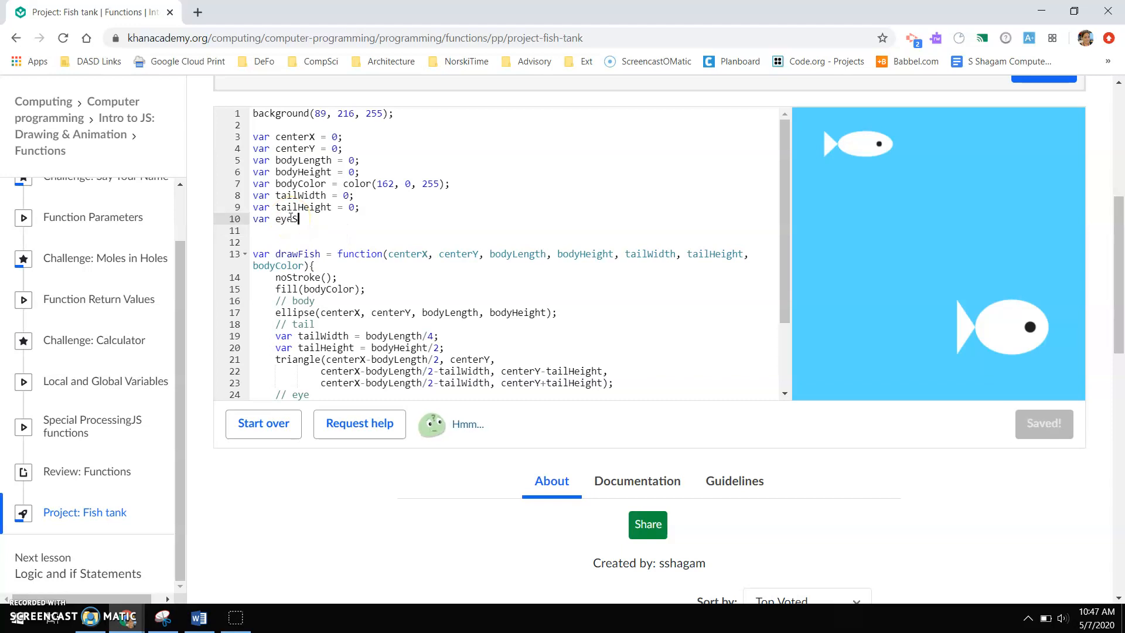
pyautogui.write('ize = 0;')
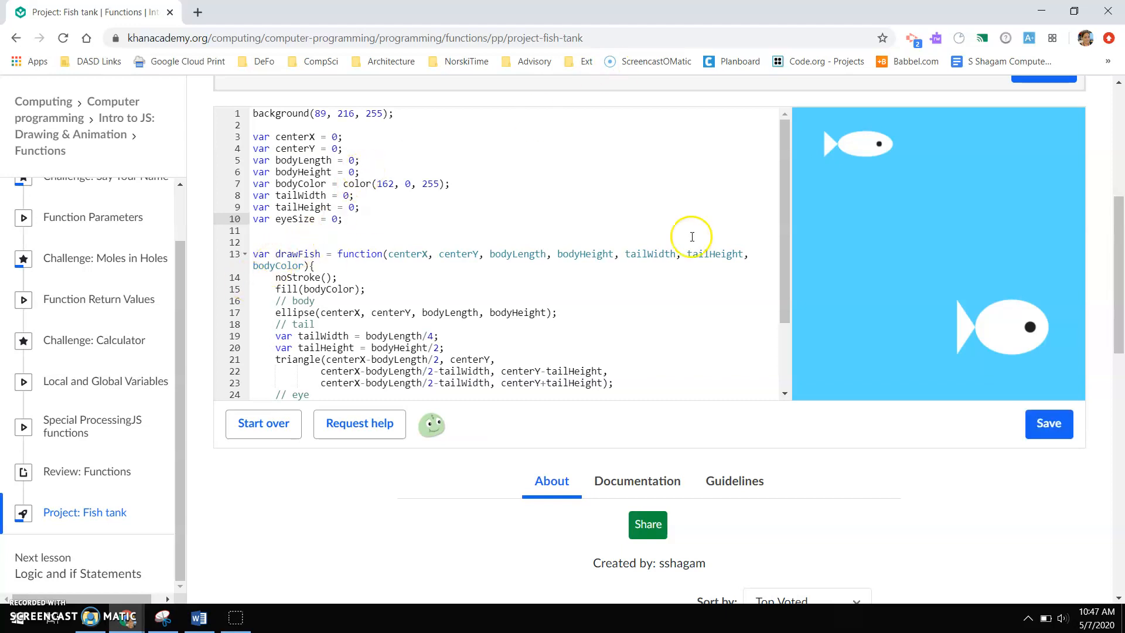
pyautogui.click(1049, 423)
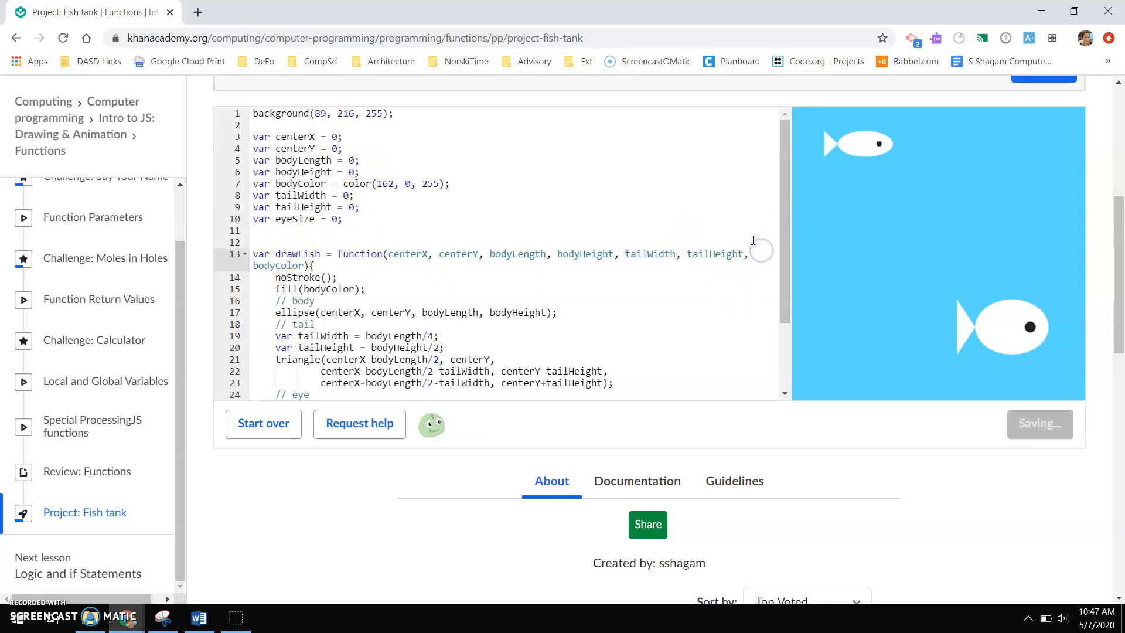
pyautogui.write('eyeSize,')
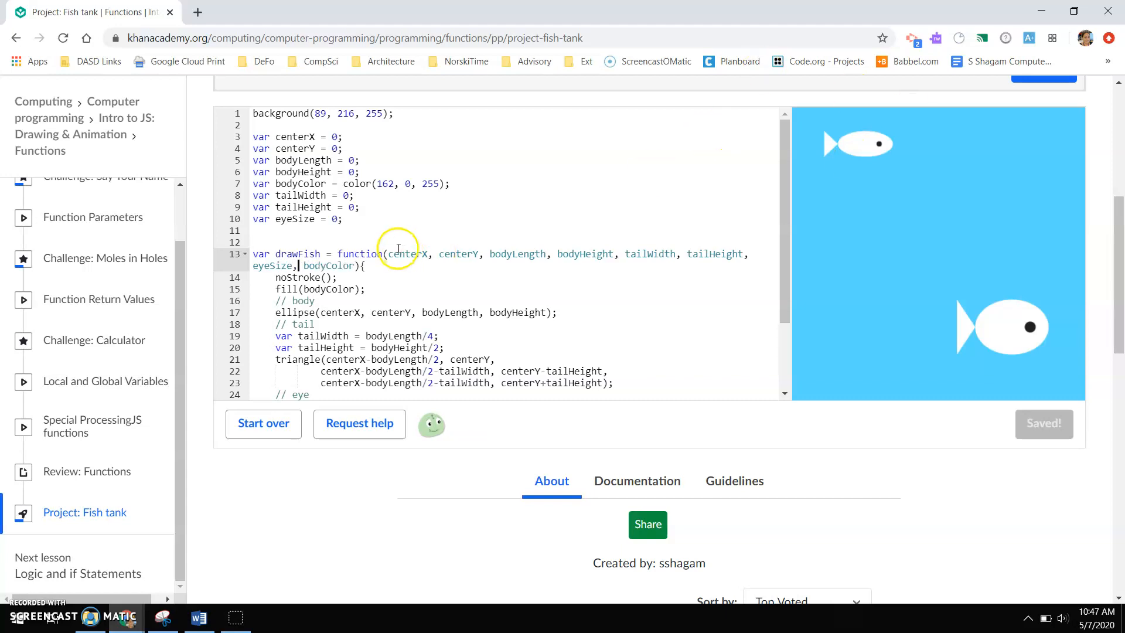
# Step: Declare var eyeColor = color(255, 0, 0) and add eyeColor to drawFish's parameters
pyautogui.write('var e')
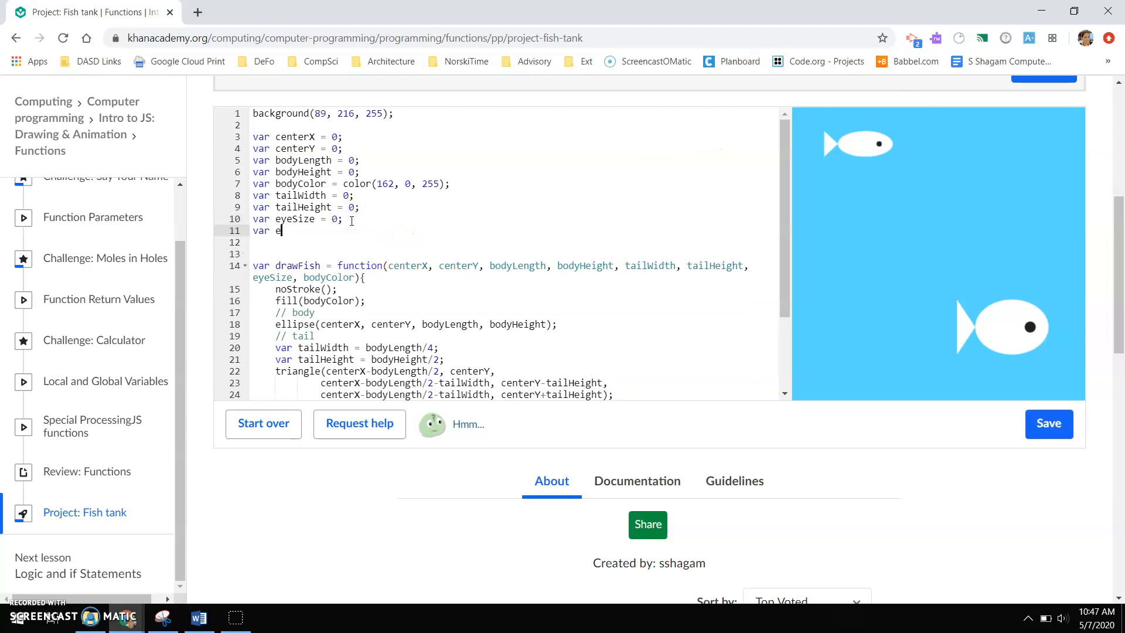
pyautogui.write('yeColor')
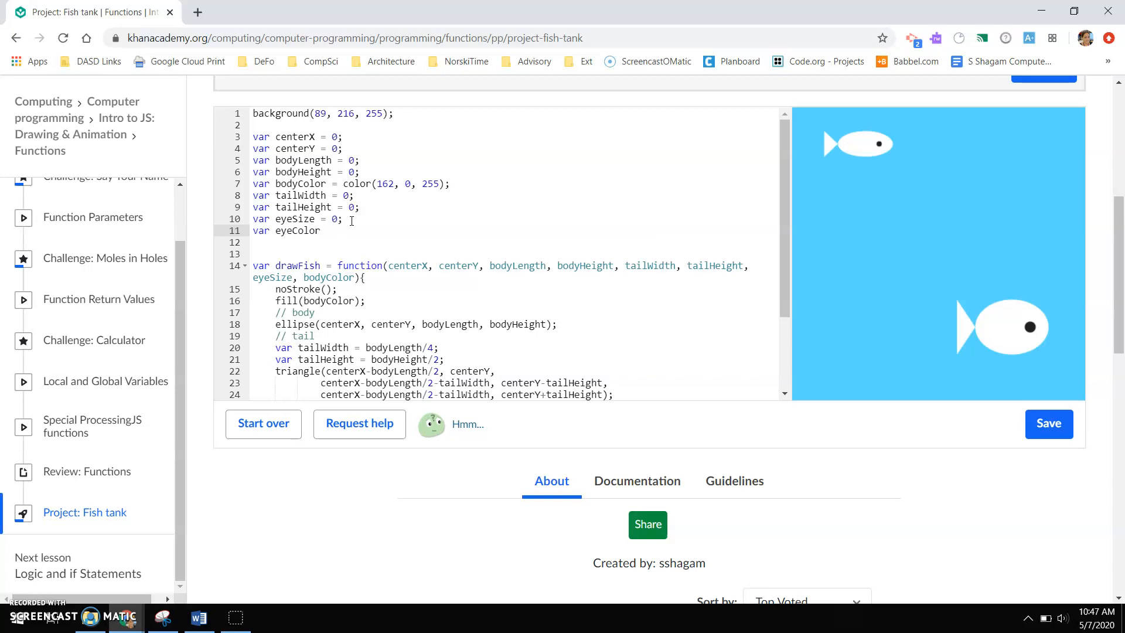
pyautogui.write('= color(255, 0, 0);')
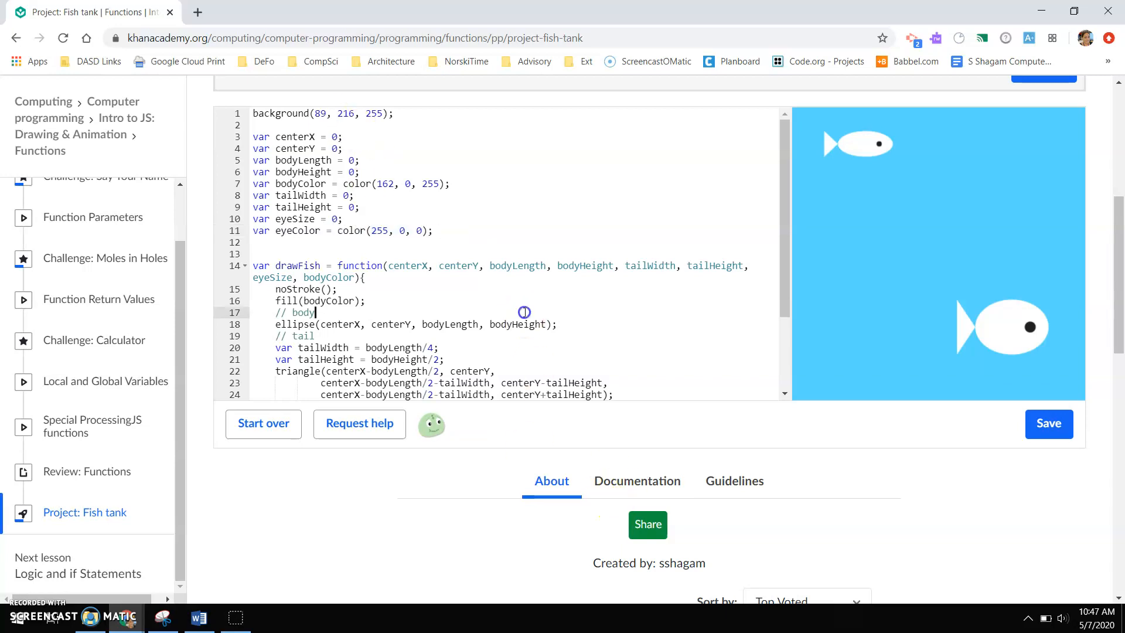
pyautogui.click(1048, 423)
pyautogui.write('eyeColor, ')
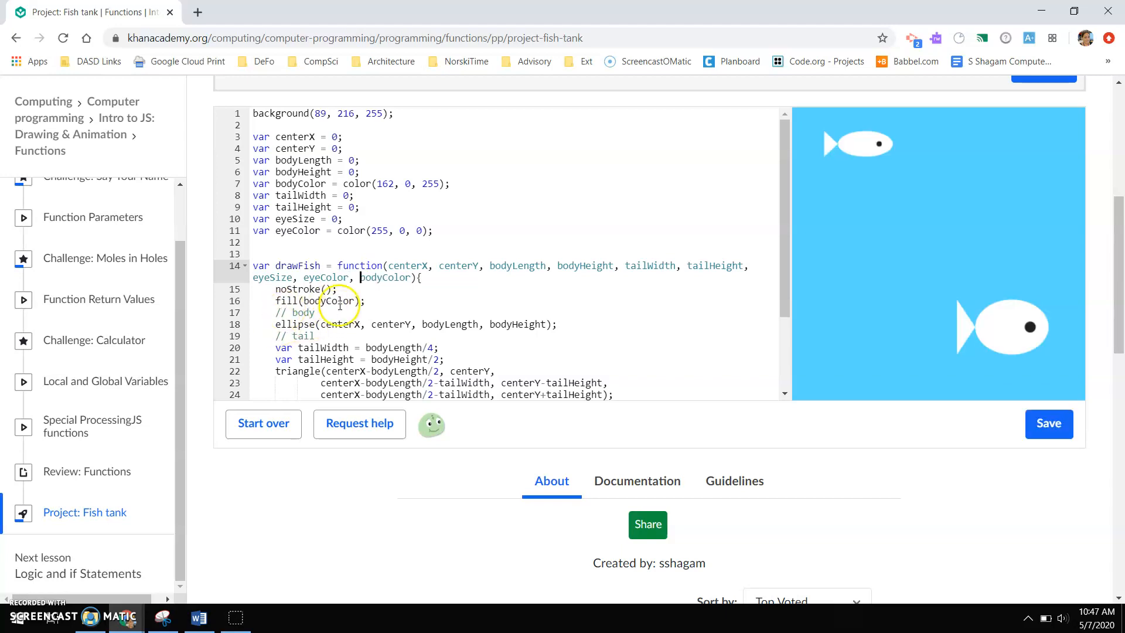
pyautogui.click(1048, 423)
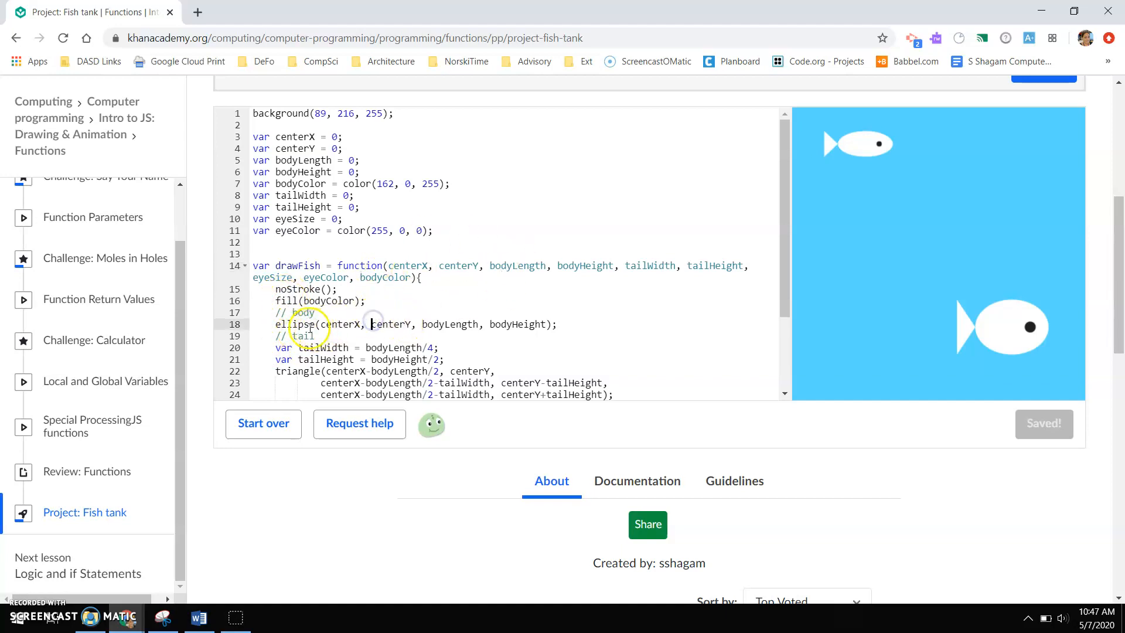
pyautogui.click(300, 312)
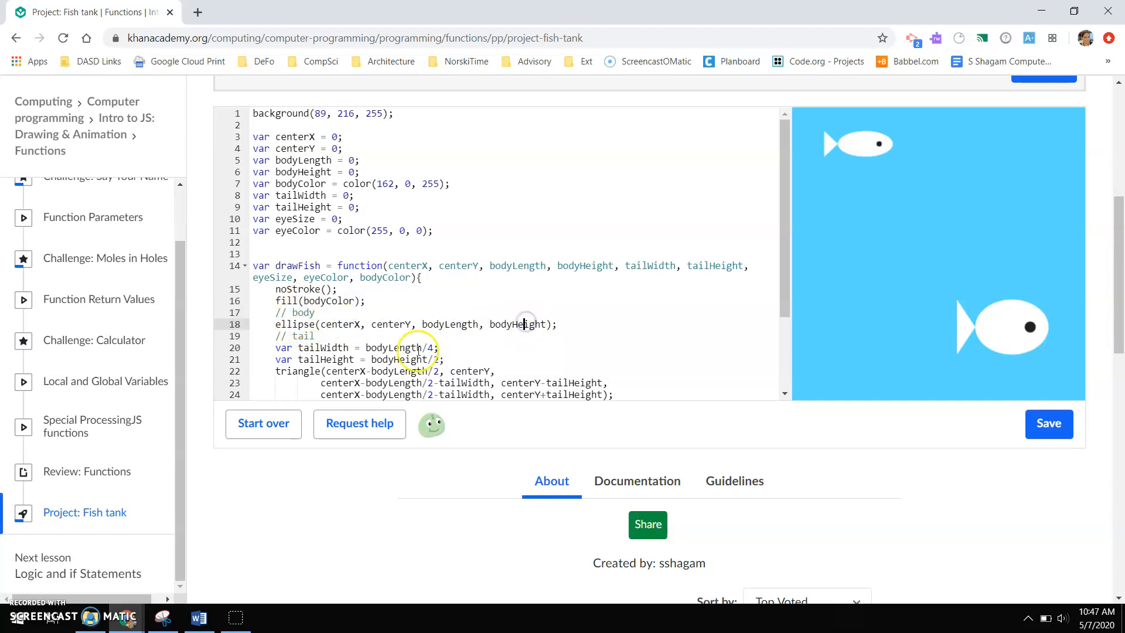
pyautogui.scroll(-3)
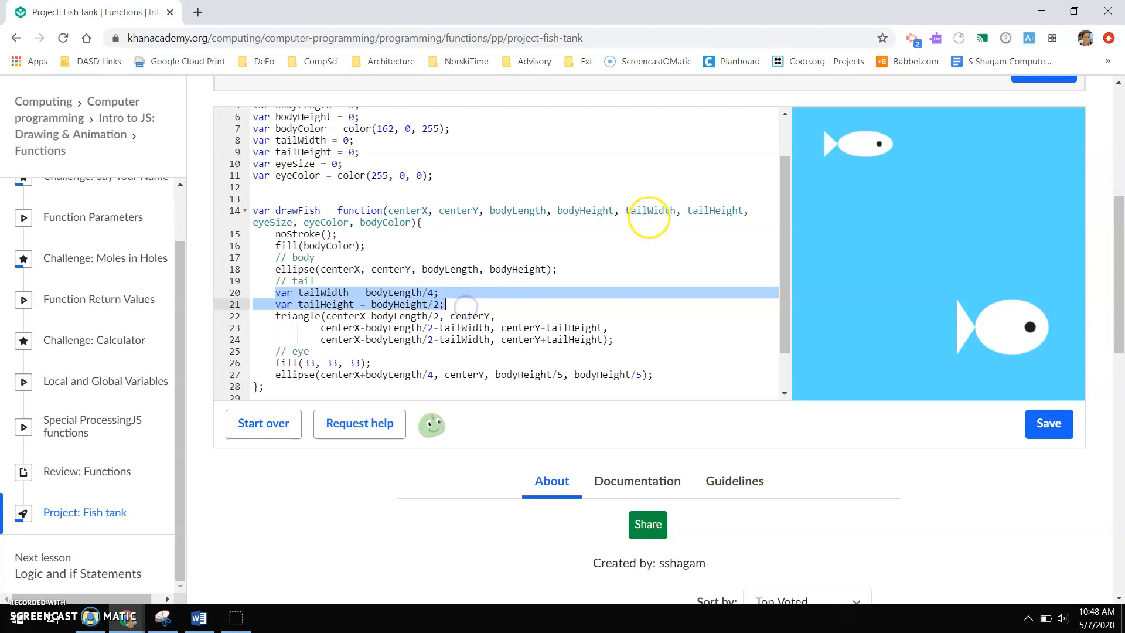
pyautogui.click(365, 323)
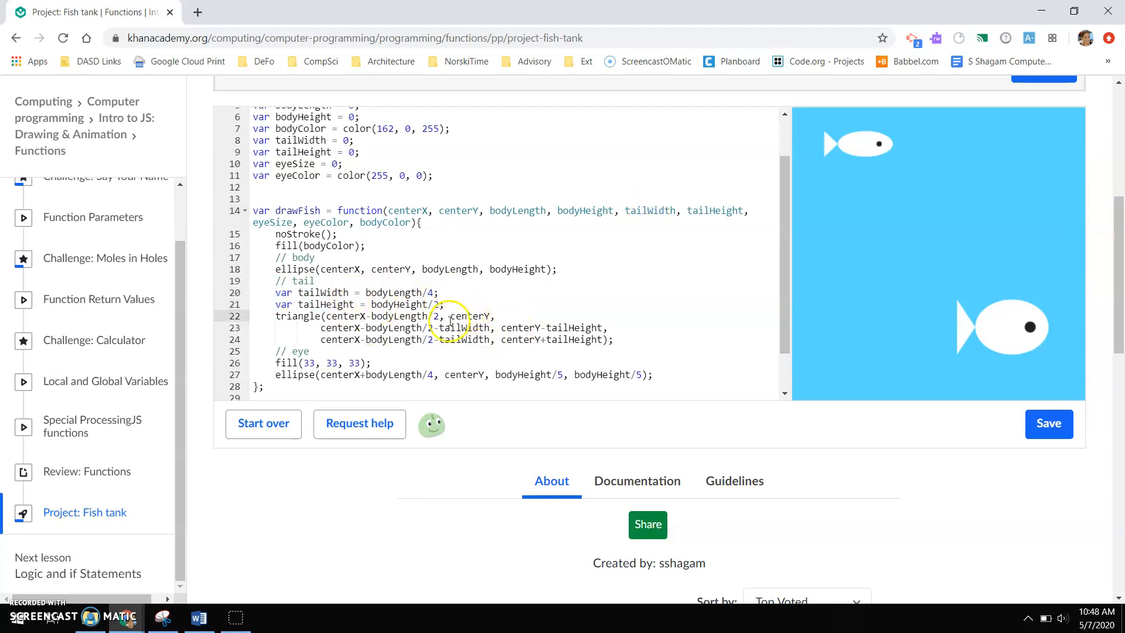
pyautogui.scroll(-3)
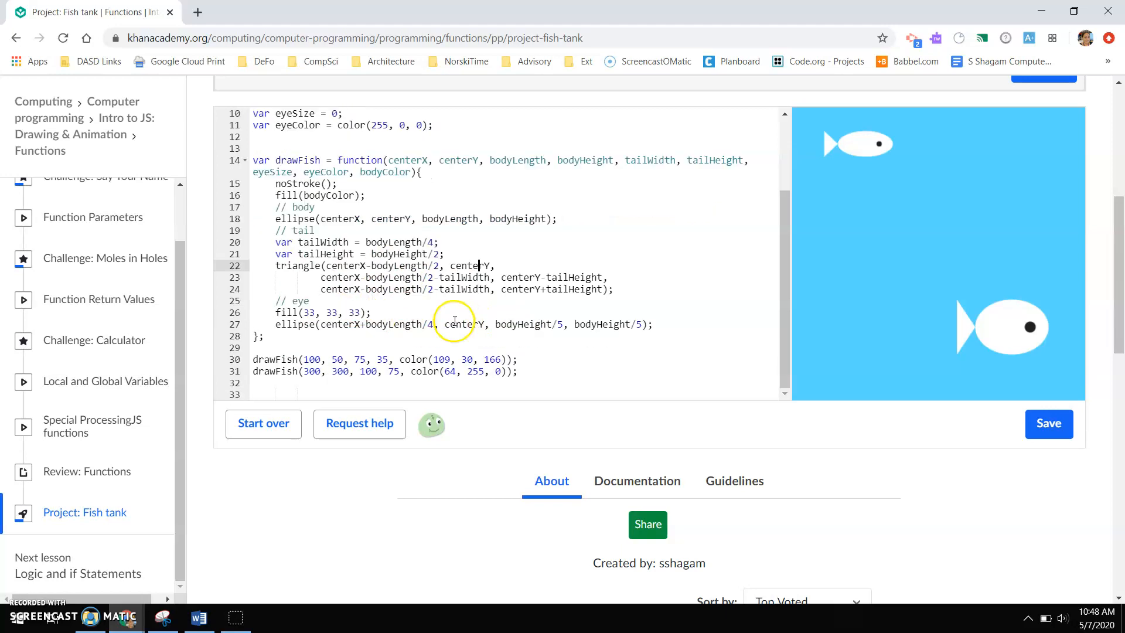
pyautogui.moveTo(402, 226)
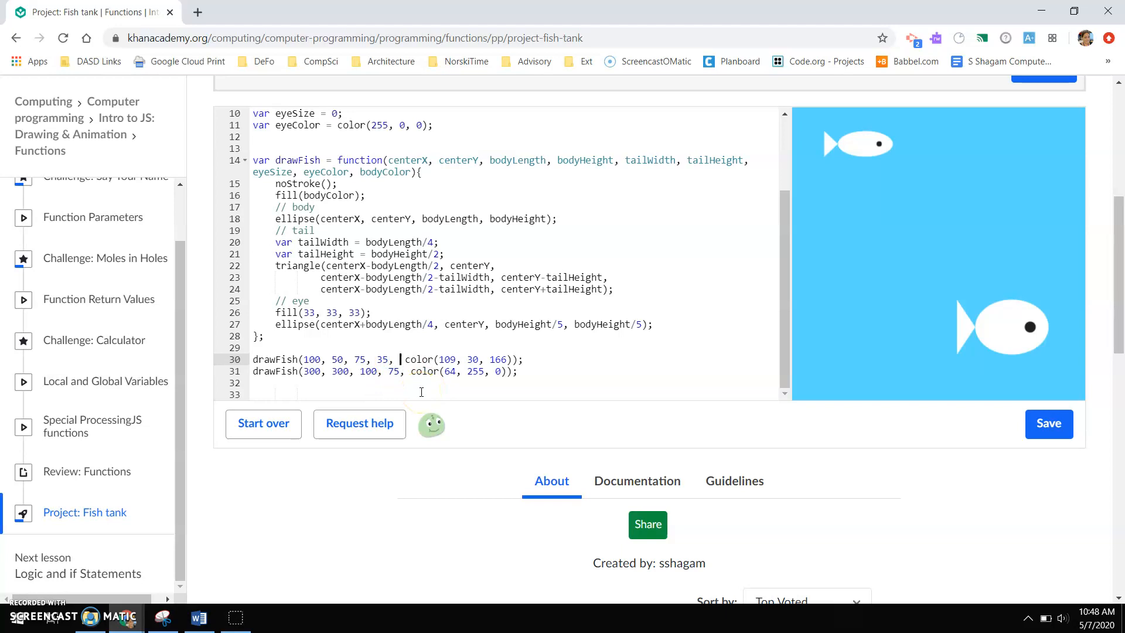
# Step: Give the first drawFish call tail sizes 75, 25, eye size 5, and color(41,171,164)
pyautogui.click(1048, 423)
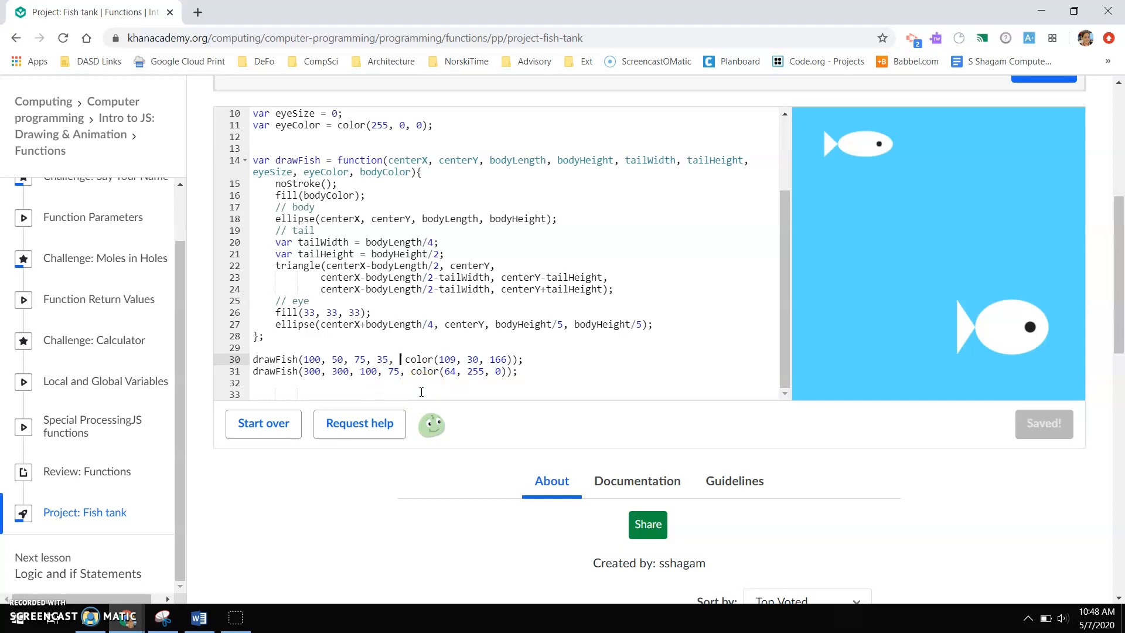
pyautogui.write('50')
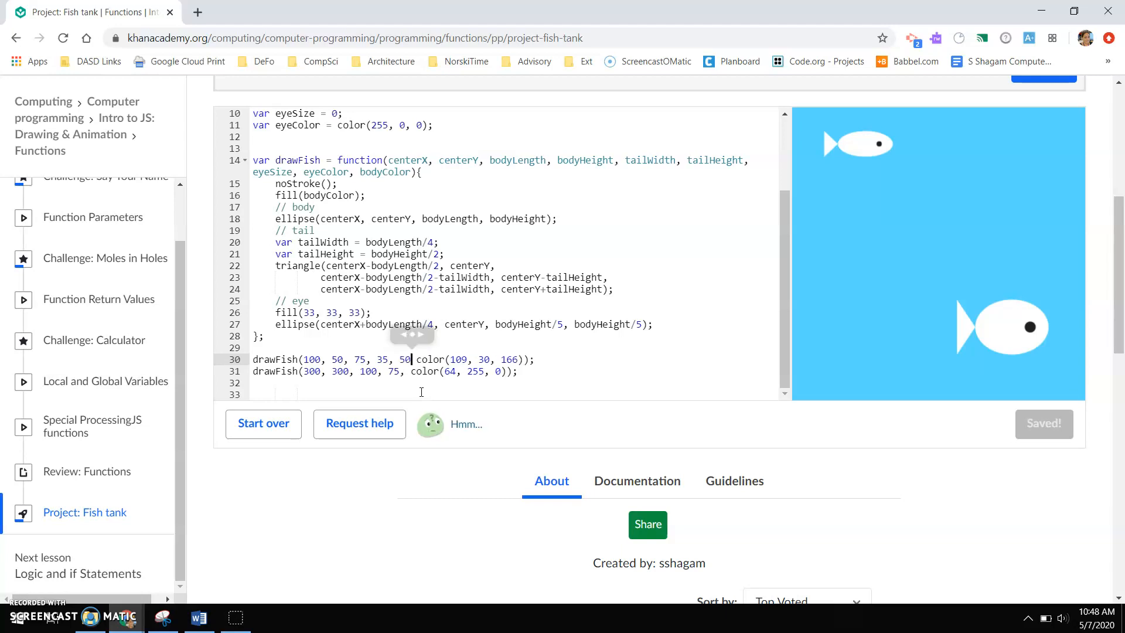
pyautogui.press('Backspace')
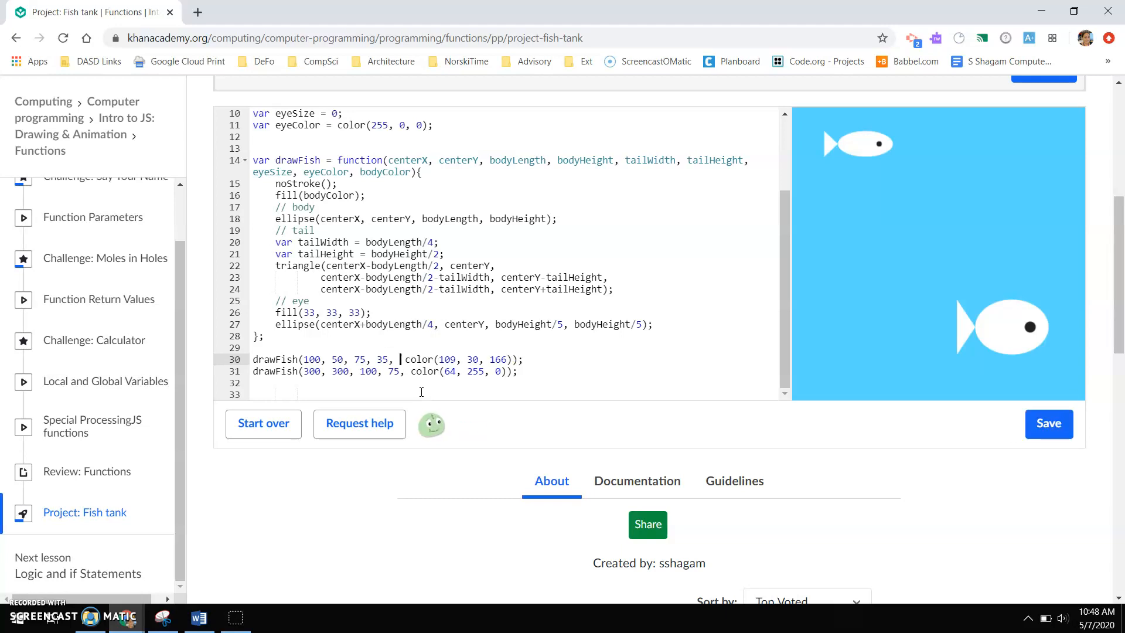
pyautogui.write('75,')
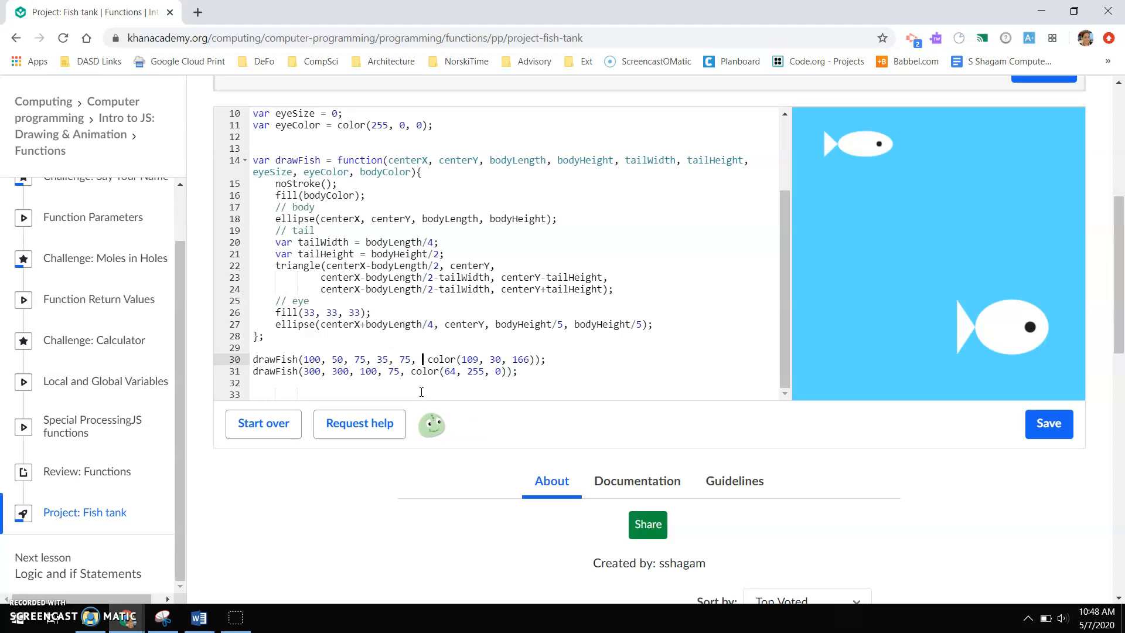
pyautogui.write('25,')
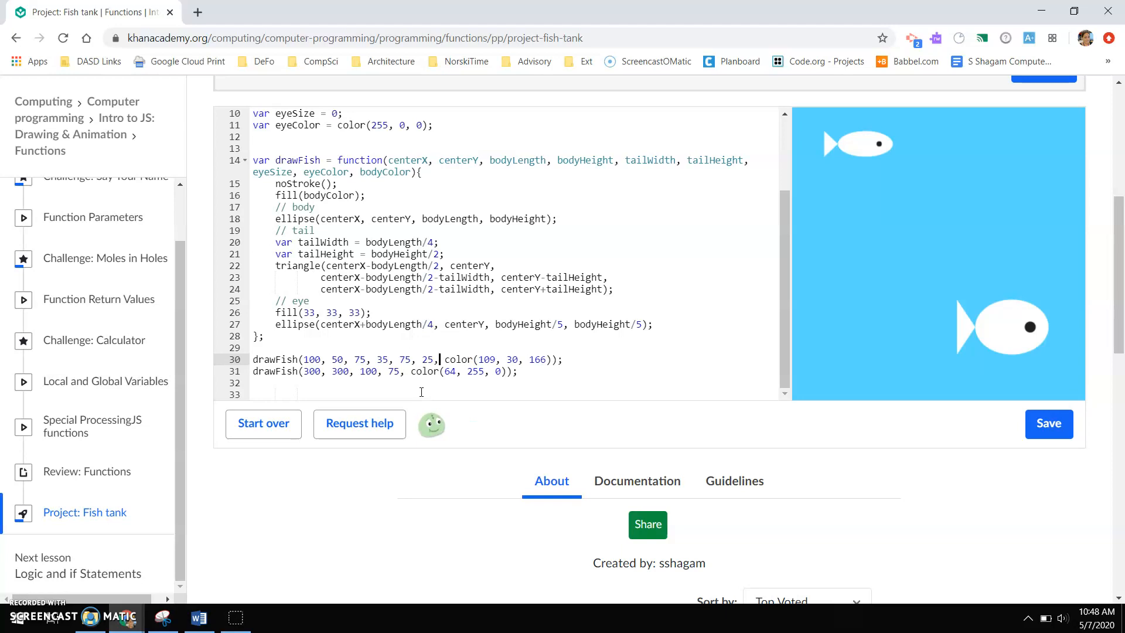
pyautogui.click(1048, 423)
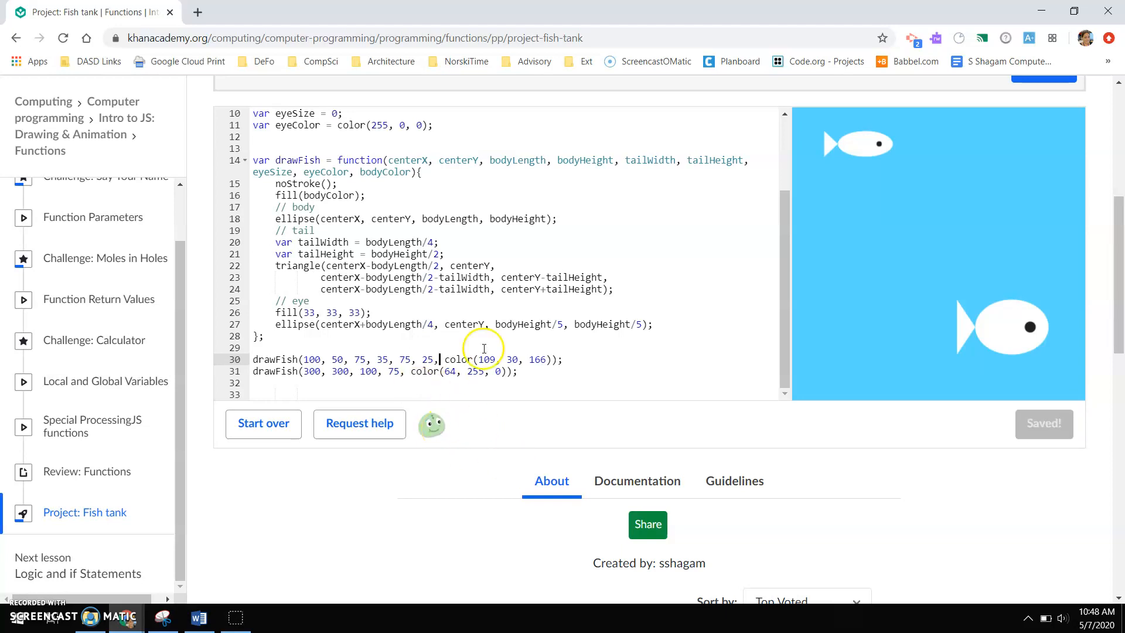
pyautogui.moveTo(466, 336)
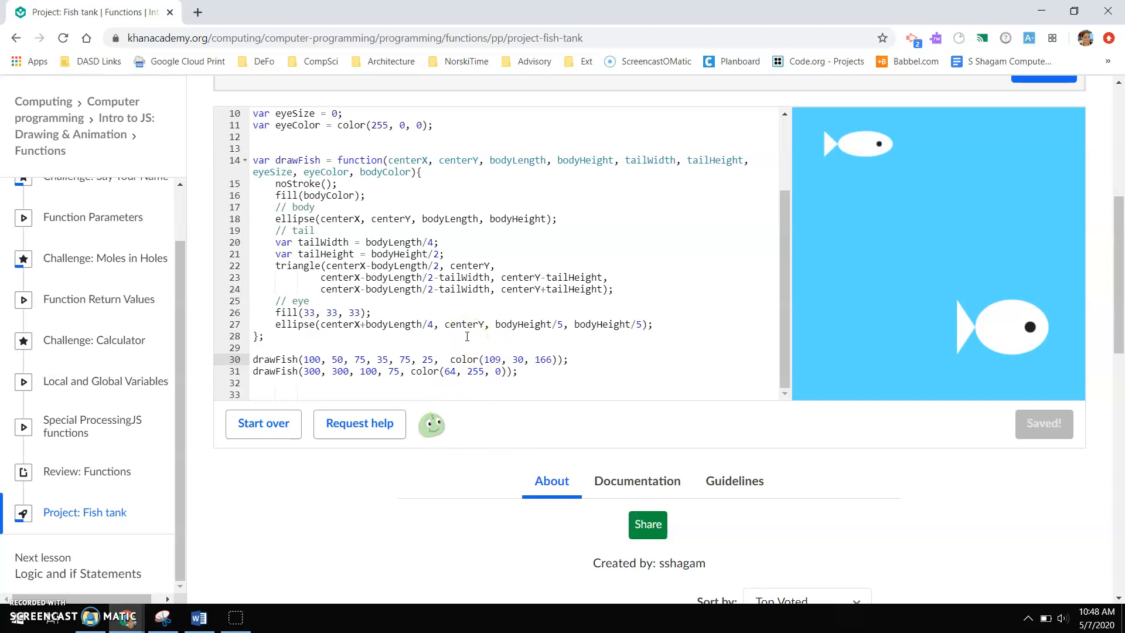
pyautogui.write('5,')
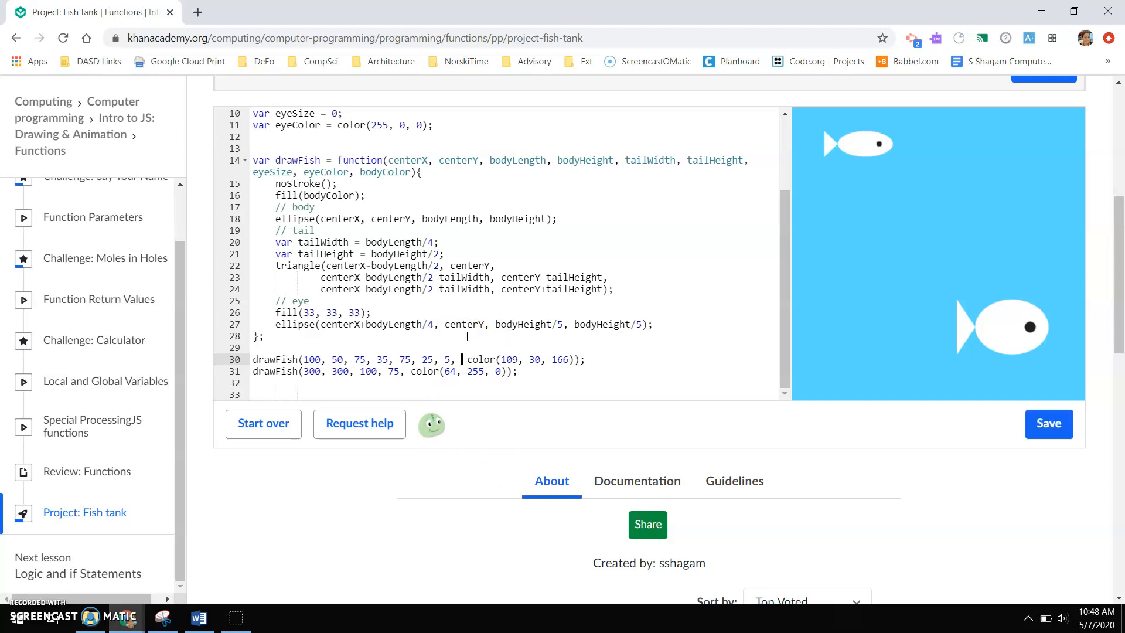
pyautogui.write('color(')
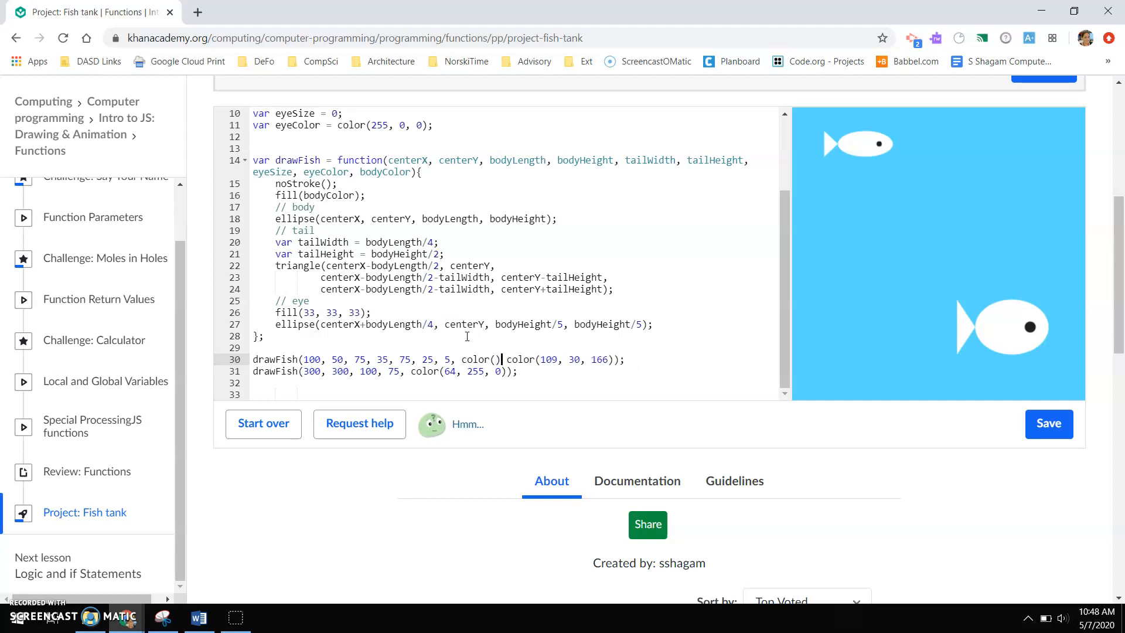
pyautogui.write(',')
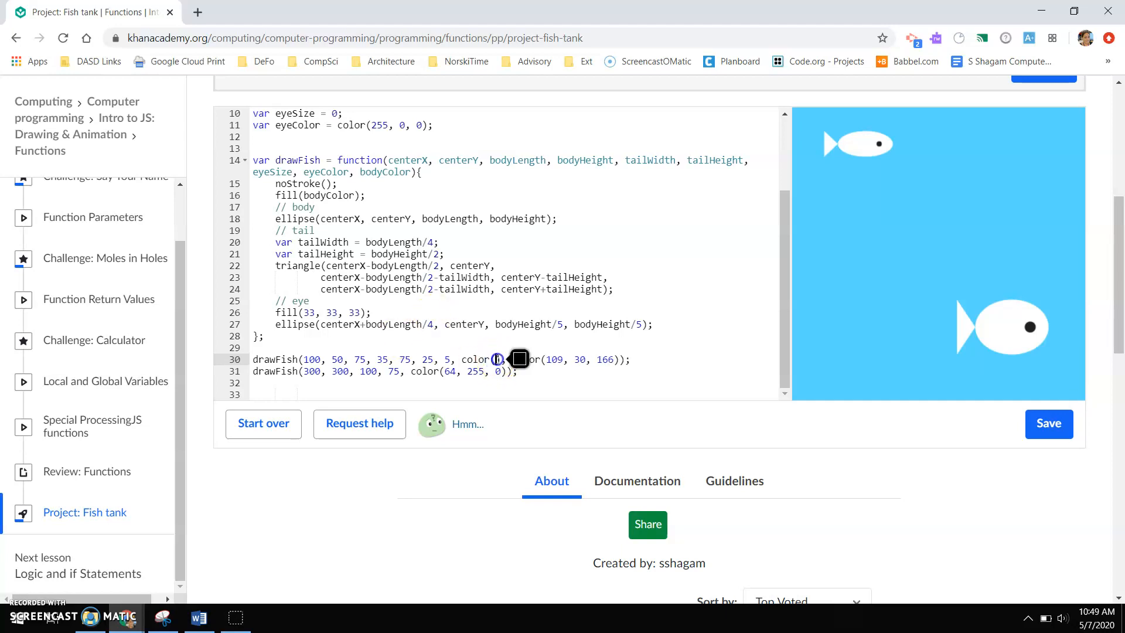
pyautogui.click(518, 359)
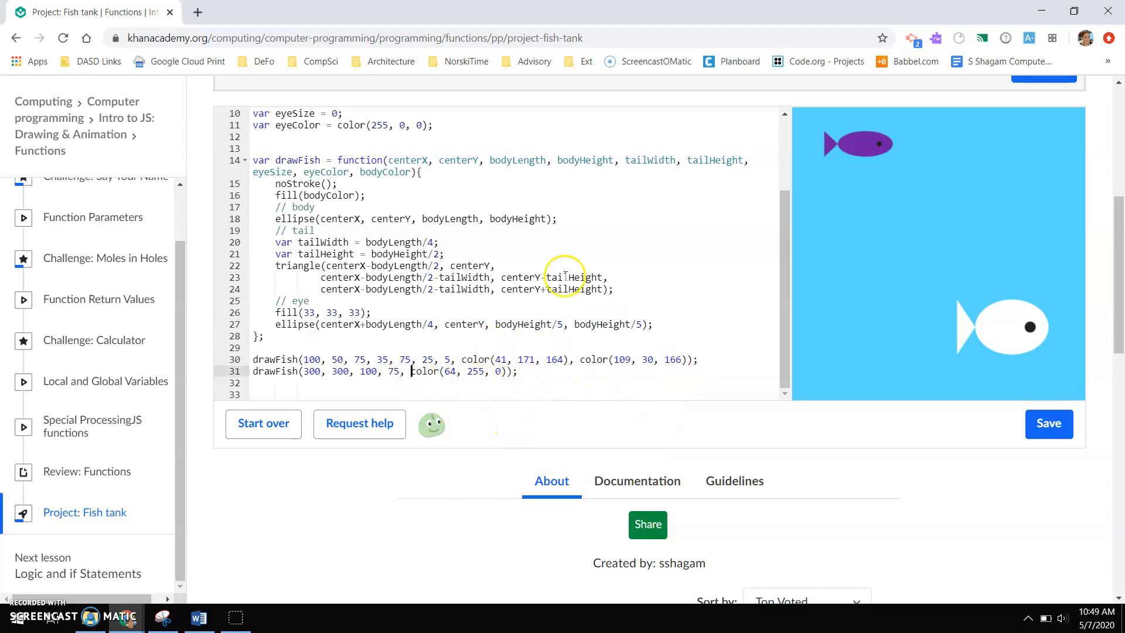
pyautogui.moveTo(445, 418)
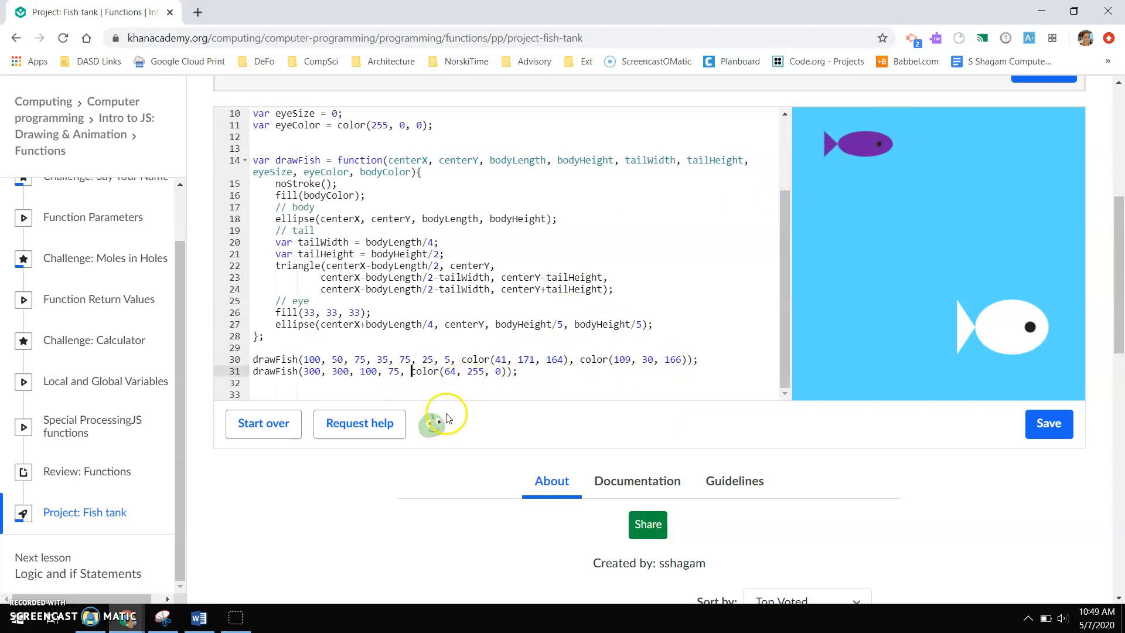
pyautogui.moveTo(418, 409)
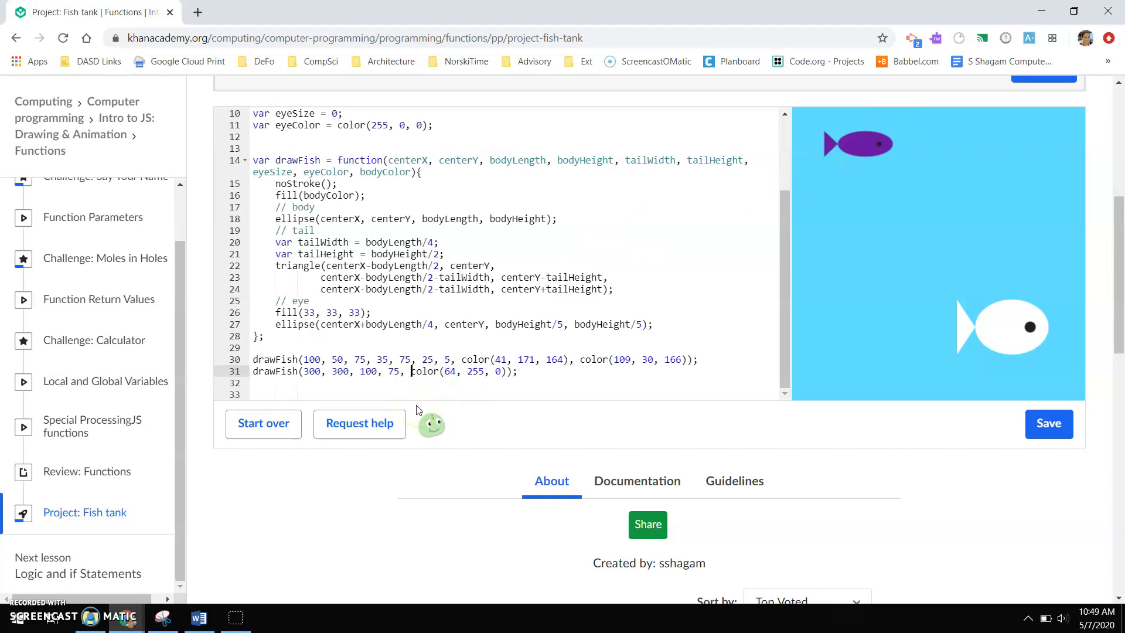
# Step: Give the second call tail sizes 100, 200, eye size 15, and color(156,18,15)
pyautogui.write('100, 200,')
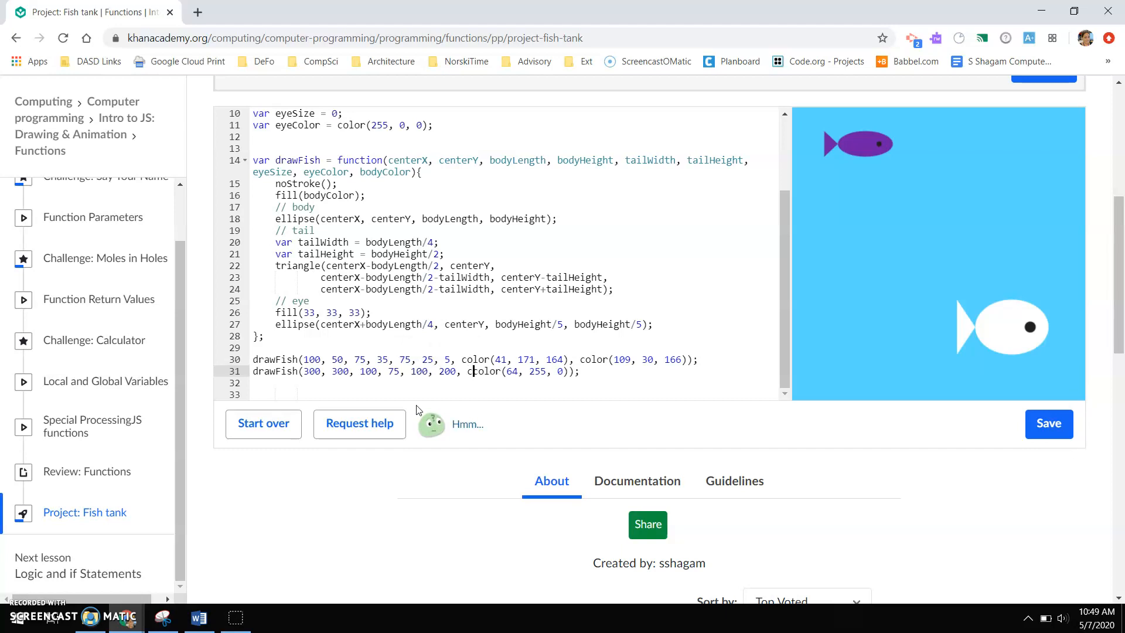
pyautogui.write('color(), color(')
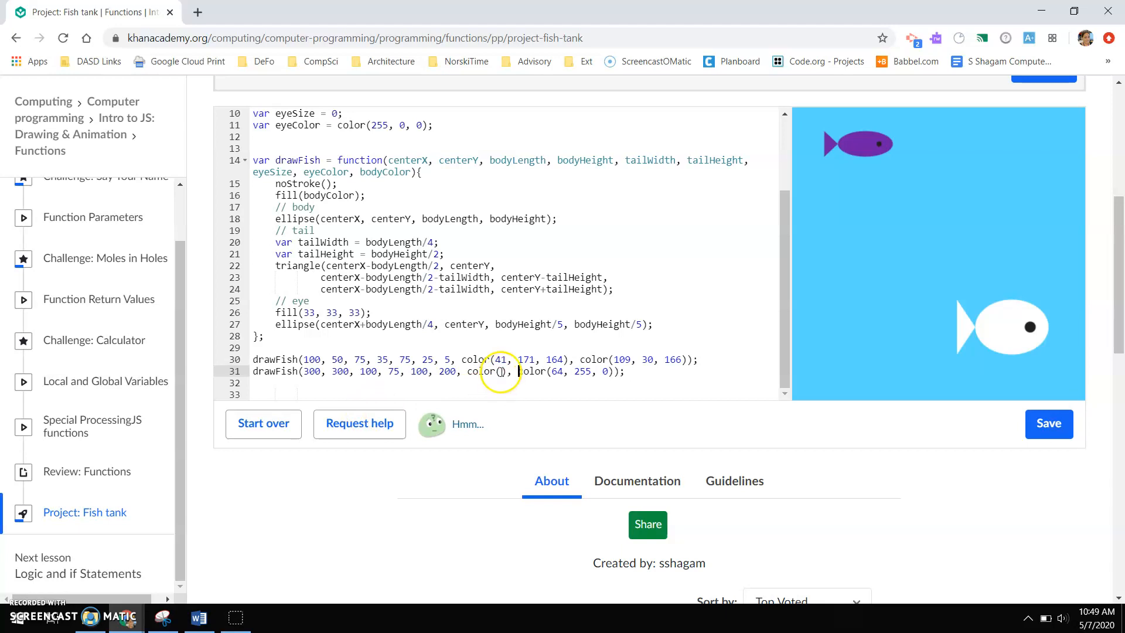
pyautogui.click(495, 371)
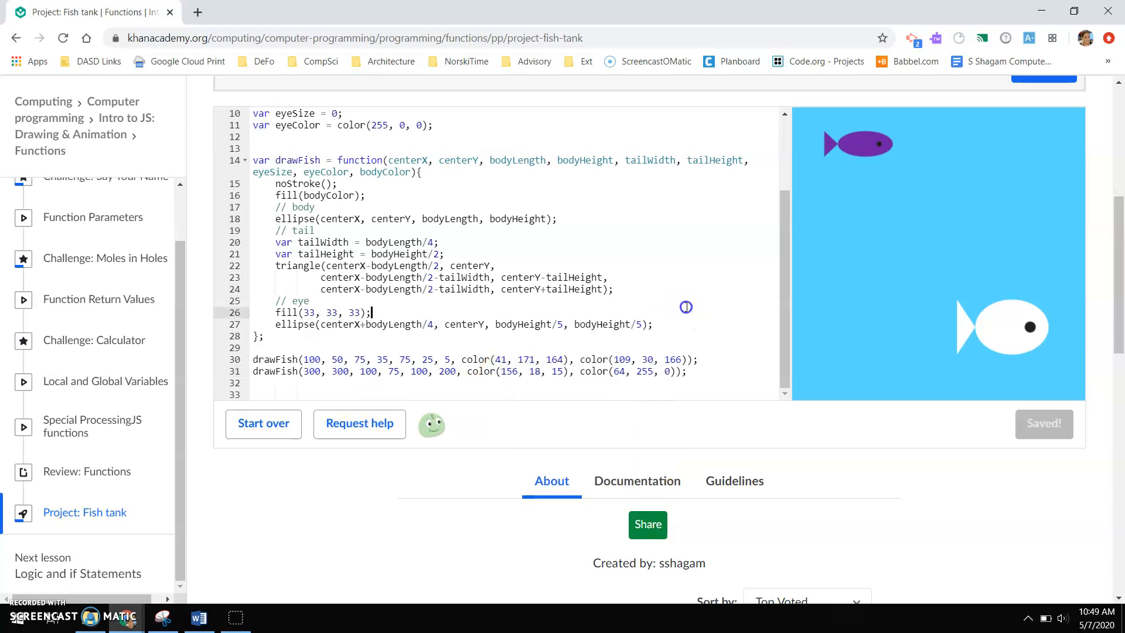
pyautogui.click(595, 371)
pyautogui.write(', 15')
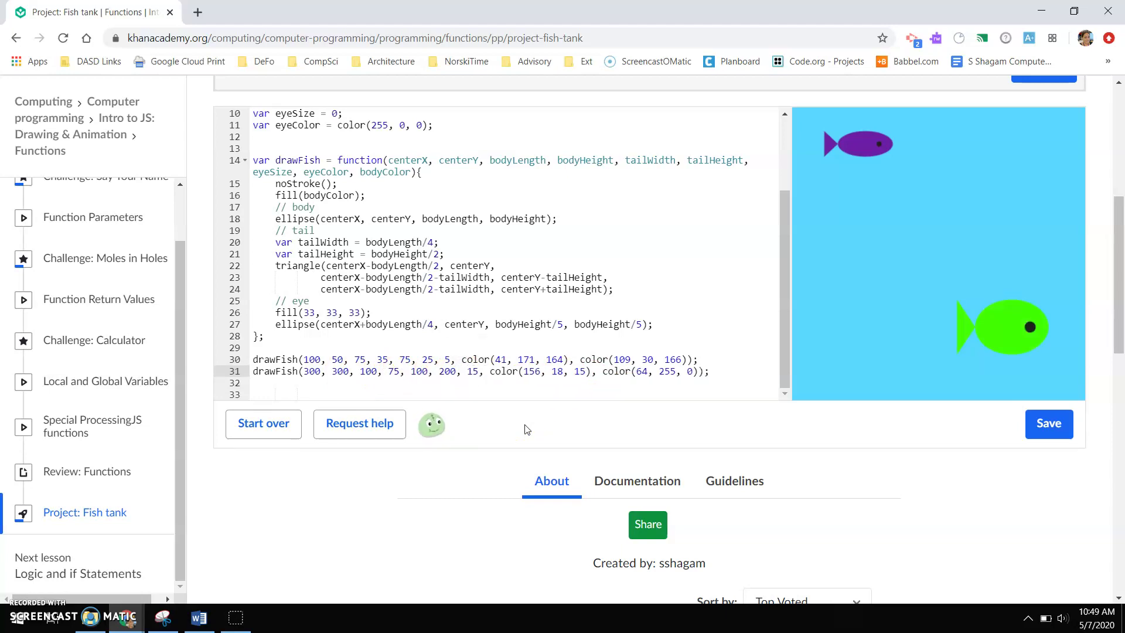
pyautogui.click(538, 336)
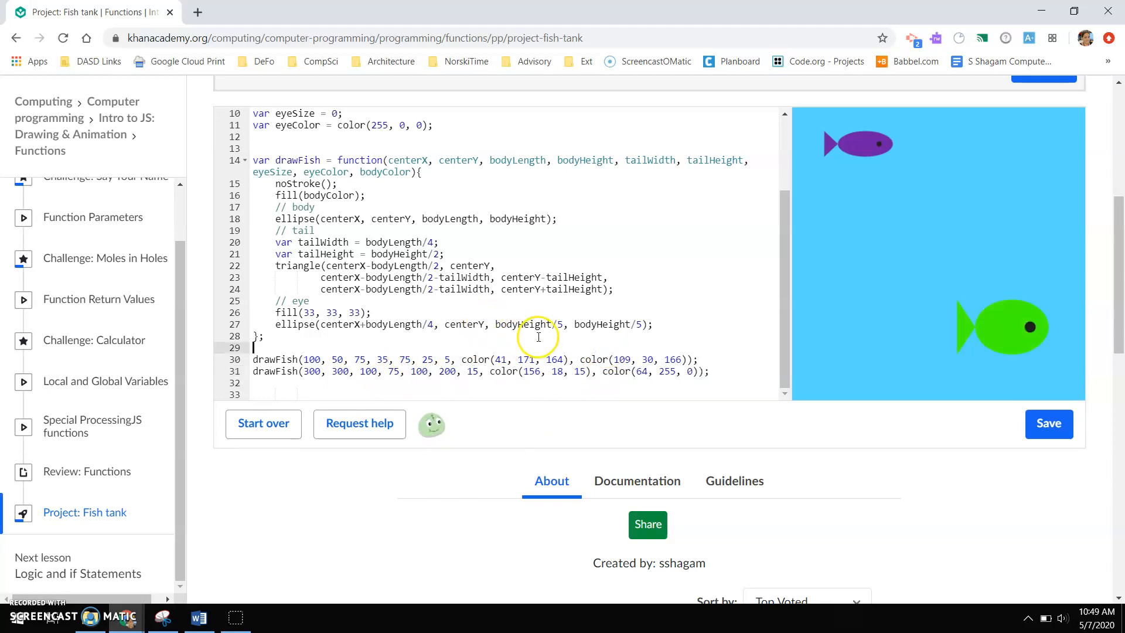
pyautogui.click(1048, 423)
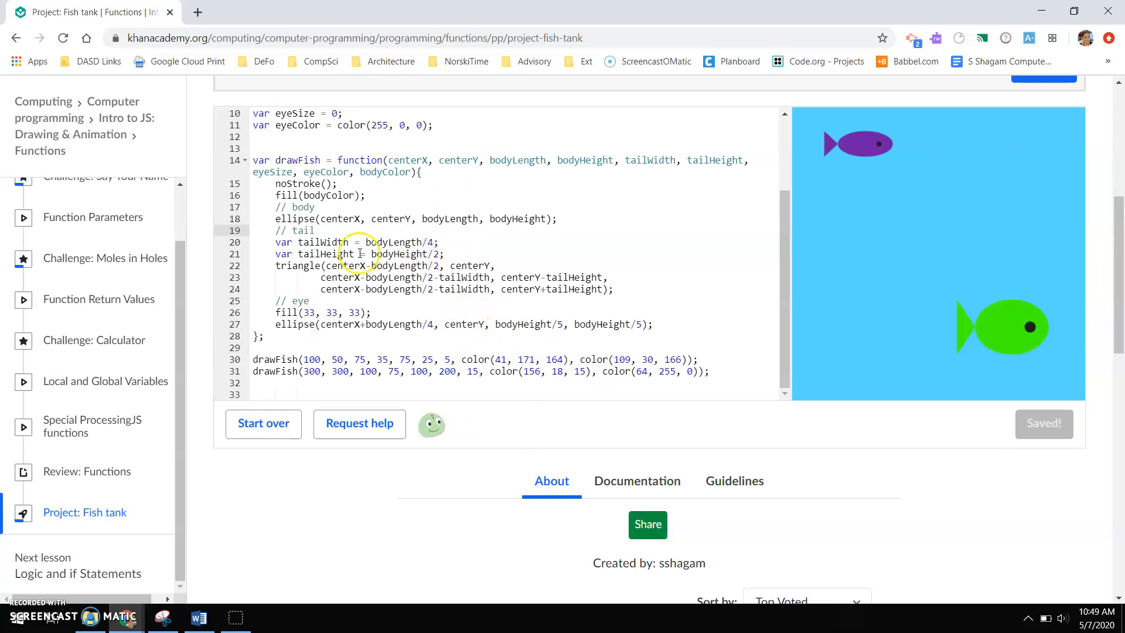
pyautogui.scroll(3)
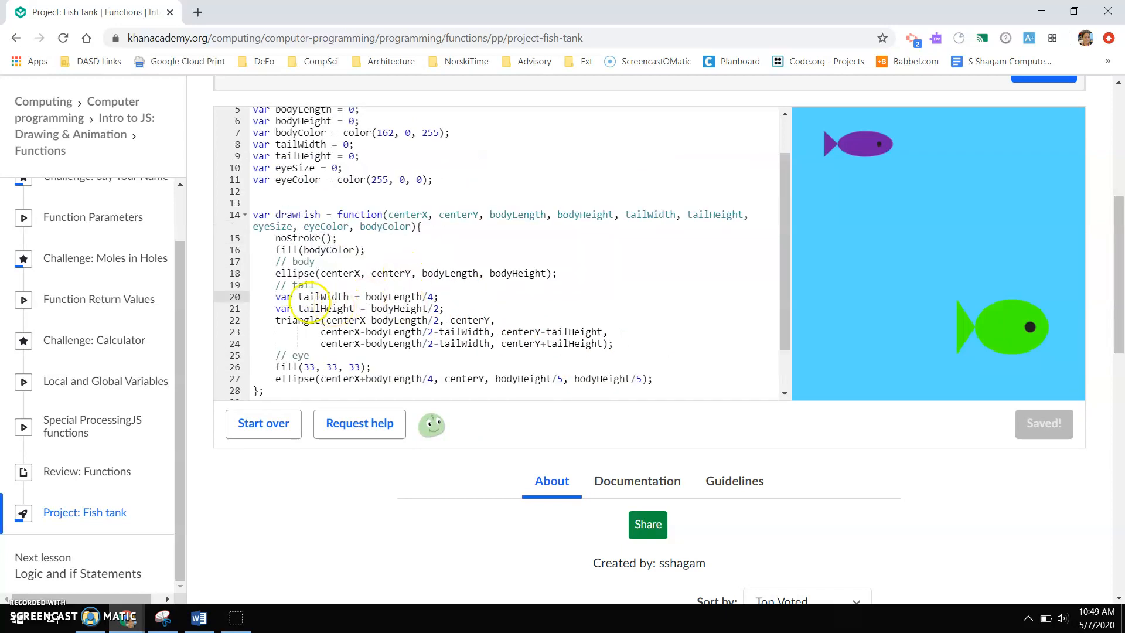
# Step: Remove drawFish's local tail sizes and set the fish tails to 33×32 and 46×74
pyautogui.scroll(-3)
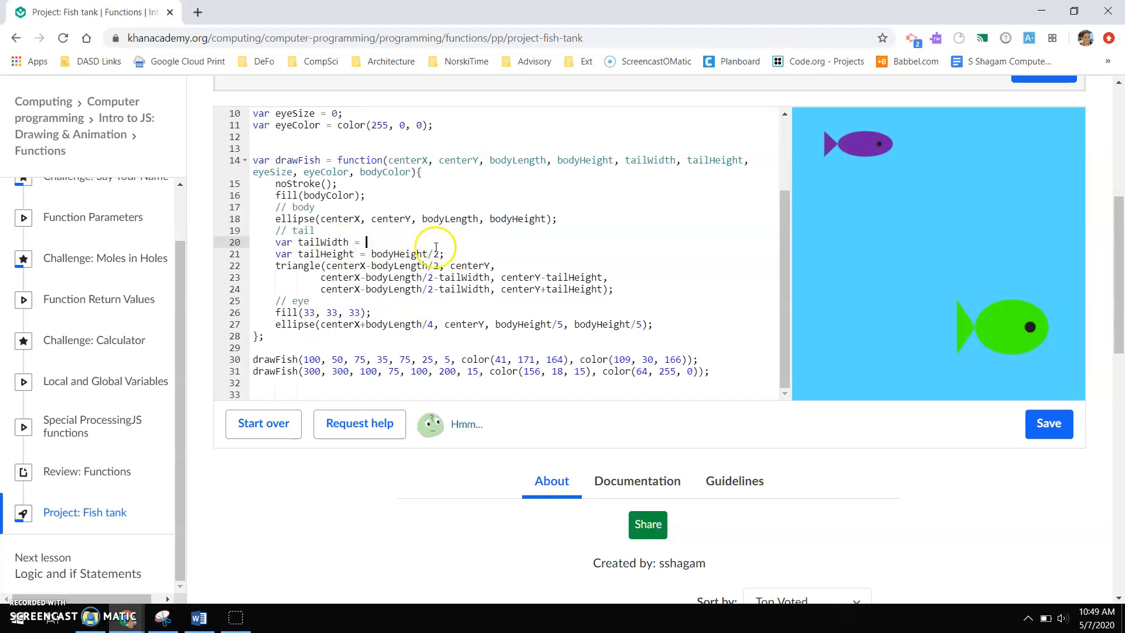
pyautogui.moveTo(459, 250)
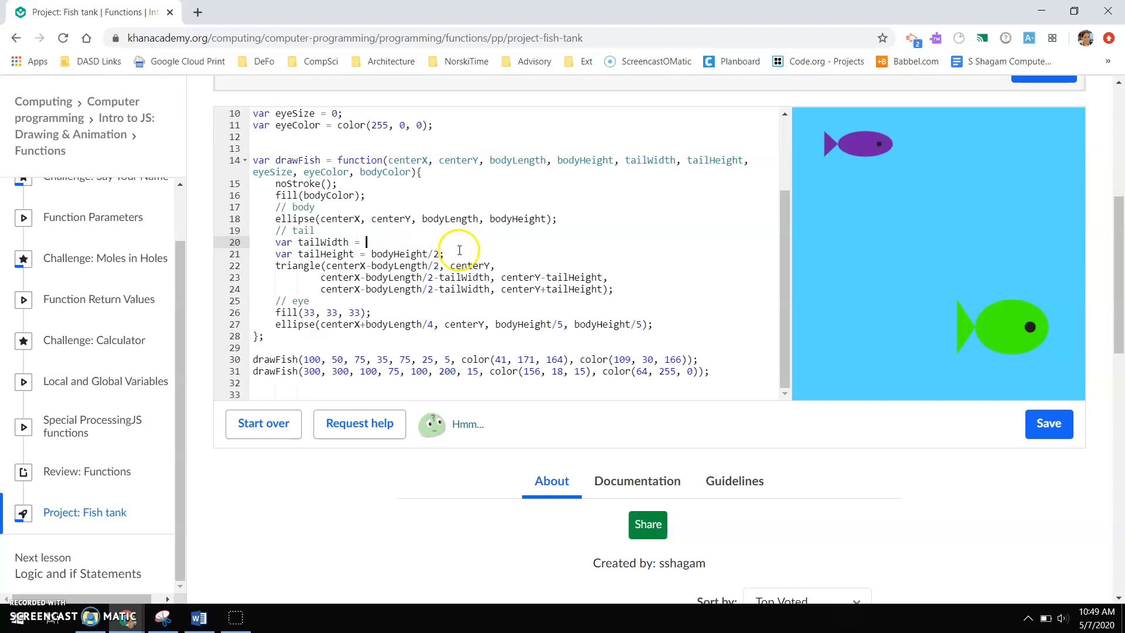
pyautogui.click(1047, 423)
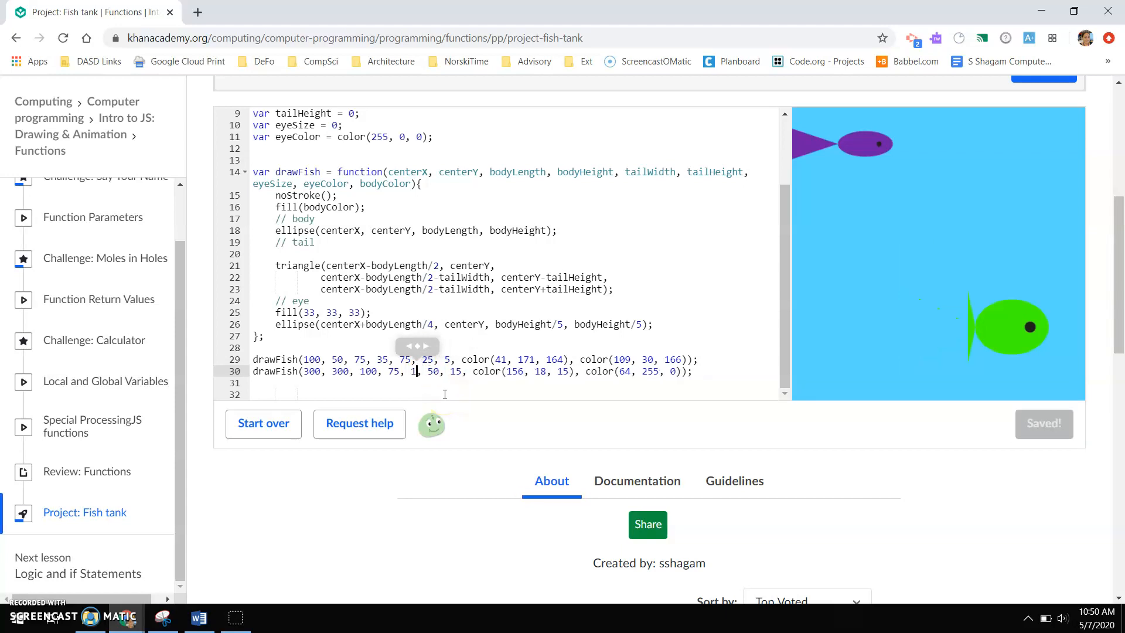
pyautogui.write('15')
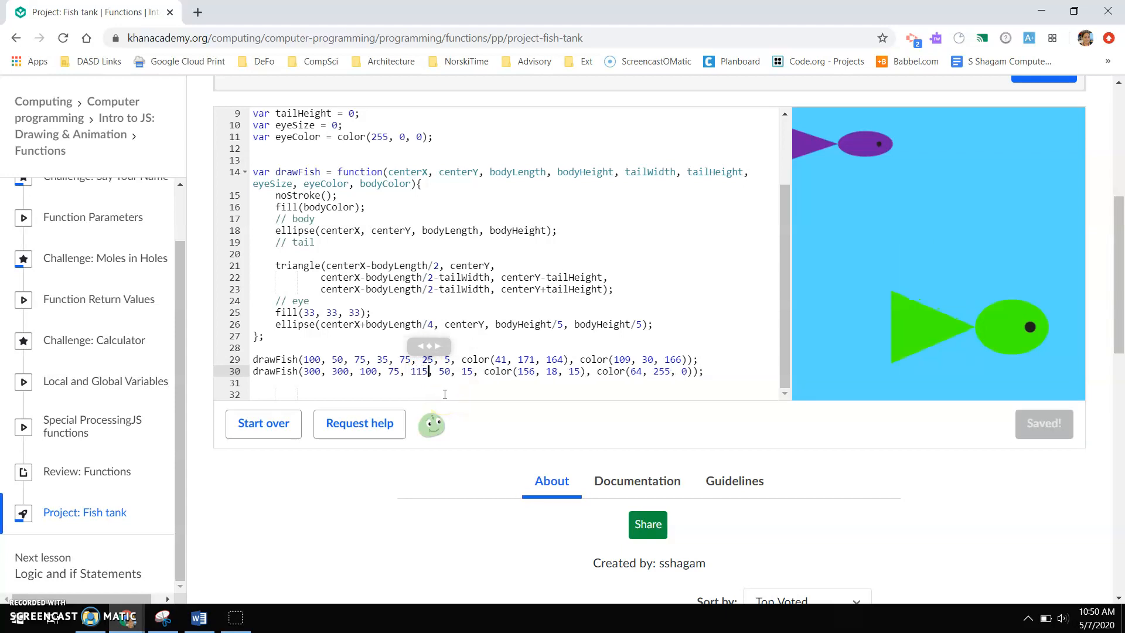
pyautogui.write('82')
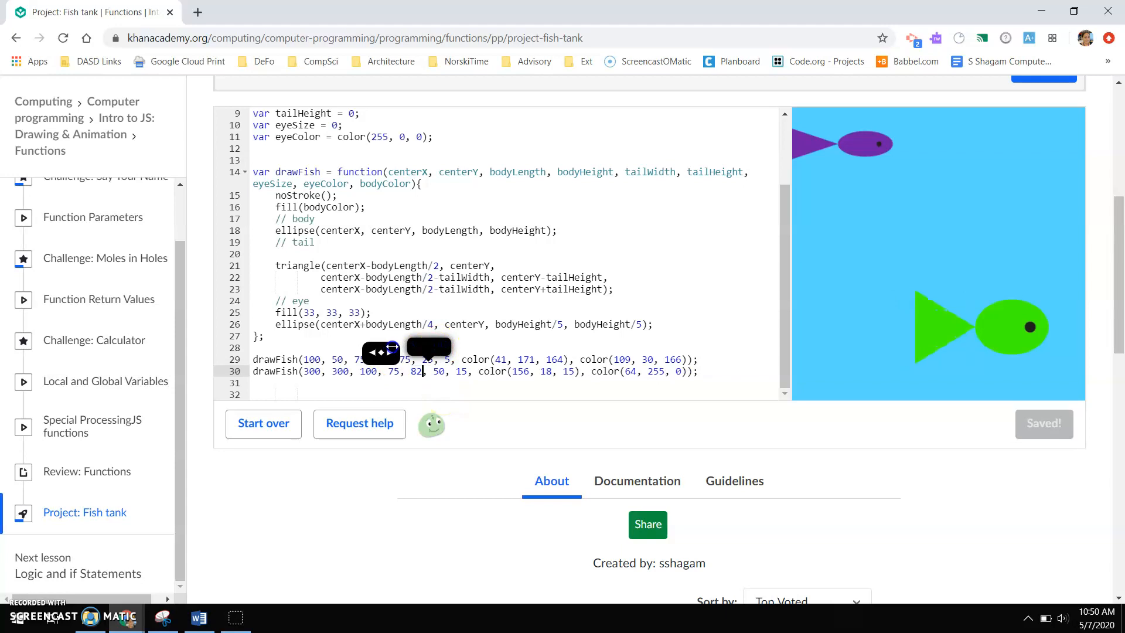
pyautogui.write('6')
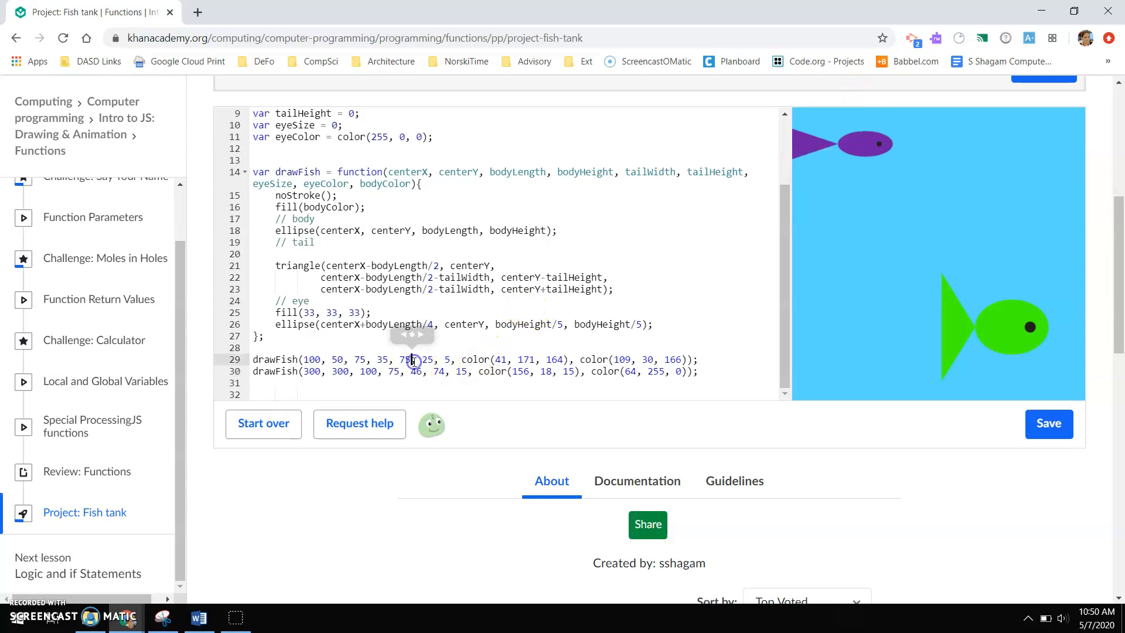
pyautogui.click(1048, 423)
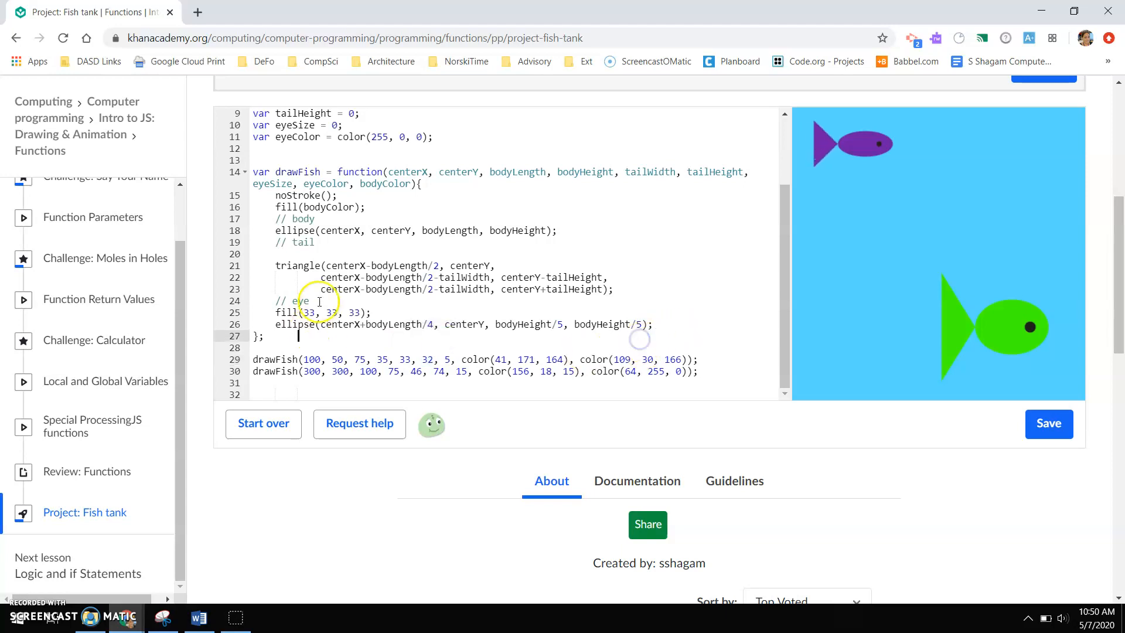
# Step: Replace fill(33, 33, 33) before the eye ellipse with fill(eyeColor)
pyautogui.click(1048, 423)
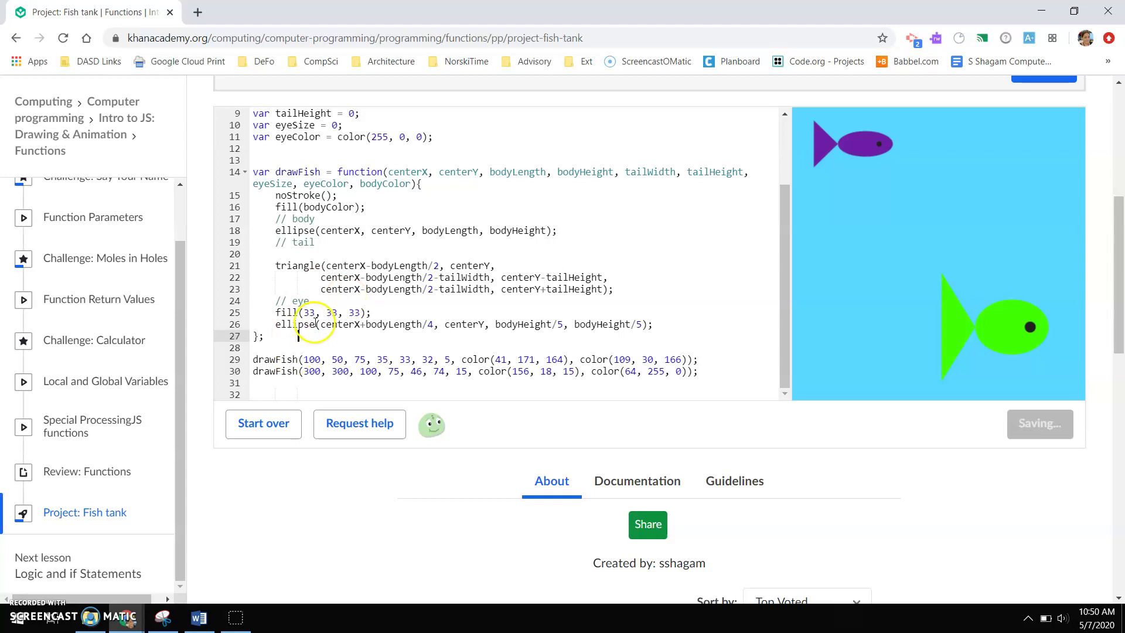
pyautogui.click(309, 312)
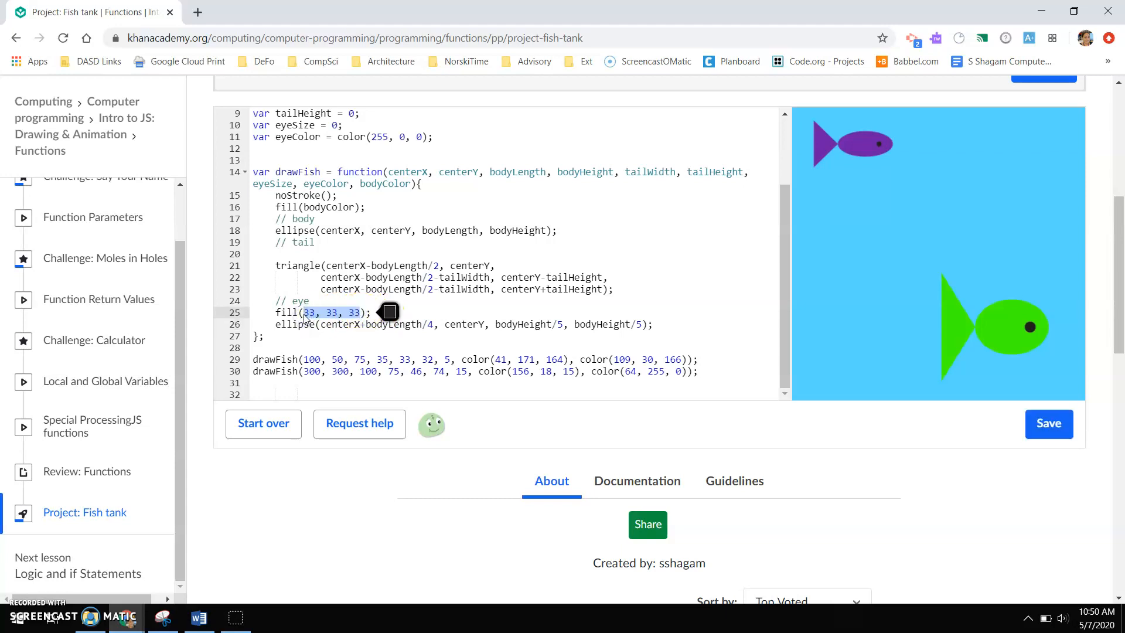
pyautogui.write('eyeColor);')
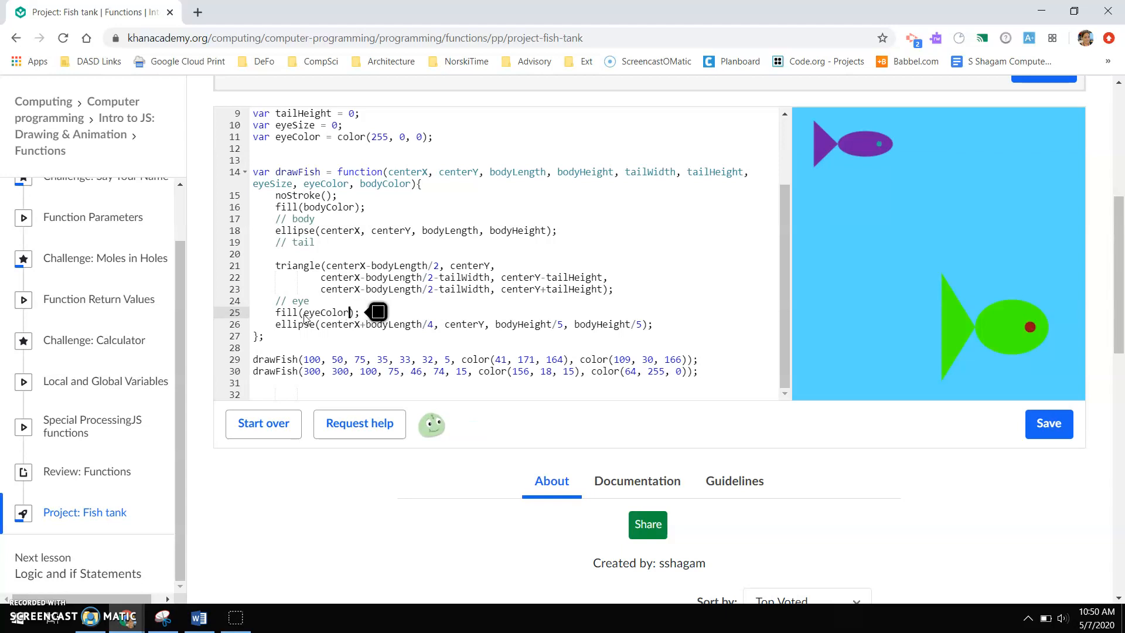
pyautogui.moveTo(905, 166)
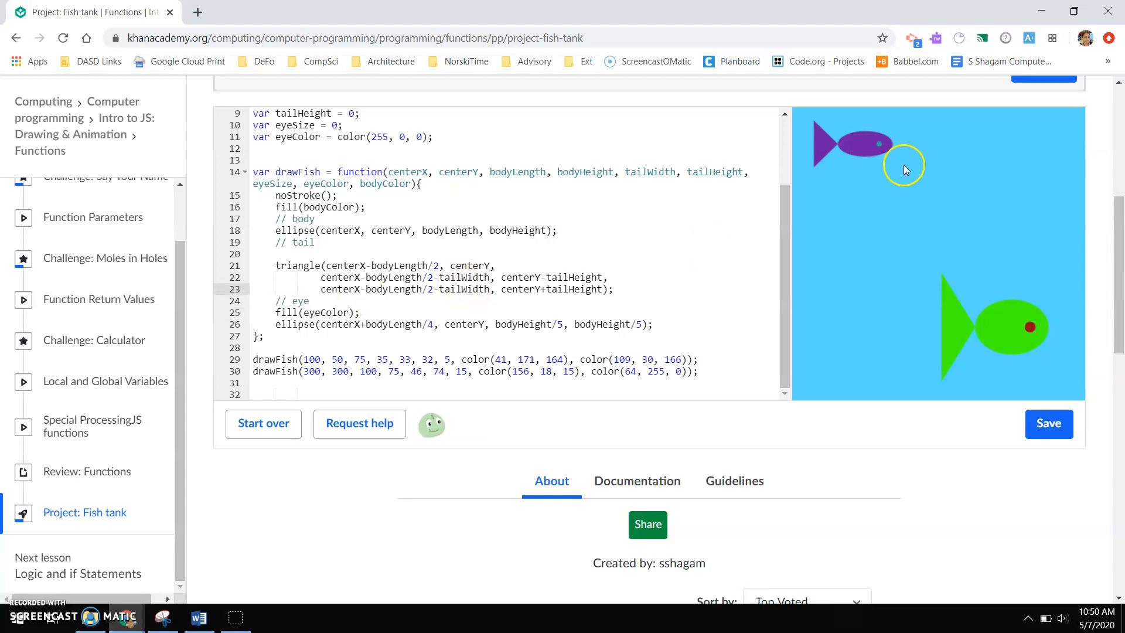
pyautogui.click(1048, 423)
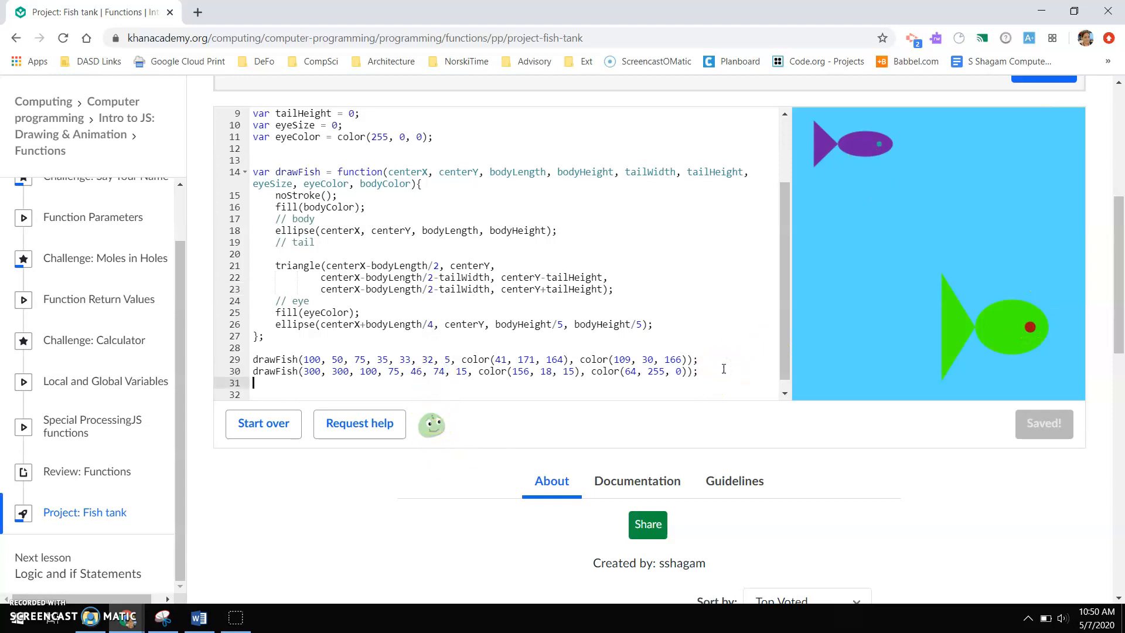
# Step: Write a third drawFish call with arguments 200, 150, 25, 25, 15, 15
pyautogui.write('drawFish')
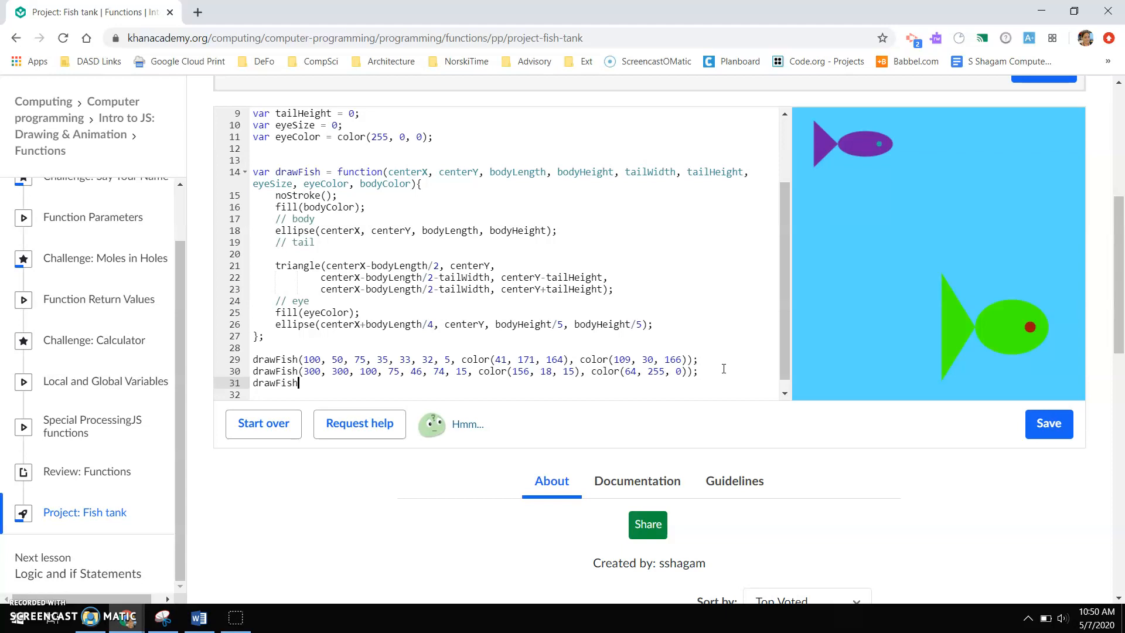
pyautogui.write('(')
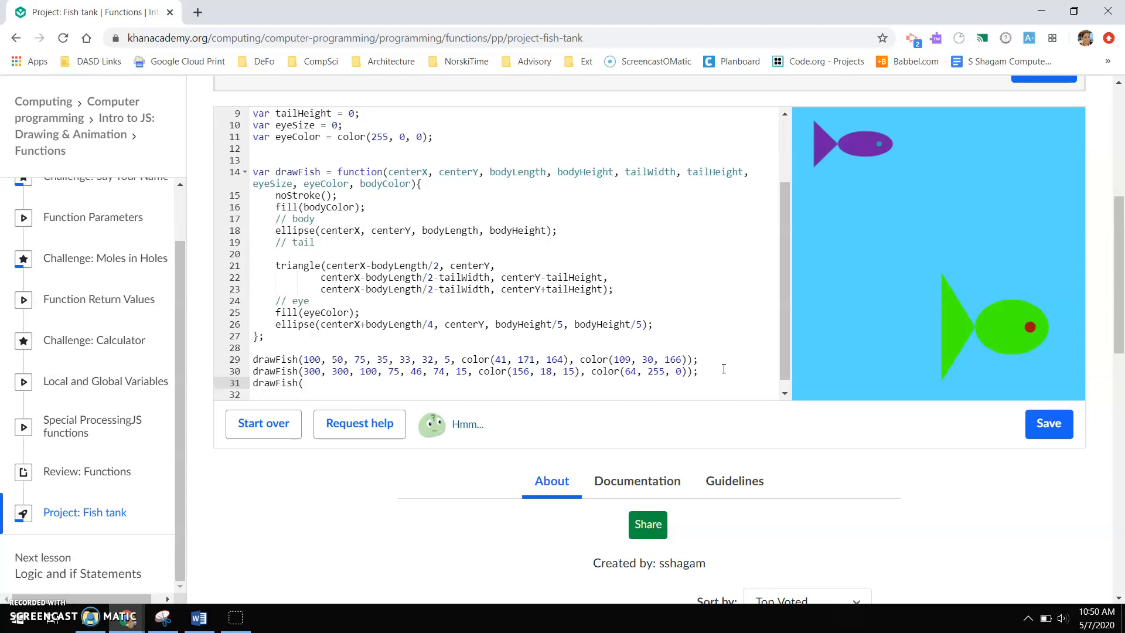
pyautogui.click(1047, 423)
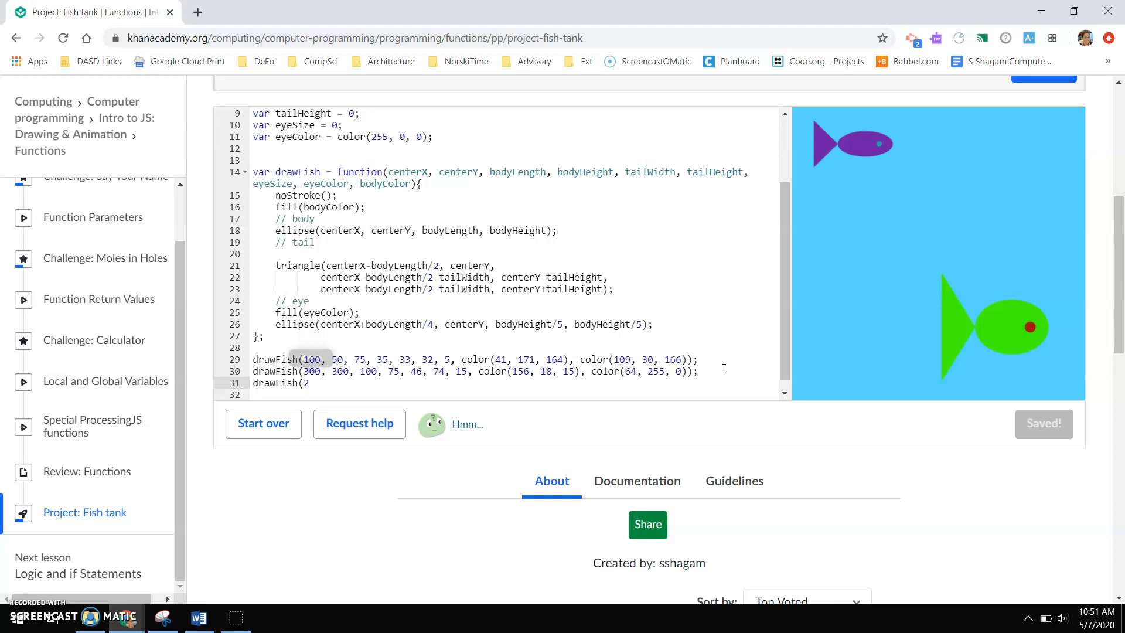
pyautogui.write('00,')
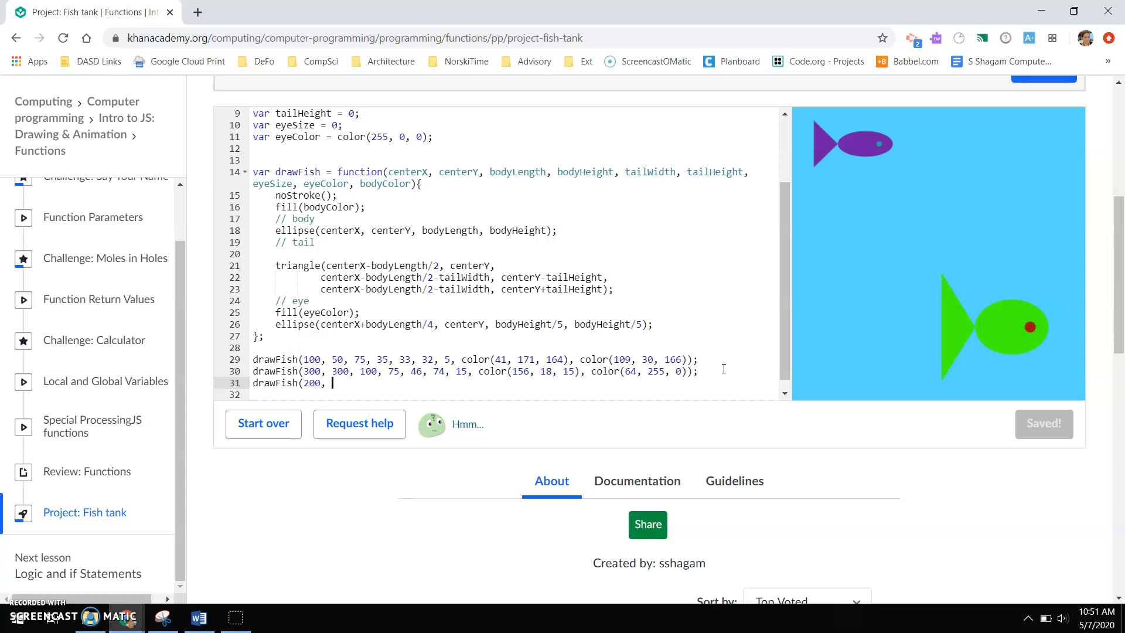
pyautogui.write('150,')
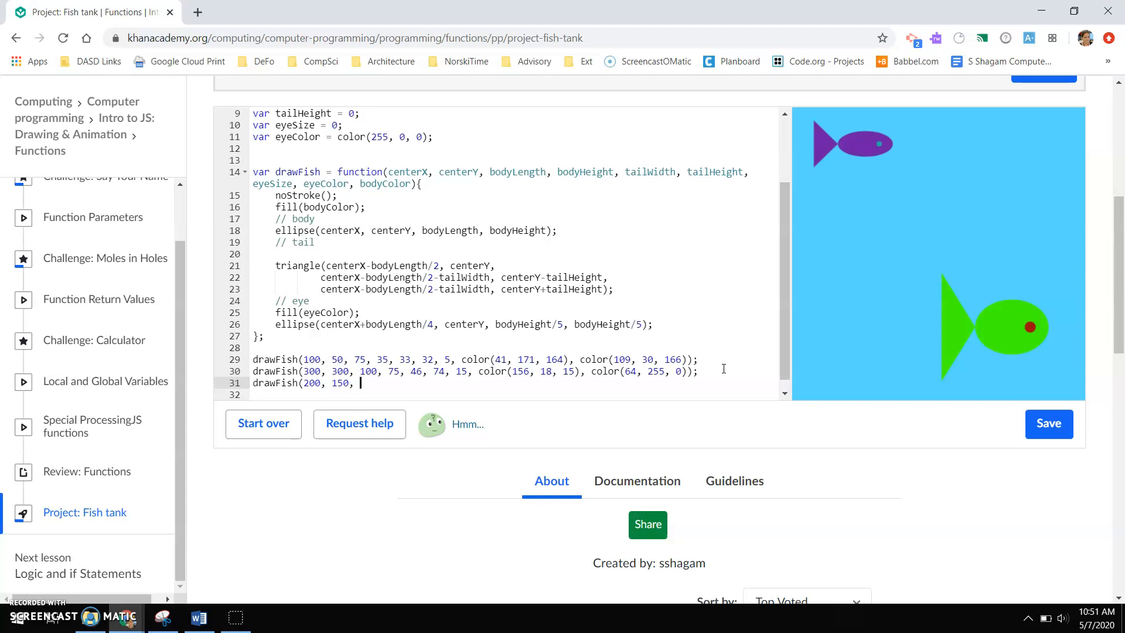
pyautogui.write('25,')
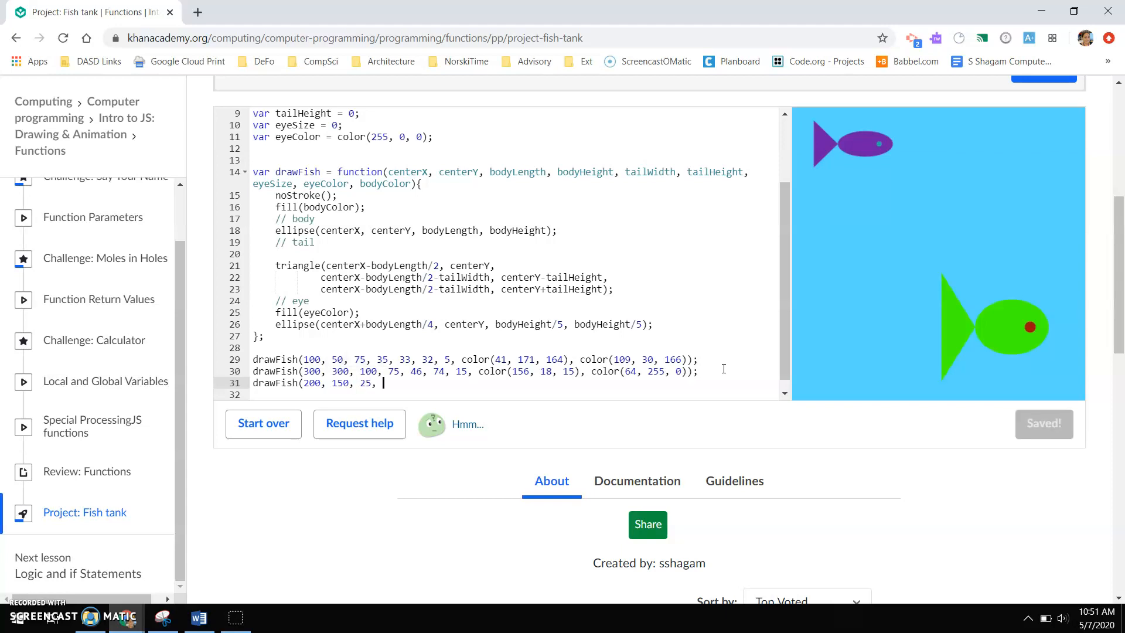
pyautogui.write('25,')
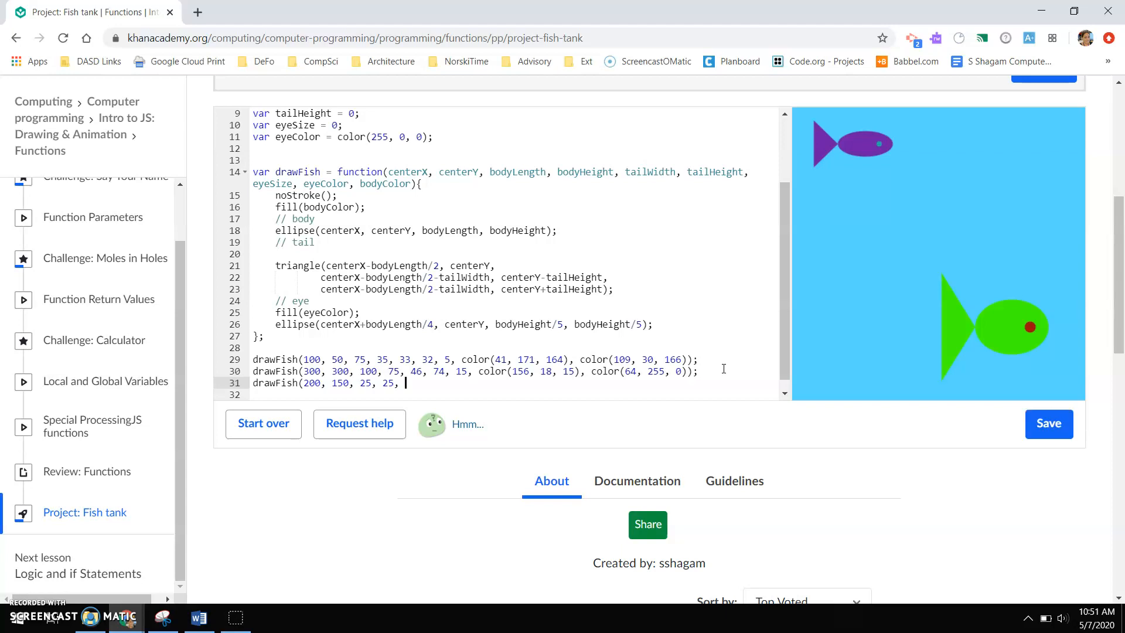
pyautogui.write('15,15, 3, color')
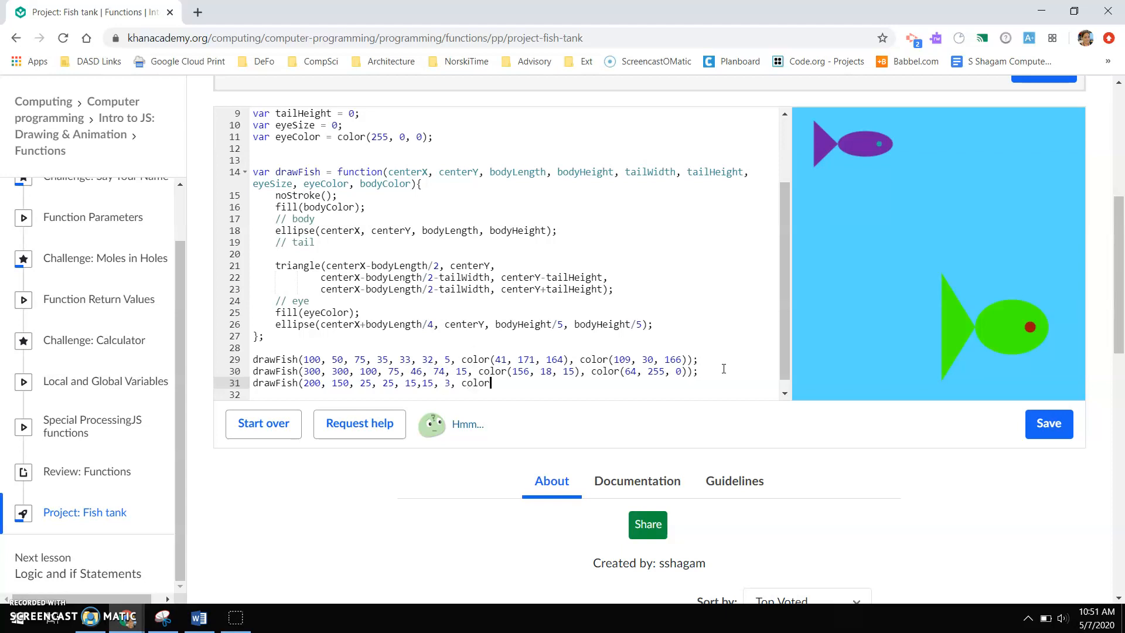
# Step: Give the new fish a purple eye colour and red body color(255, 0, 0)
pyautogui.write('(255, 0, 0)')
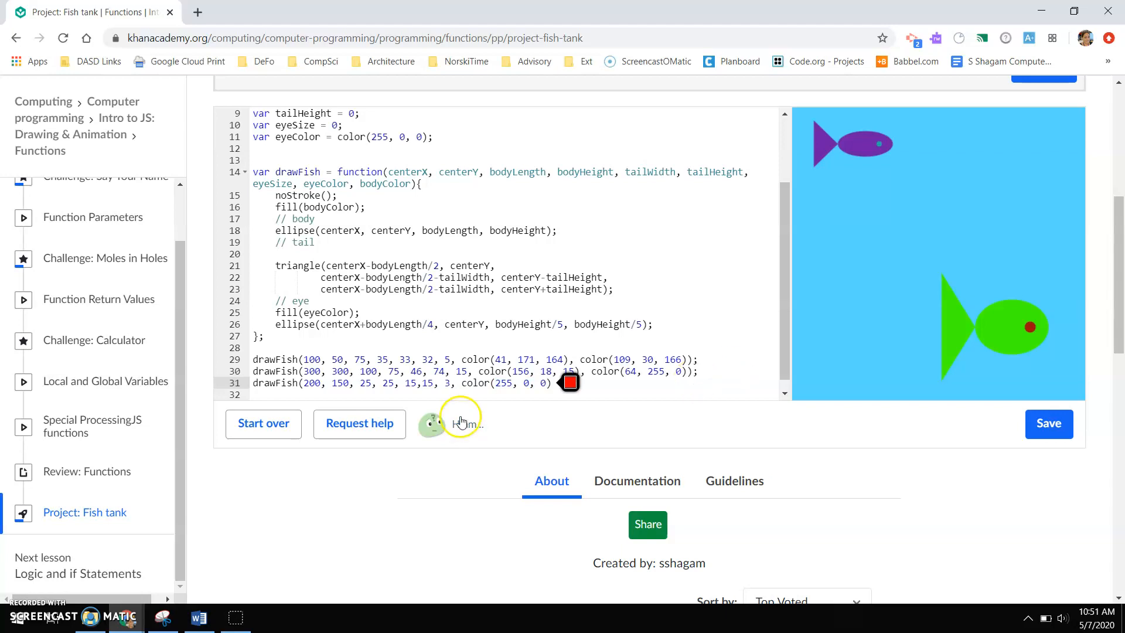
pyautogui.click(569, 383)
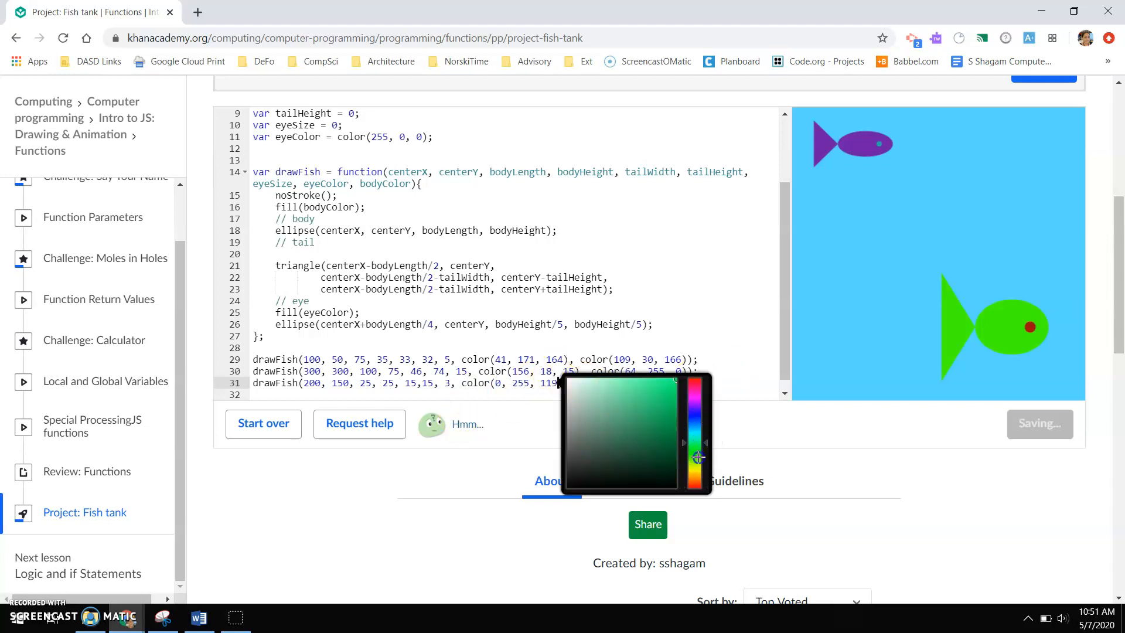
pyautogui.click(691, 402)
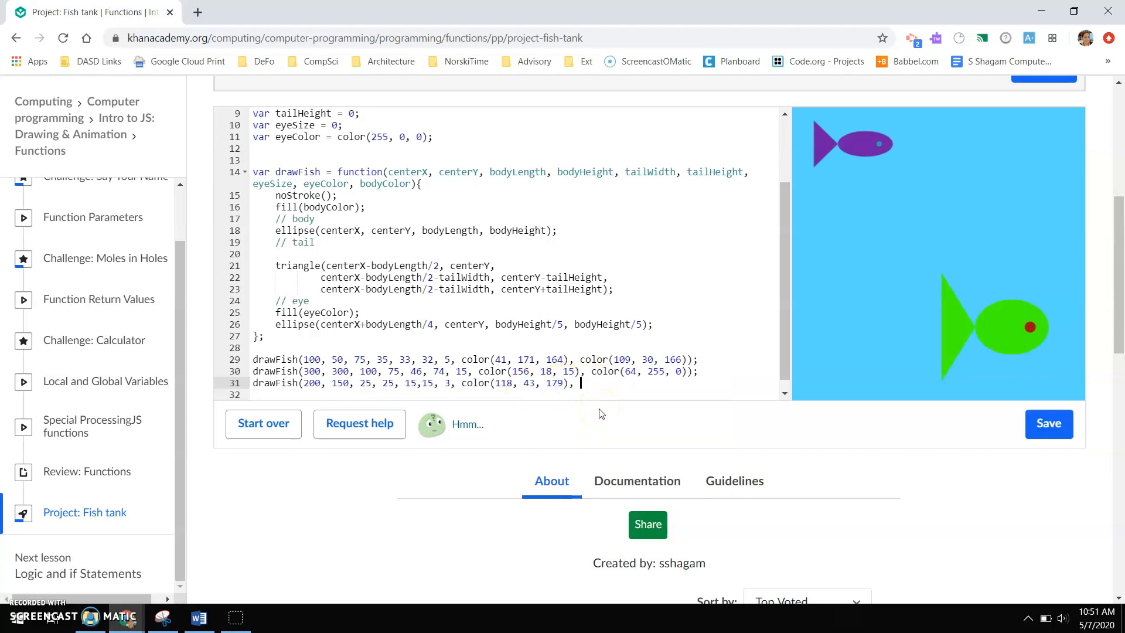
pyautogui.write('color(255, 0, 0));')
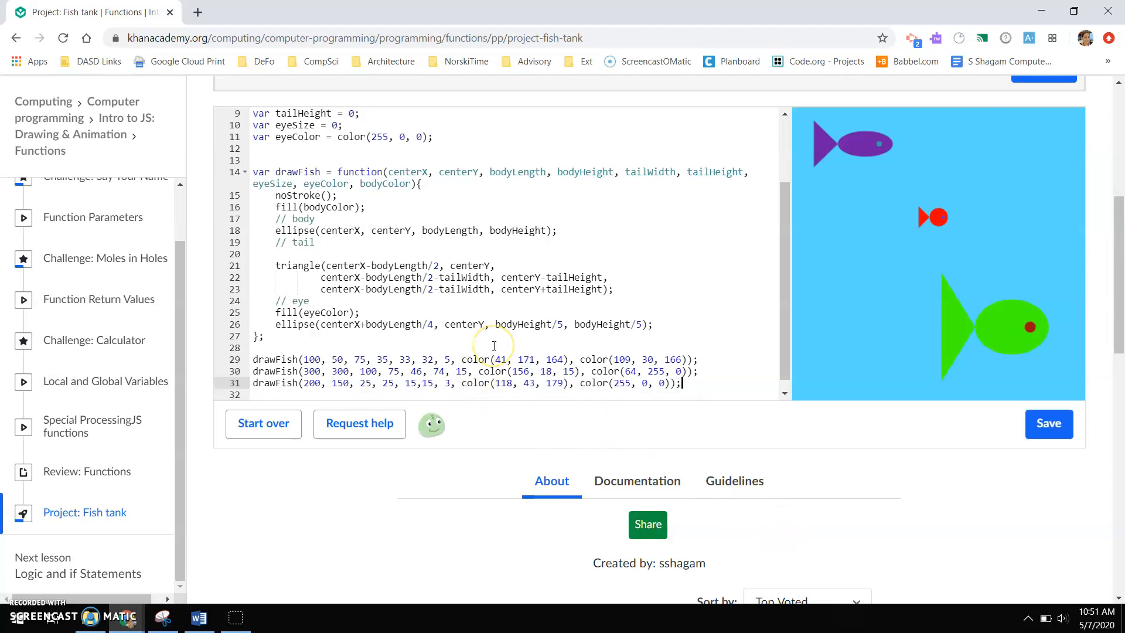
pyautogui.moveTo(552, 352)
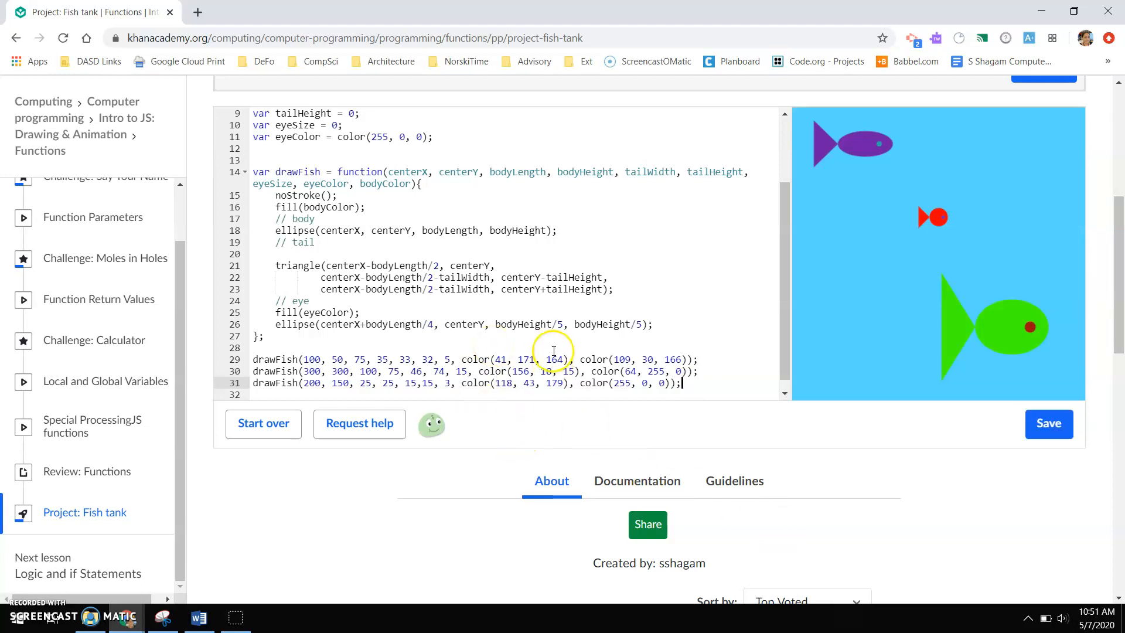
pyautogui.moveTo(1097, 346)
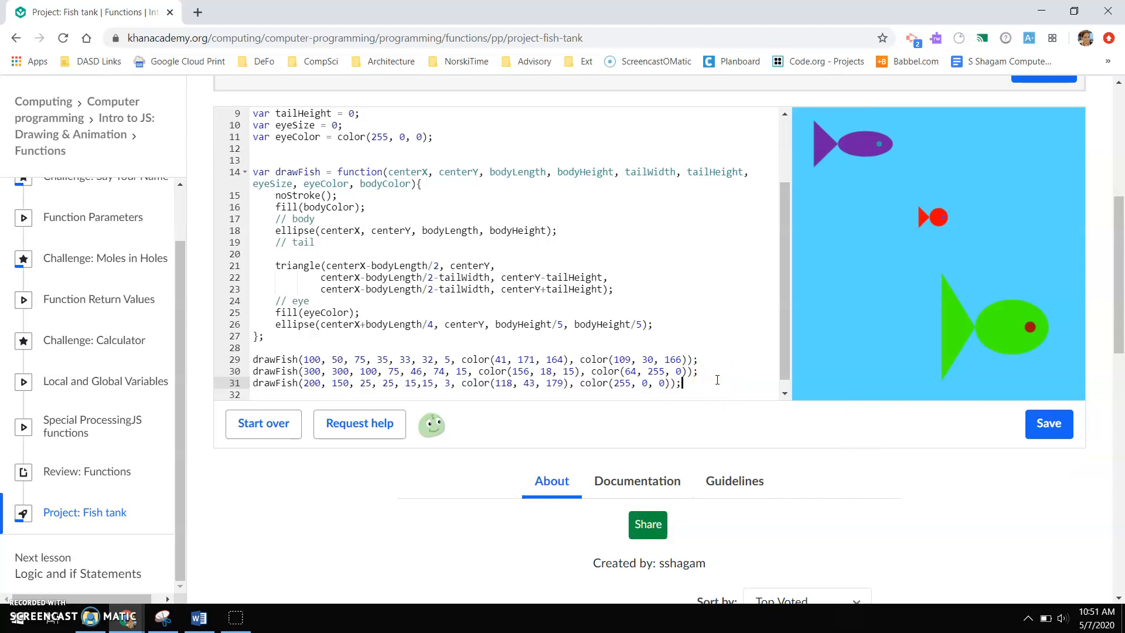
# Step: Add //water and //sand comments and a sandy tan fill colour
pyautogui.scroll(3)
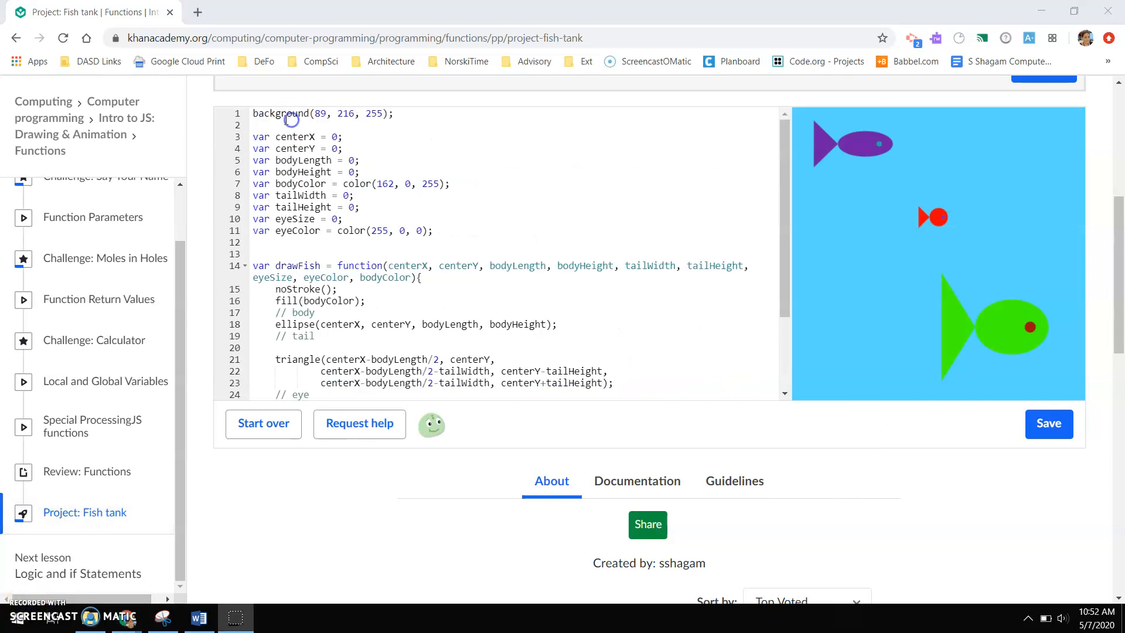
pyautogui.press('Enter')
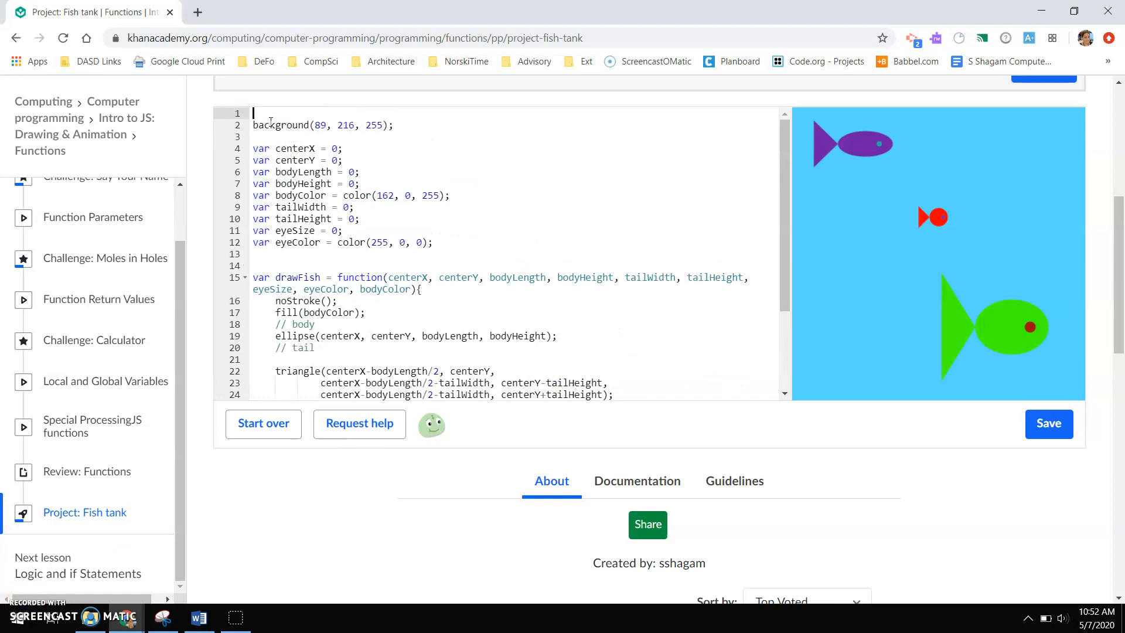
pyautogui.write('//water')
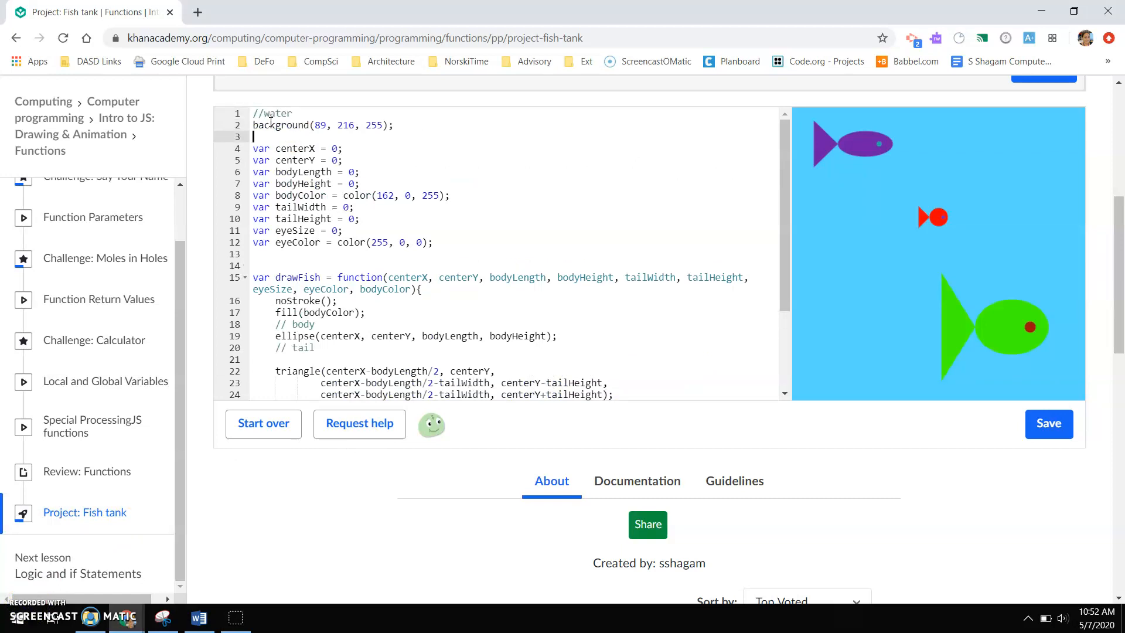
pyautogui.write('/')
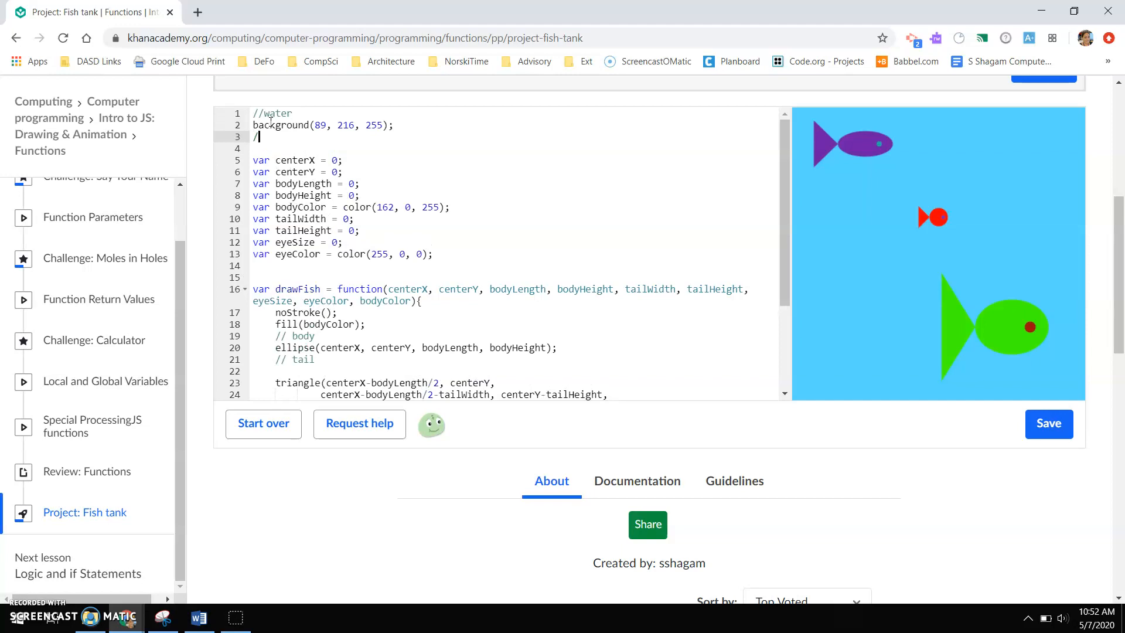
pyautogui.write('/s')
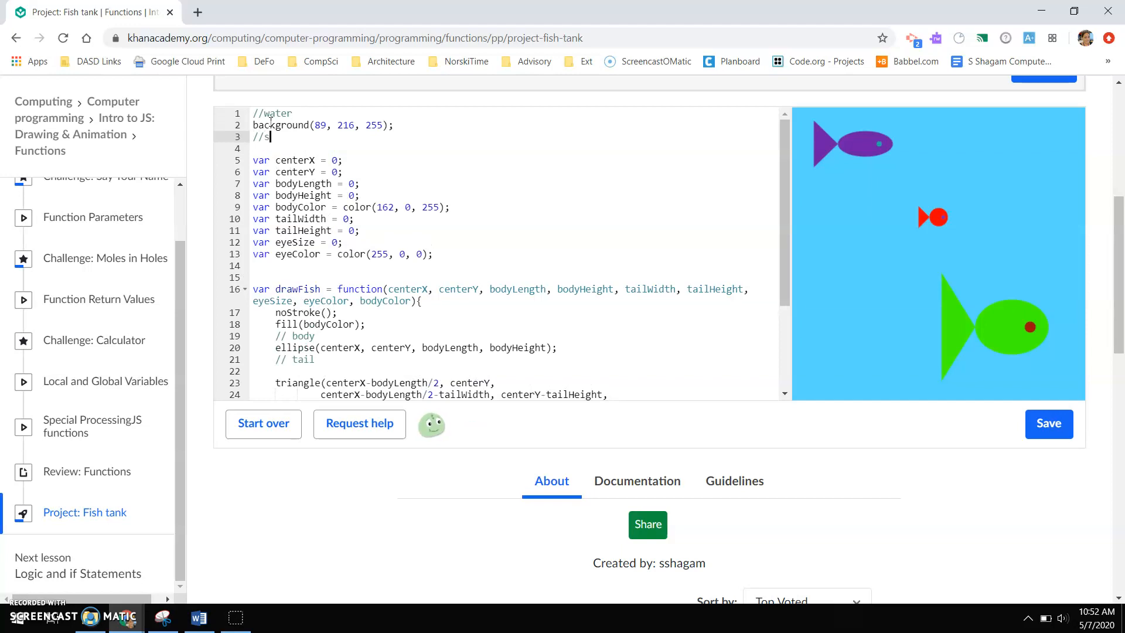
pyautogui.write('and')
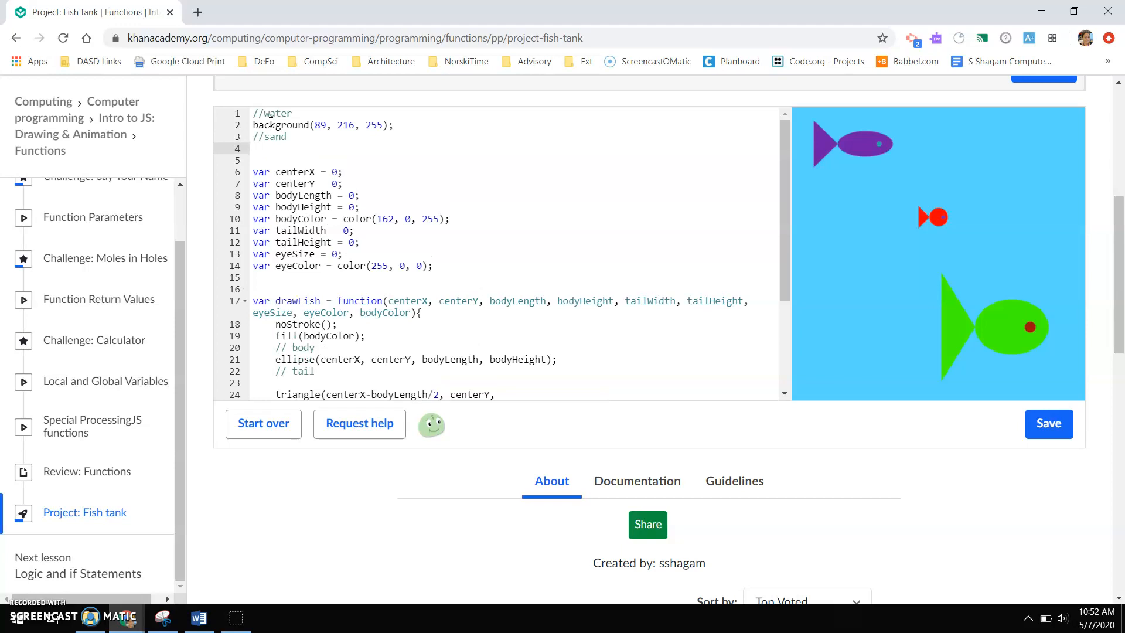
pyautogui.write('fille(')
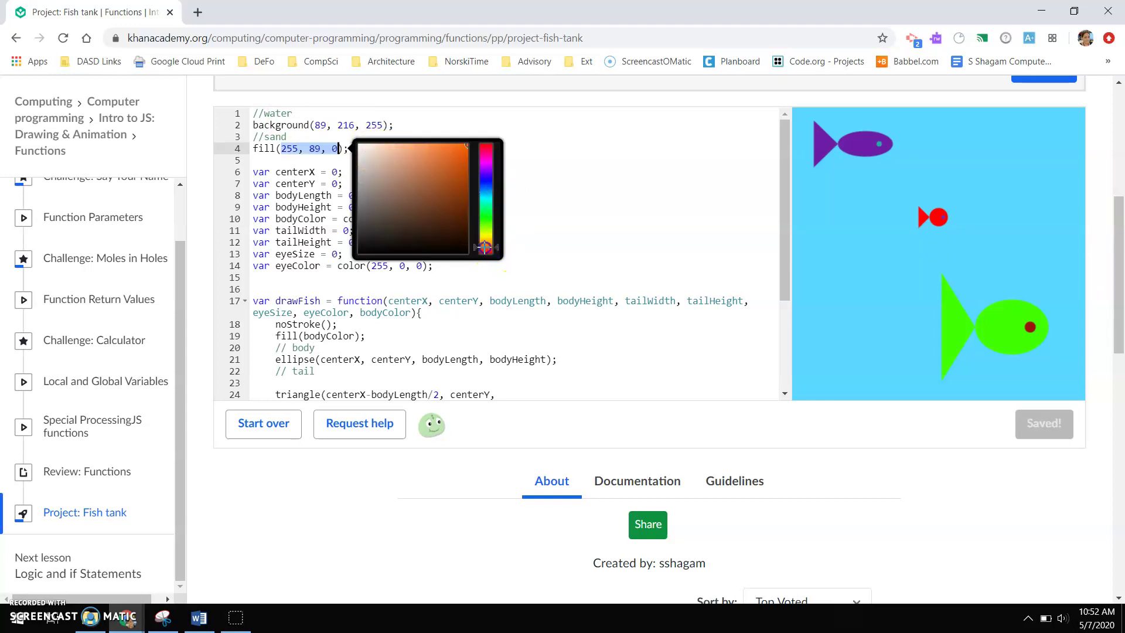
pyautogui.click(415, 208)
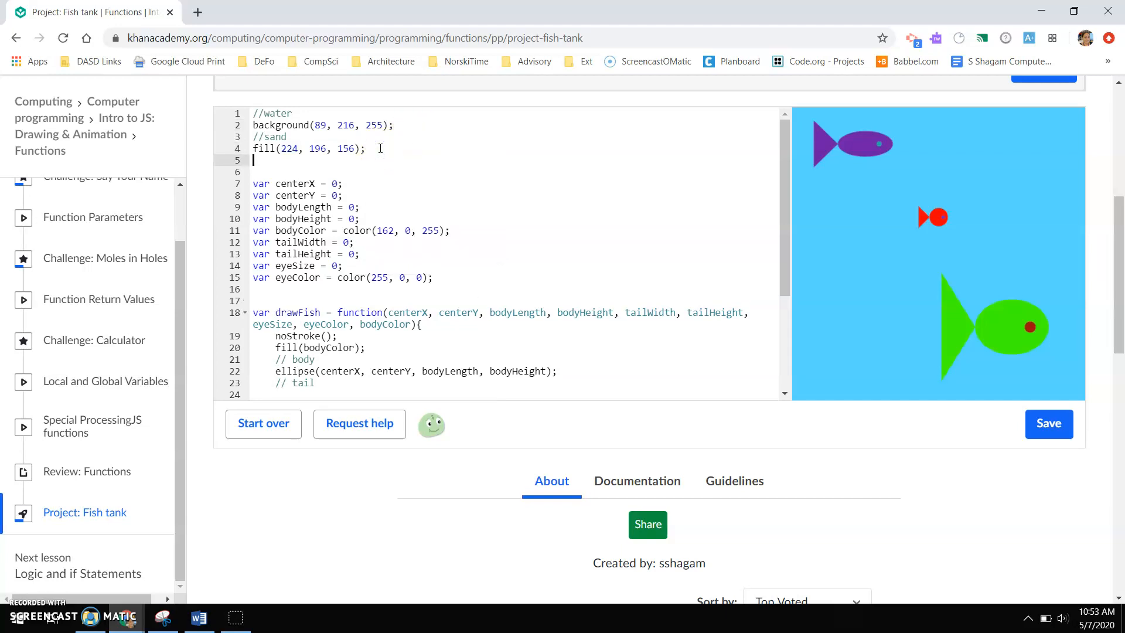
# Step: Draw the sand with noStroke() and rect(0, 360, 400, 40)
pyautogui.write('noSt')
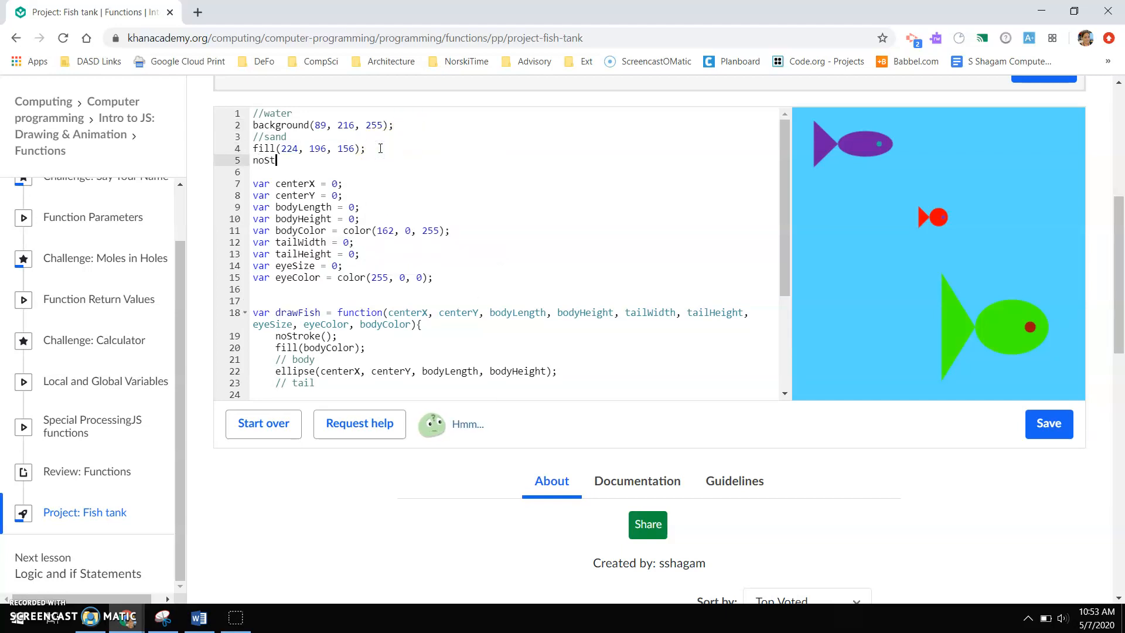
pyautogui.write('roke();')
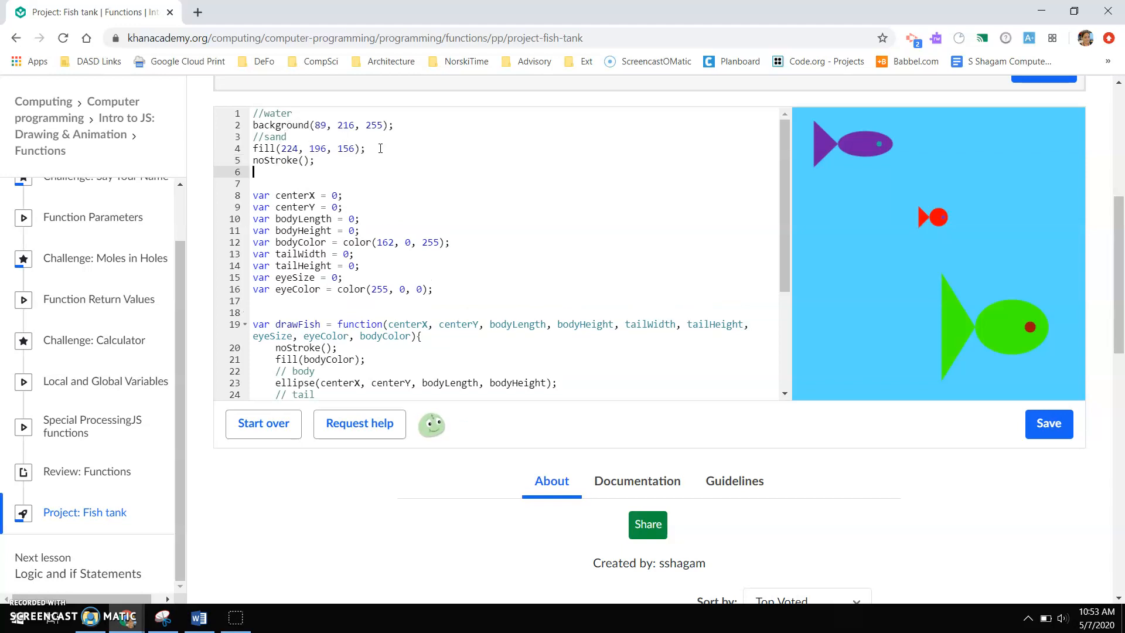
pyautogui.write('rect(')
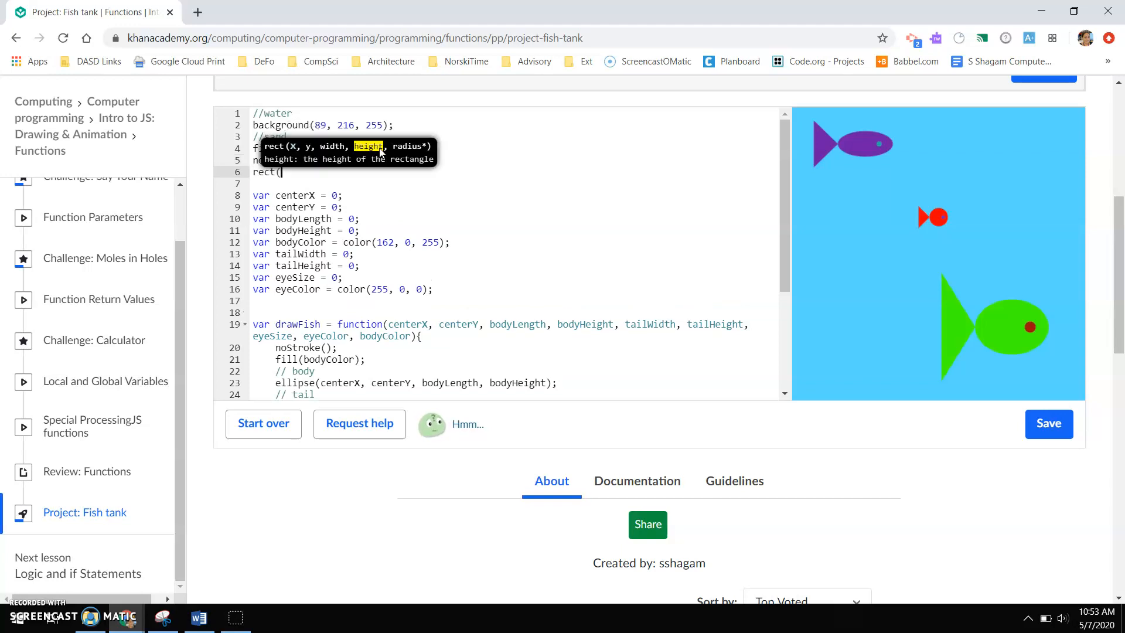
pyautogui.write('0,3')
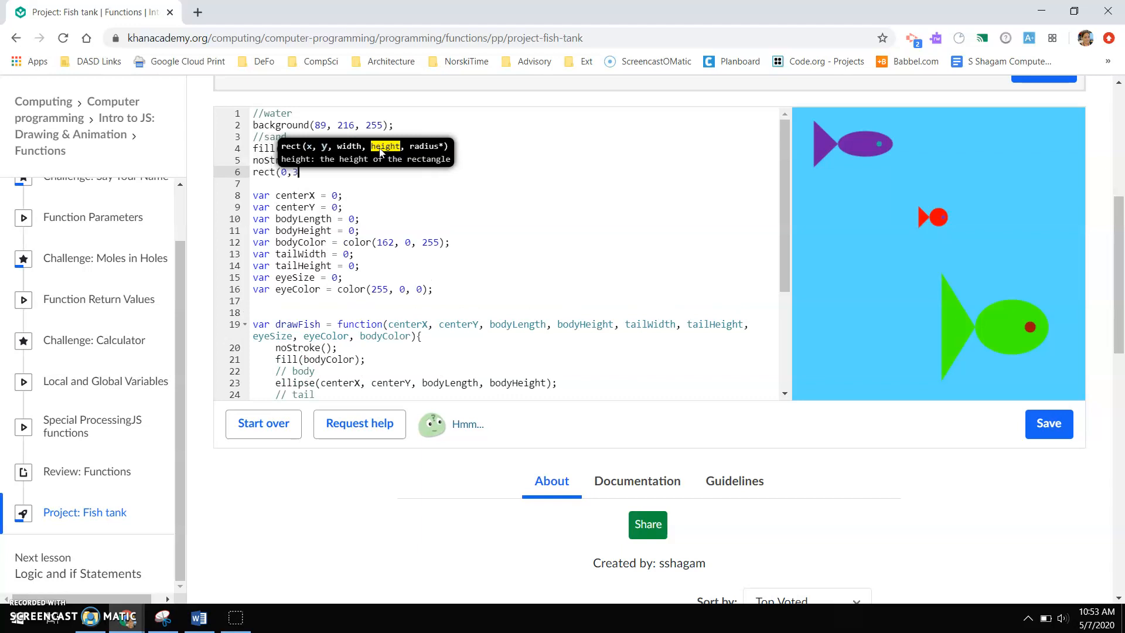
pyautogui.write('60')
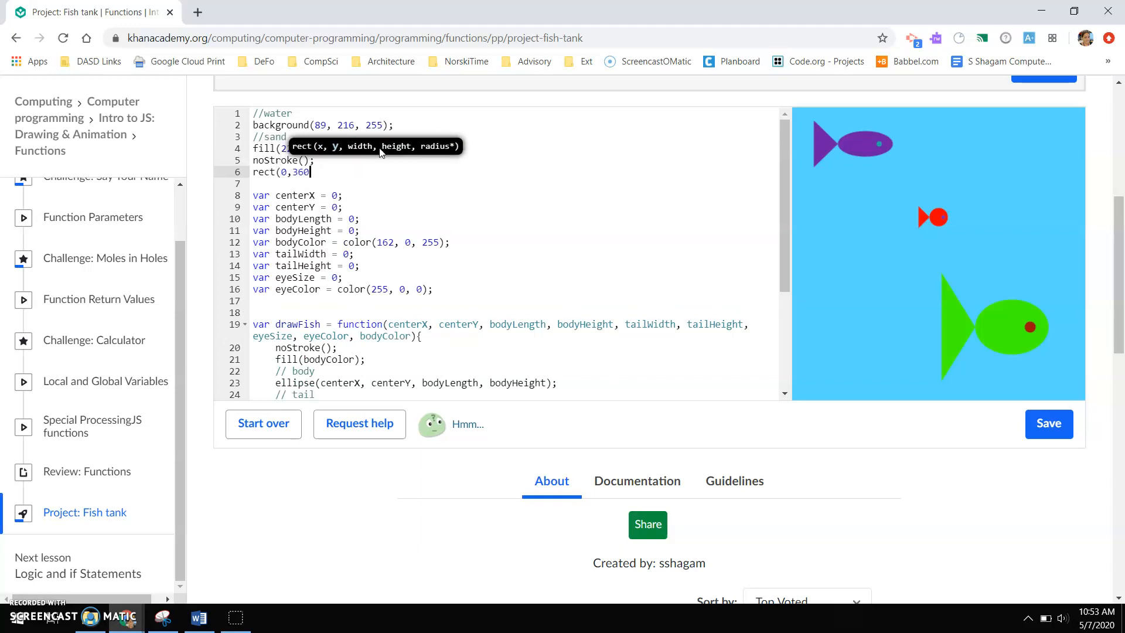
pyautogui.write(',')
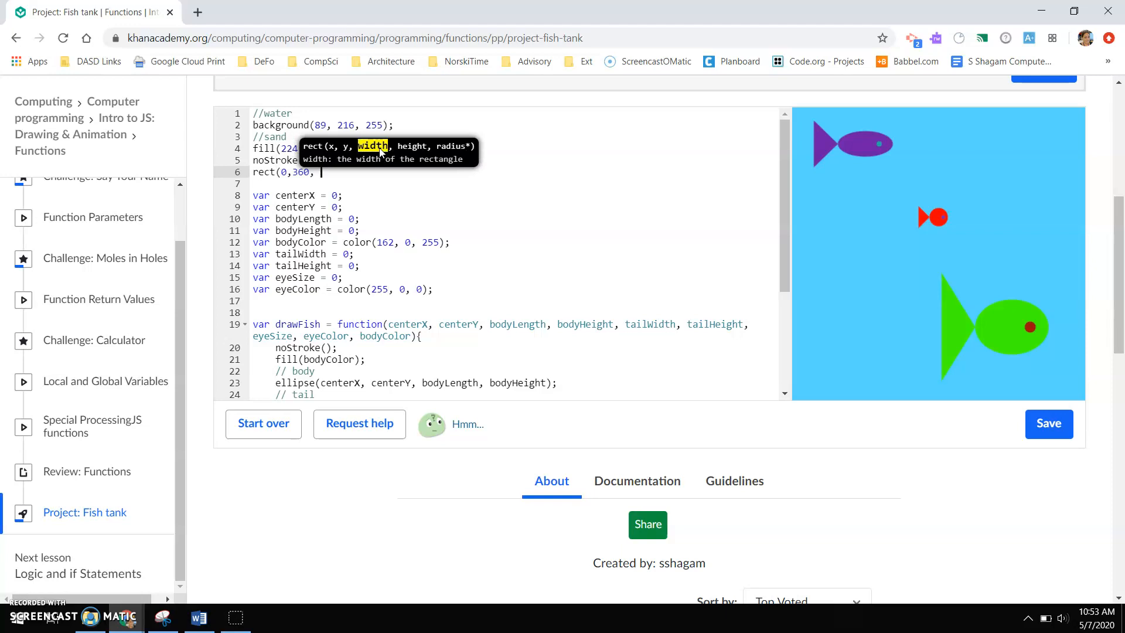
pyautogui.write('400,')
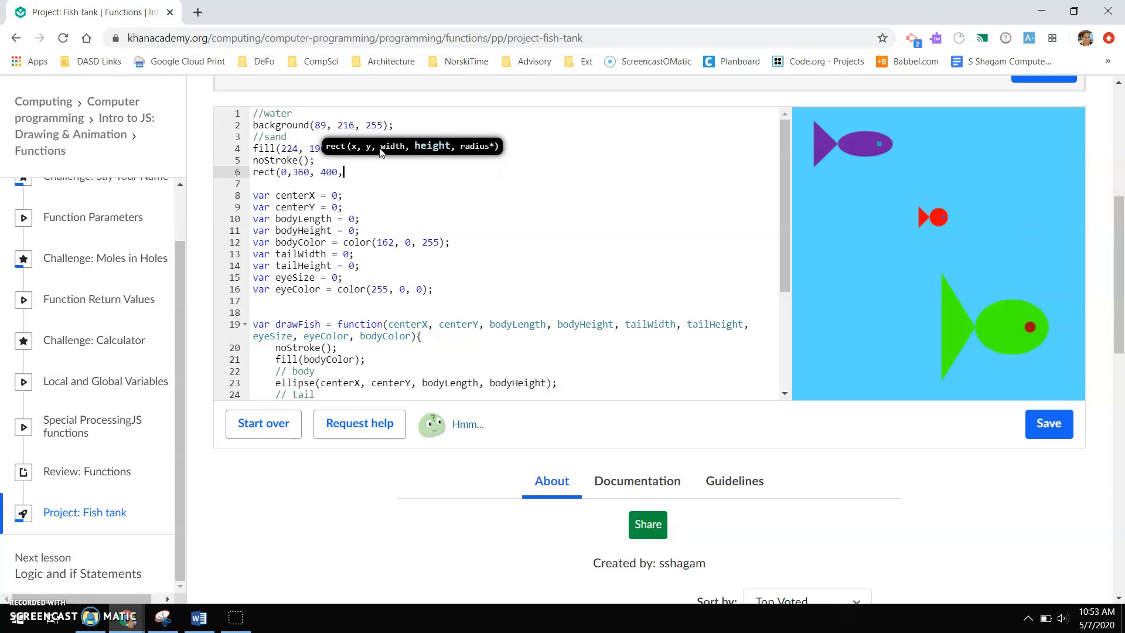
pyautogui.write('40);')
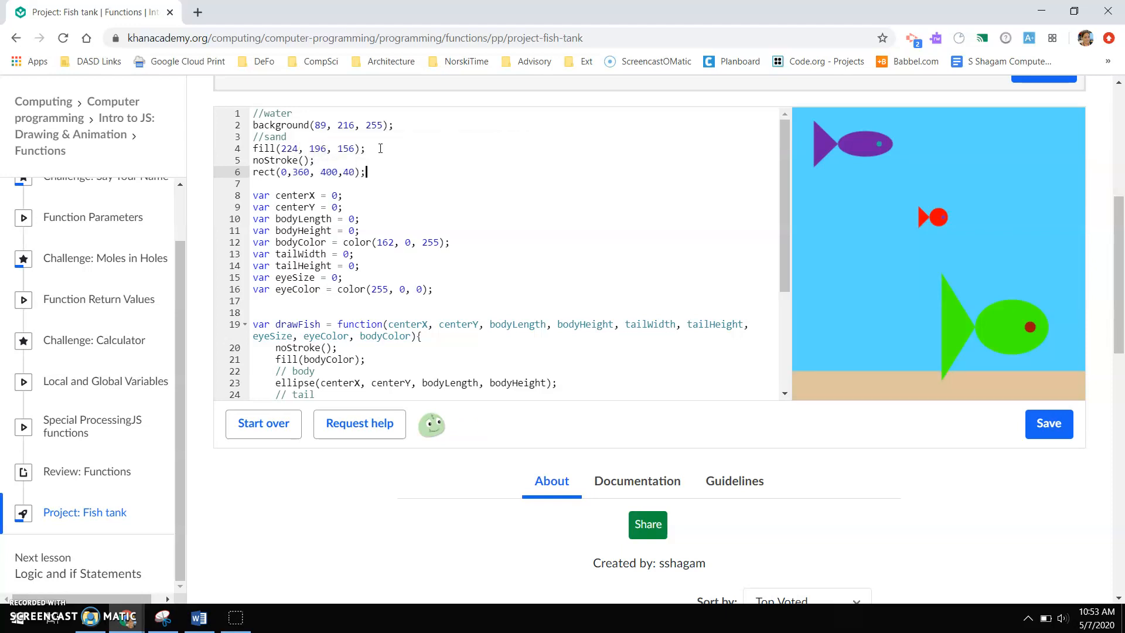
pyautogui.click(1048, 424)
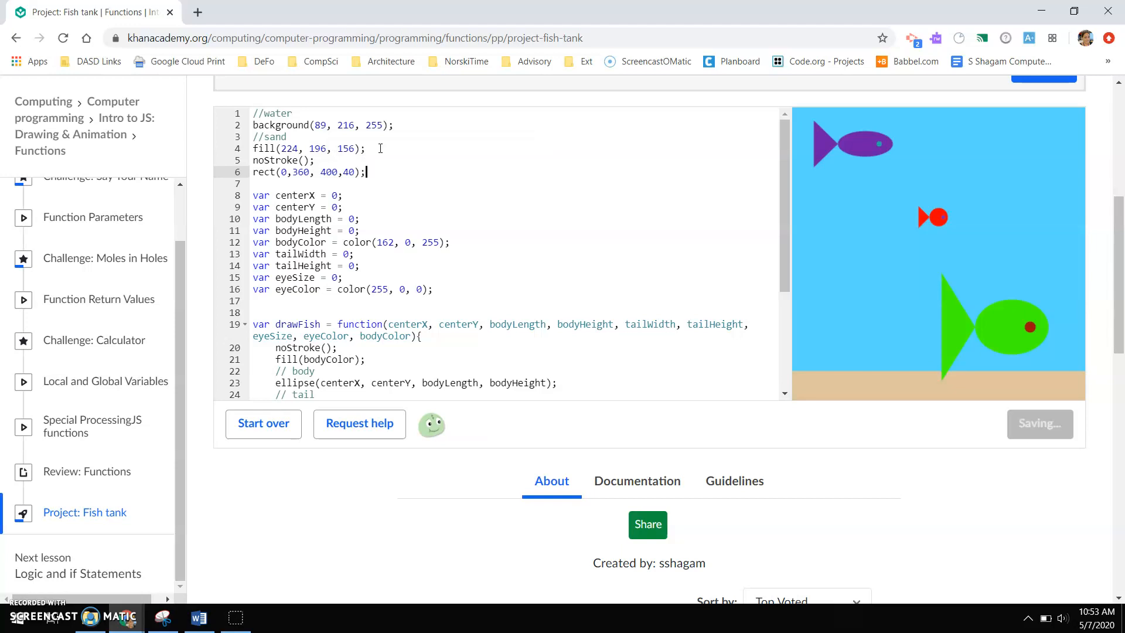
# Step: Start a //rock section with noStroke() and a grey fill colour
pyautogui.press('enter')
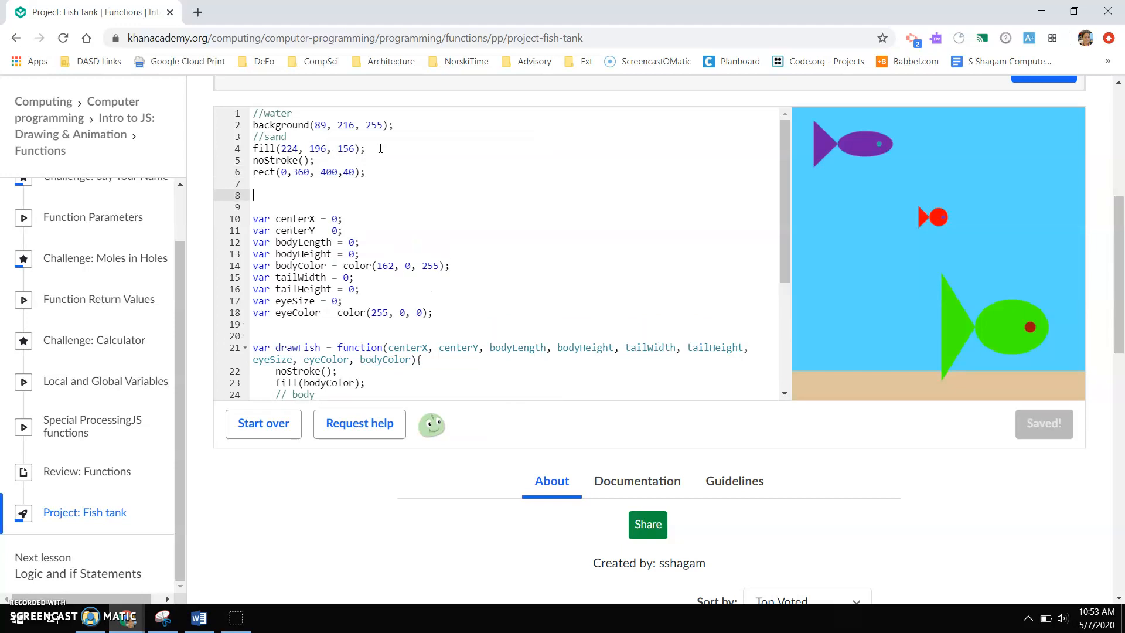
pyautogui.write('//')
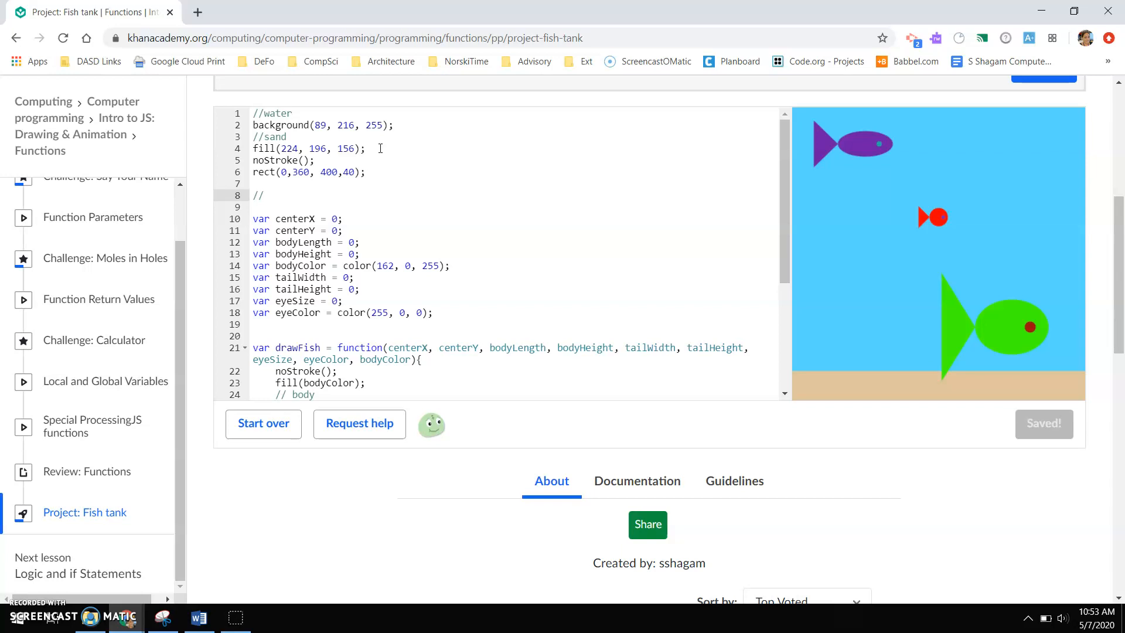
pyautogui.write('rock')
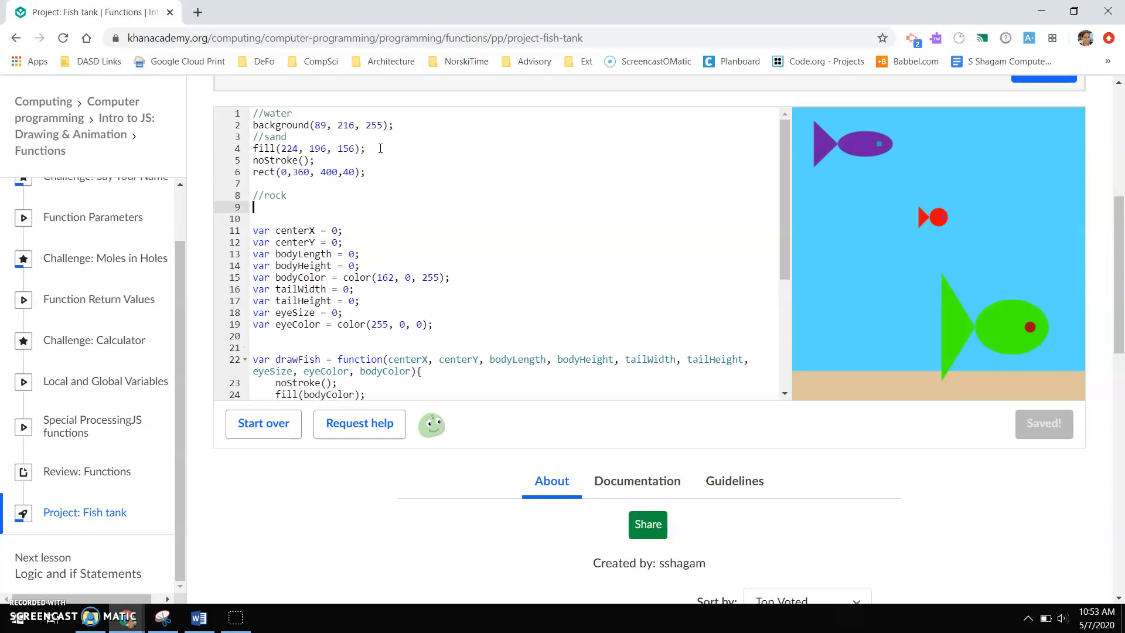
pyautogui.write('noStroke')
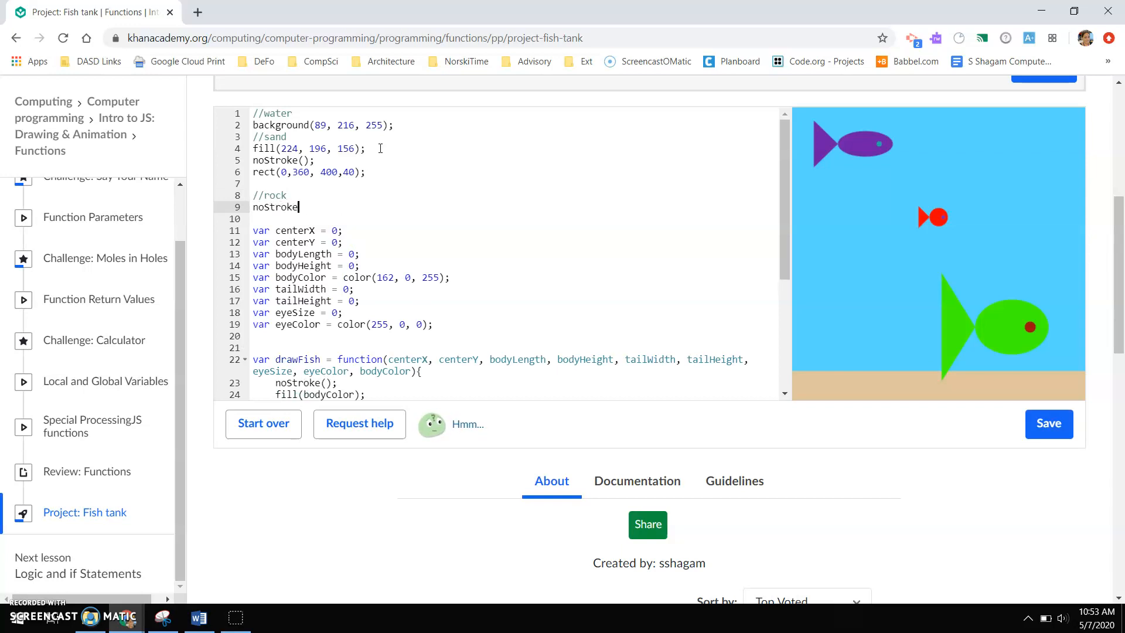
pyautogui.write('();')
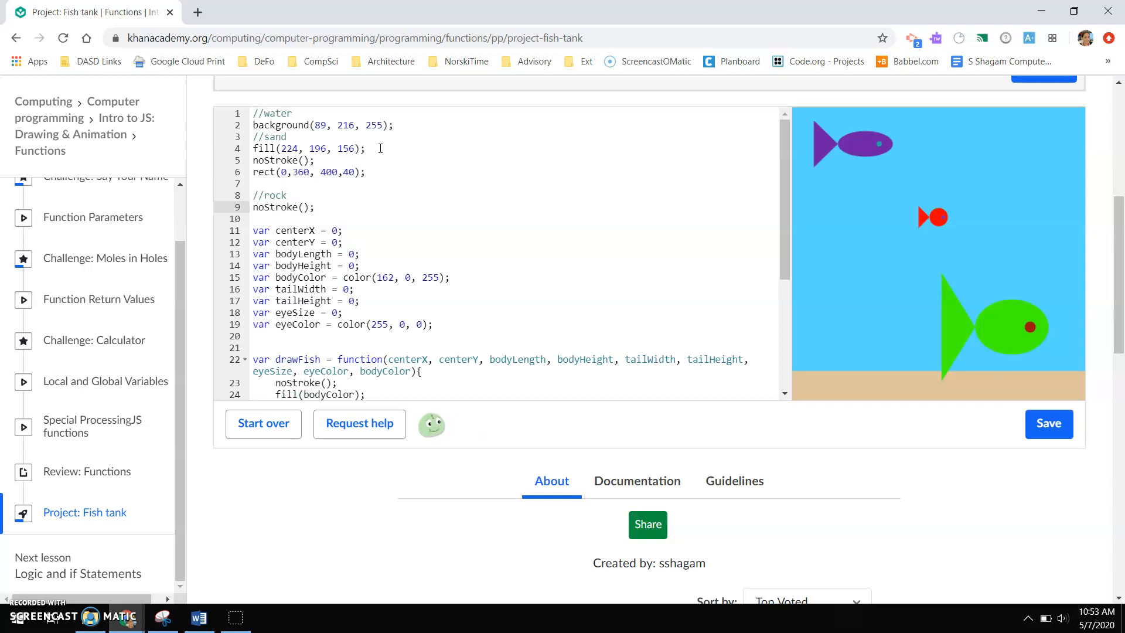
pyautogui.write('fille(')
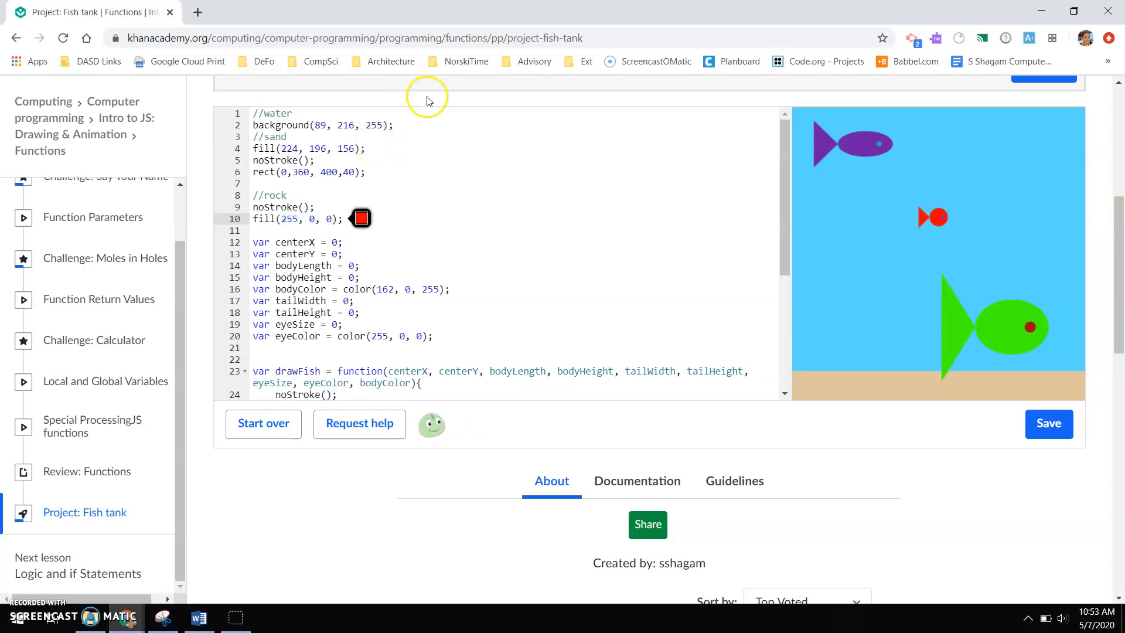
pyautogui.click(361, 218)
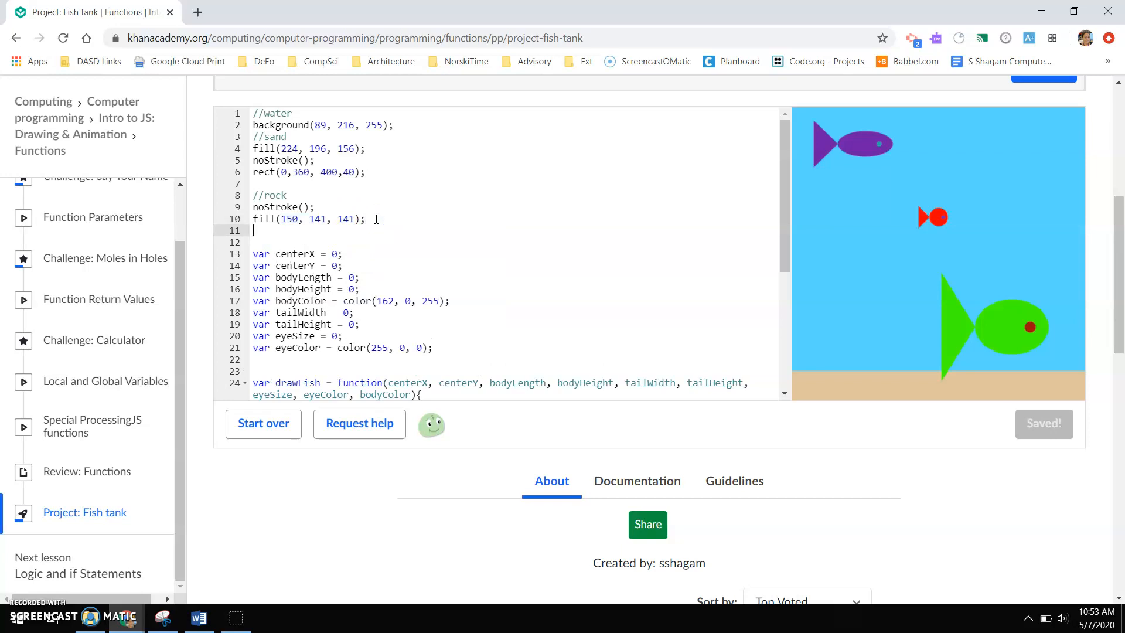
# Step: Draw the rock as arc(150, 361, 75, 50, 180, 360)
pyautogui.write('arc(')
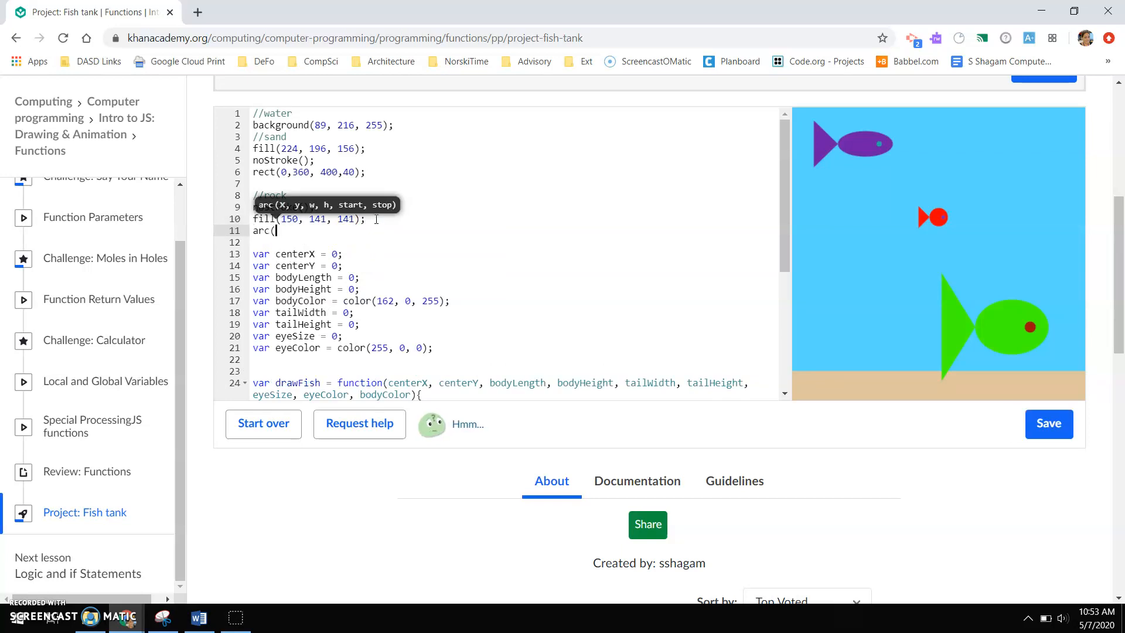
pyautogui.click(1048, 423)
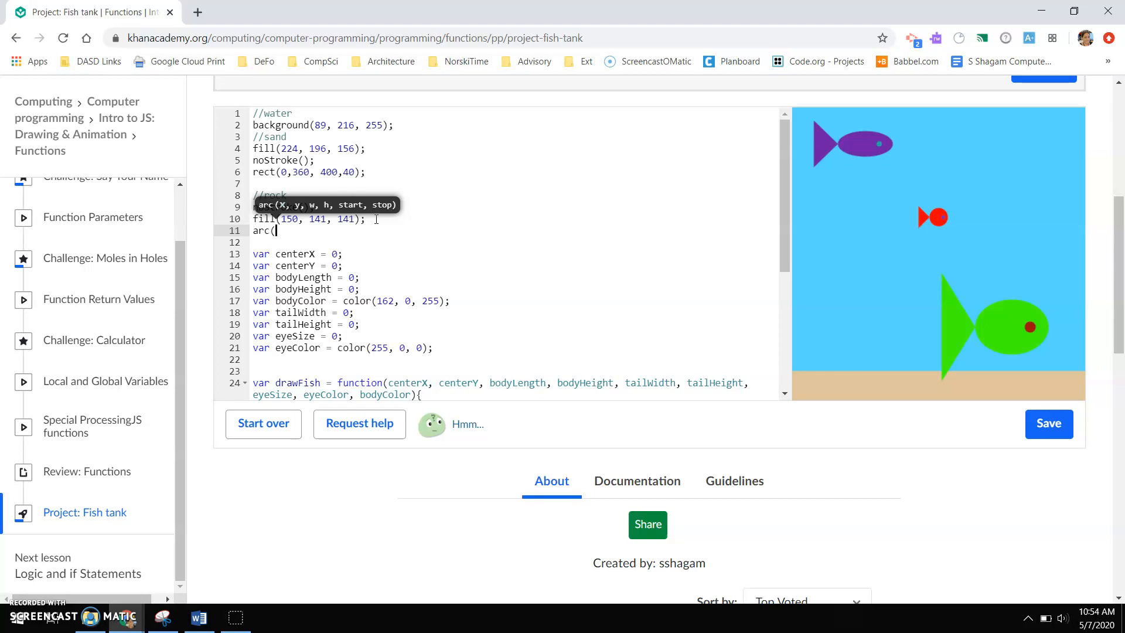
pyautogui.write('150')
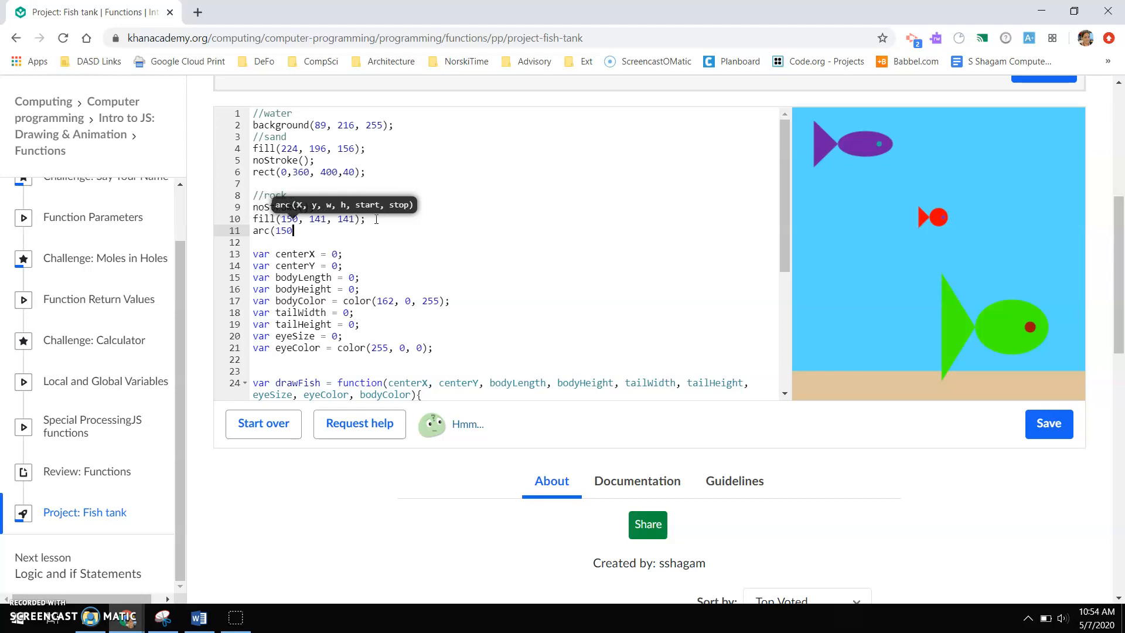
pyautogui.write(',')
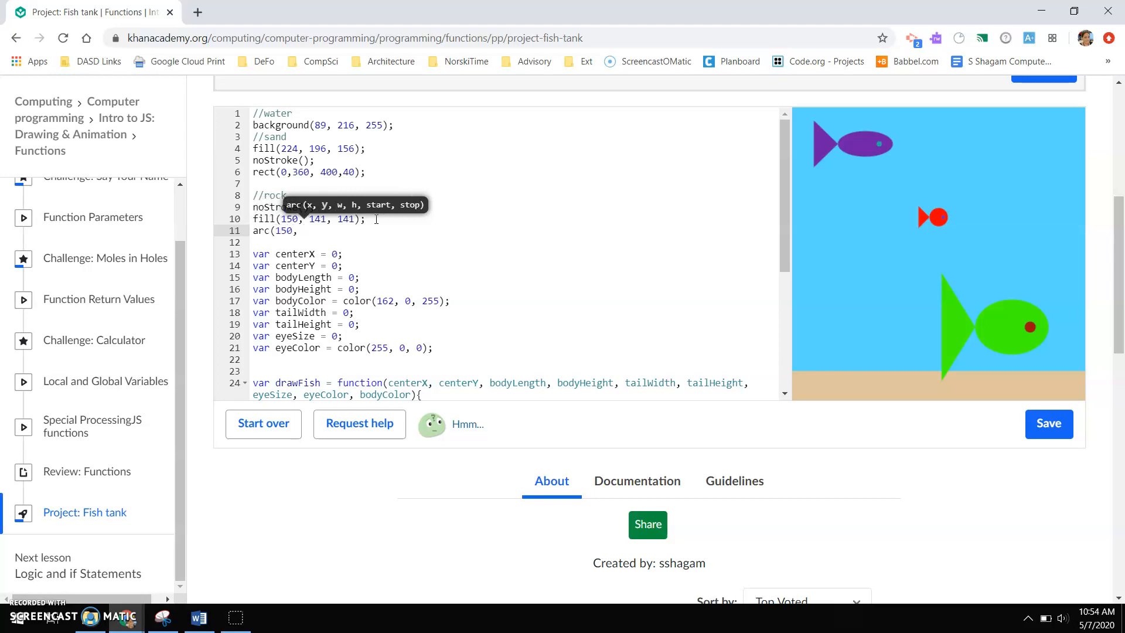
pyautogui.write('360,')
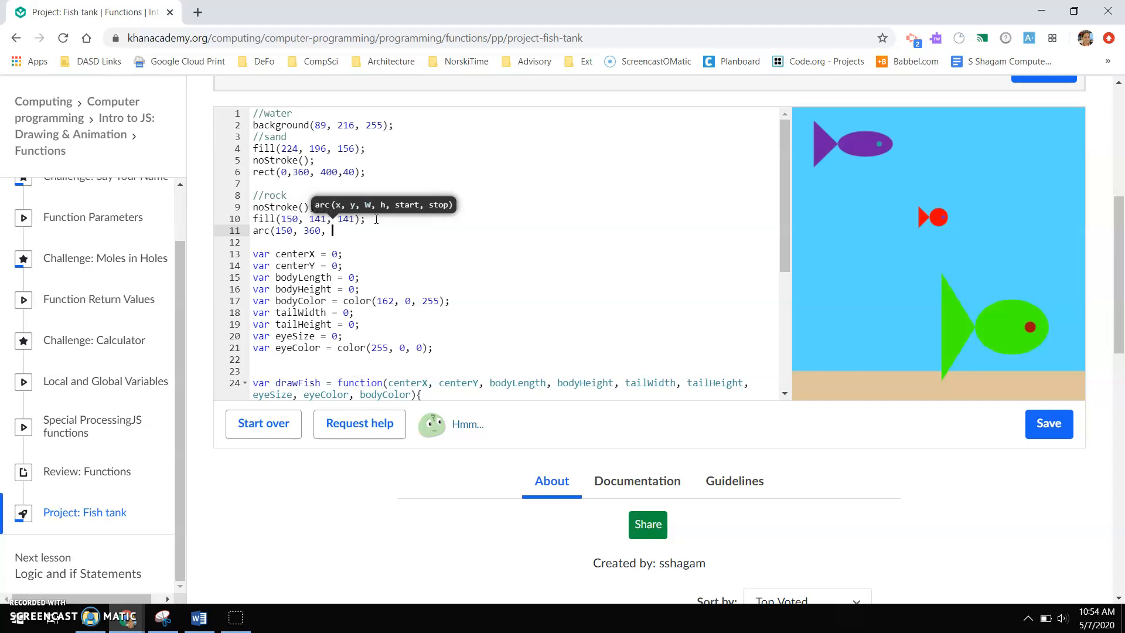
pyautogui.write('75,')
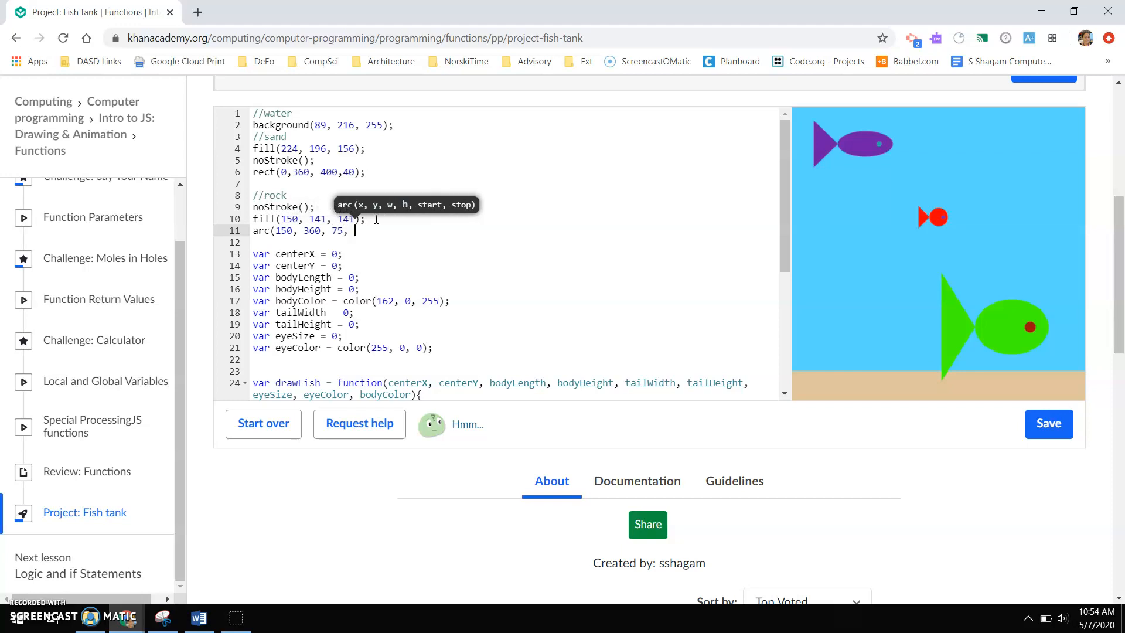
pyautogui.write('50, 1')
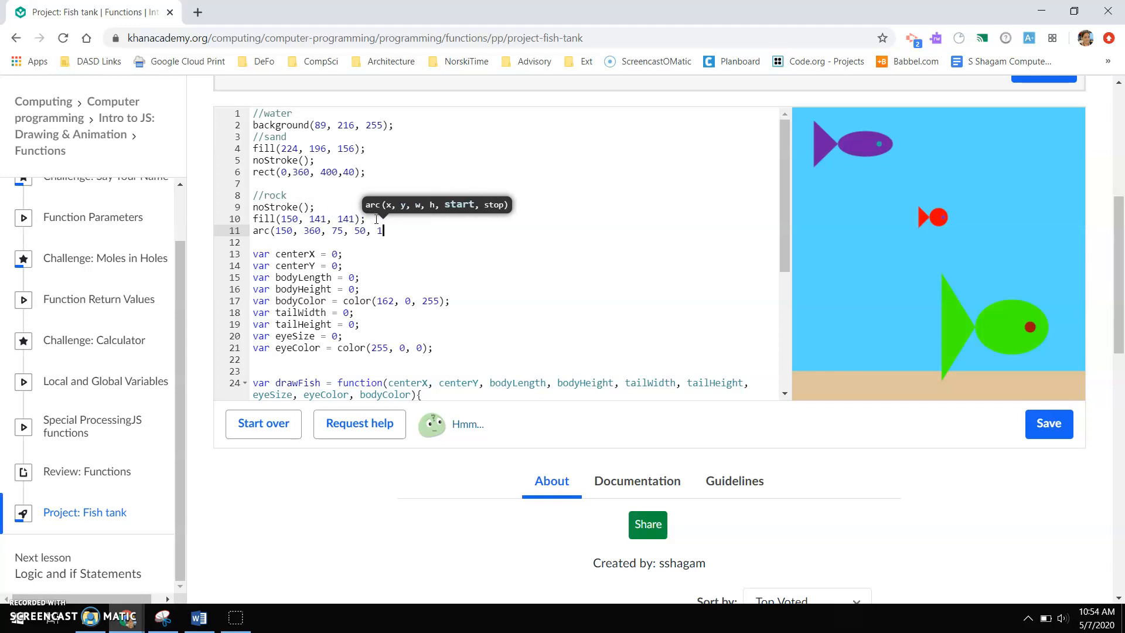
pyautogui.write('80')
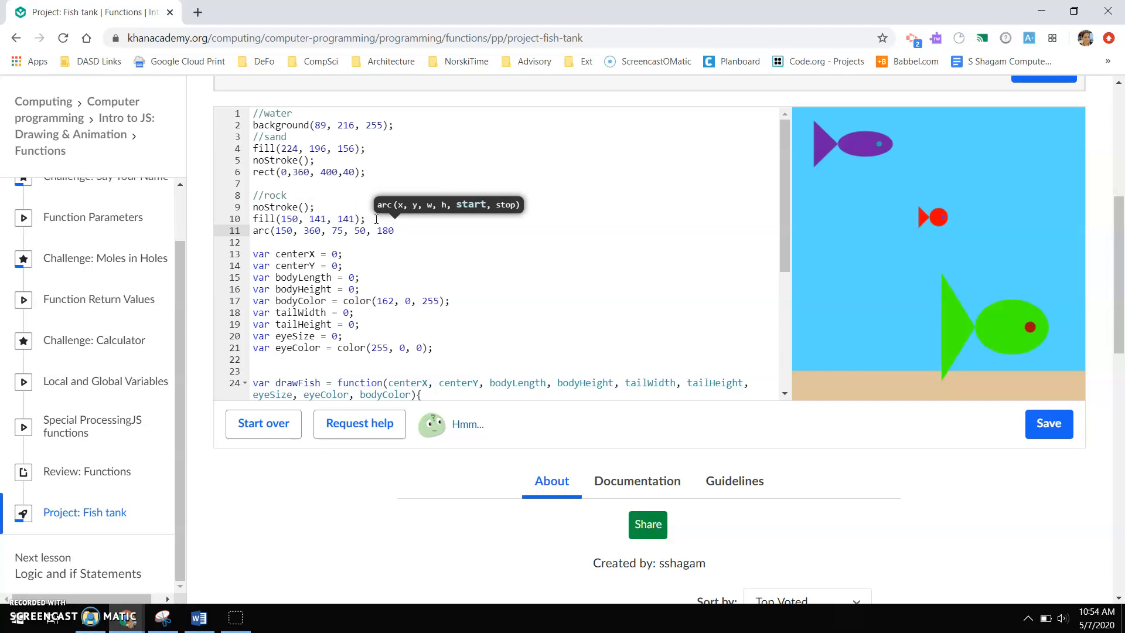
pyautogui.write(', 360);')
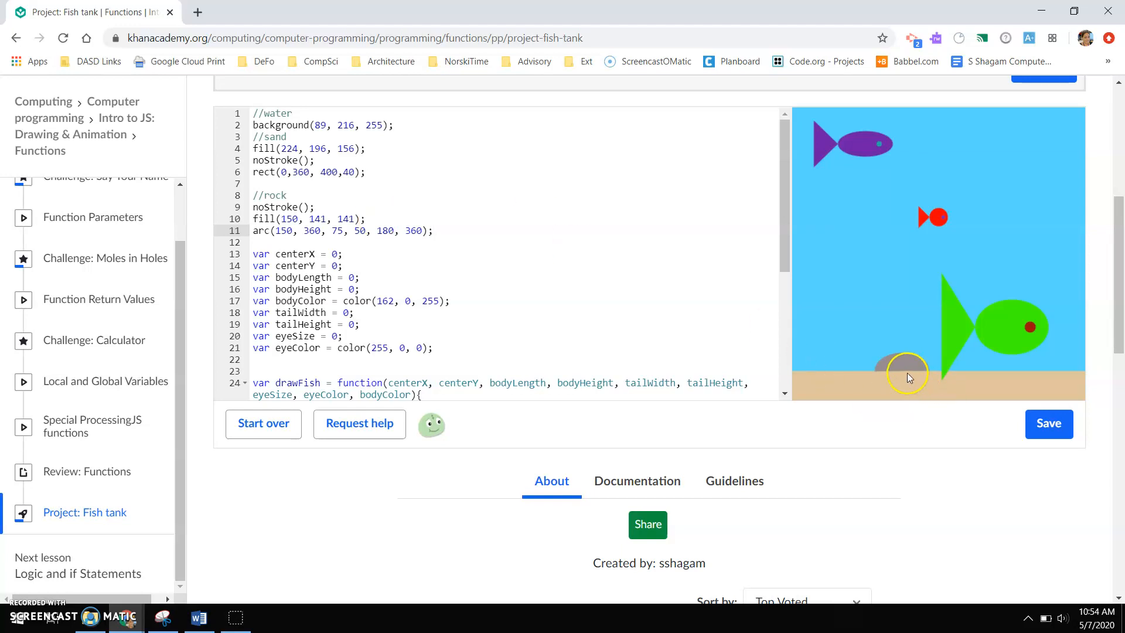
pyautogui.click(1048, 423)
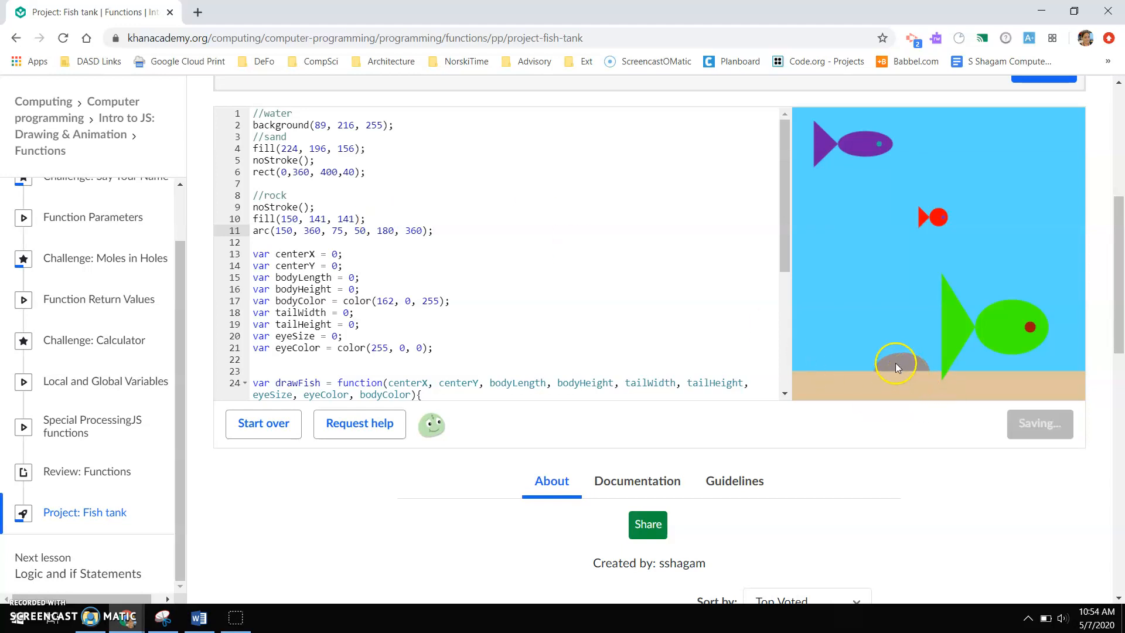
pyautogui.moveTo(327, 211)
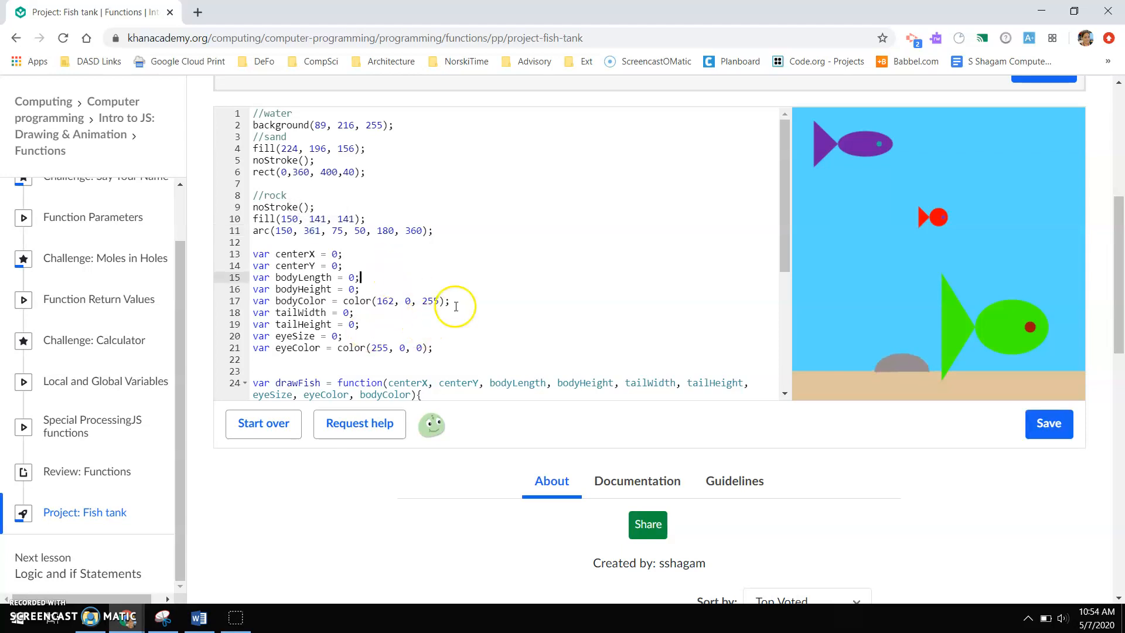
pyautogui.click(1048, 423)
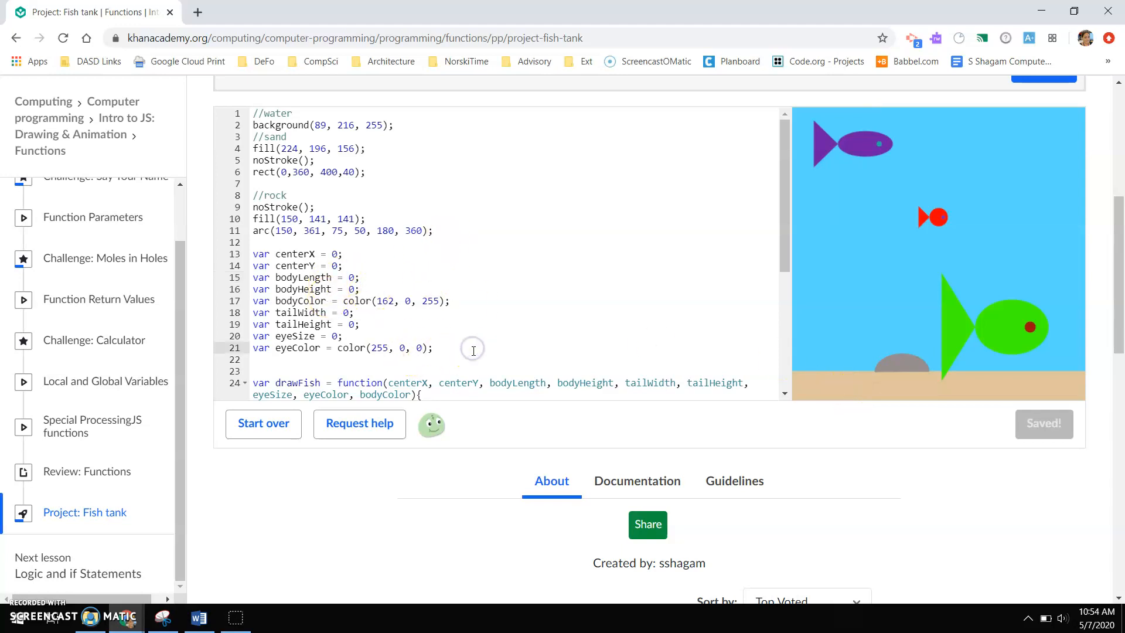
# Step: Start a //seaweed section with strokeWeight(10) and a dark green stroke
pyautogui.write('//se')
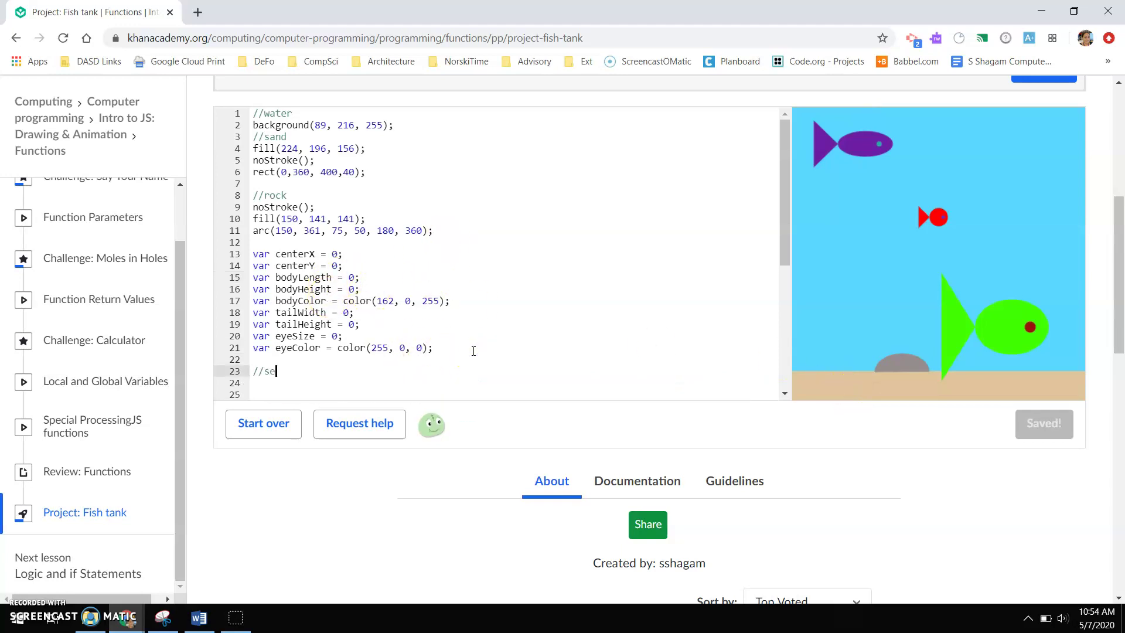
pyautogui.write('eweed')
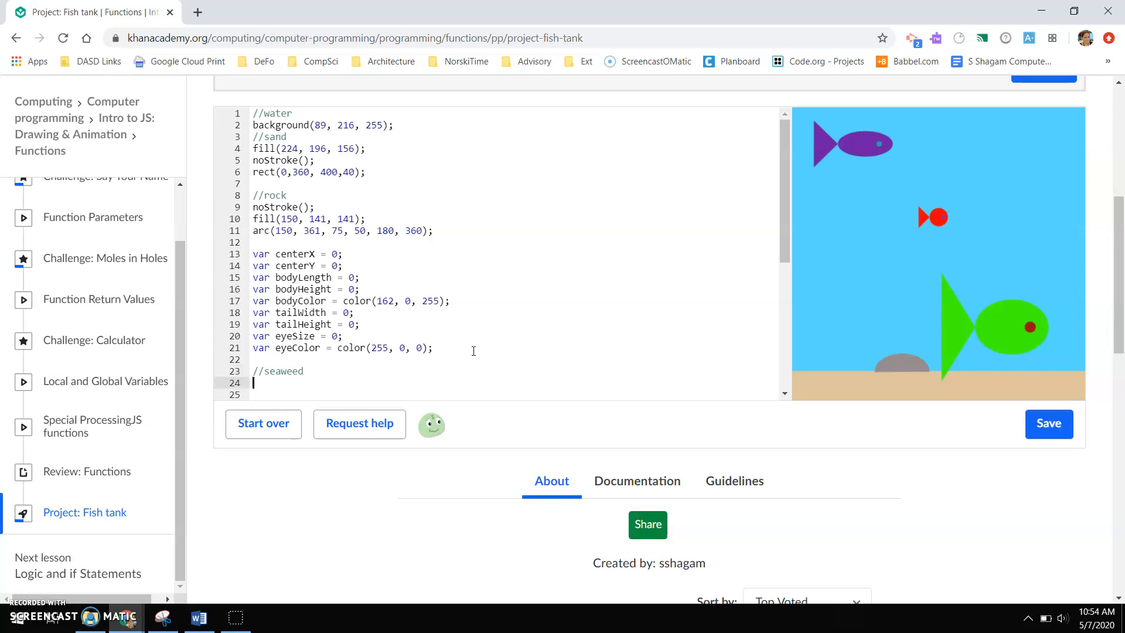
pyautogui.write('strokeWeight')
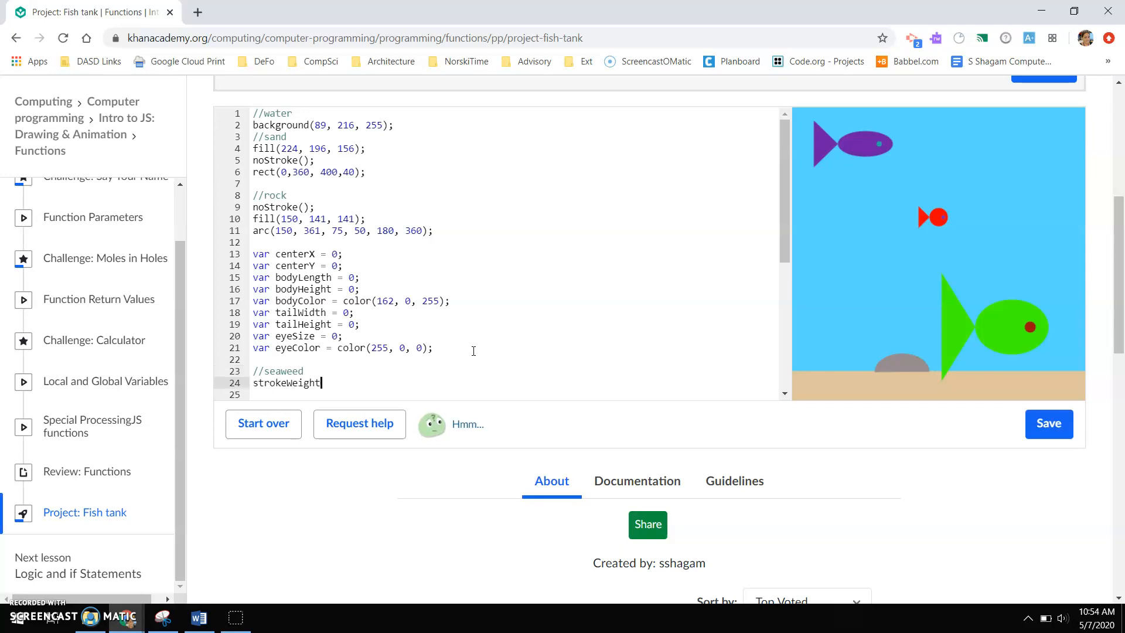
pyautogui.write('(10);')
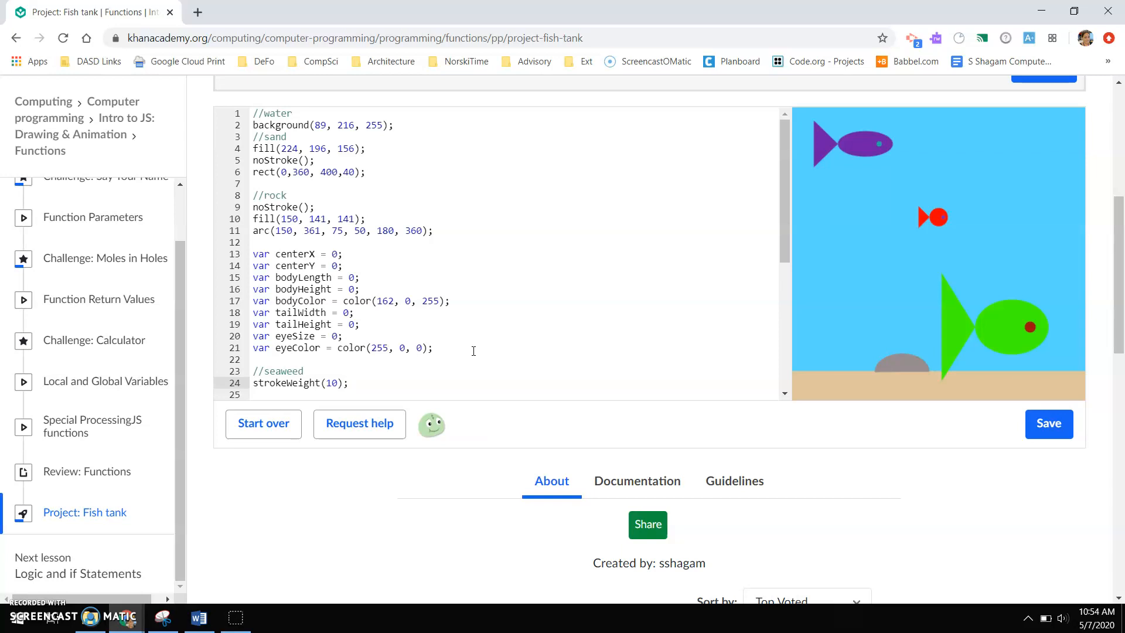
pyautogui.write('stroke(255, 0, 0);')
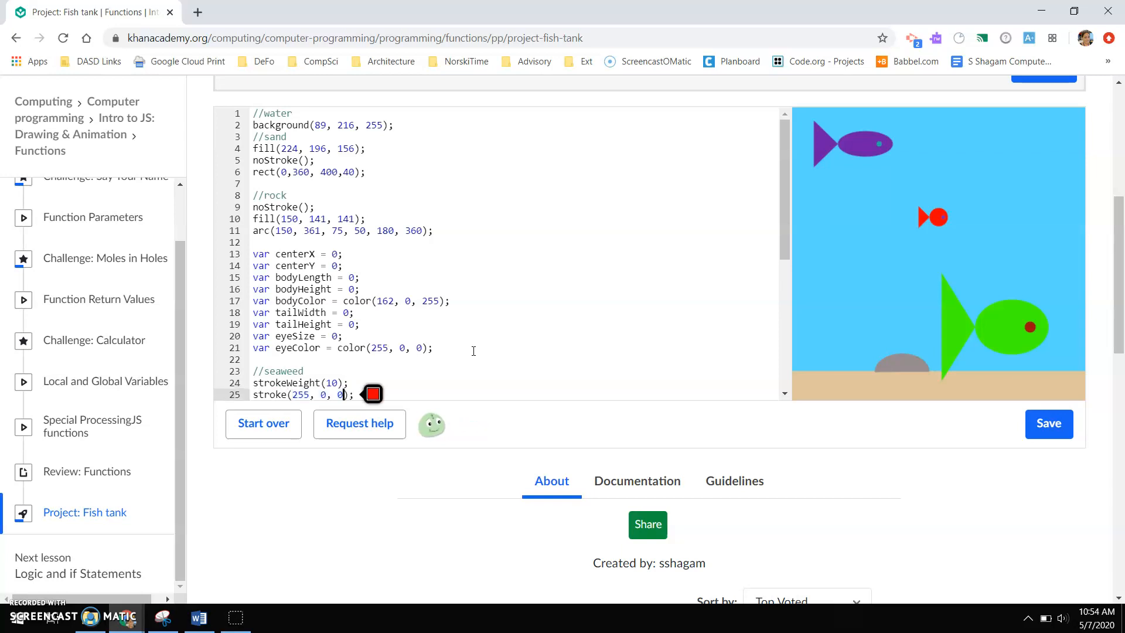
pyautogui.click(371, 394)
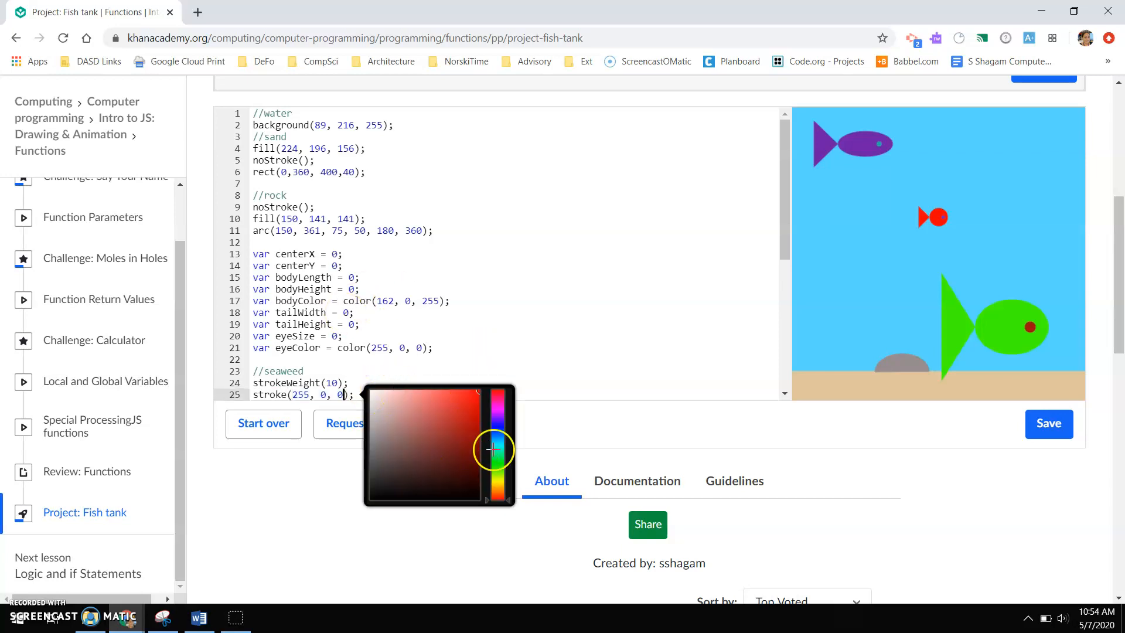
pyautogui.click(468, 454)
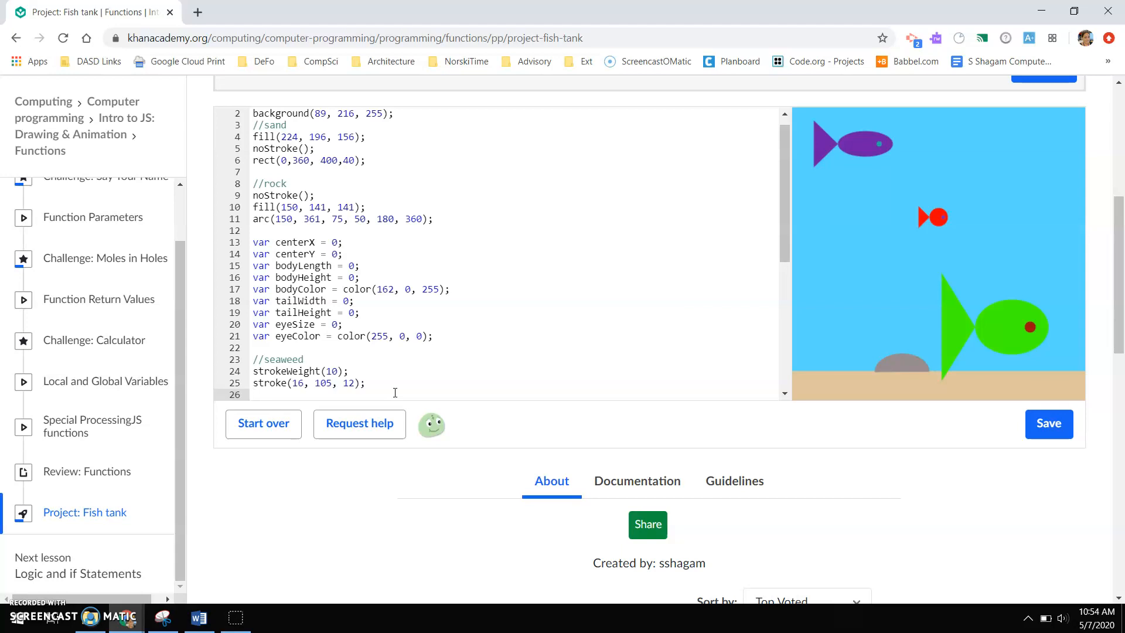
# Step: Draw the first seaweed stalk line starting at x 25
pyautogui.write('lin')
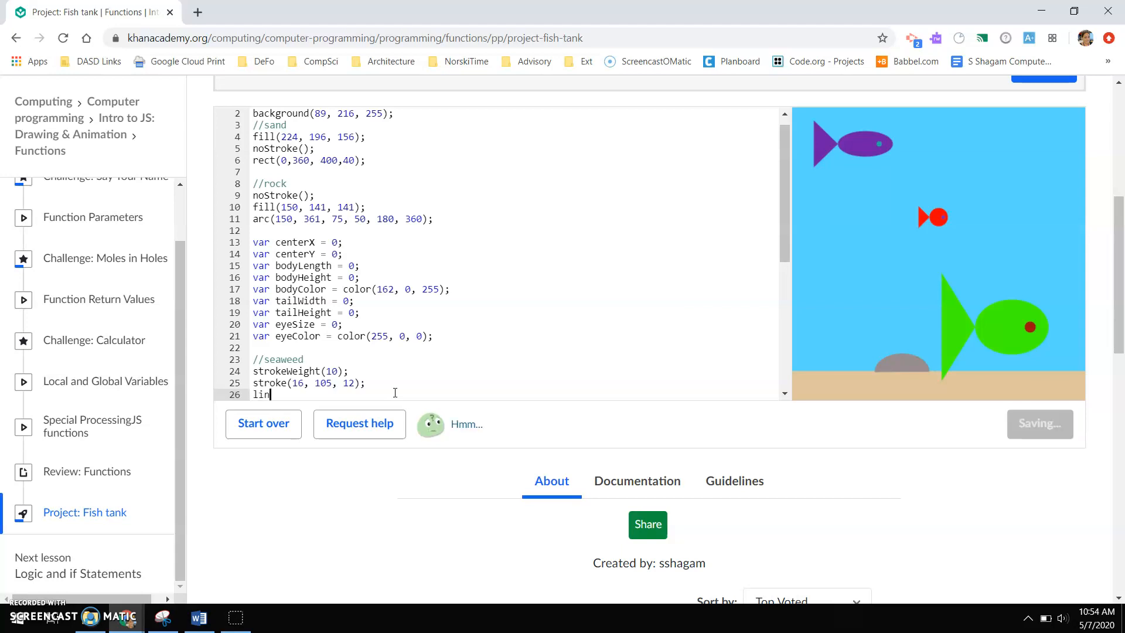
pyautogui.write('e(25')
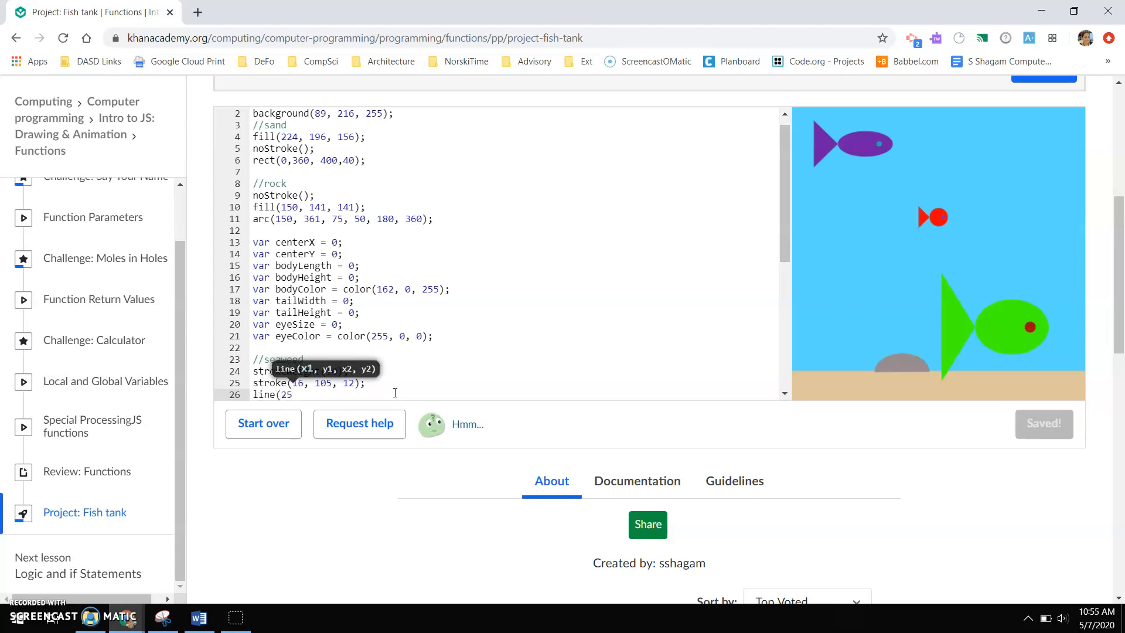
pyautogui.write(',3')
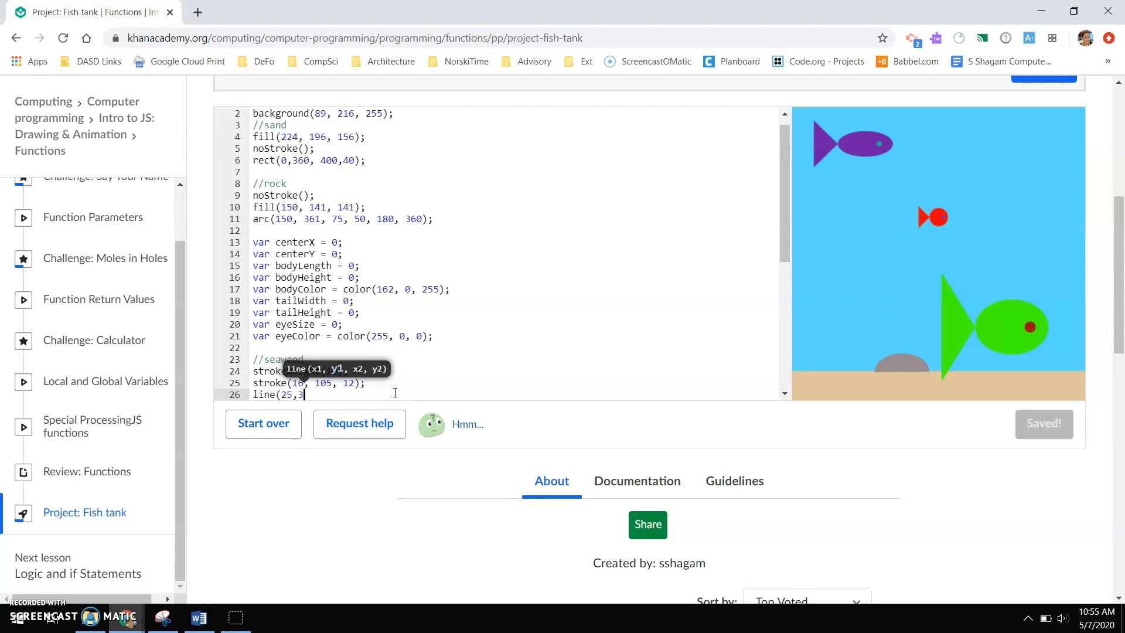
pyautogui.write('75, 25,25);')
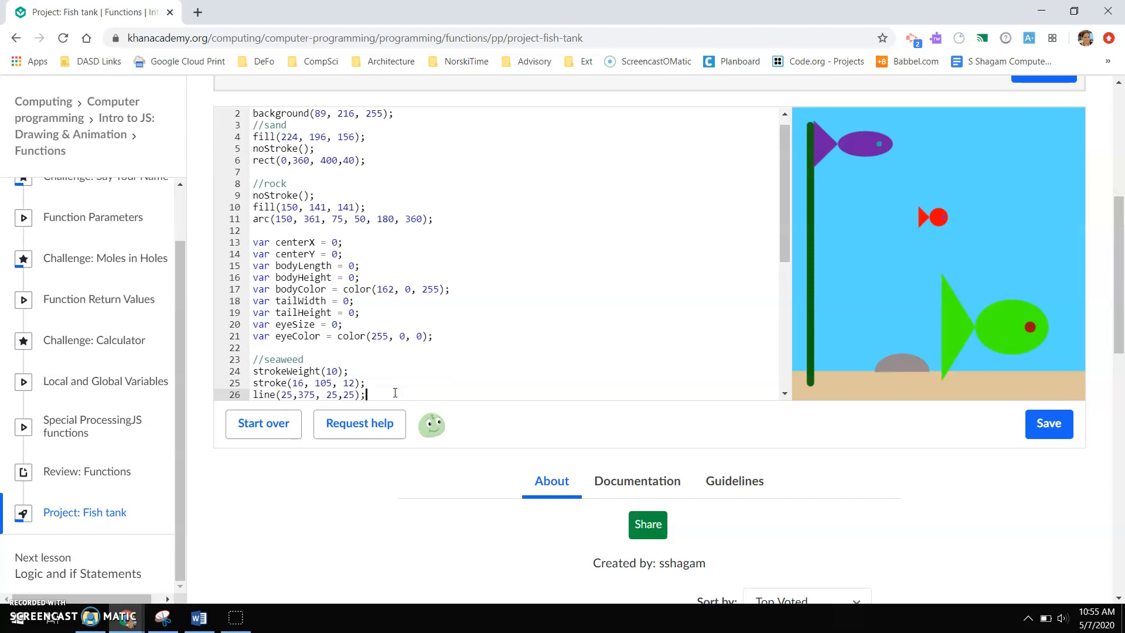
pyautogui.moveTo(838, 437)
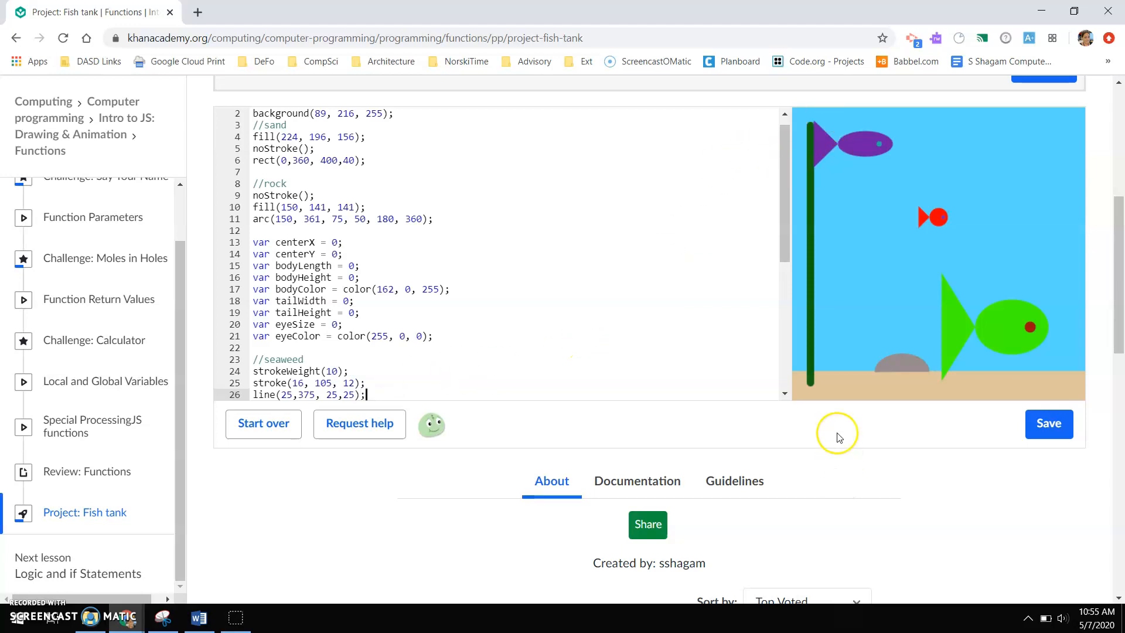
pyautogui.click(1049, 423)
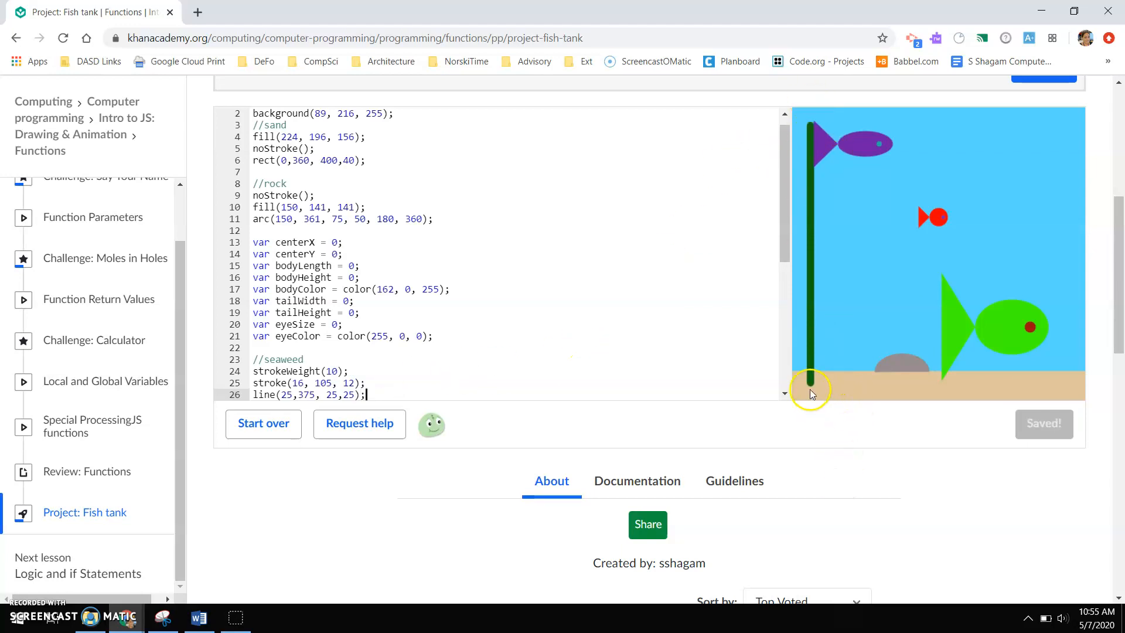
pyautogui.moveTo(812, 388)
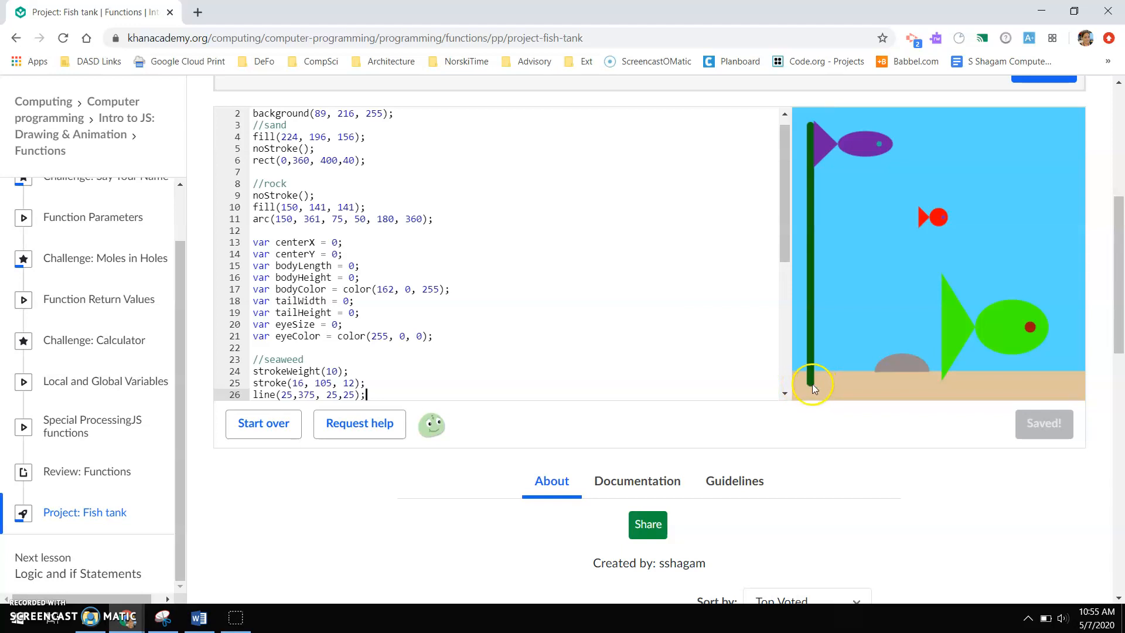
pyautogui.moveTo(787, 128)
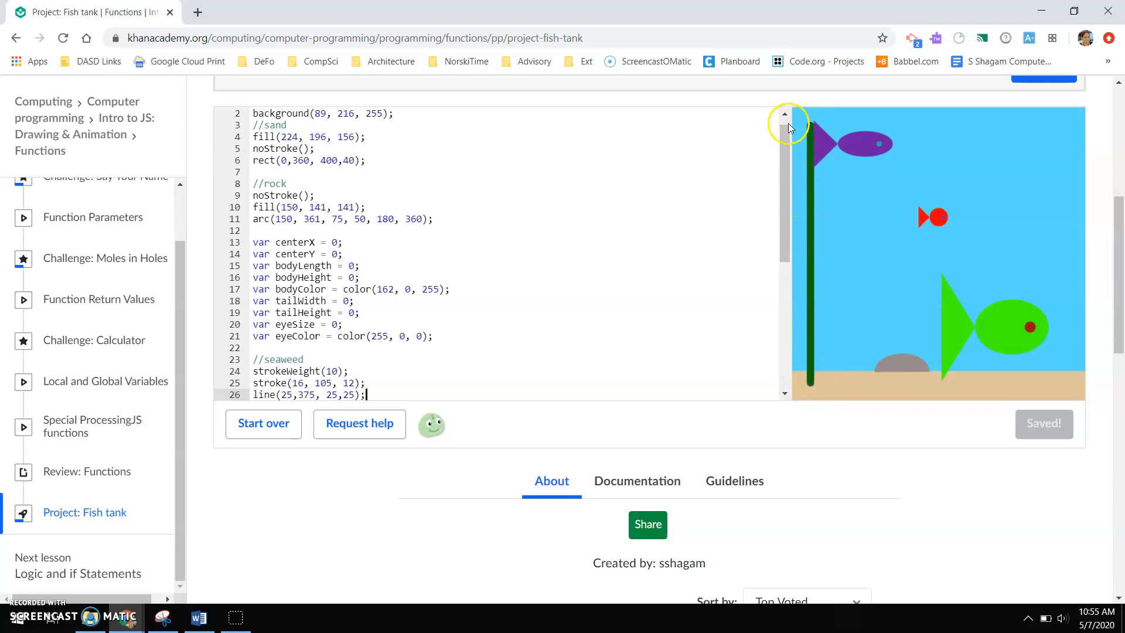
pyautogui.click(365, 394)
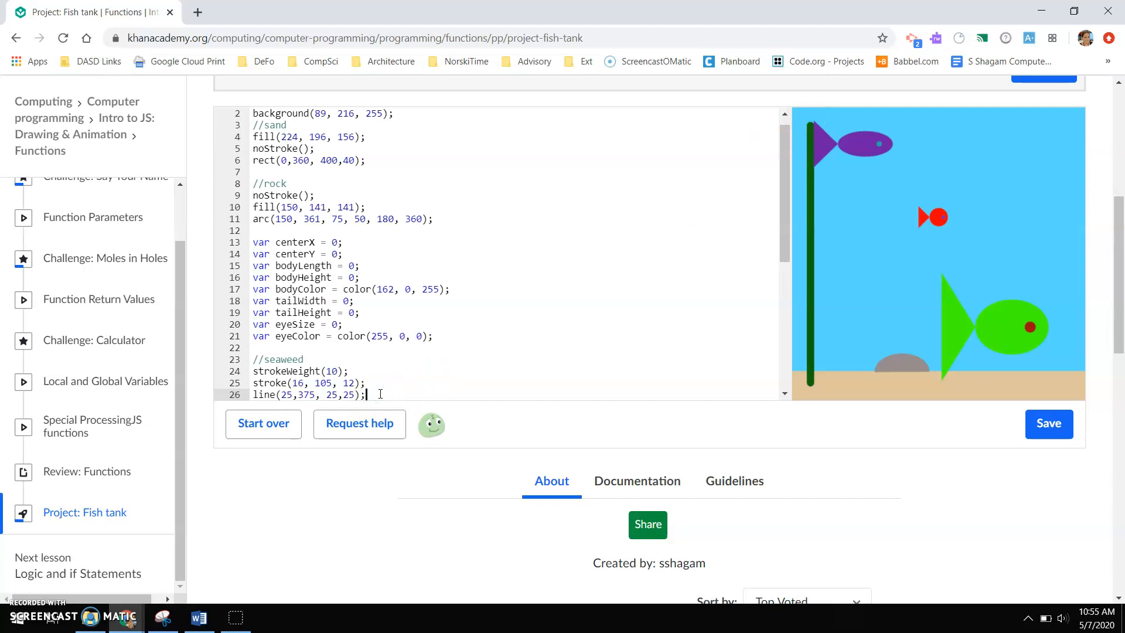
# Step: Add a second seaweed line() branch using values 25, 45, 50, 15
pyautogui.write('line')
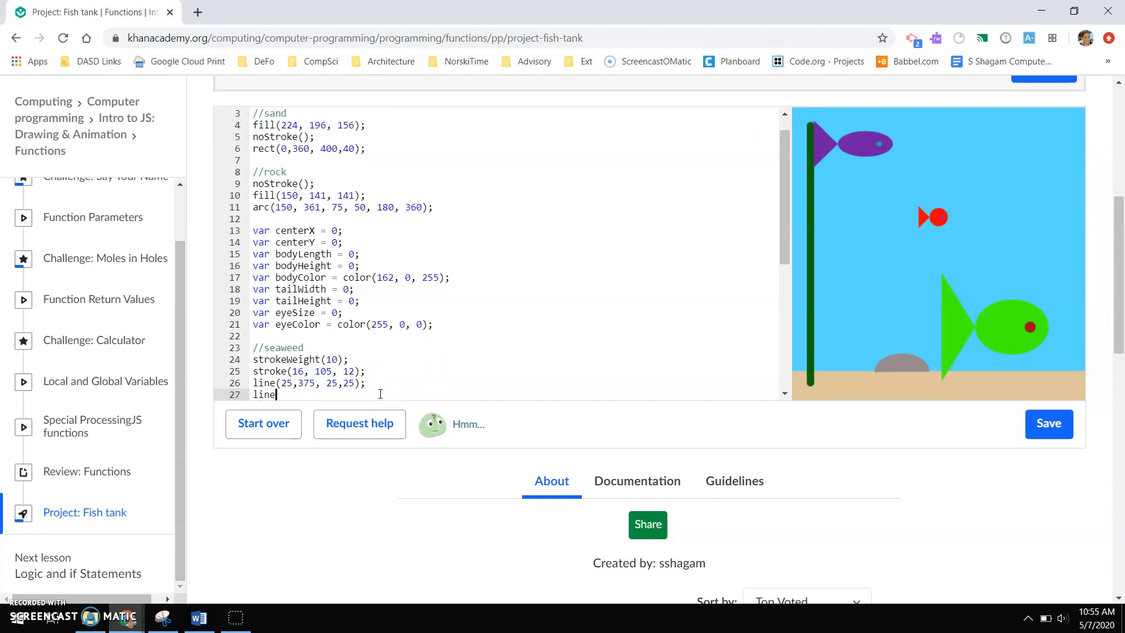
pyautogui.write('(')
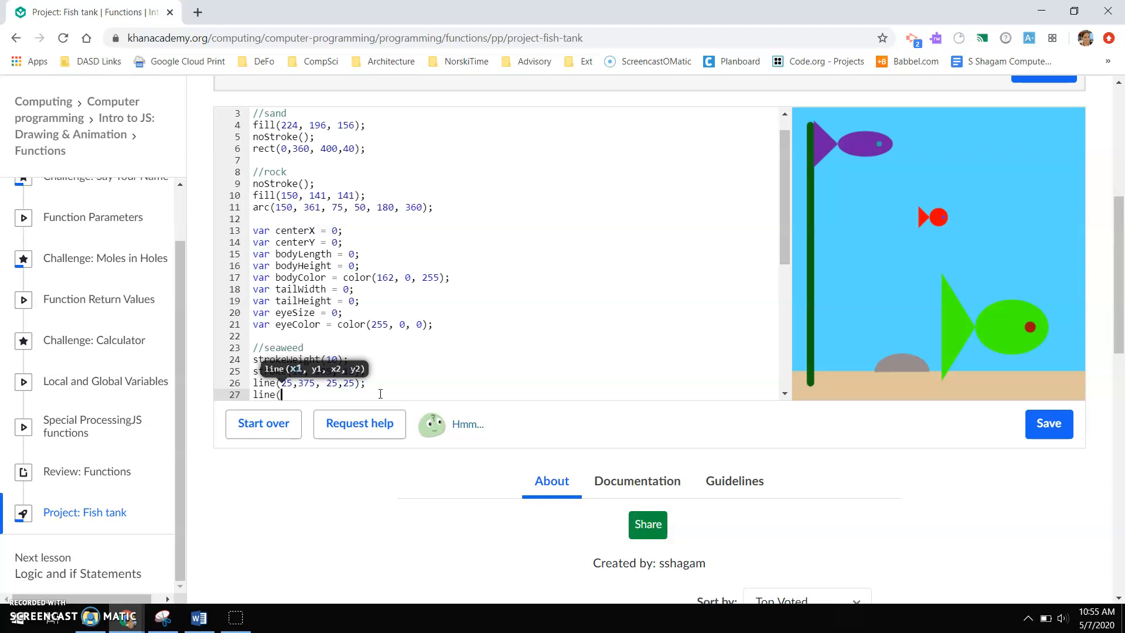
pyautogui.write('25')
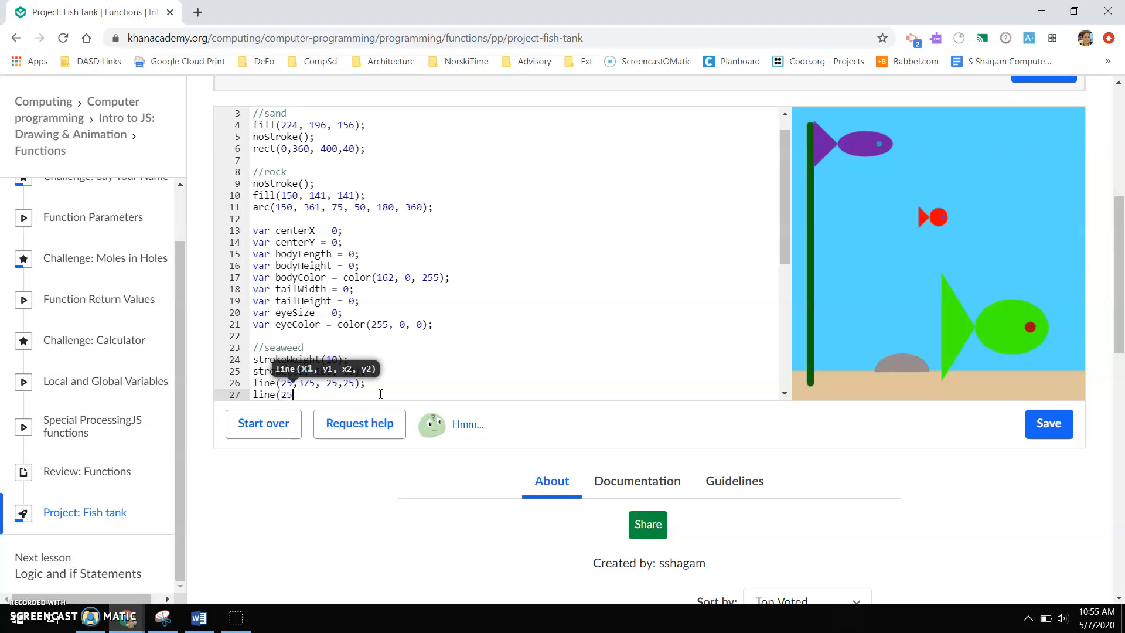
pyautogui.click(1048, 423)
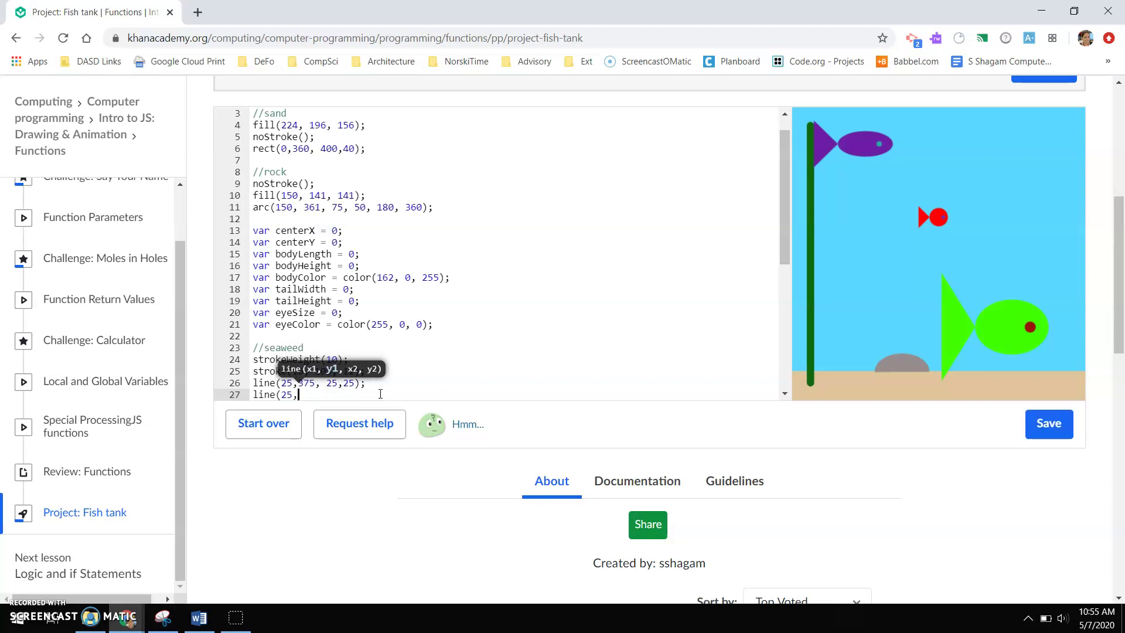
pyautogui.write('45')
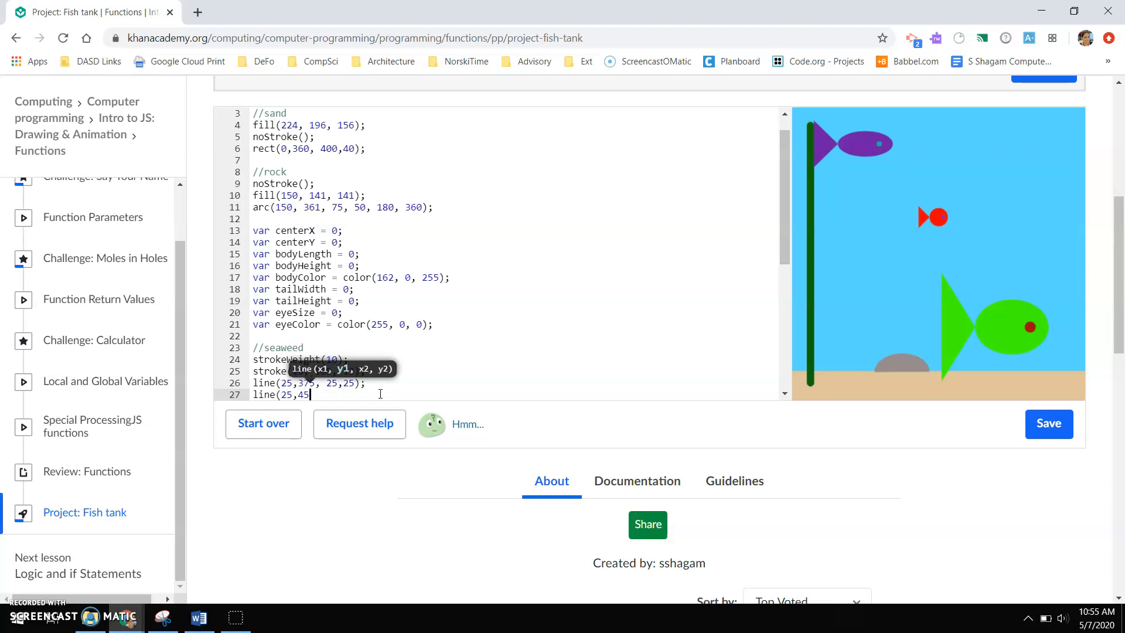
pyautogui.write(', 5')
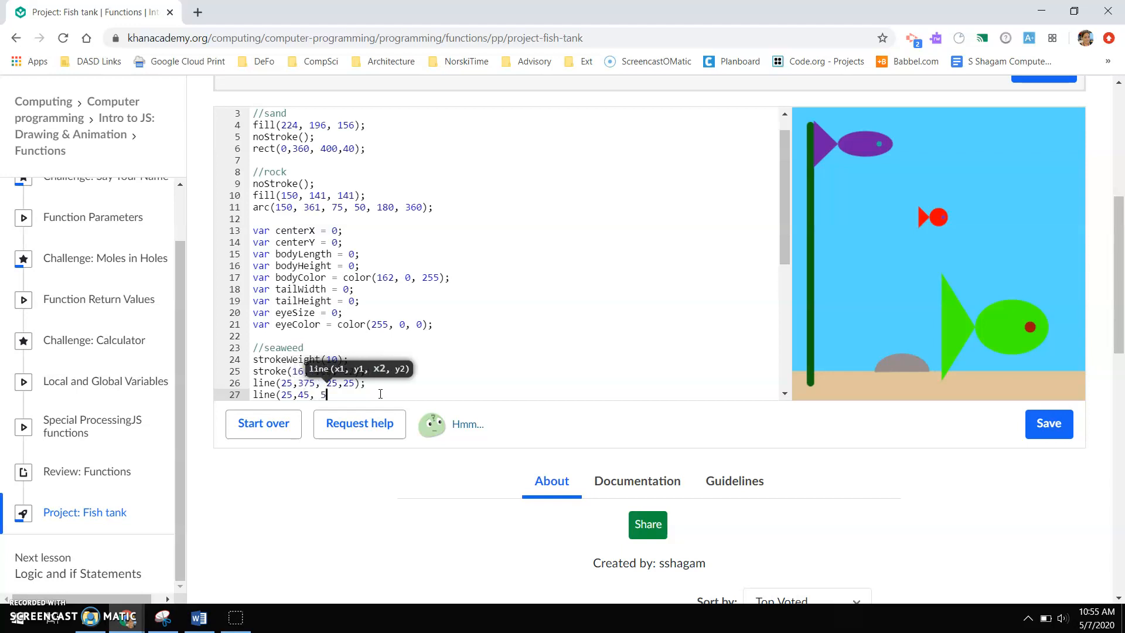
pyautogui.write('0, 15)')
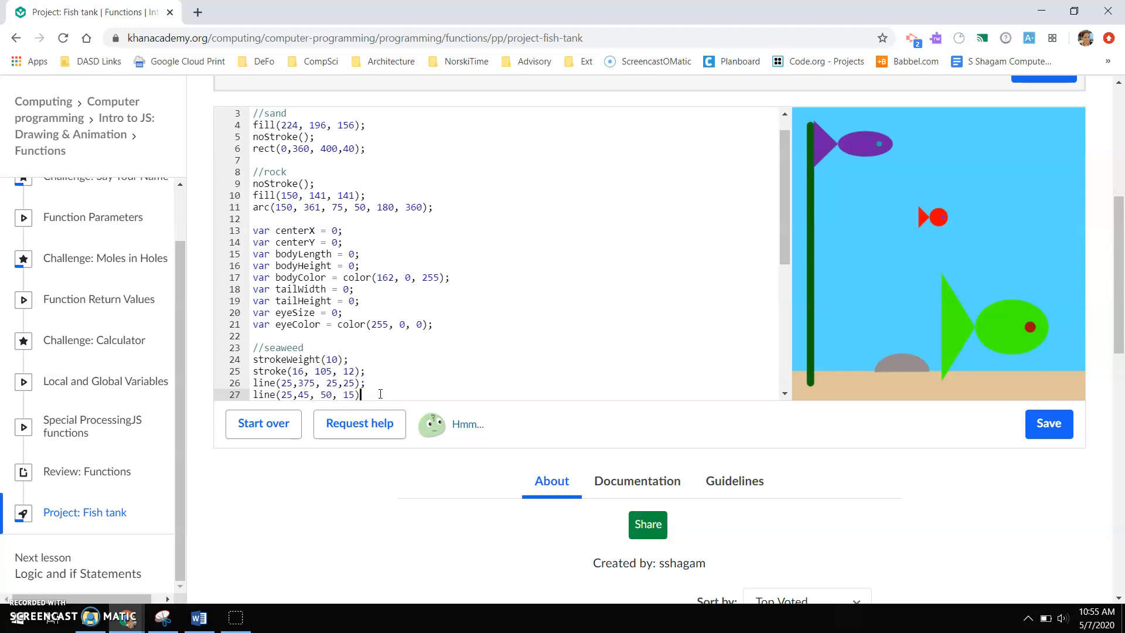
pyautogui.write(';')
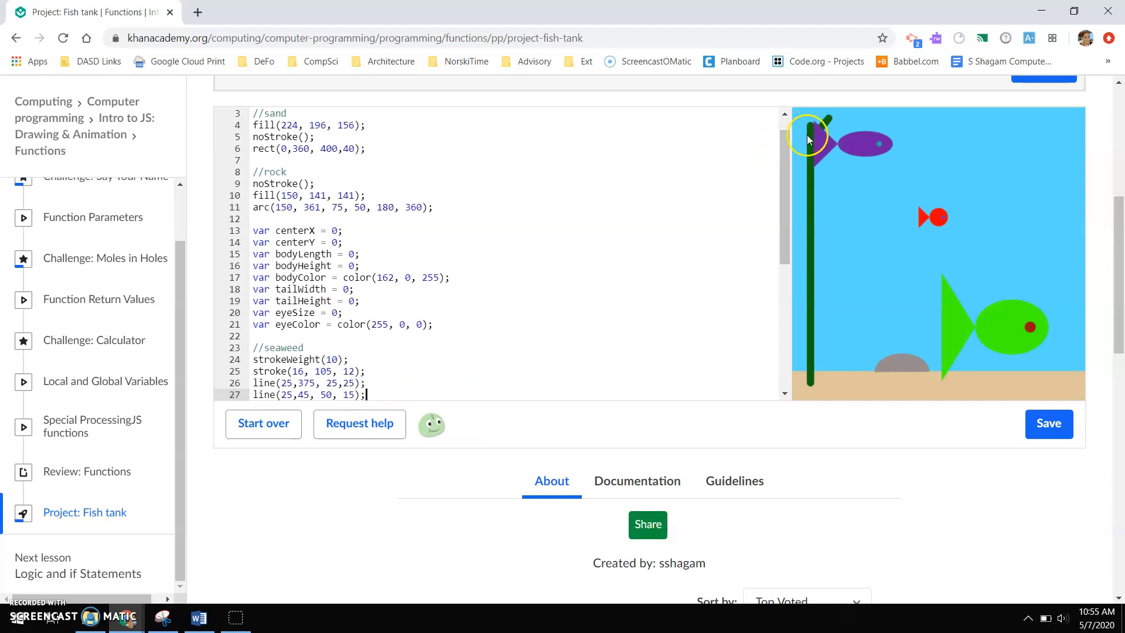
# Step: Add a third seaweed line() branch using values 25, 150, 65, 26, 50
pyautogui.click(1048, 424)
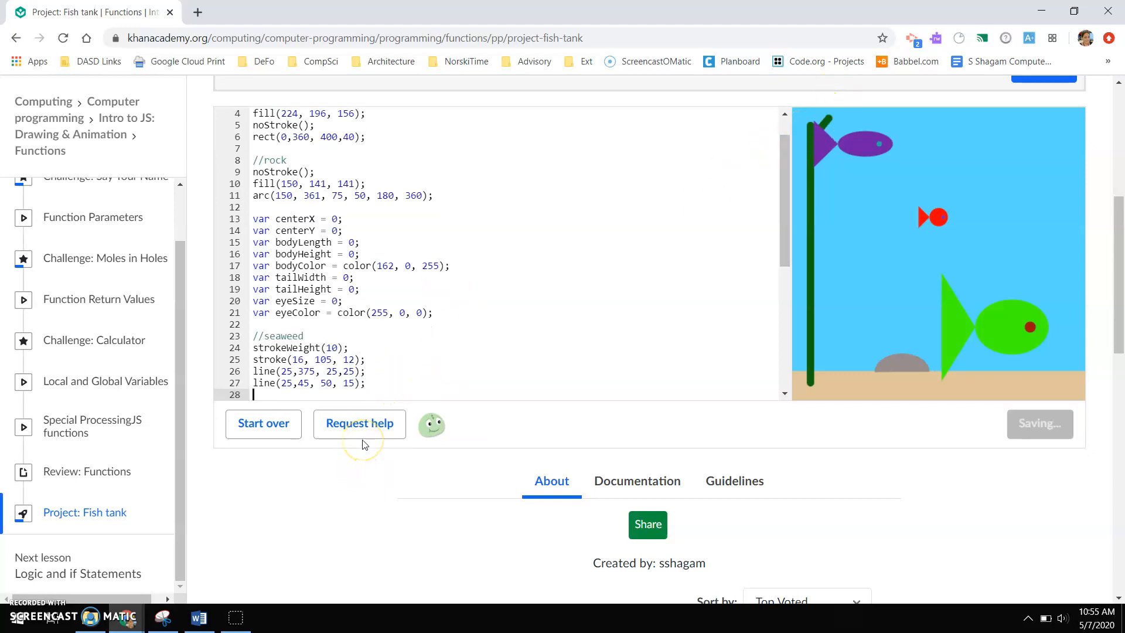
pyautogui.write('line')
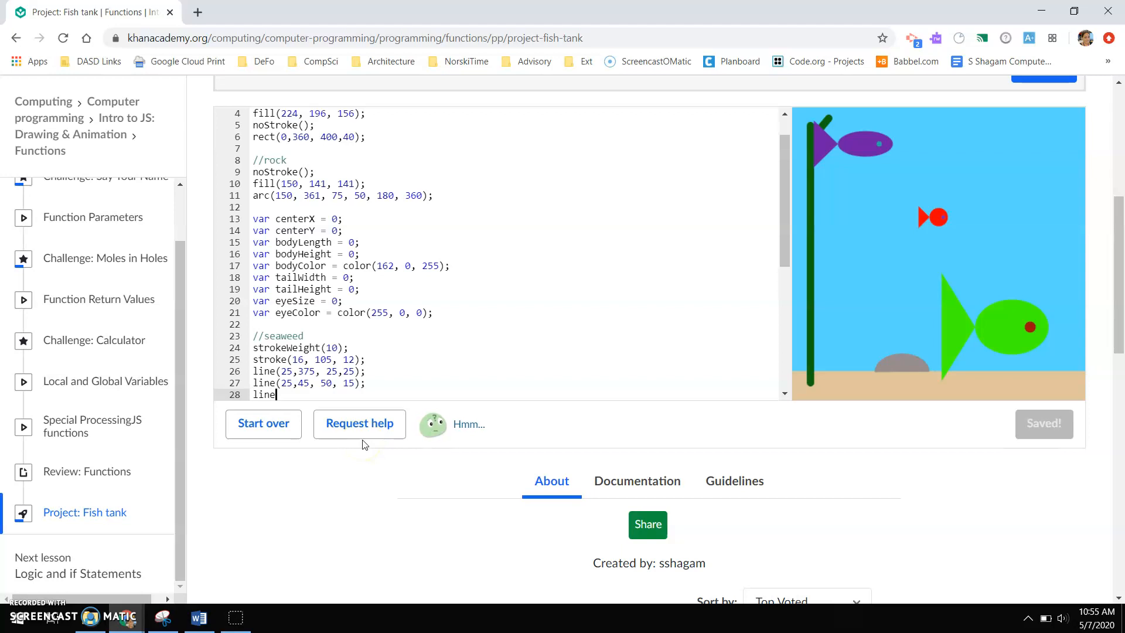
pyautogui.write('(25')
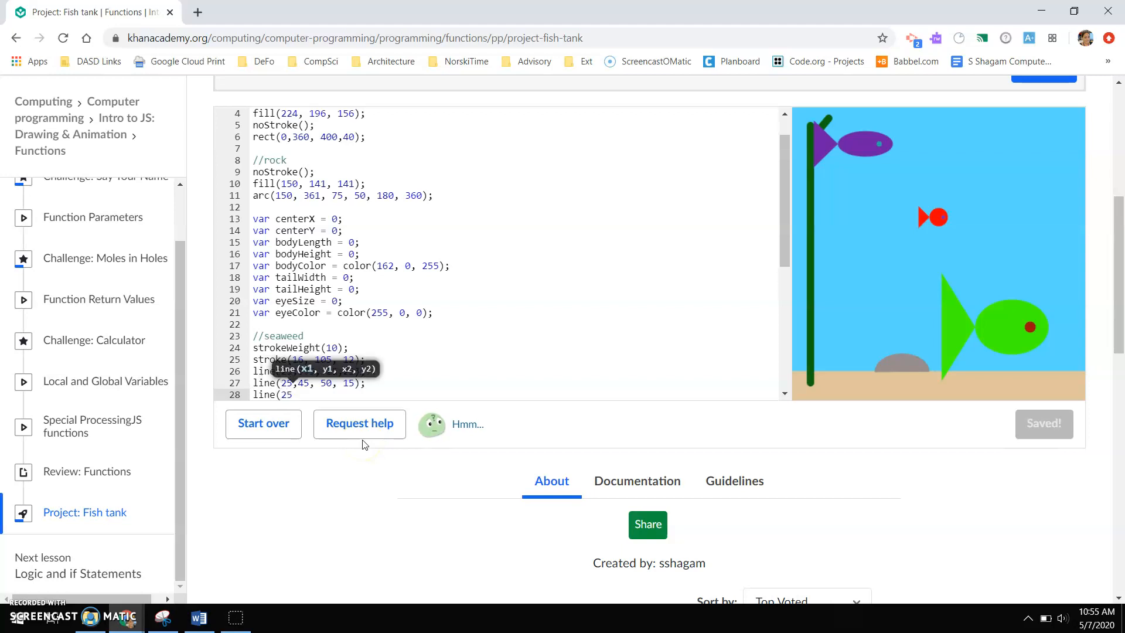
pyautogui.write('150,75,')
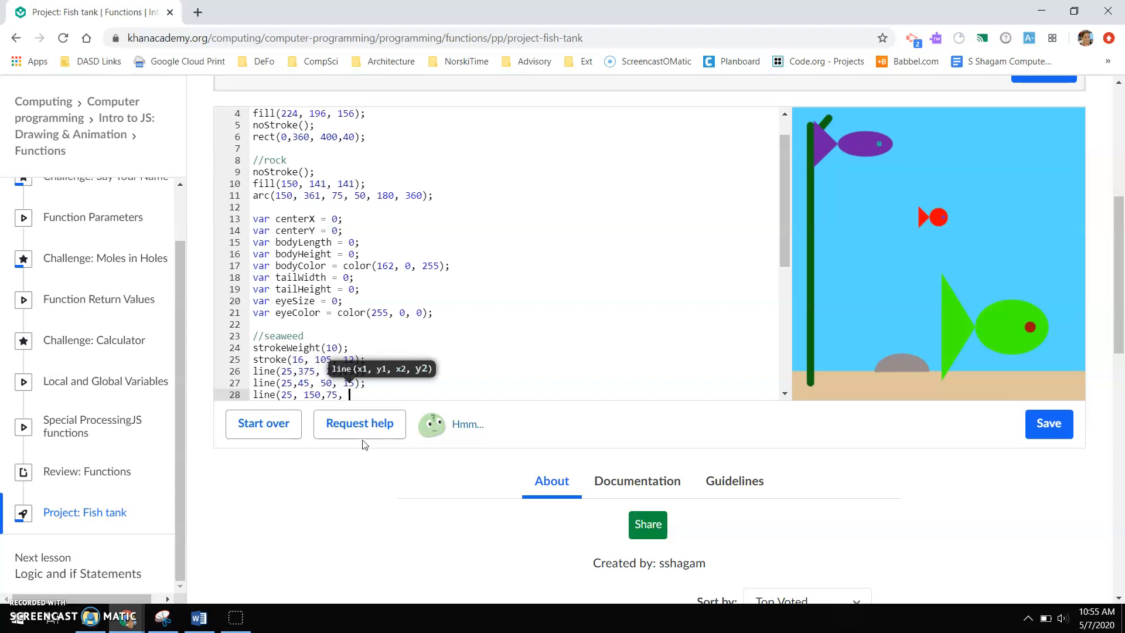
pyautogui.write('65);')
pyautogui.write('line(25')
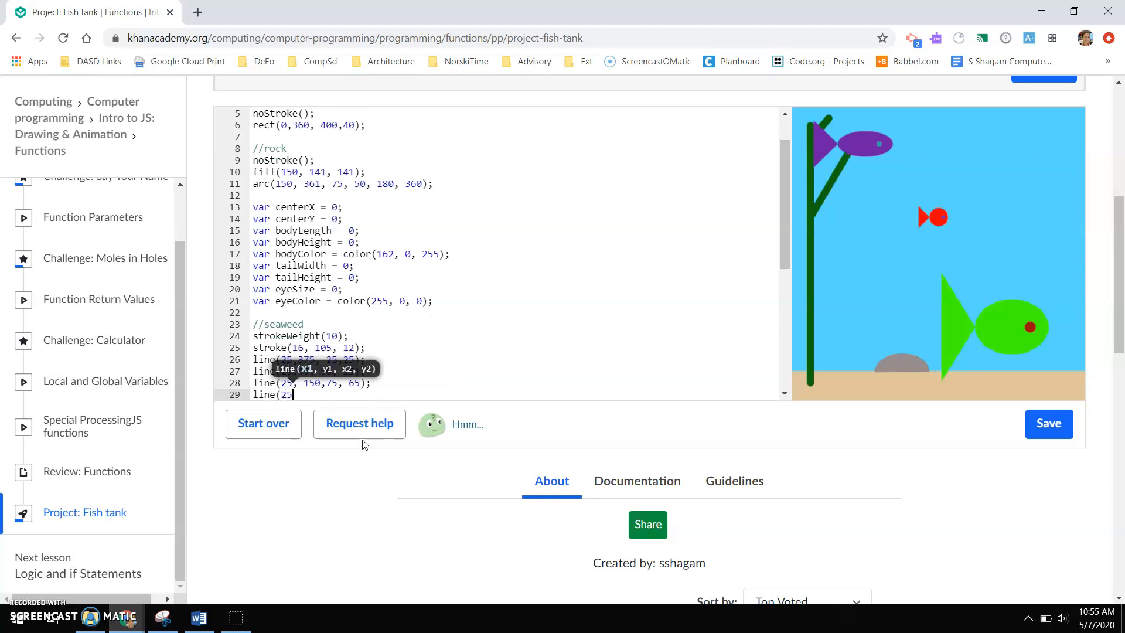
pyautogui.write('26')
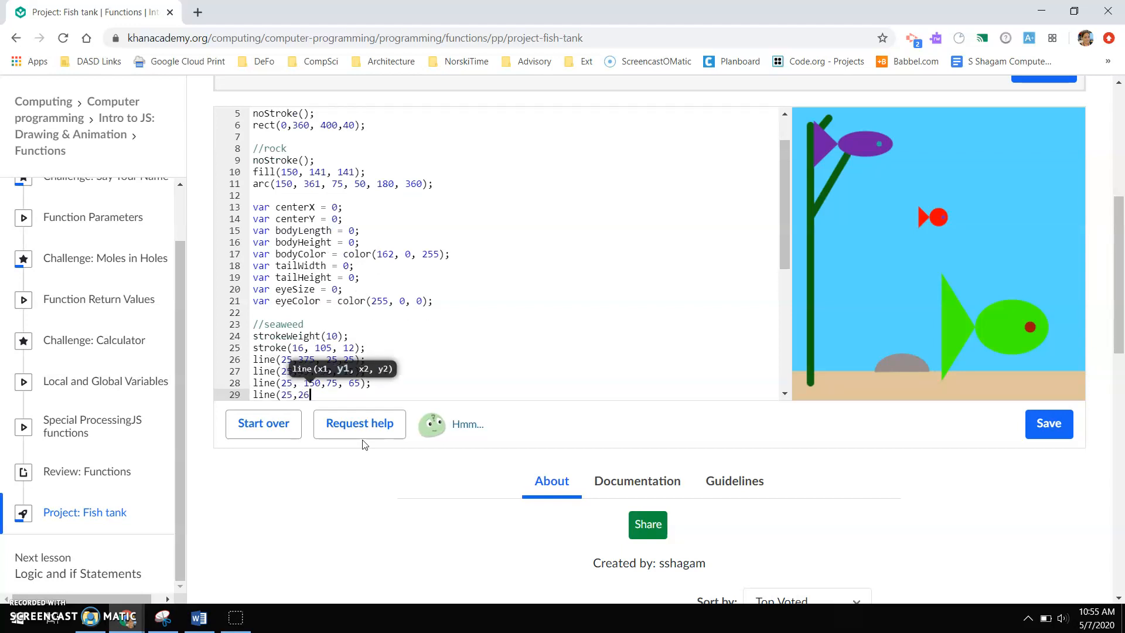
pyautogui.write('50,0, 105')
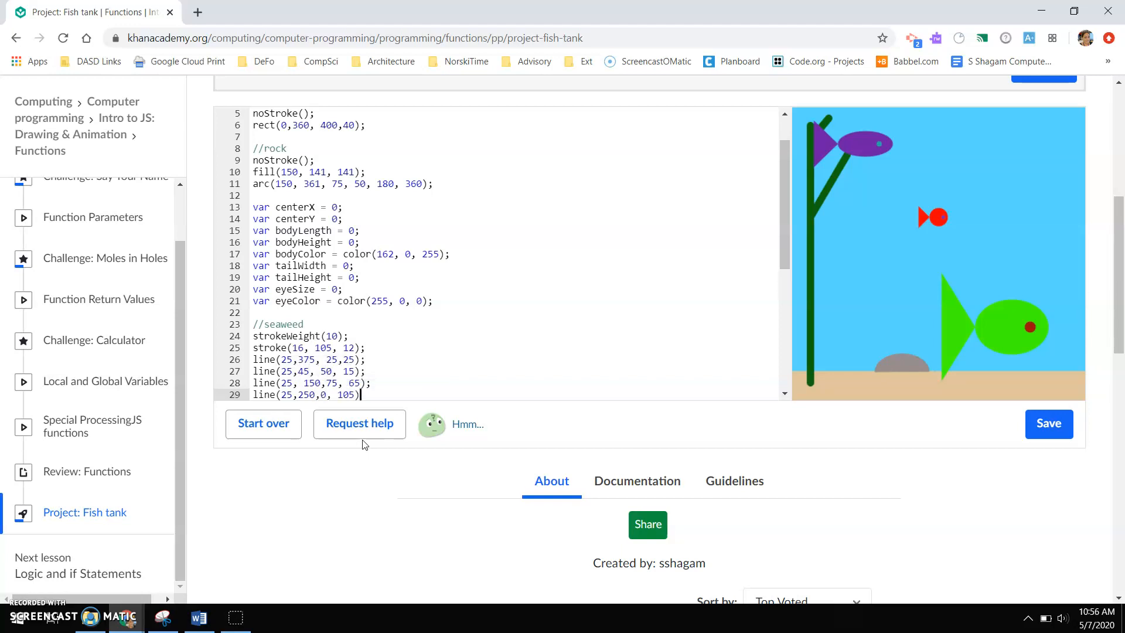
pyautogui.moveTo(821, 214)
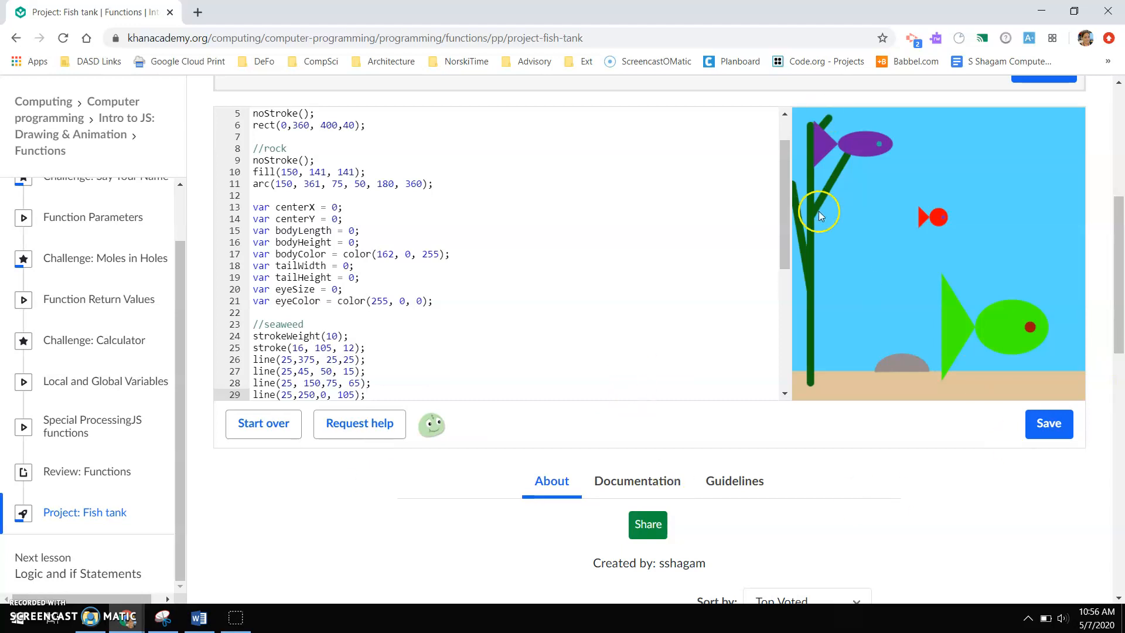
pyautogui.click(1048, 423)
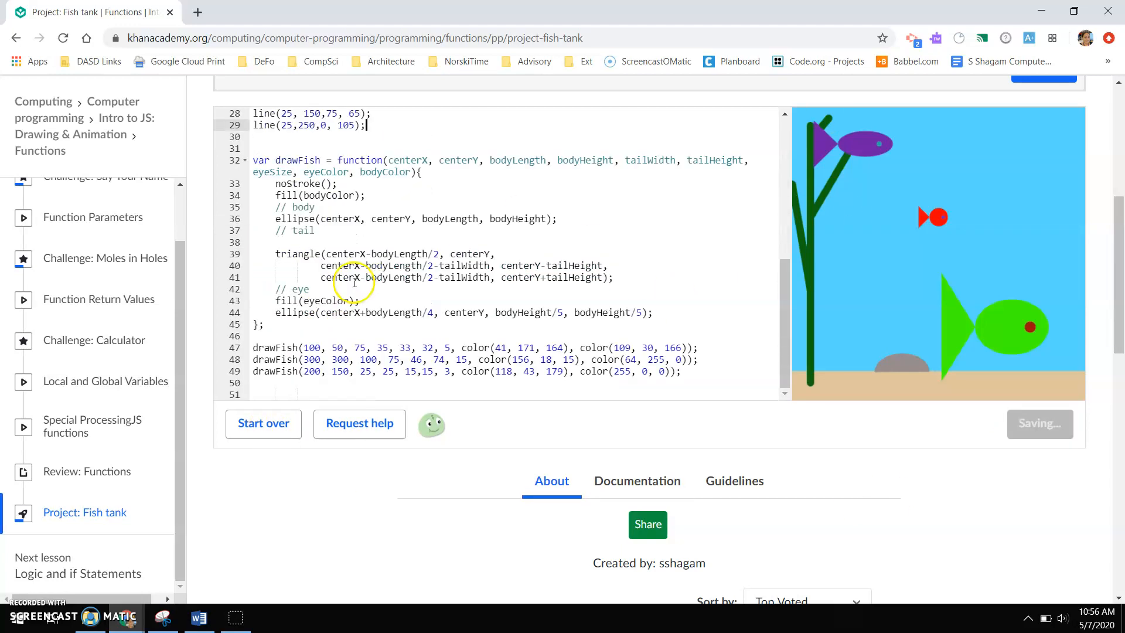
pyautogui.scroll(-3)
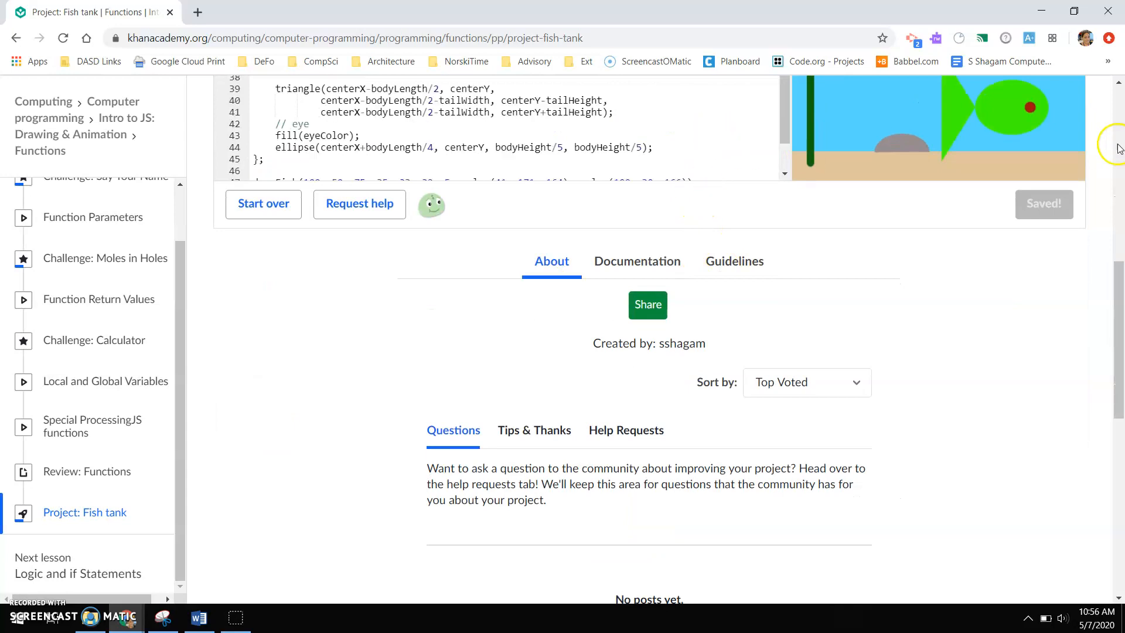
pyautogui.scroll(3)
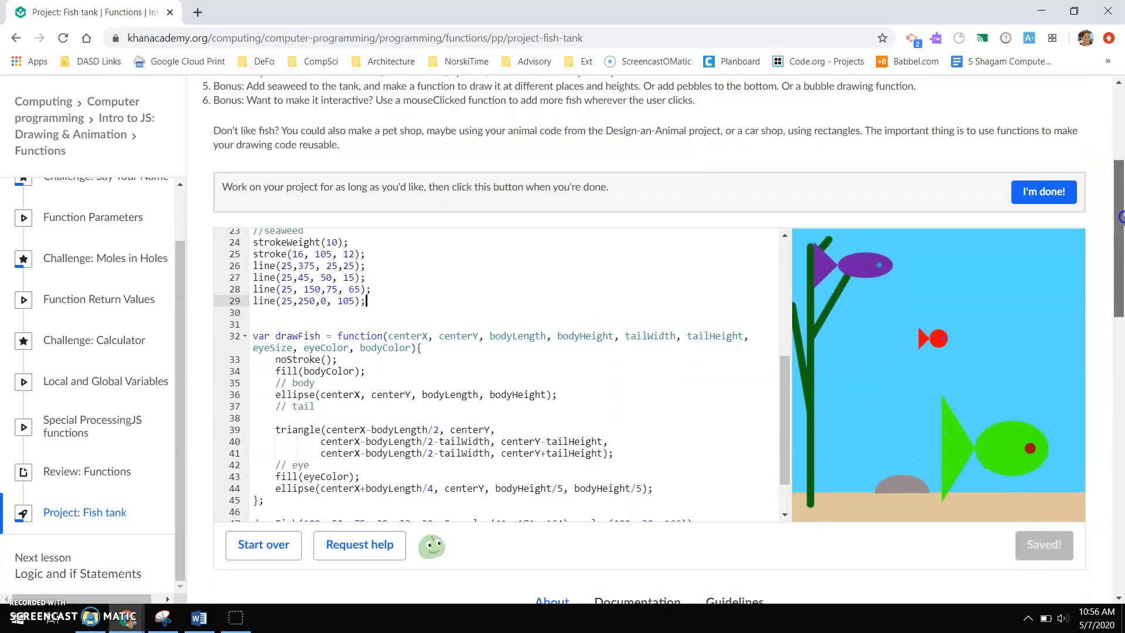
pyautogui.scroll(-3)
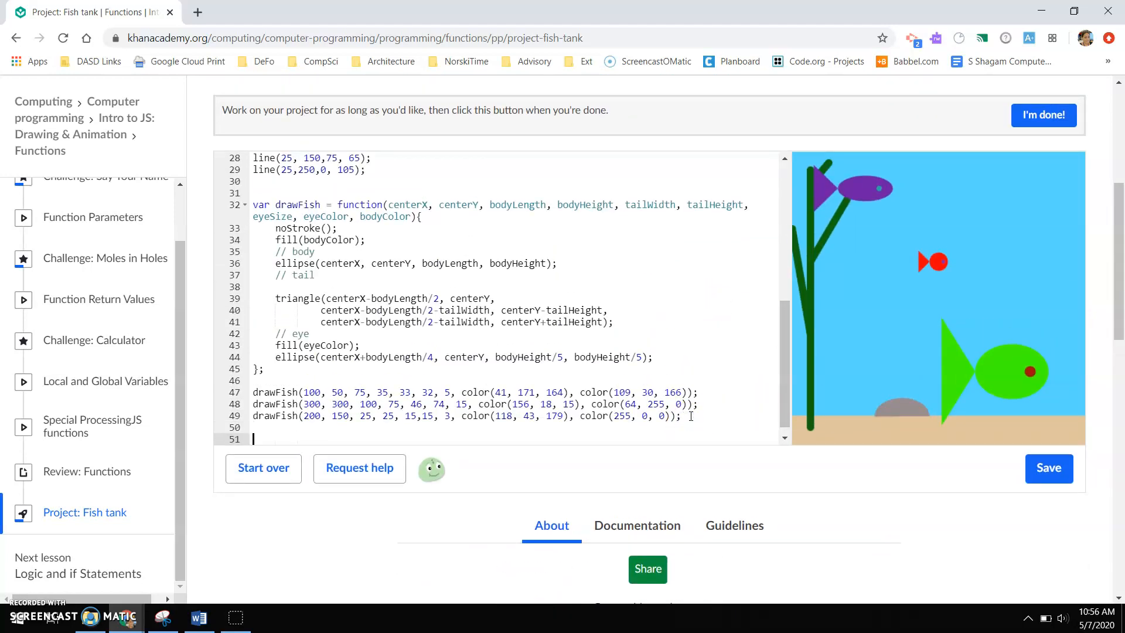
# Step: Begin the fourth drawFish call at position (50, 275)
pyautogui.write('drawF')
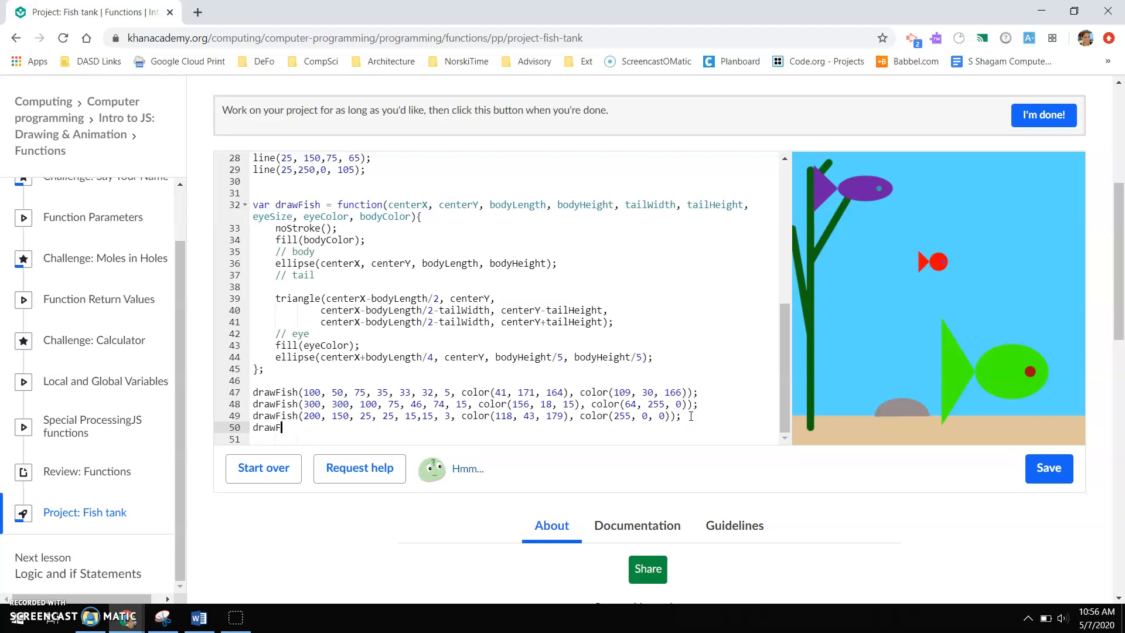
pyautogui.write('ish(')
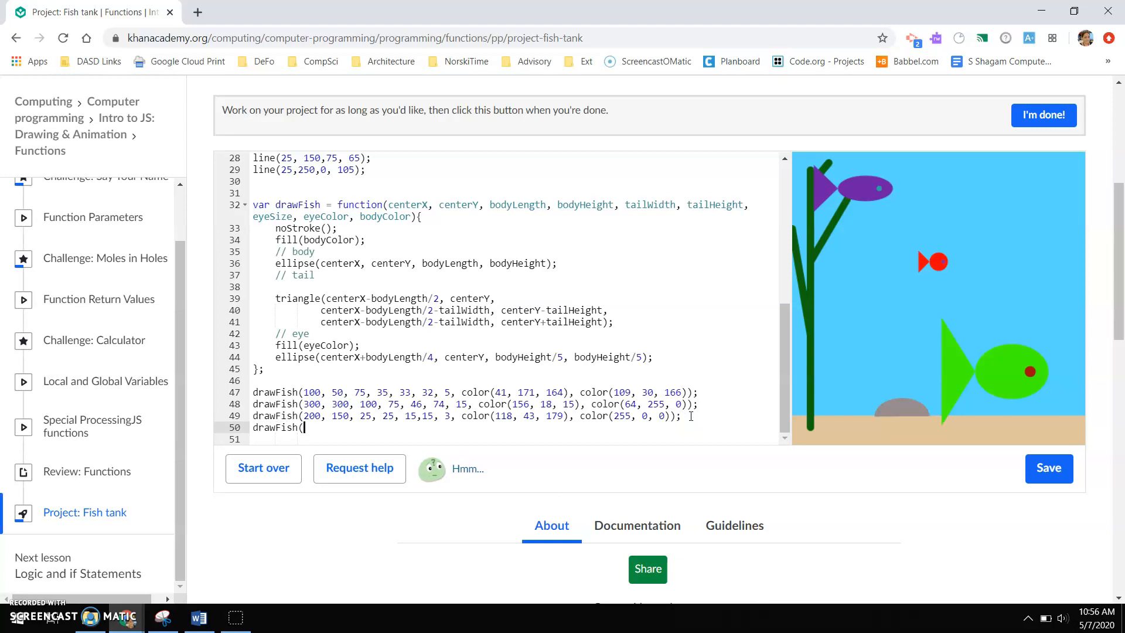
pyautogui.click(1048, 467)
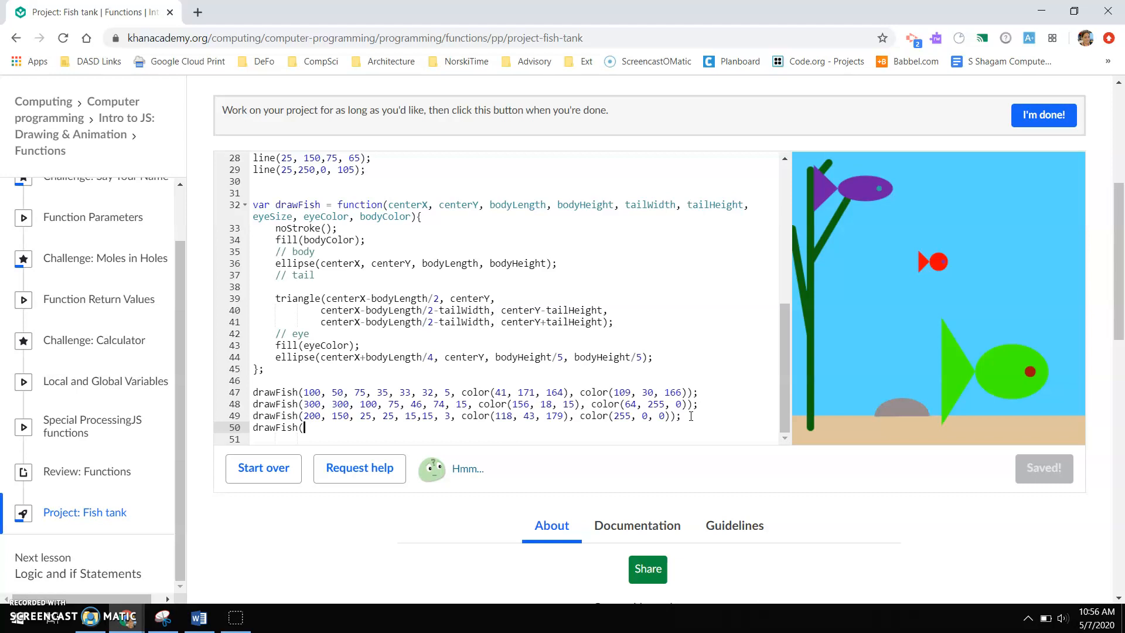
pyautogui.write('50,')
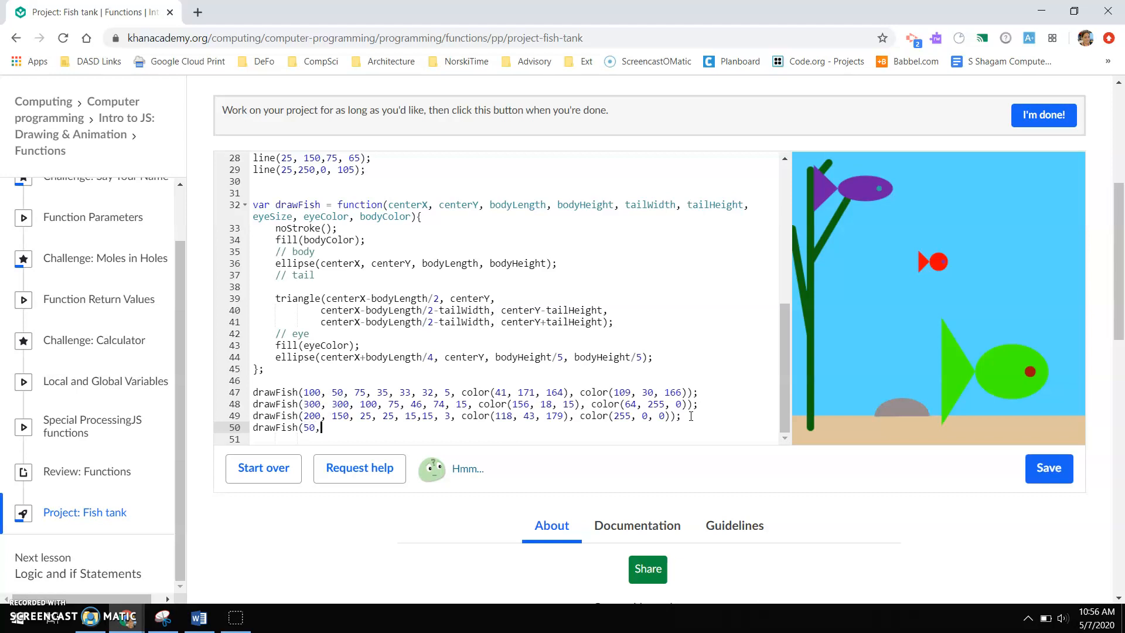
pyautogui.write('275')
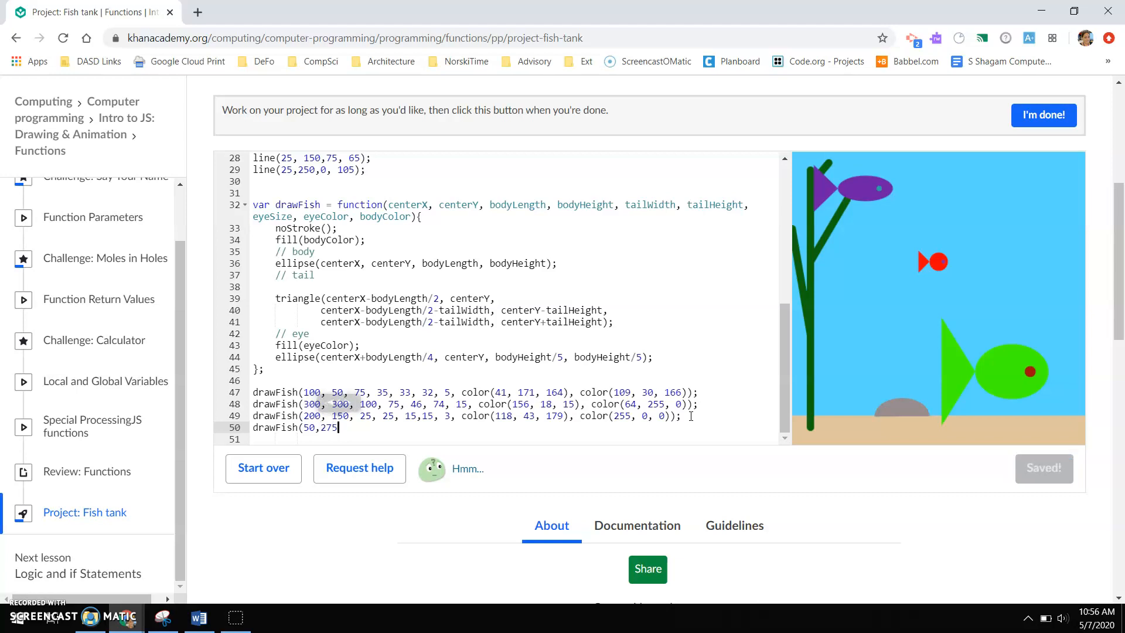
pyautogui.write(',')
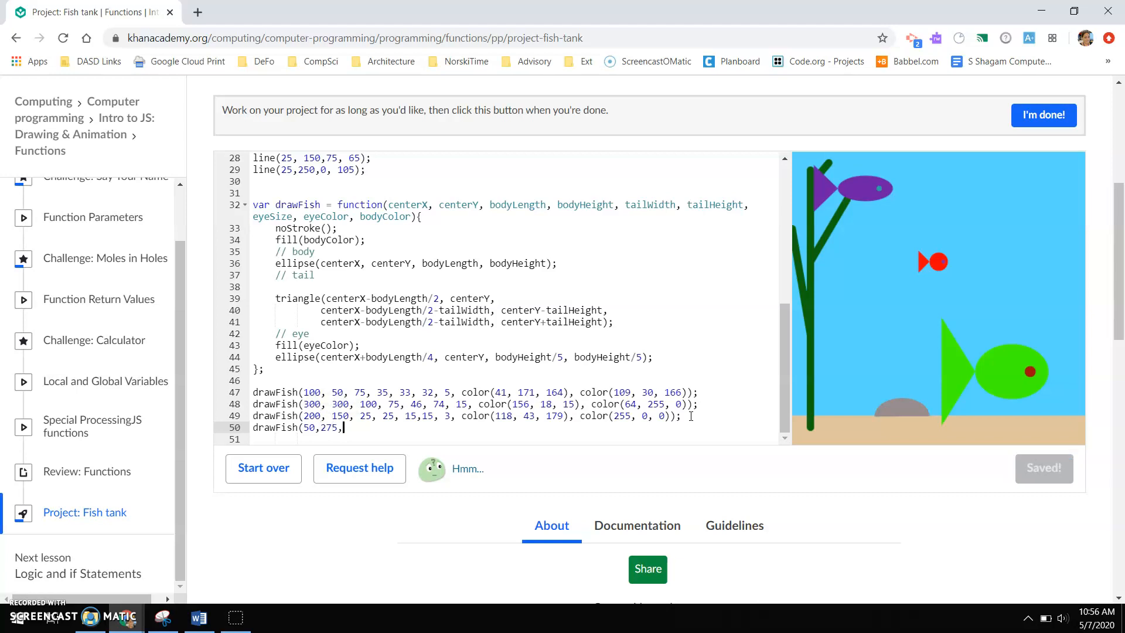
pyautogui.press('Backspace')
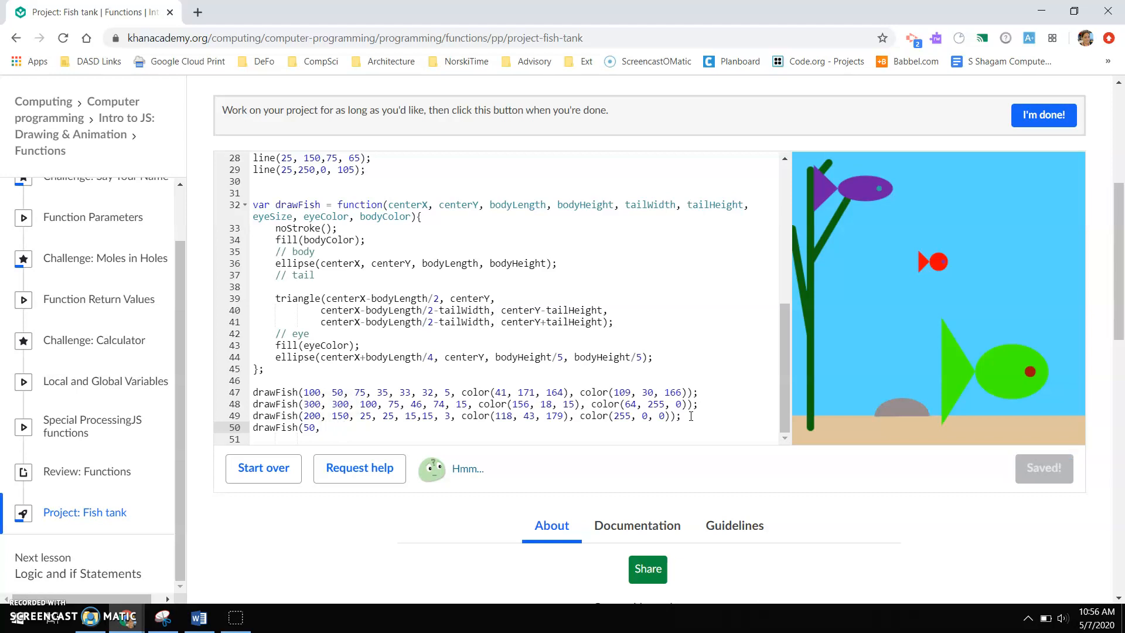
pyautogui.write('275,')
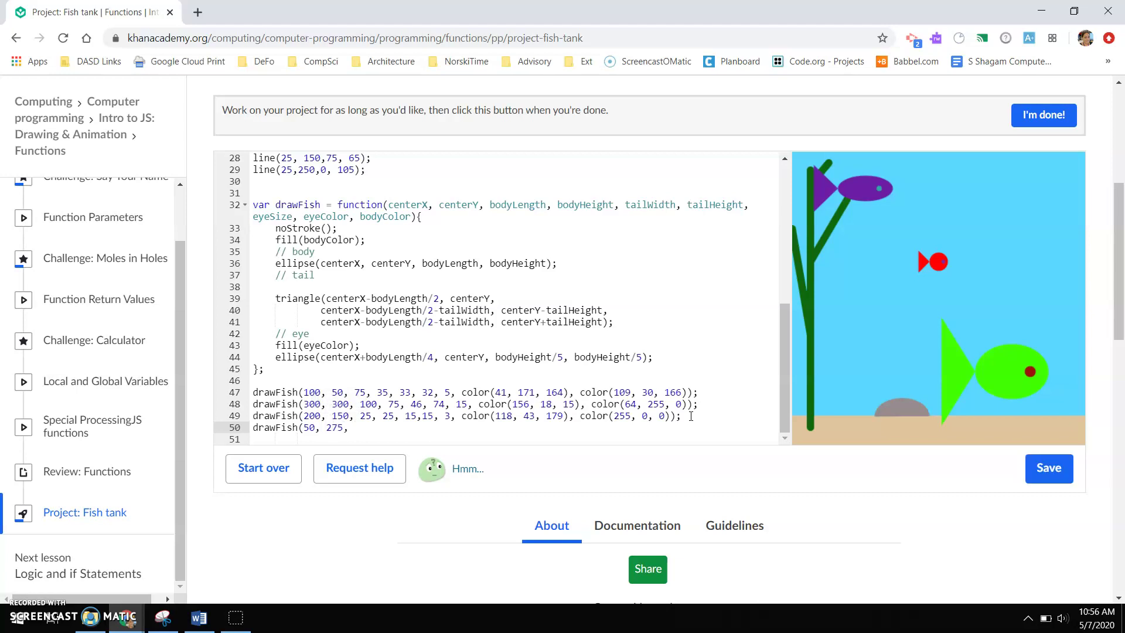
pyautogui.click(1048, 467)
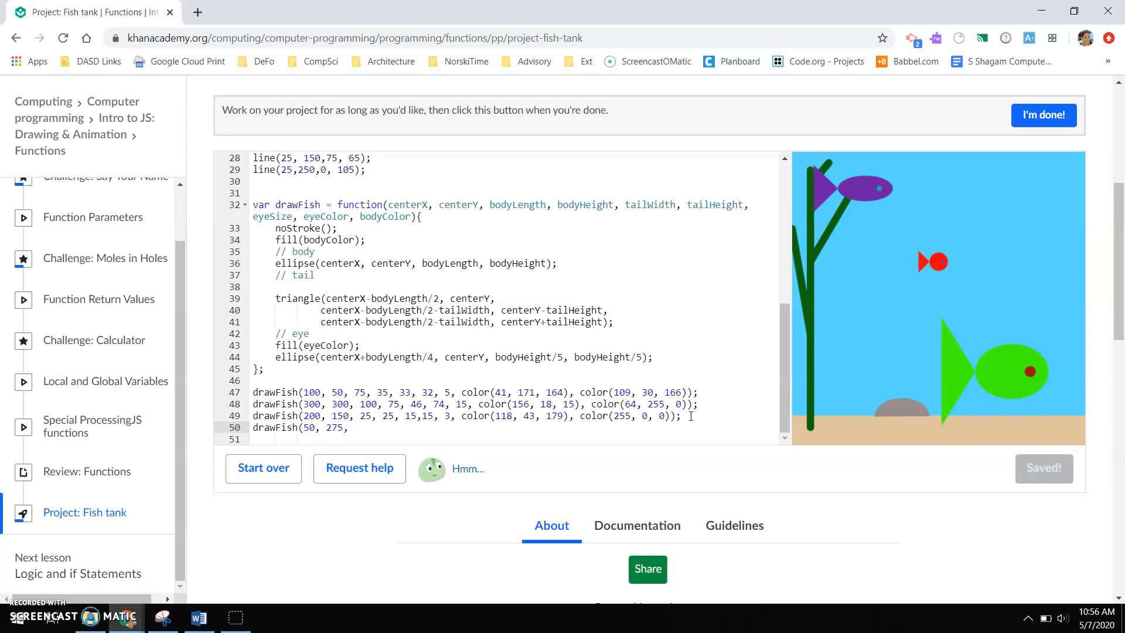
# Step: Set the fish sizes 125, 25, 35, 15, 3 and choose its body colour
pyautogui.write('124')
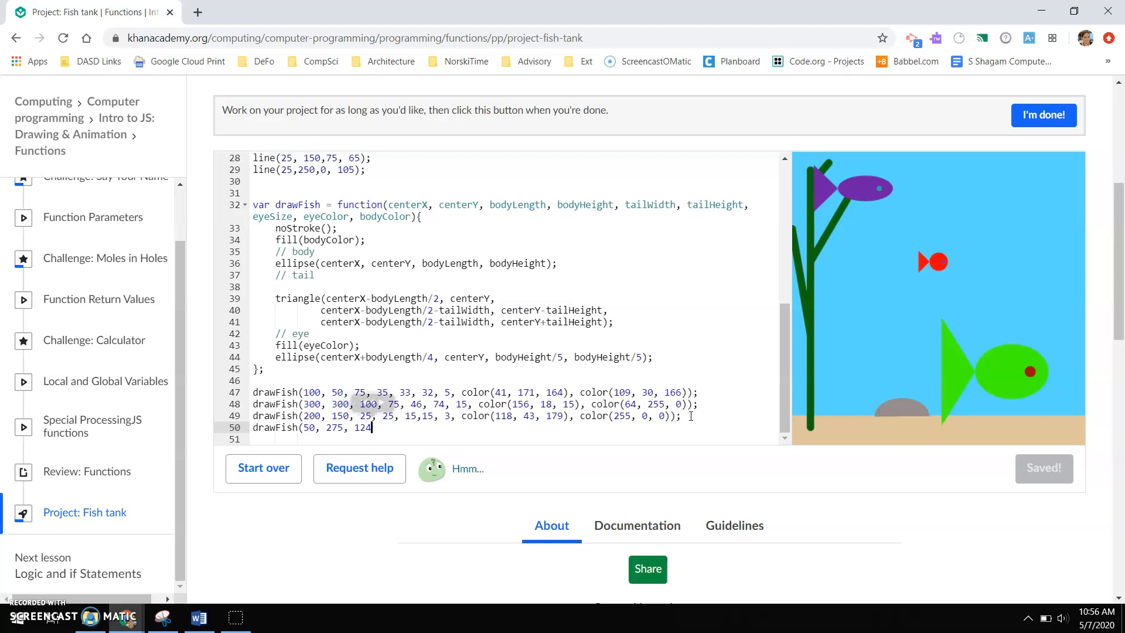
pyautogui.press('Backspace')
pyautogui.write('5,')
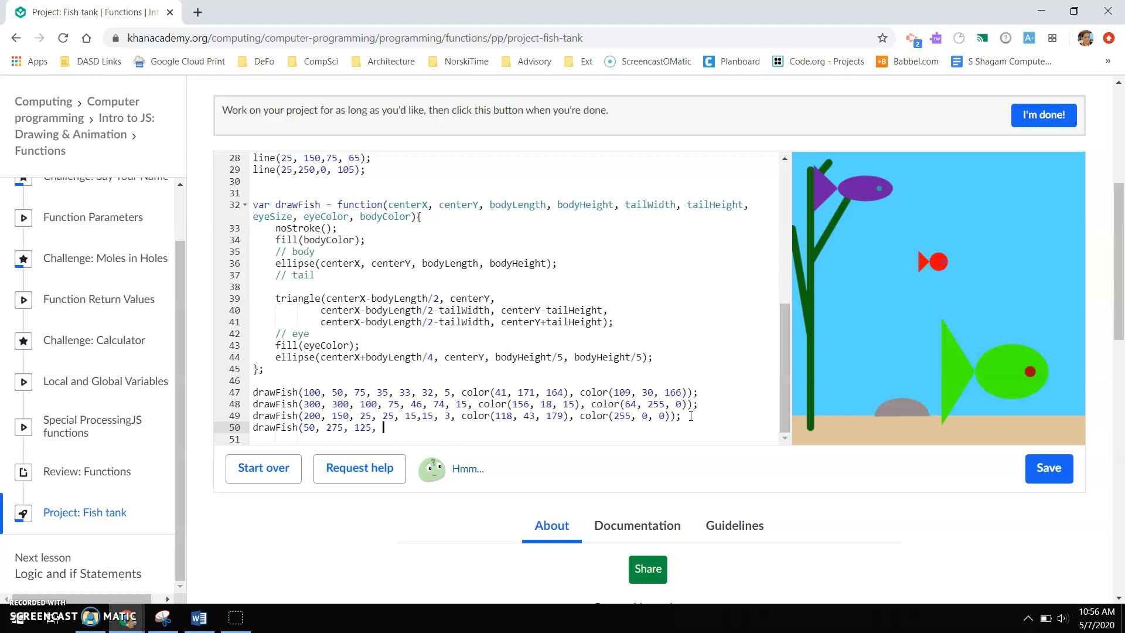
pyautogui.write('25,')
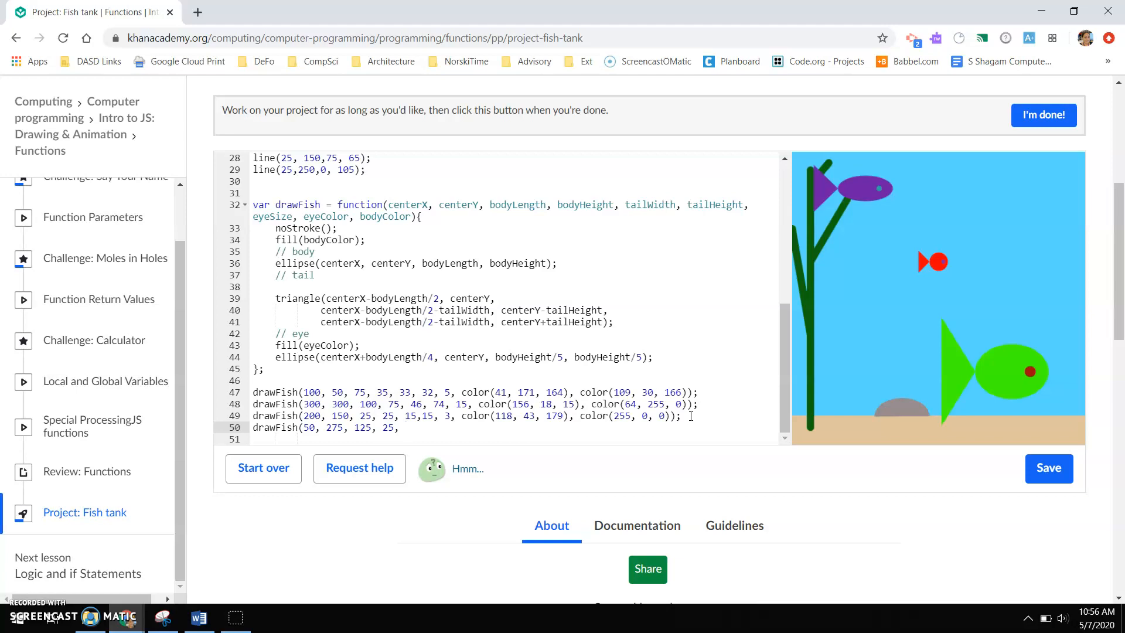
pyautogui.click(1048, 468)
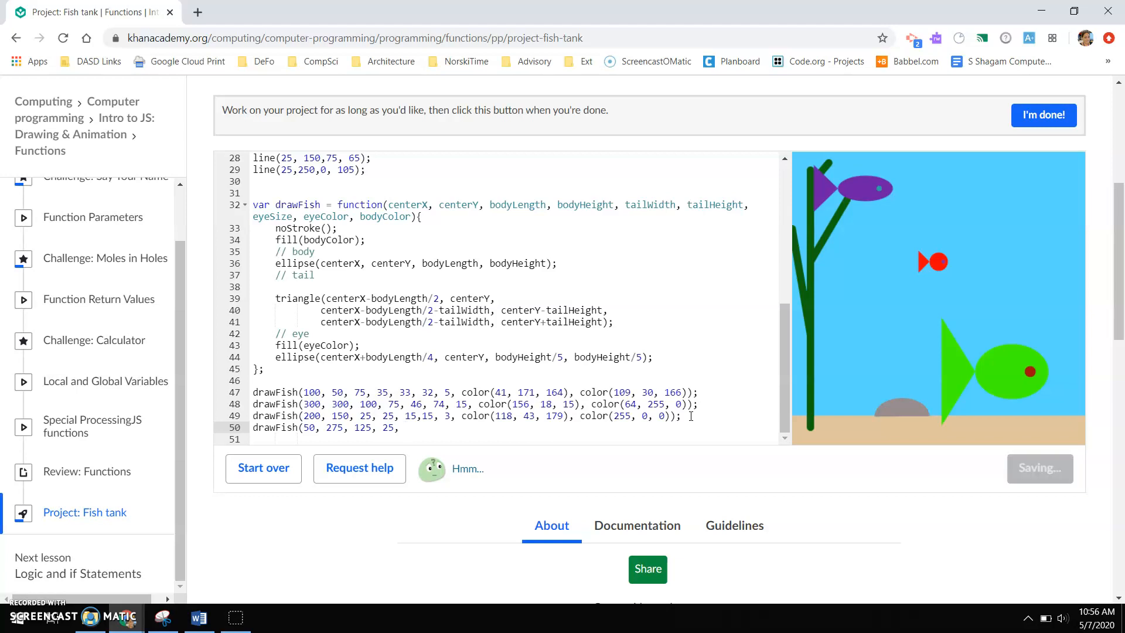
pyautogui.write('35')
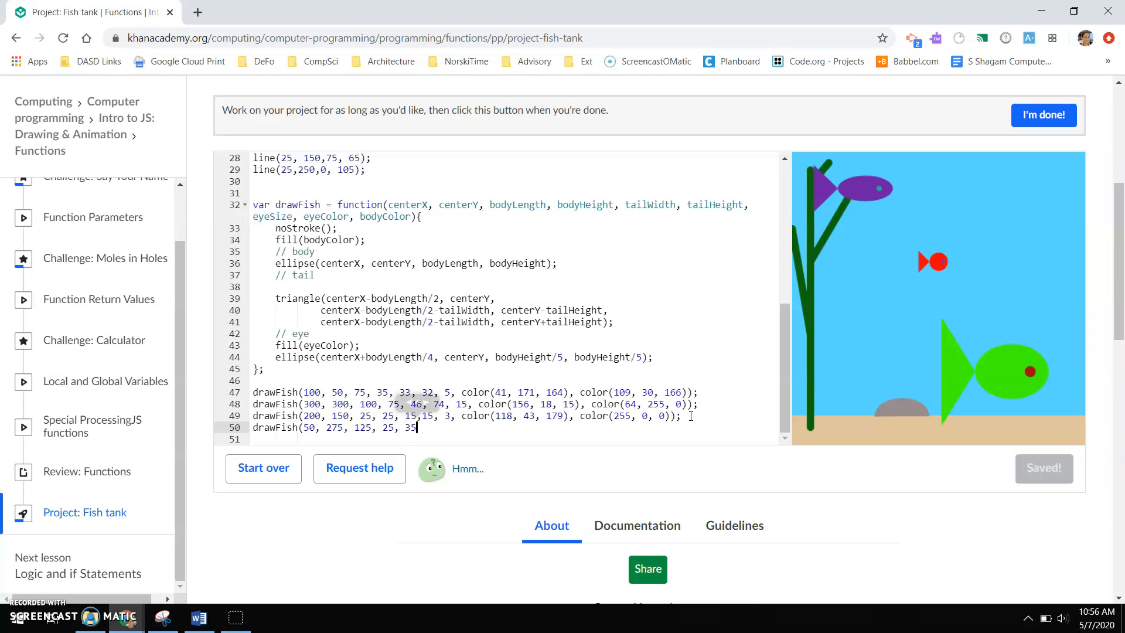
pyautogui.write(', 15,')
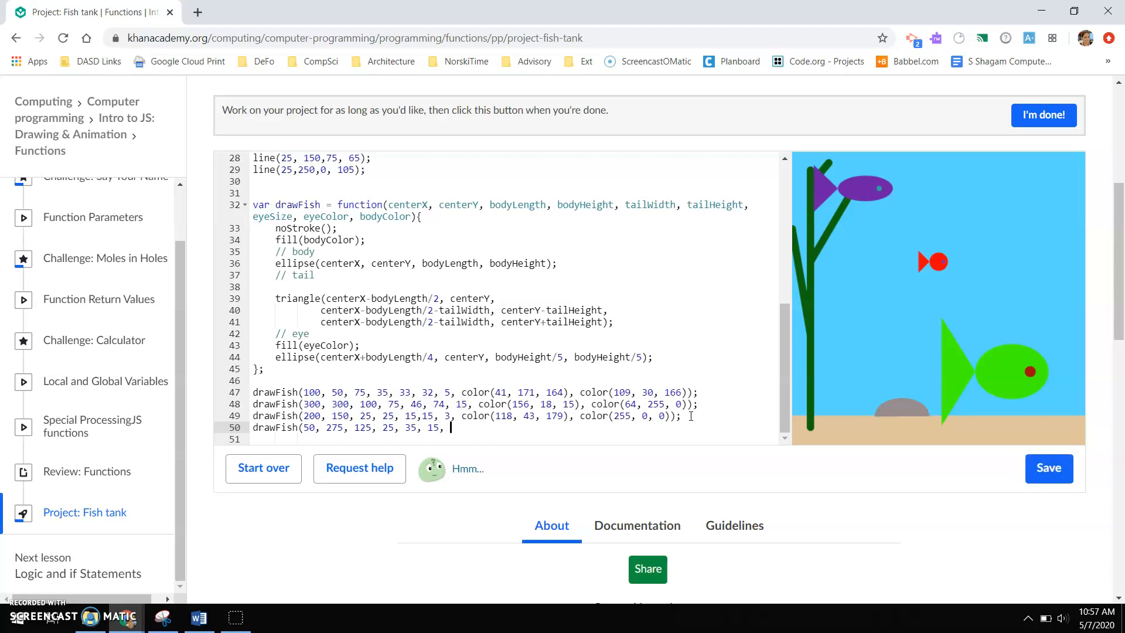
pyautogui.write('3, color(255, 0, 0')
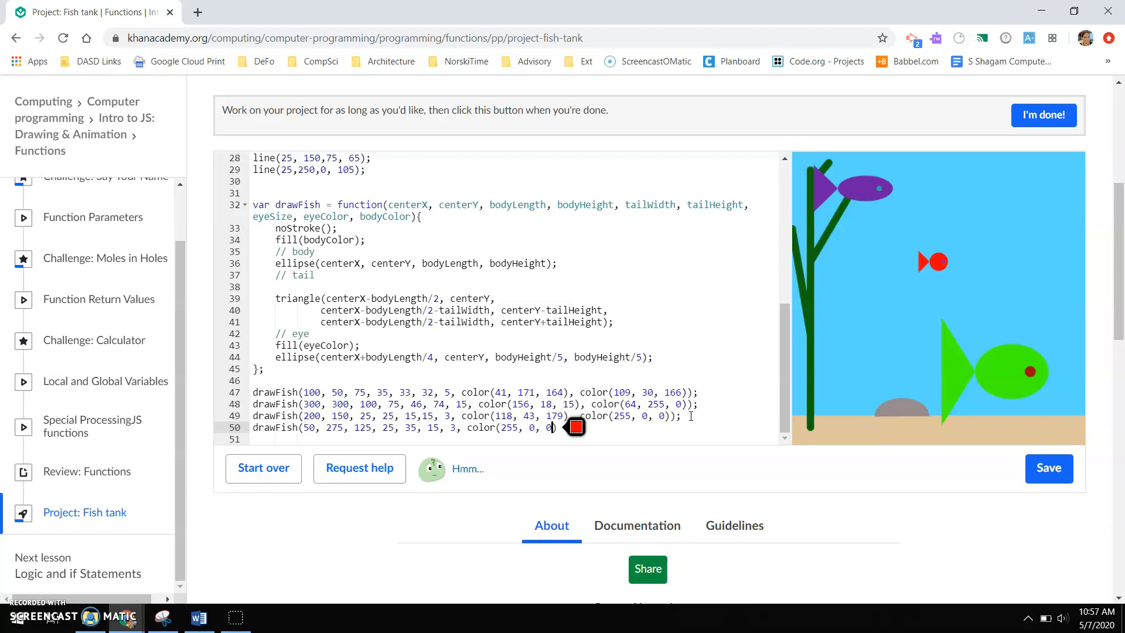
pyautogui.click(574, 427)
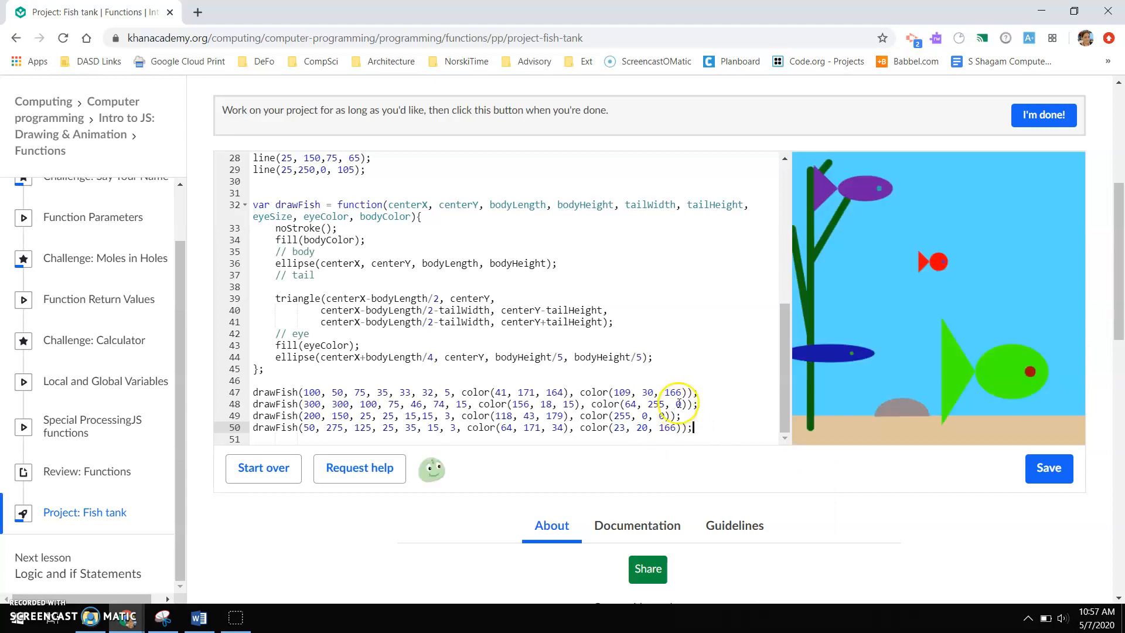
# Step: Change the fourth fish's x position from 50 to 150
pyautogui.click(1048, 468)
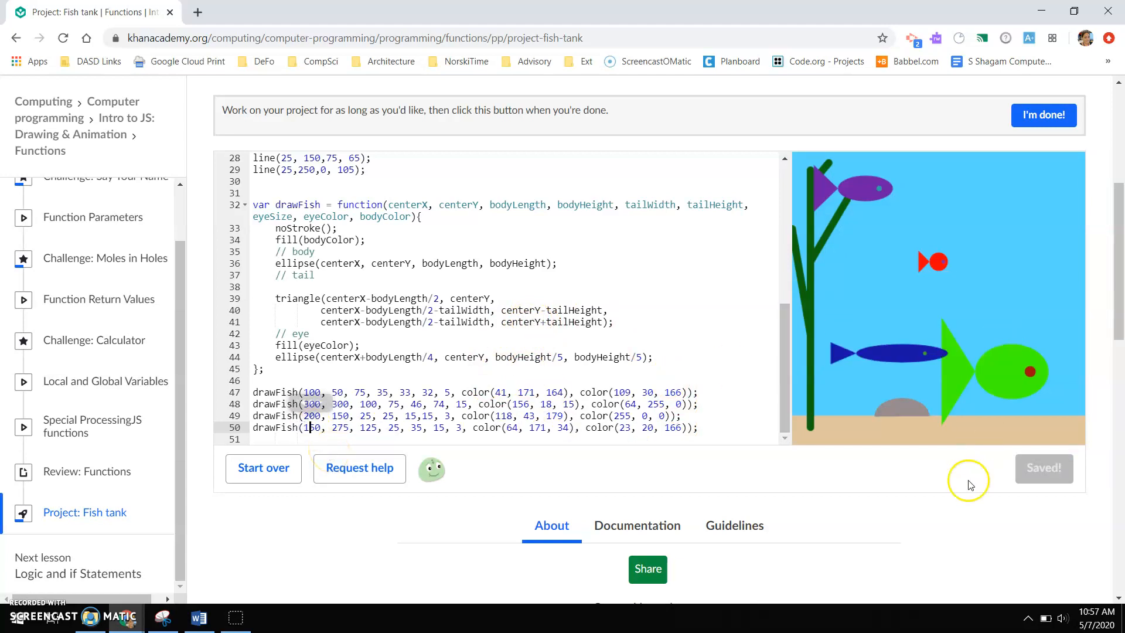
pyautogui.click(690, 427)
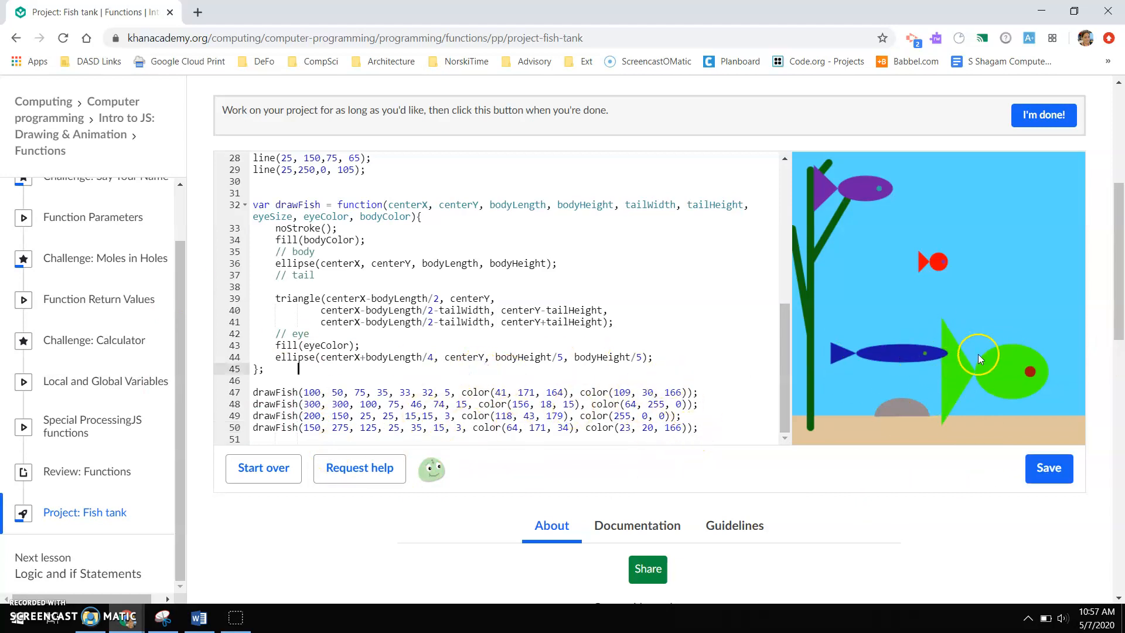
pyautogui.moveTo(809, 189)
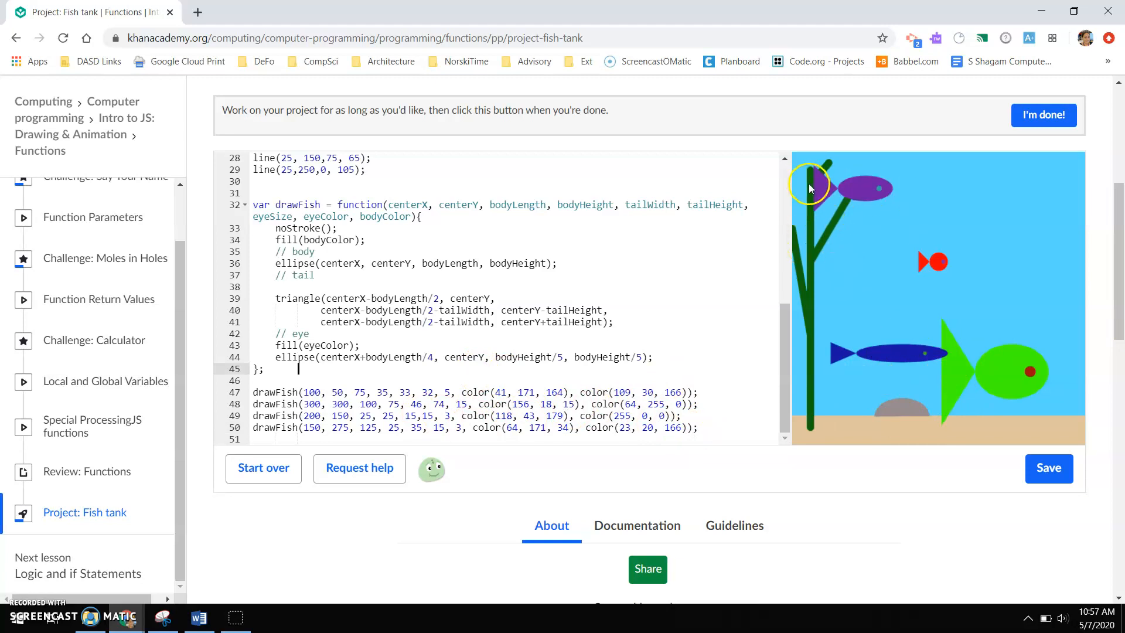
pyautogui.moveTo(508, 480)
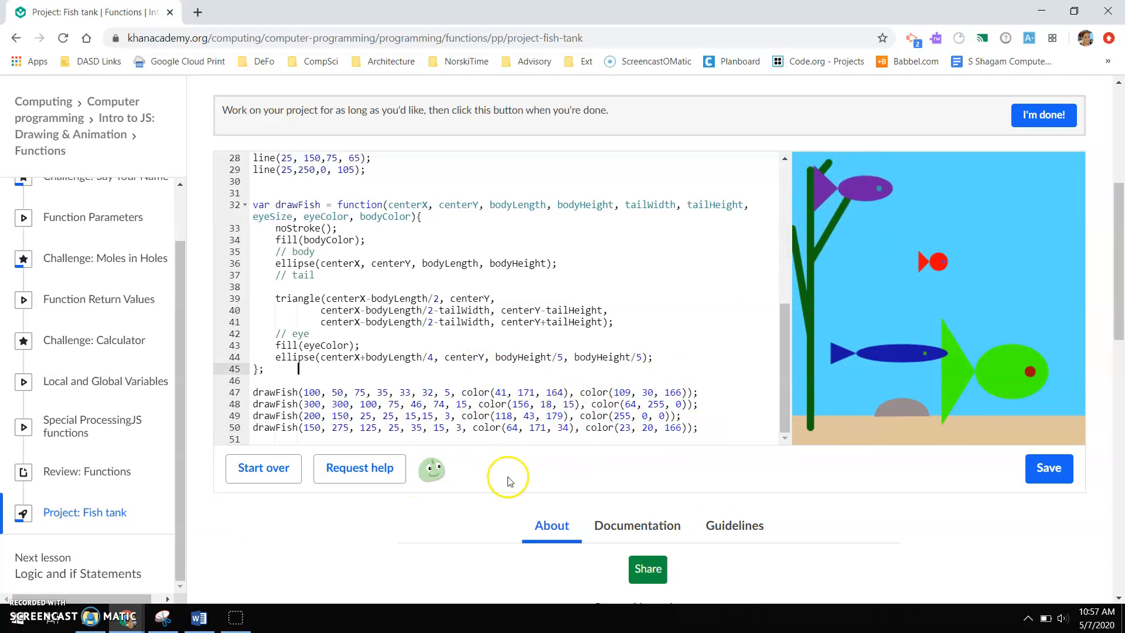
pyautogui.moveTo(375, 329)
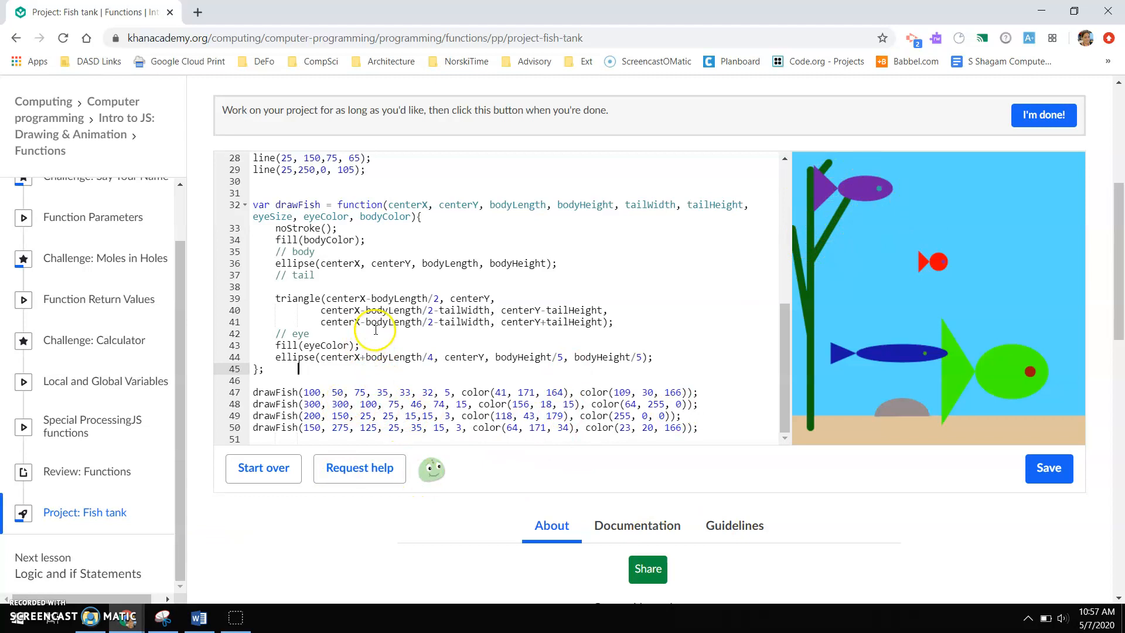